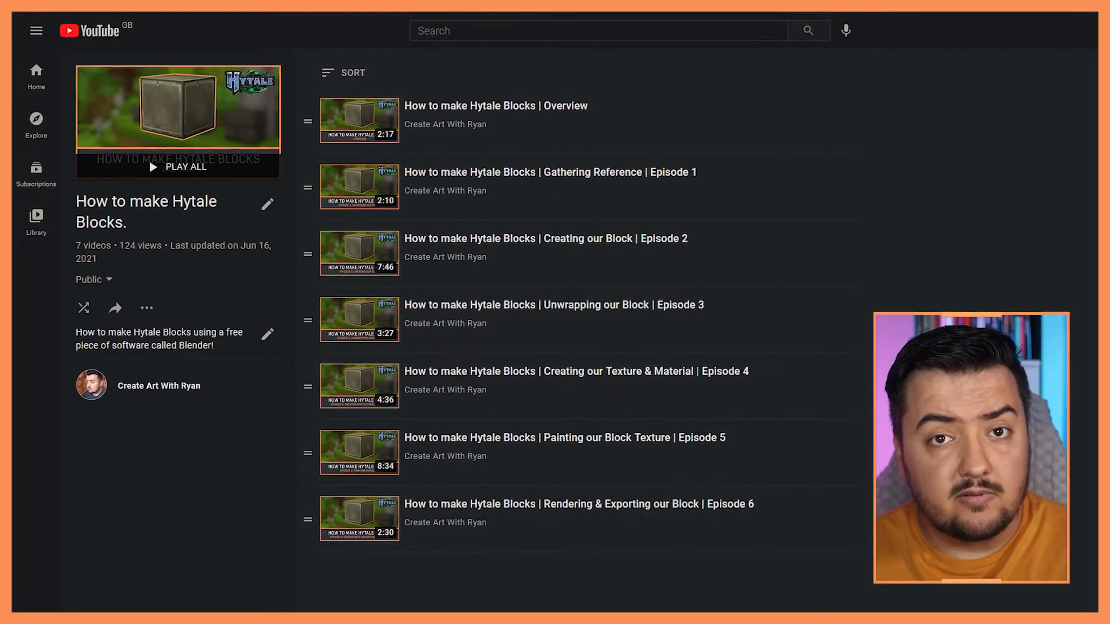
# Step: Switch Blender to the UV Editing workspace showing the cube's cross-shaped unwrap
pyautogui.click(177, 118)
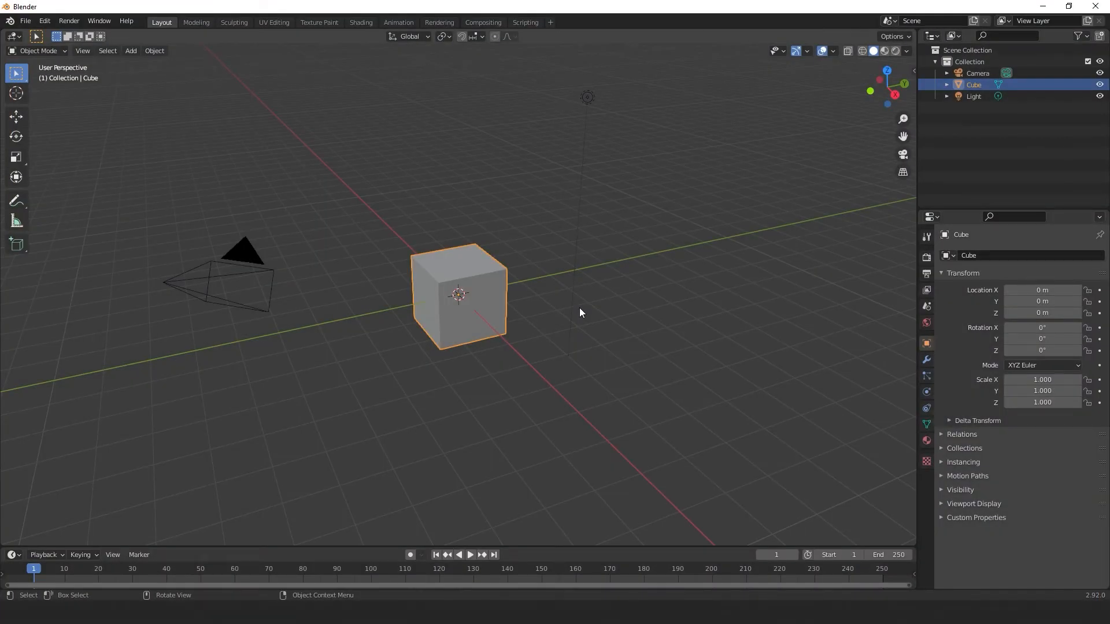
pyautogui.moveTo(304, 55)
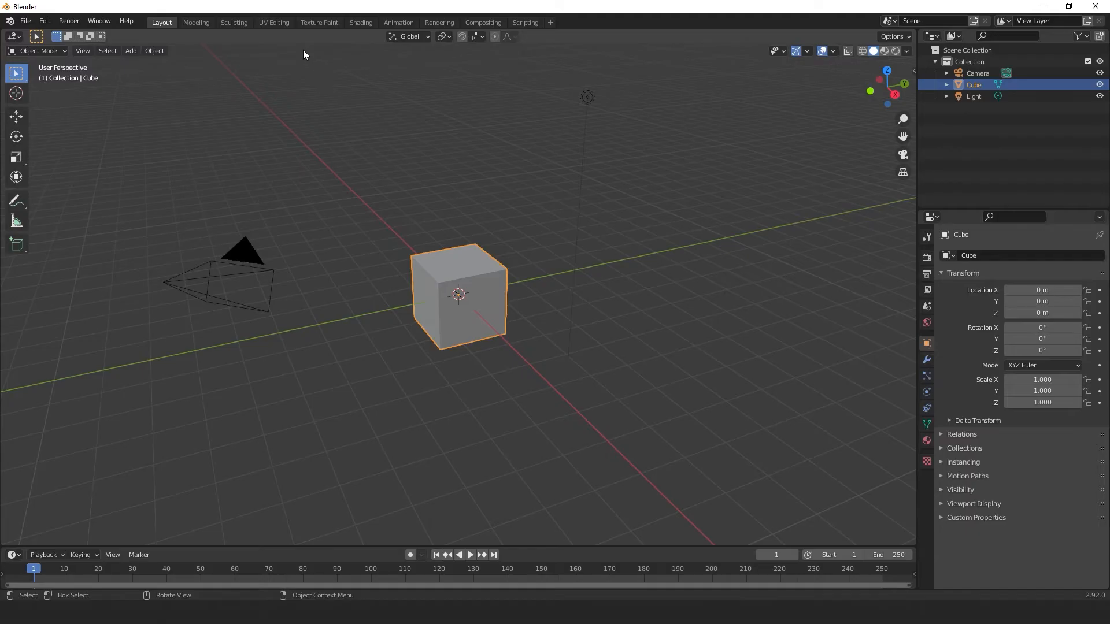
pyautogui.click(273, 22)
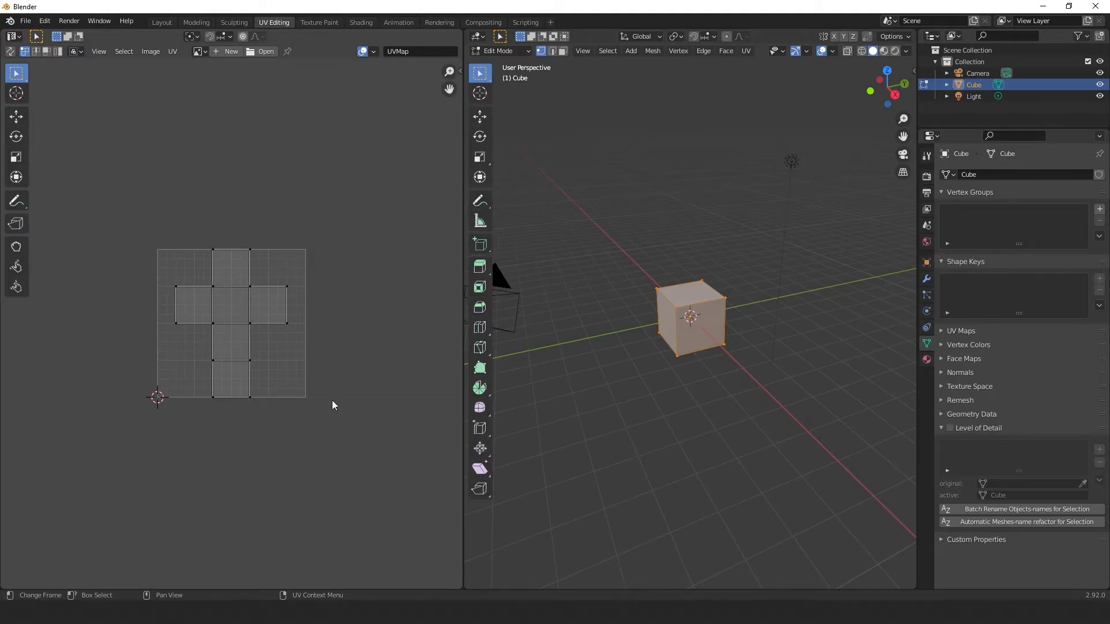
pyautogui.moveTo(334, 395)
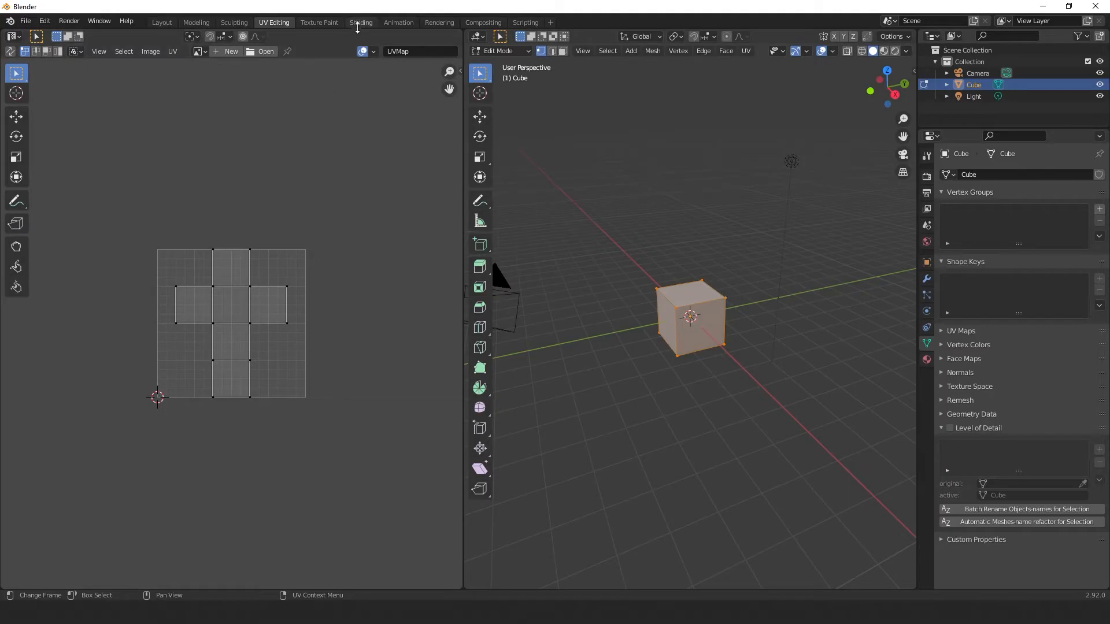
# Step: In Shading, rename the material Grass_Block_Material and wire a Closest-interpolated Image Texture into Base Color
pyautogui.click(360, 22)
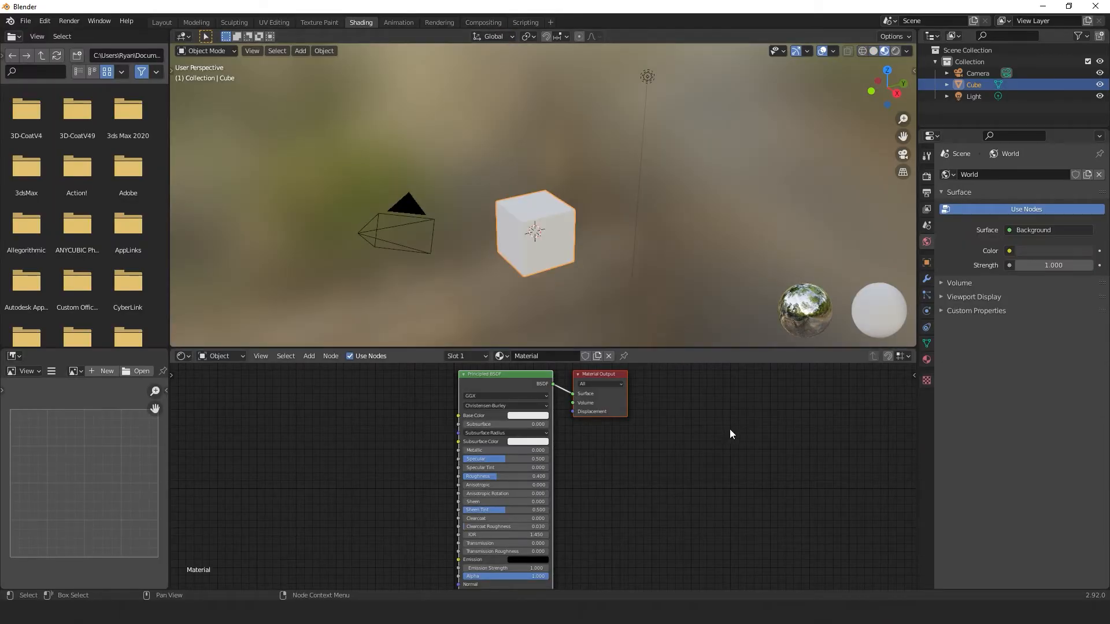
pyautogui.moveTo(638, 439)
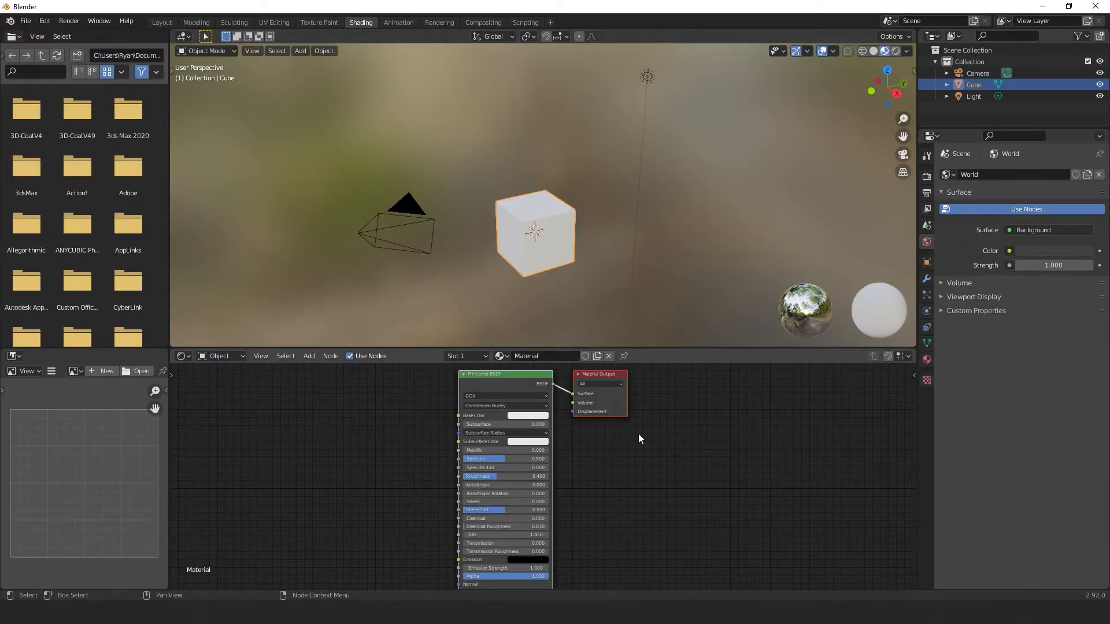
pyautogui.write('Grass_Block_')
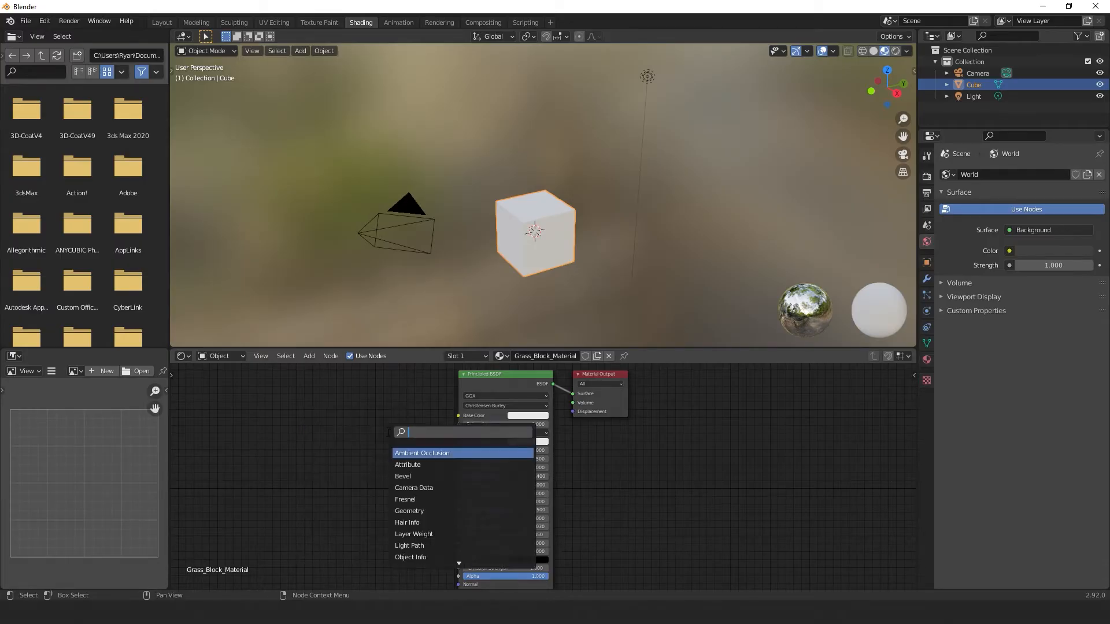
pyautogui.write('image')
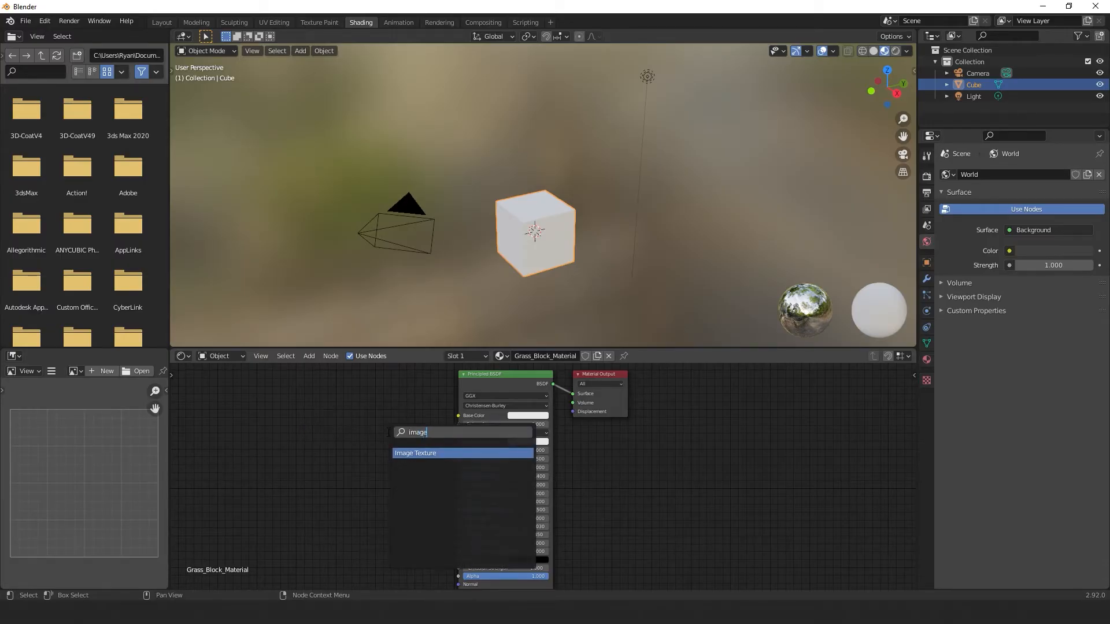
pyautogui.click(415, 452)
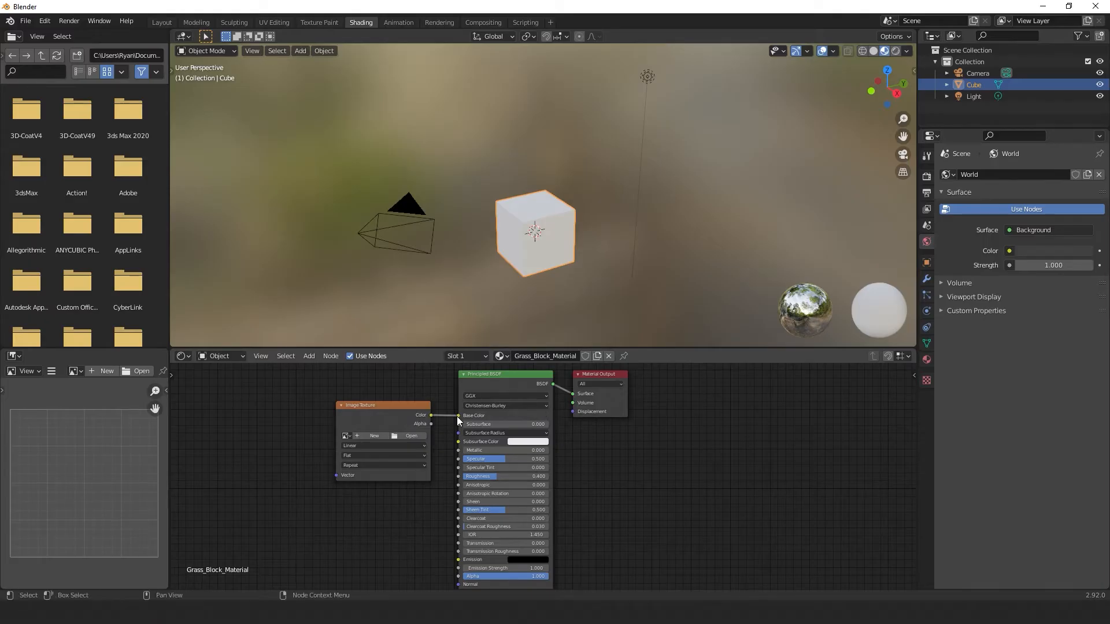
pyautogui.click(383, 445)
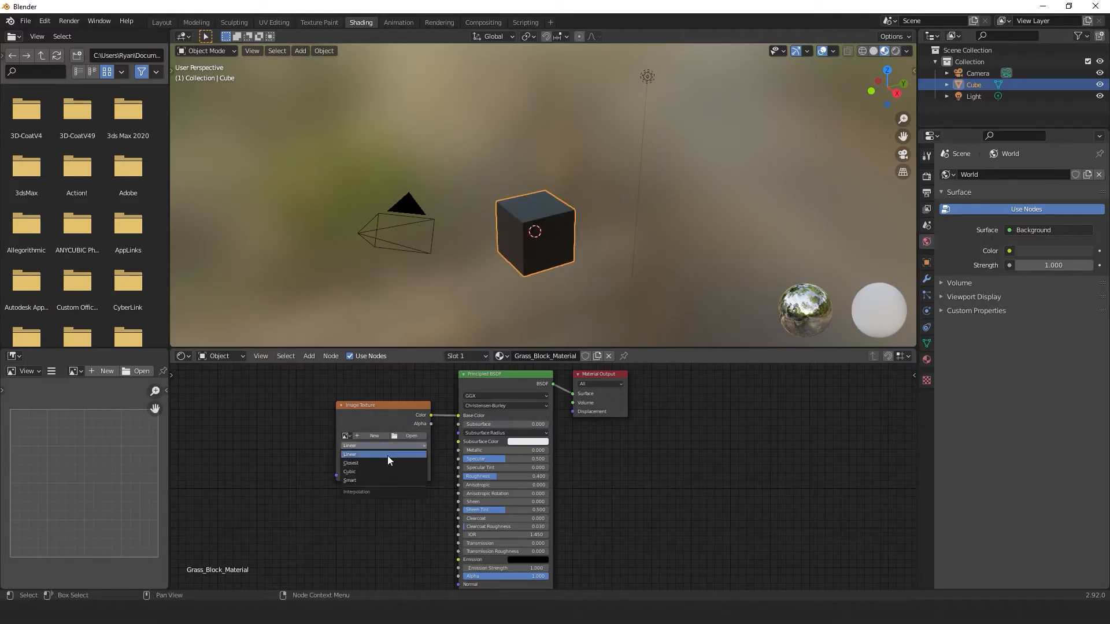
pyautogui.click(350, 462)
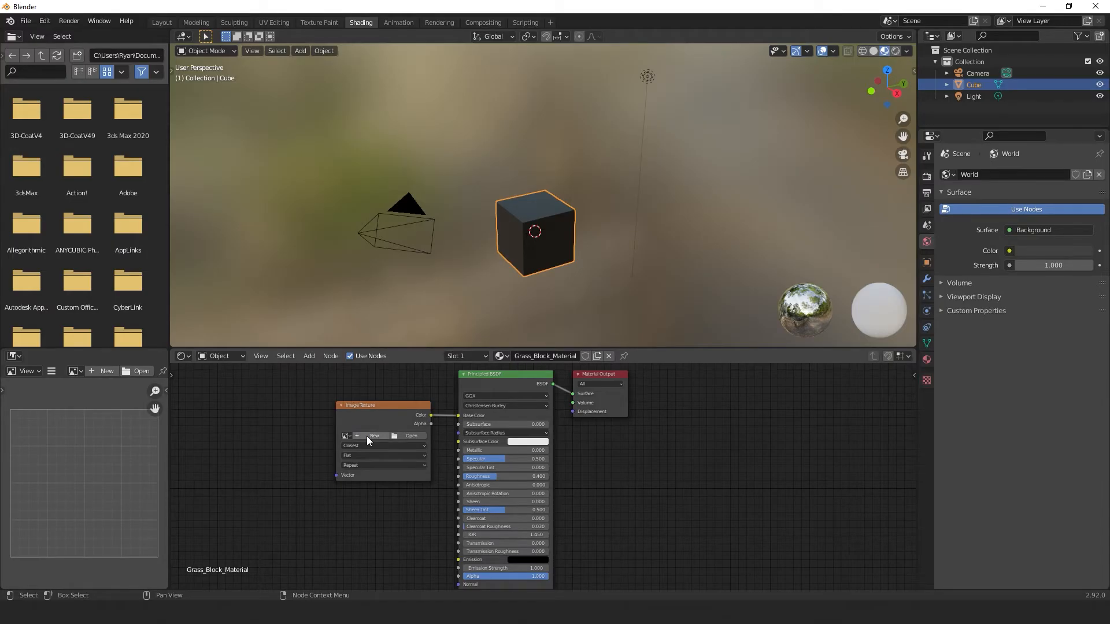
# Step: Create a new 128 × 128 px brown image named Grass_Block_Texture on the Image Texture node
pyautogui.click(374, 436)
pyautogui.write('Grass_Block_Texture')
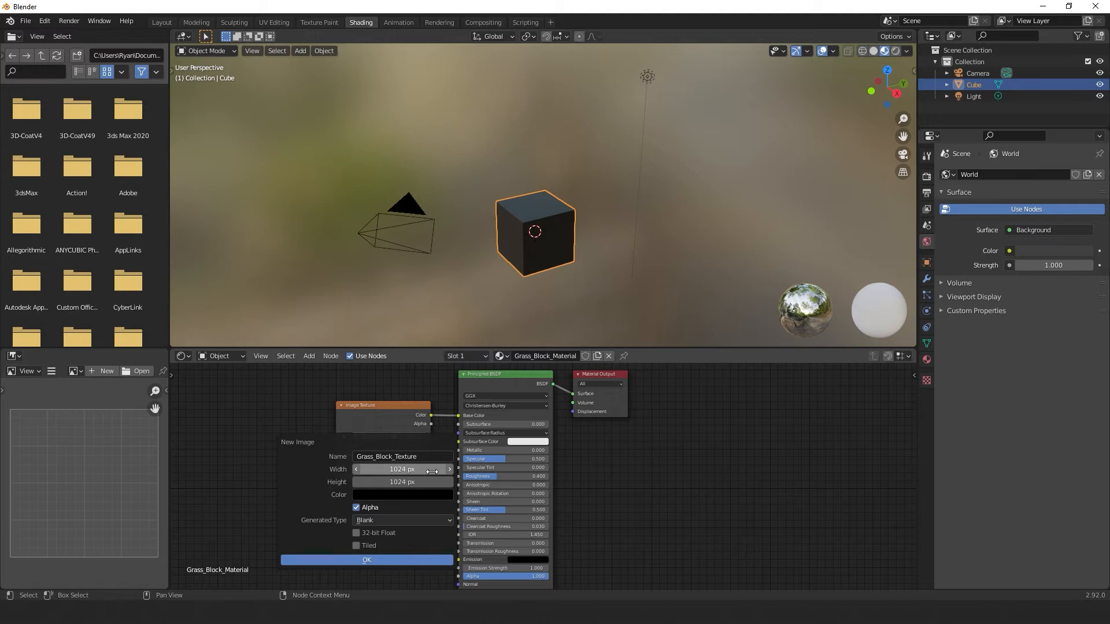
pyautogui.click(272, 22)
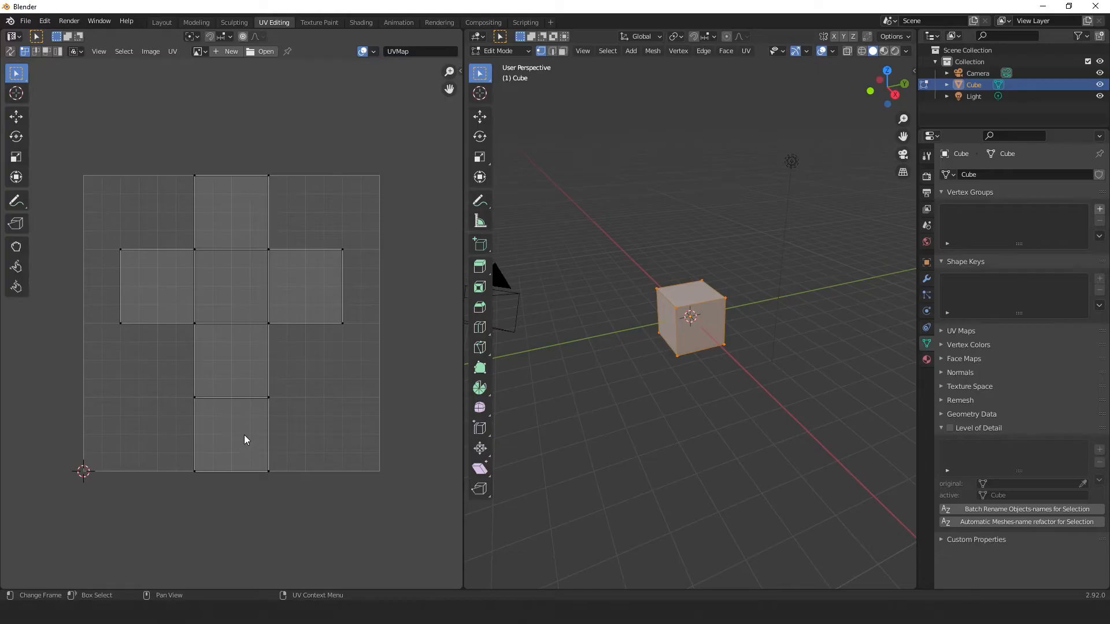
pyautogui.moveTo(258, 403)
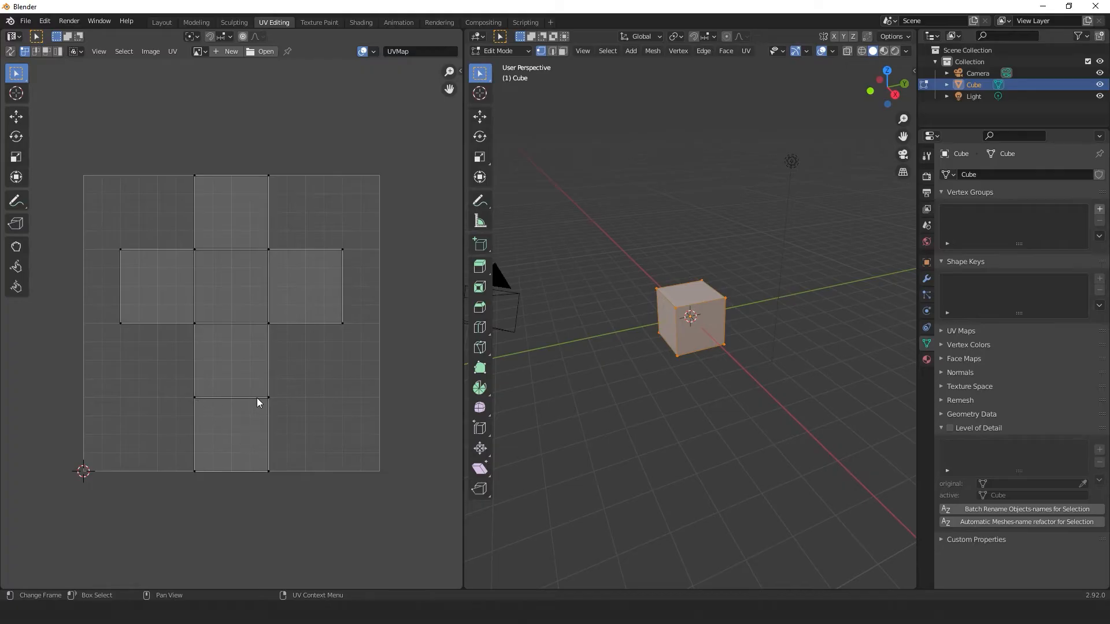
pyautogui.moveTo(222, 410)
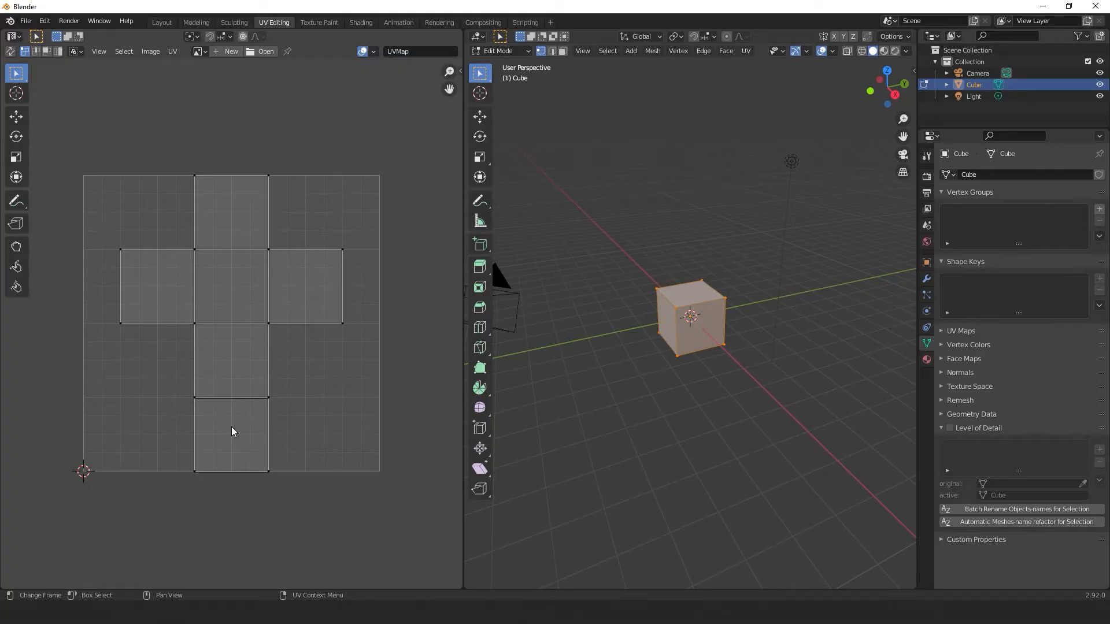
pyautogui.click(360, 22)
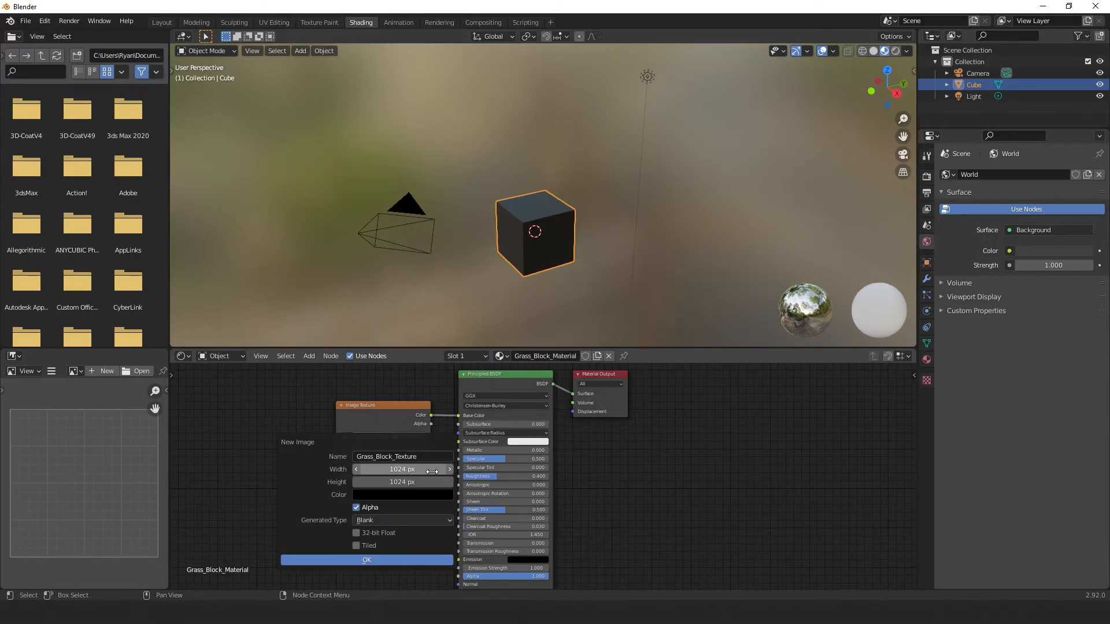
pyautogui.click(401, 469)
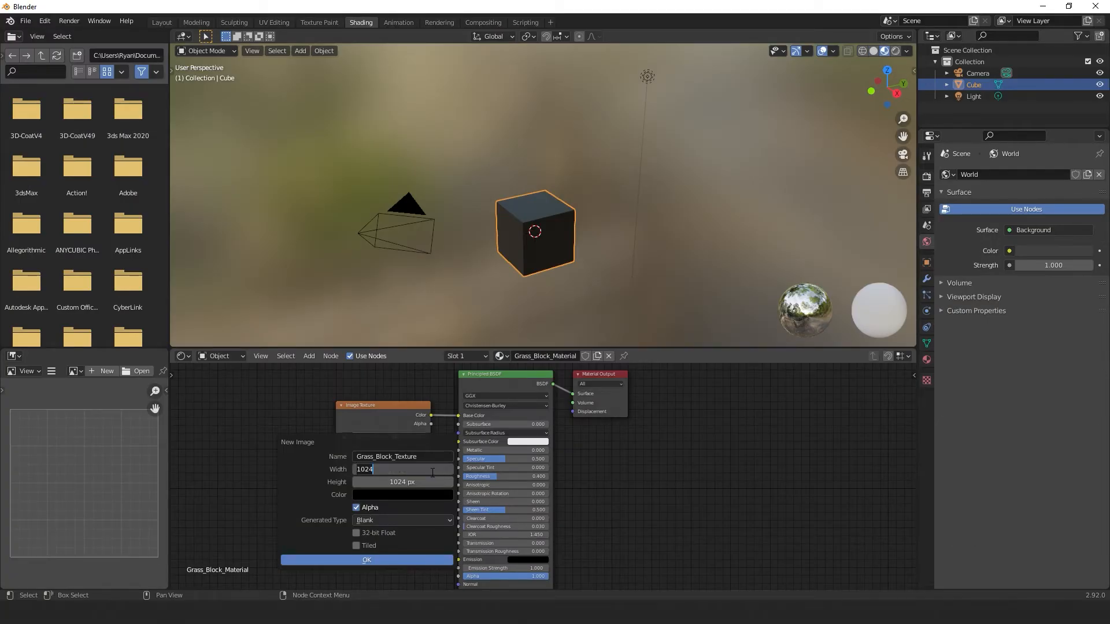
pyautogui.click(402, 482)
pyautogui.write('128')
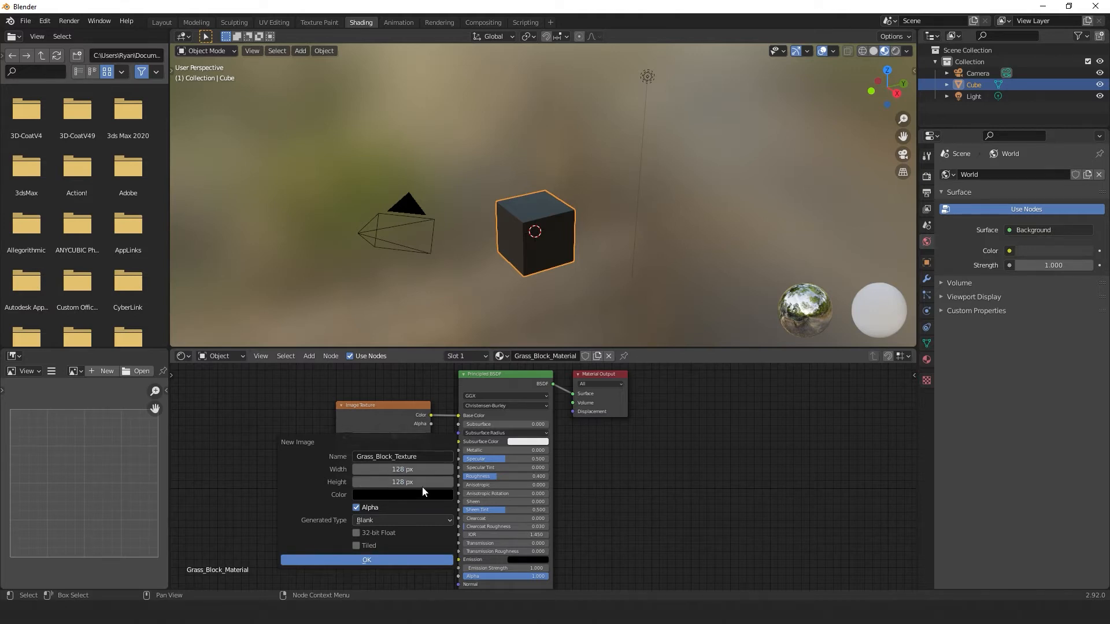
pyautogui.click(401, 494)
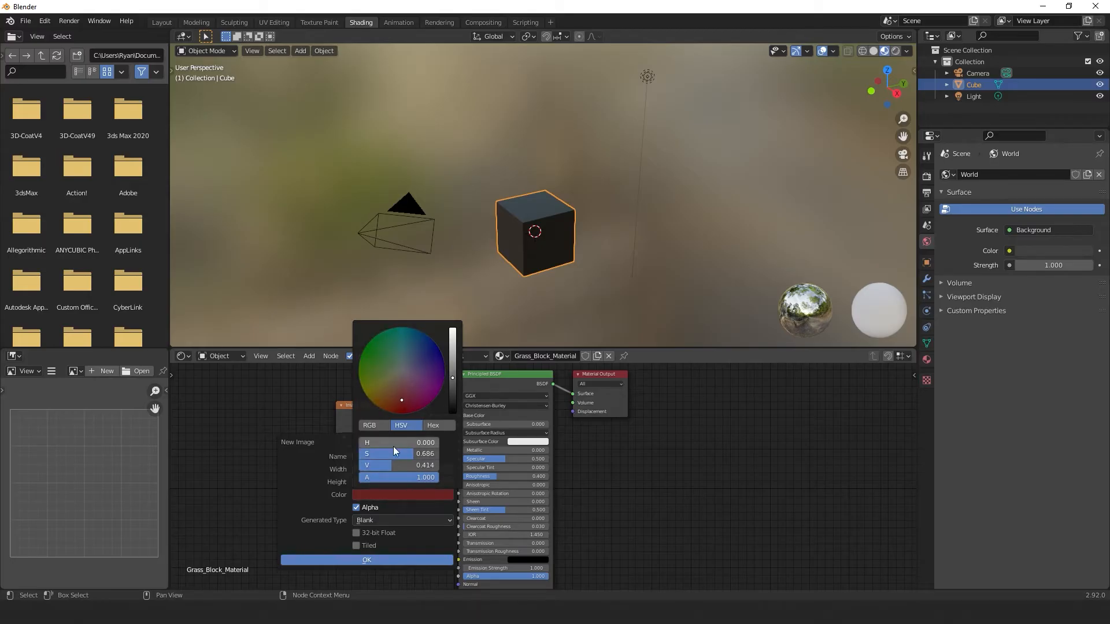
pyautogui.click(366, 560)
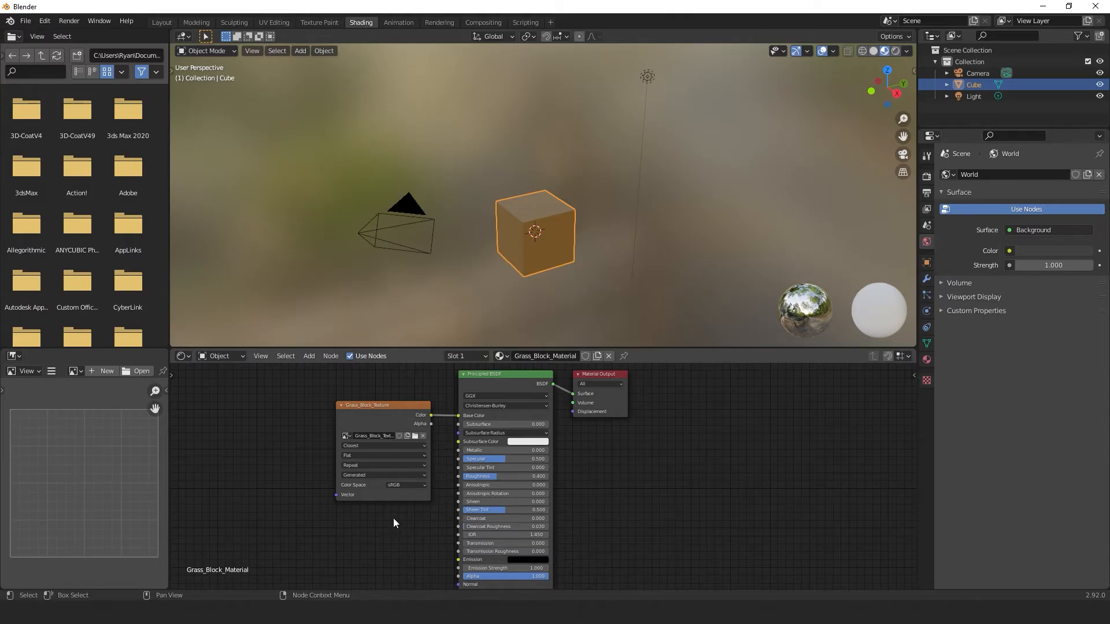
# Step: Enter Texture Paint and give the draw brush a hard Constant falloff curve
pyautogui.click(319, 22)
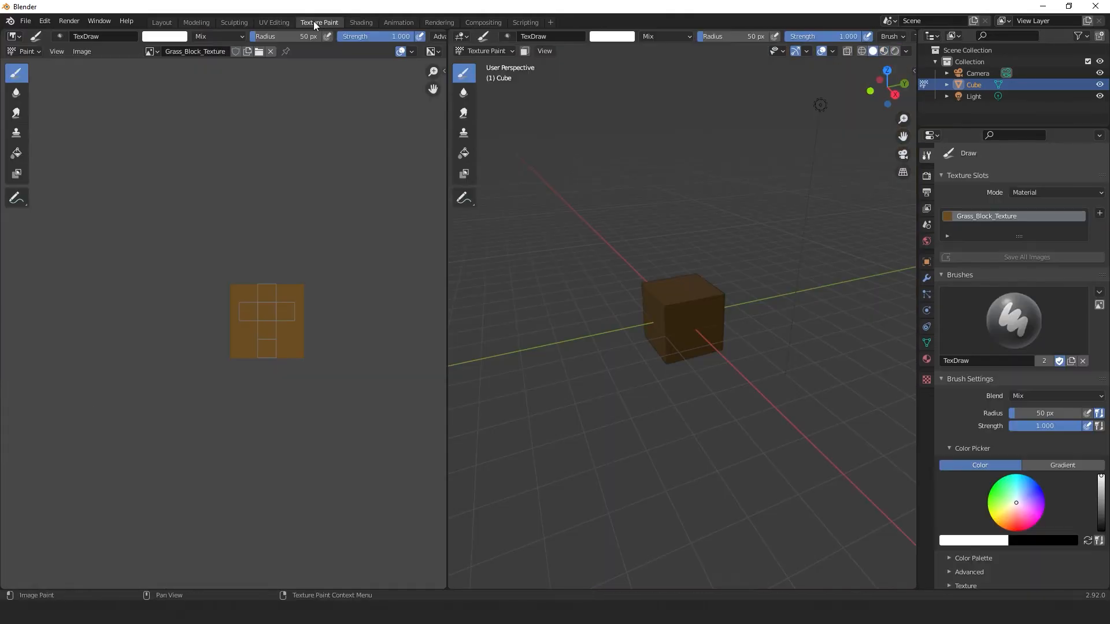
pyautogui.moveTo(342, 267)
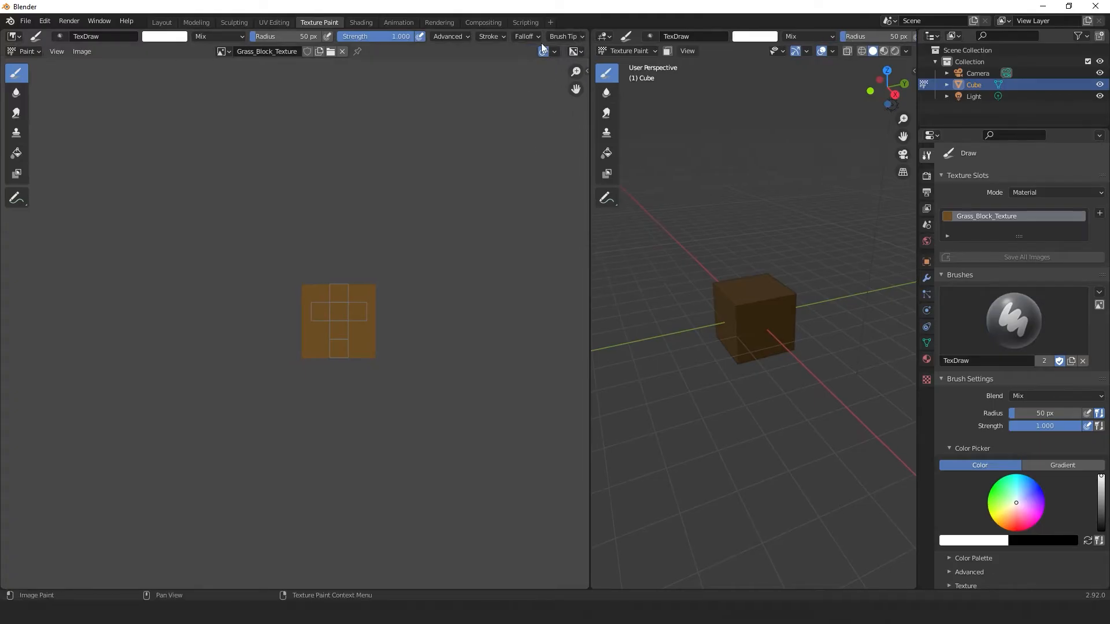
pyautogui.click(526, 36)
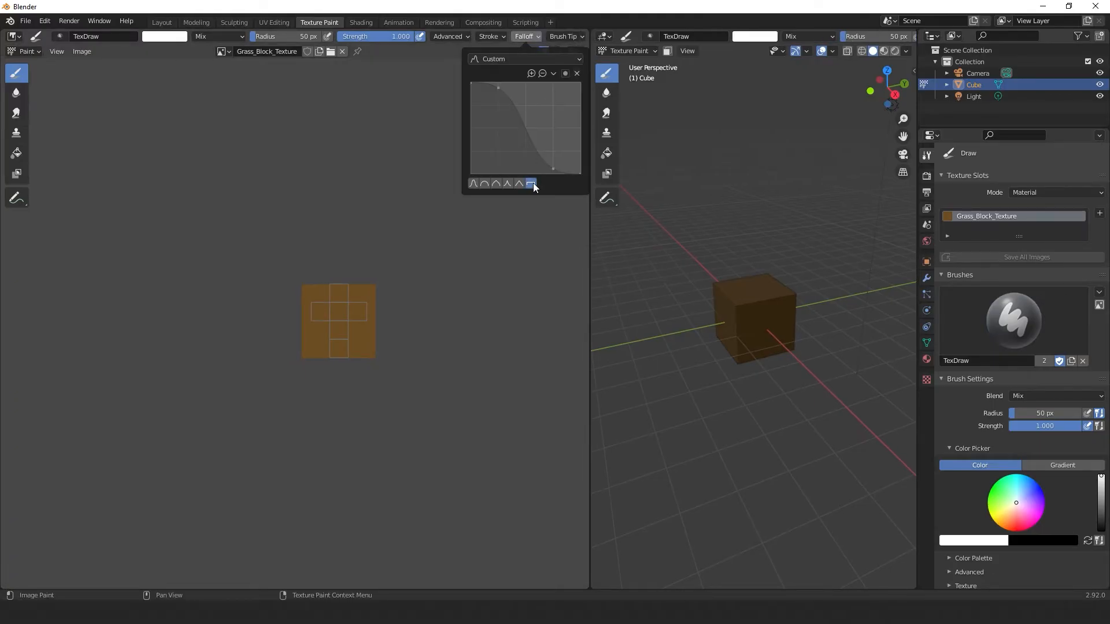
pyautogui.click(530, 183)
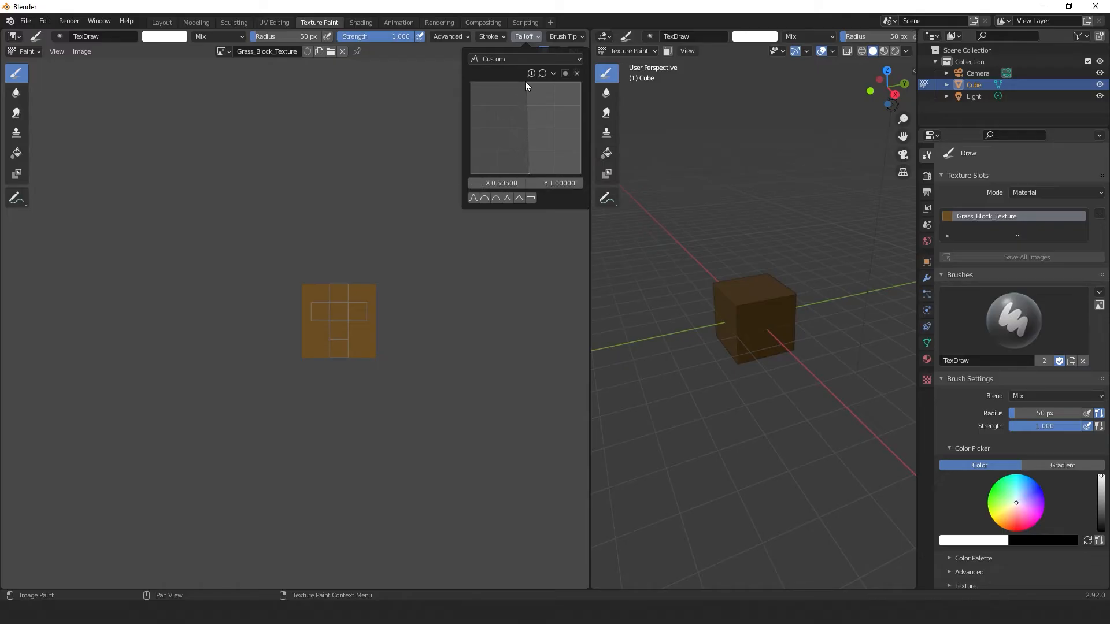
pyautogui.click(501, 183)
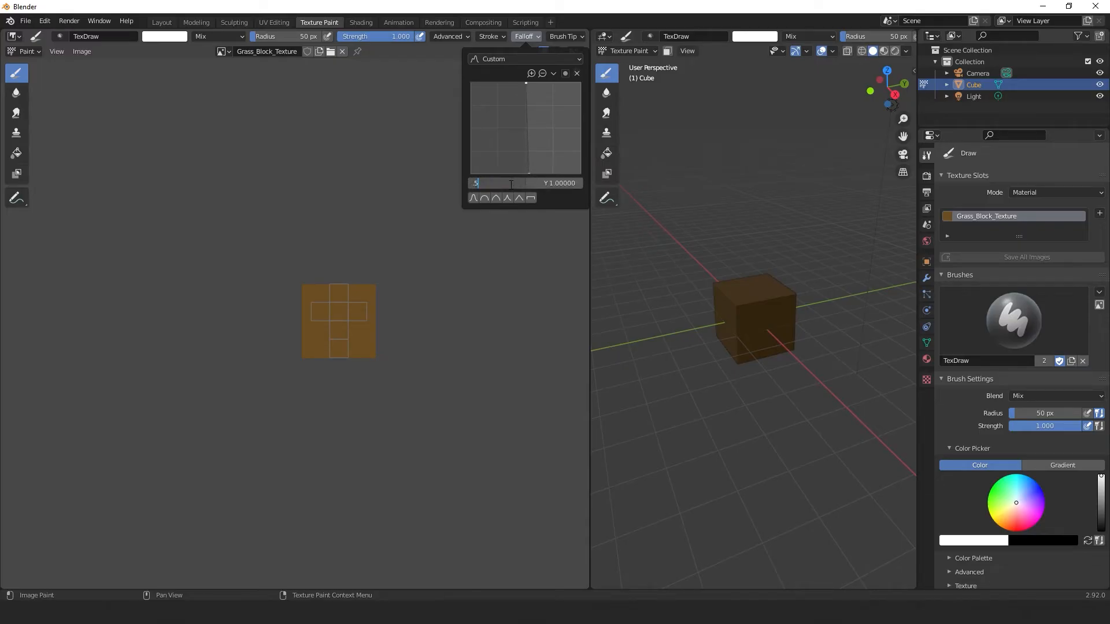
pyautogui.click(447, 36)
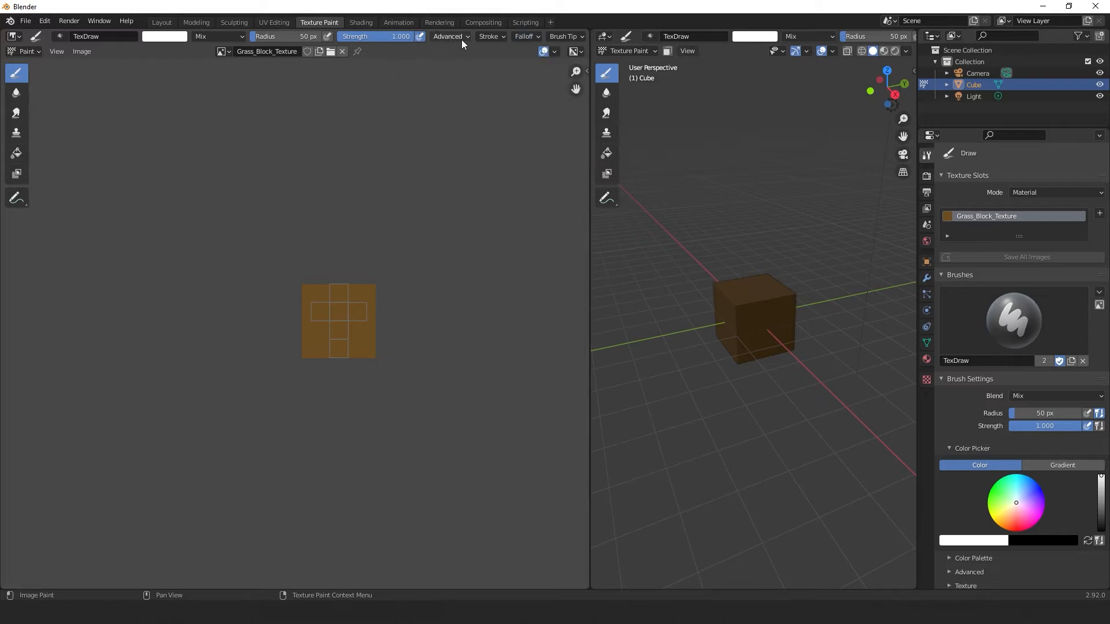
pyautogui.click(449, 36)
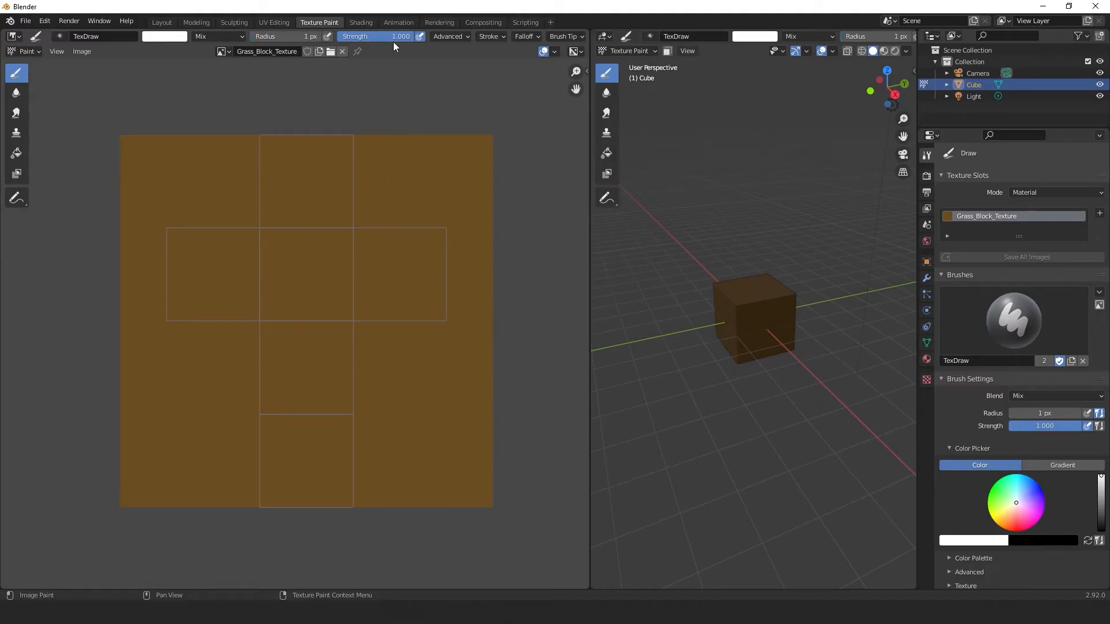
pyautogui.moveTo(292, 267)
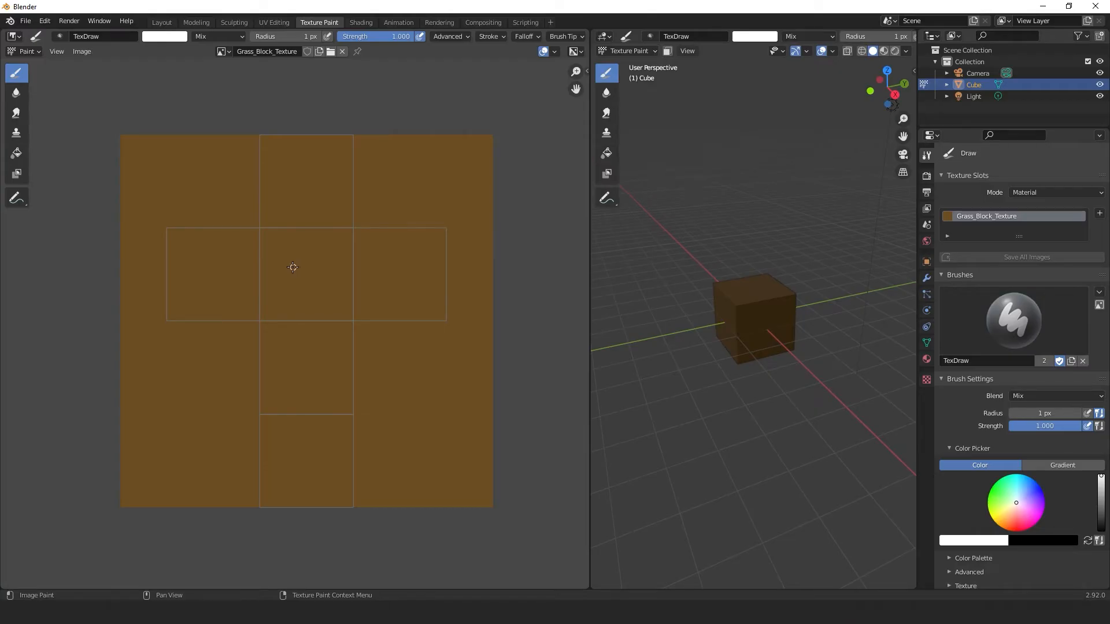
# Step: Outline and fill the top face UV square with solid green
pyautogui.click(164, 36)
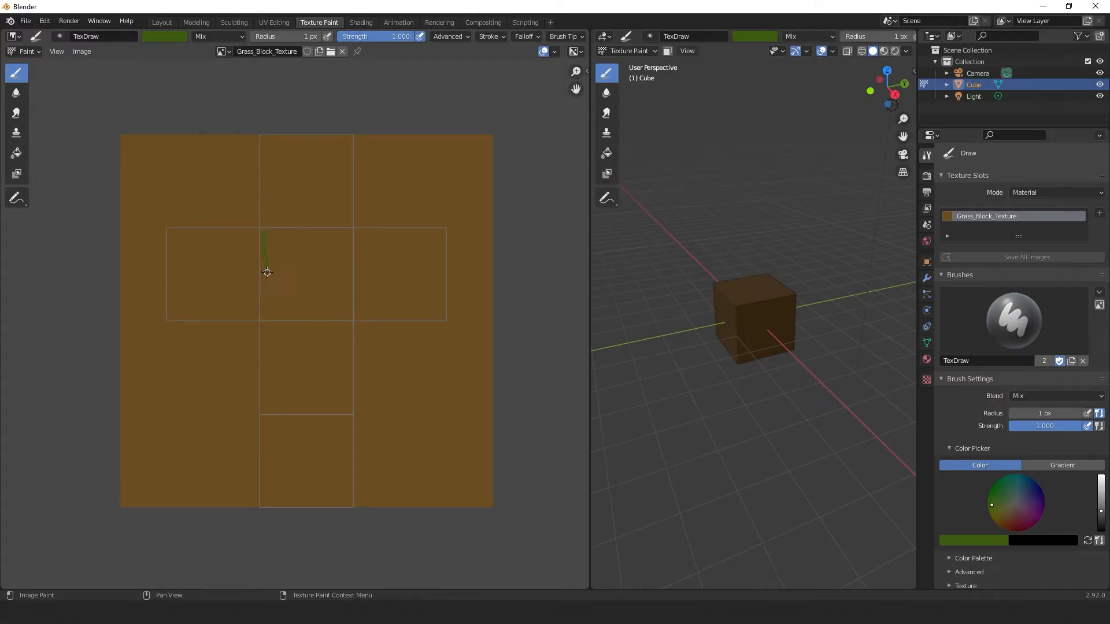
pyautogui.moveTo(267, 272); pyautogui.dragTo(478, 298)
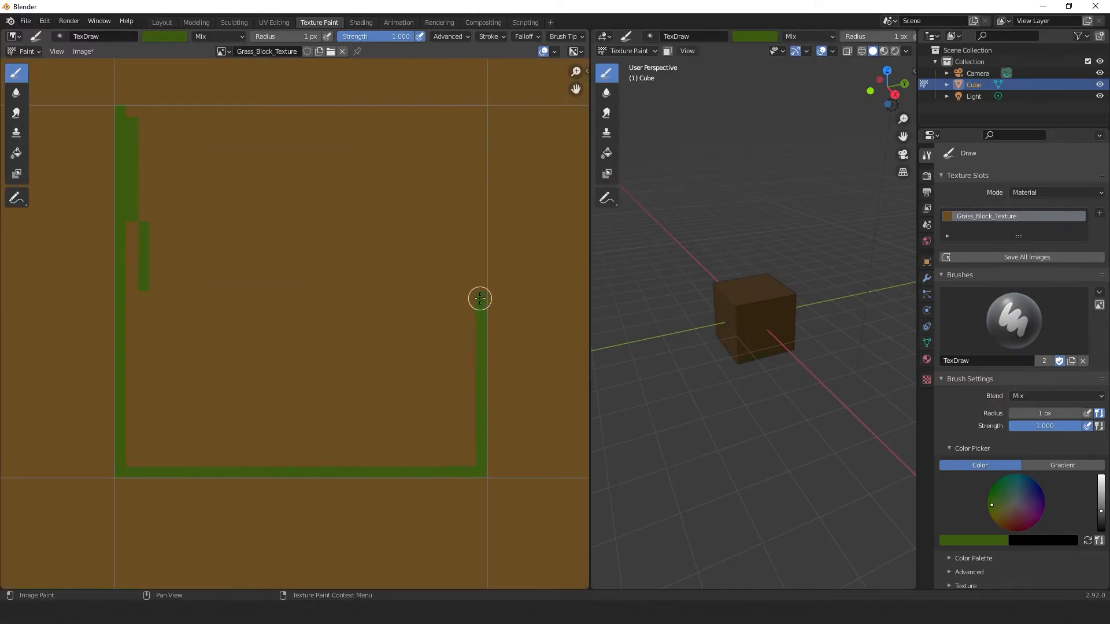
pyautogui.moveTo(479, 298); pyautogui.dragTo(468, 123)
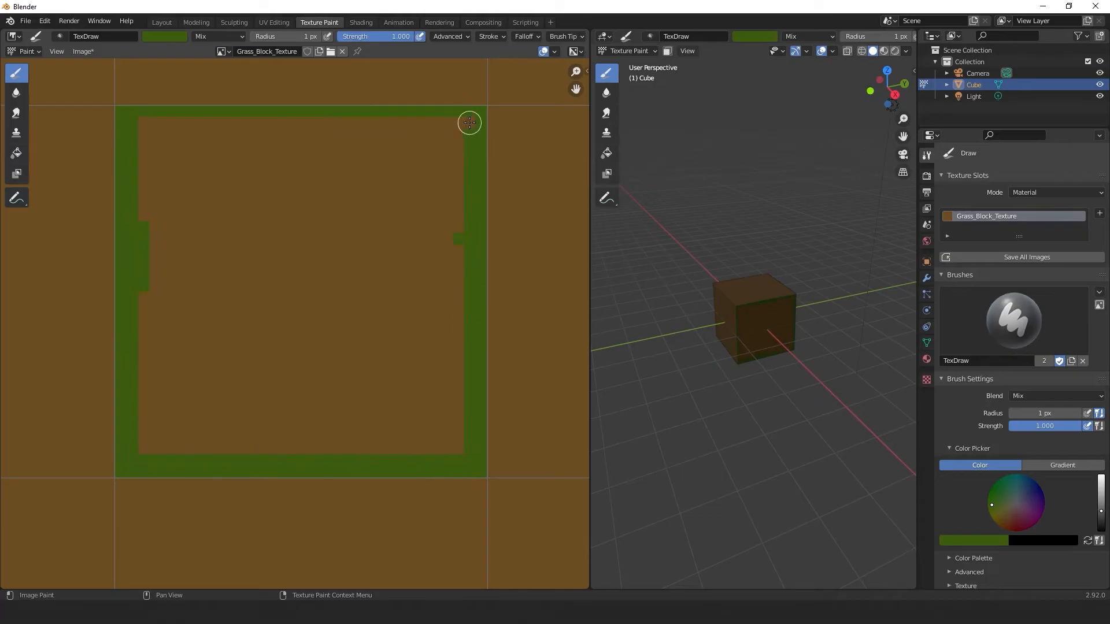
pyautogui.moveTo(468, 122); pyautogui.dragTo(421, 173)
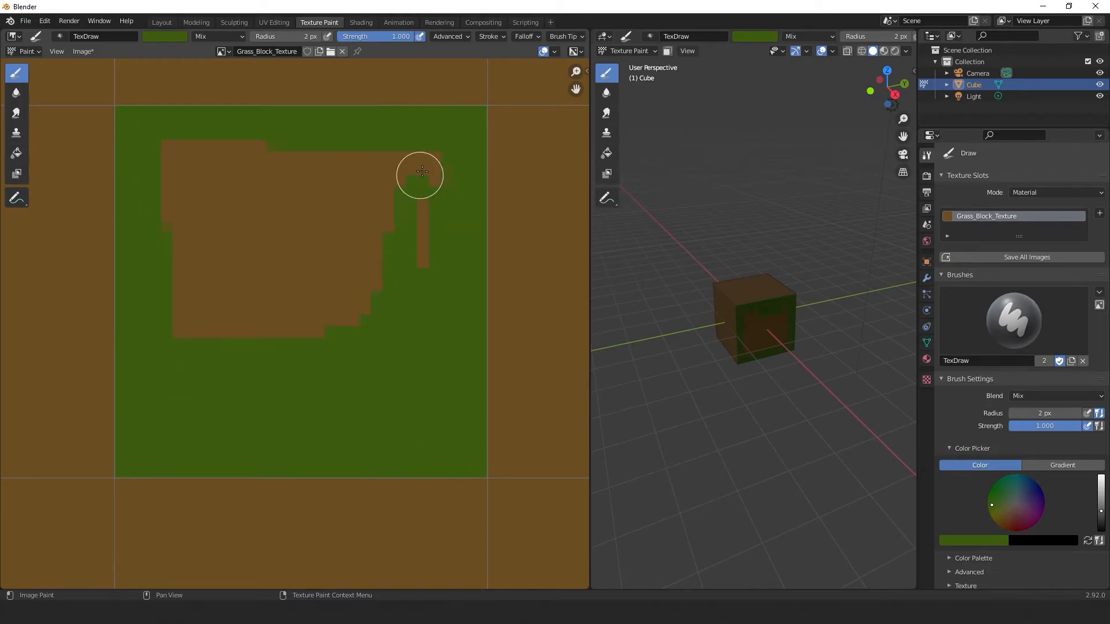
pyautogui.moveTo(421, 172); pyautogui.dragTo(328, 290)
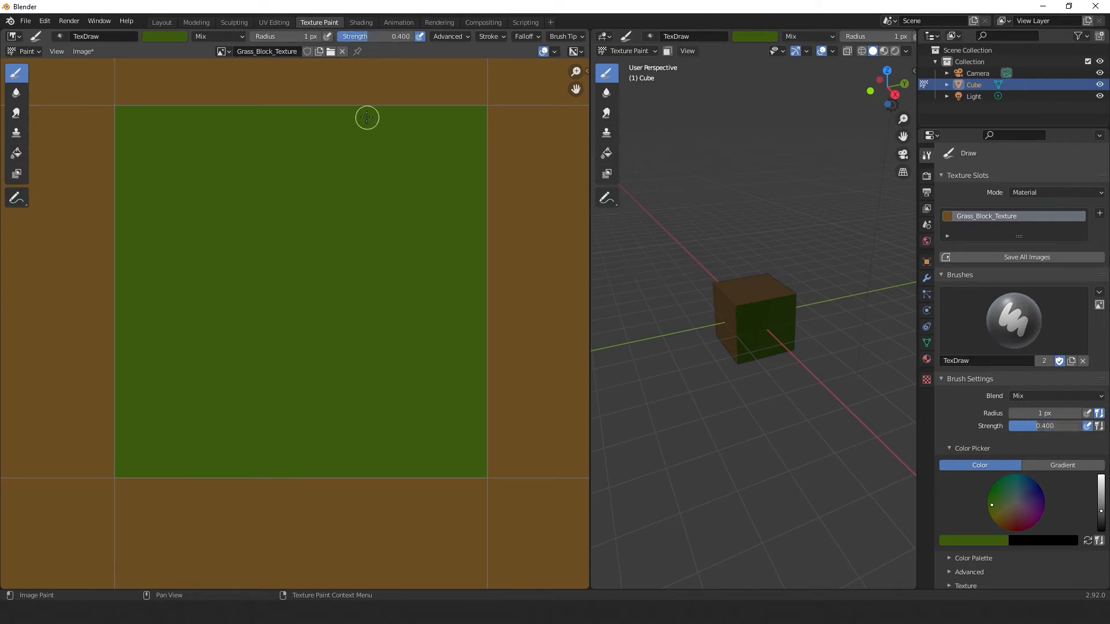
# Step: With a darker green at 0.4 strength, dab mottled patches across the top face square
pyautogui.click(165, 36)
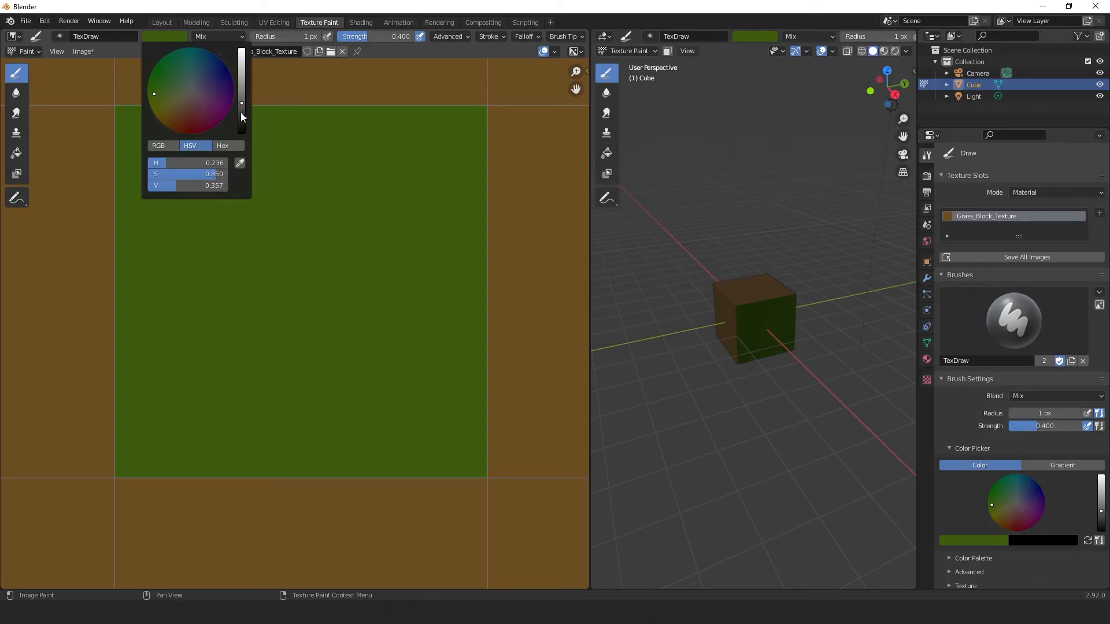
pyautogui.click(140, 161)
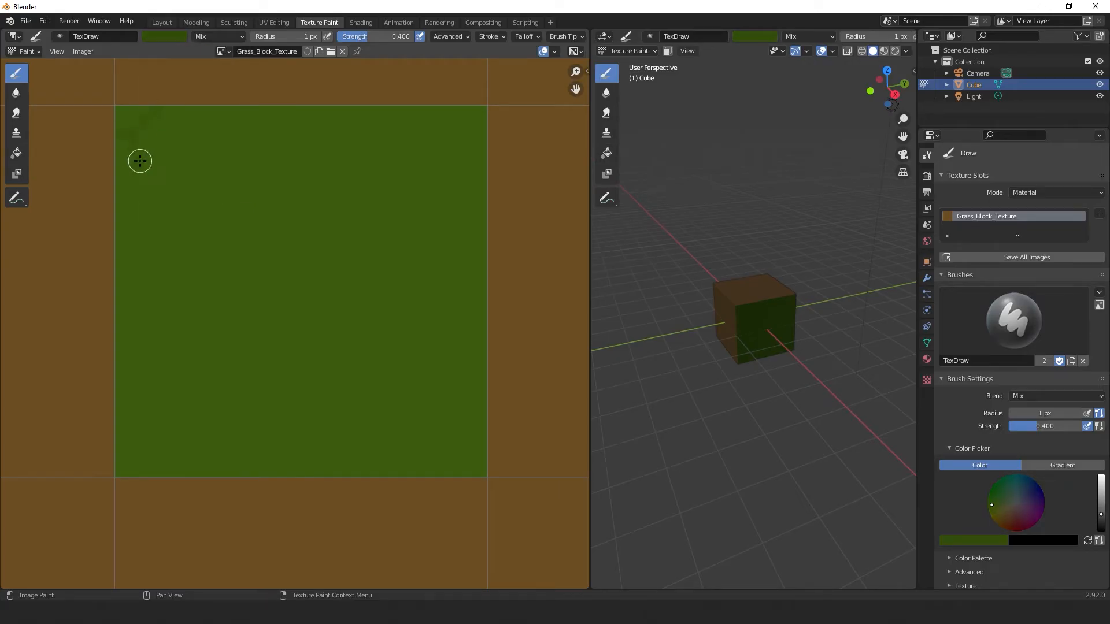
pyautogui.moveTo(140, 161); pyautogui.dragTo(244, 471)
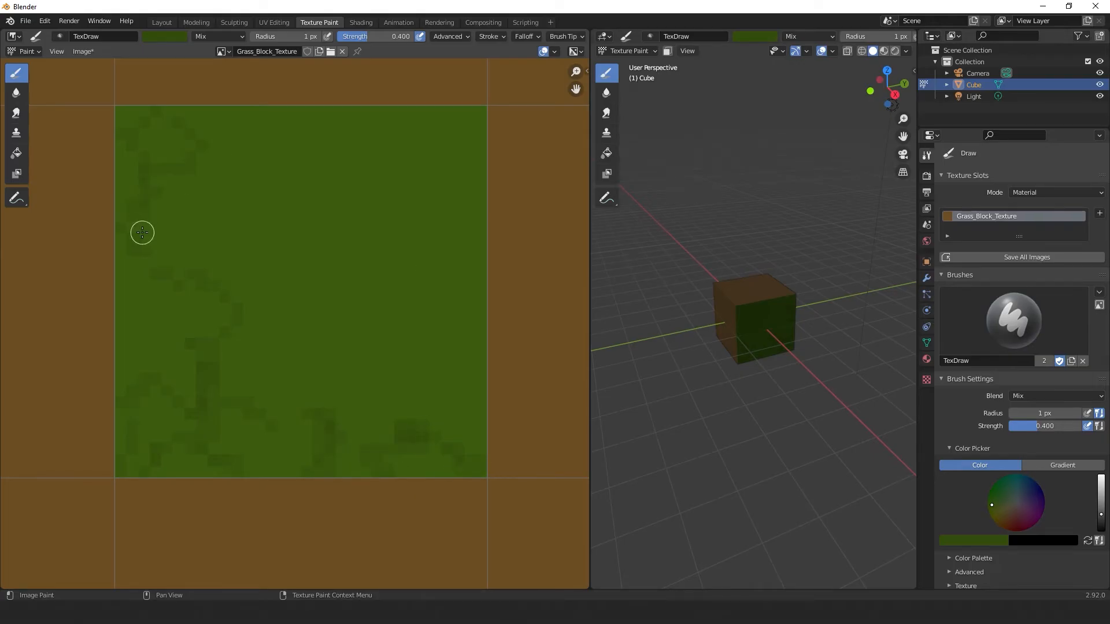
pyautogui.moveTo(141, 232); pyautogui.dragTo(271, 238)
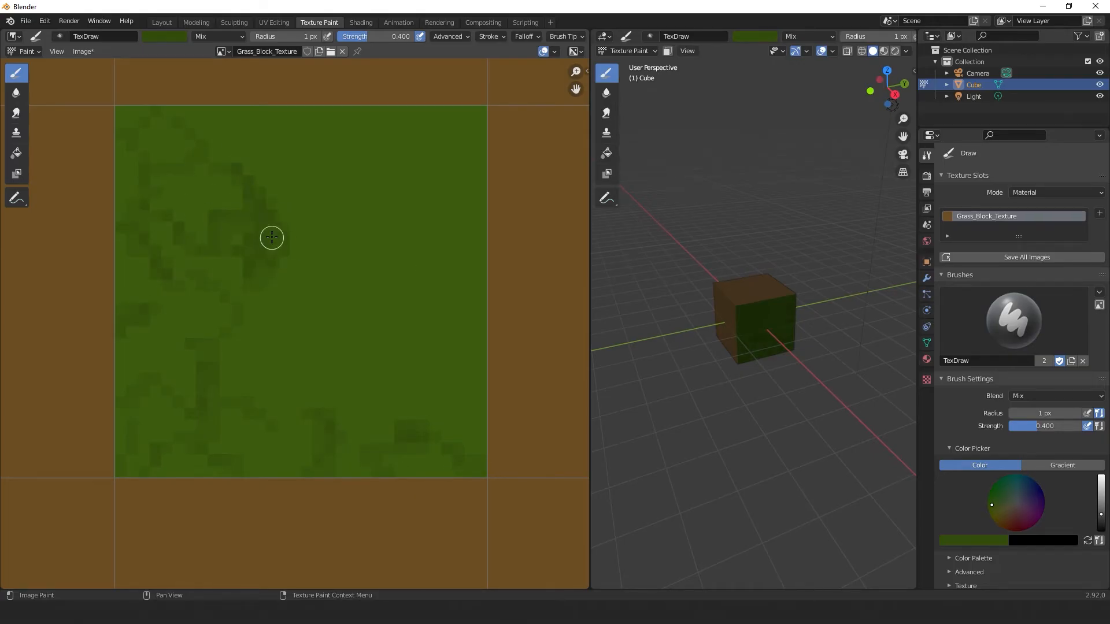
pyautogui.moveTo(271, 236); pyautogui.dragTo(373, 149)
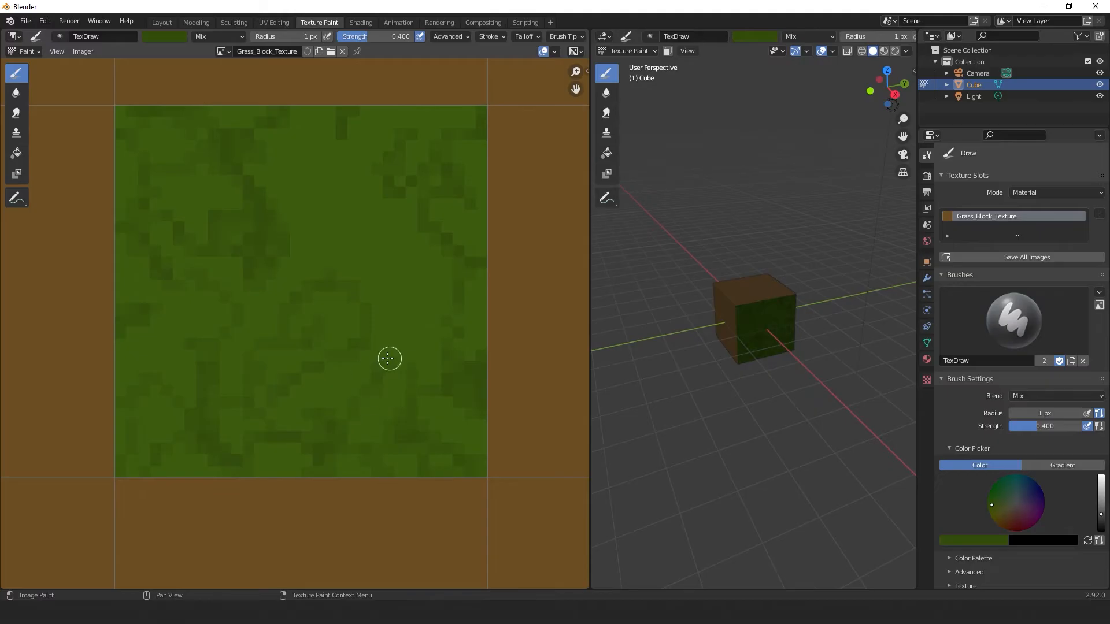
pyautogui.moveTo(388, 358); pyautogui.dragTo(262, 304)
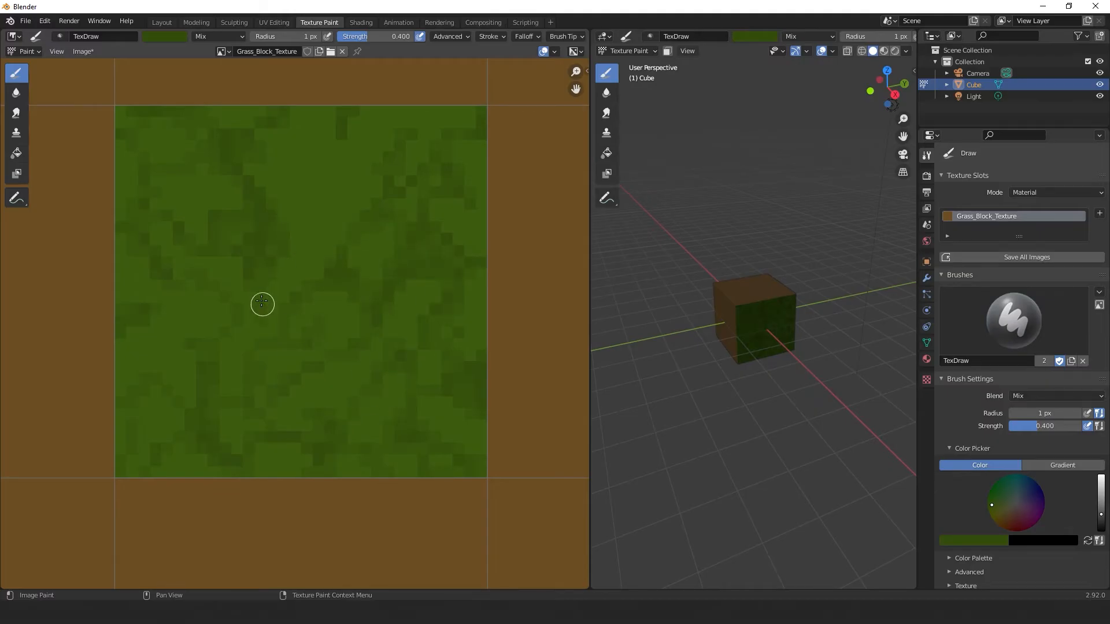
pyautogui.moveTo(262, 304); pyautogui.dragTo(399, 114)
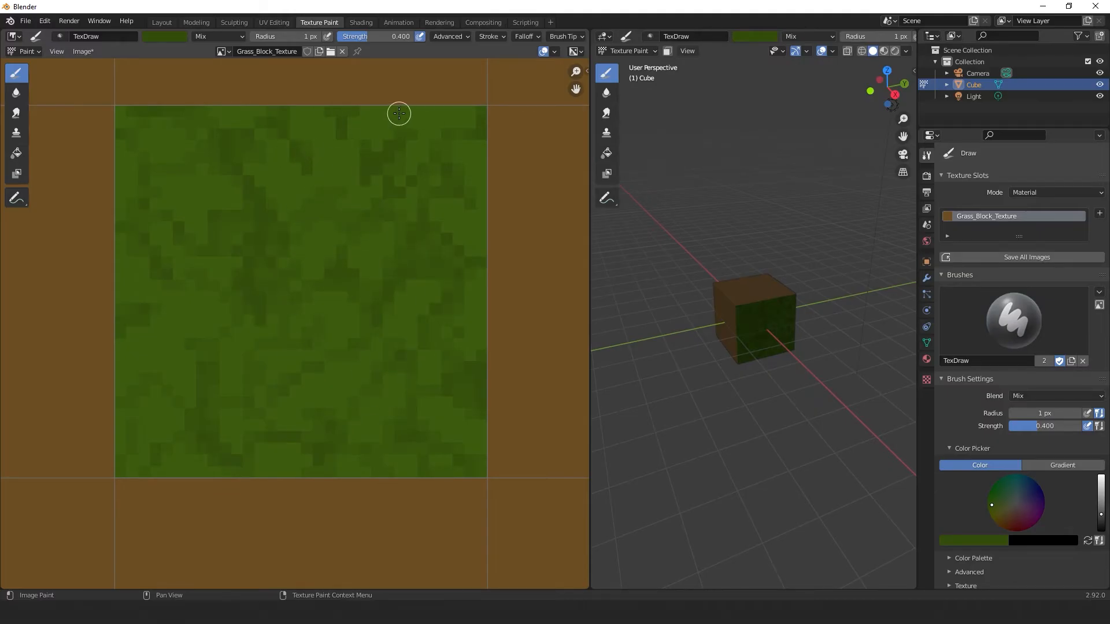
pyautogui.moveTo(221, 414)
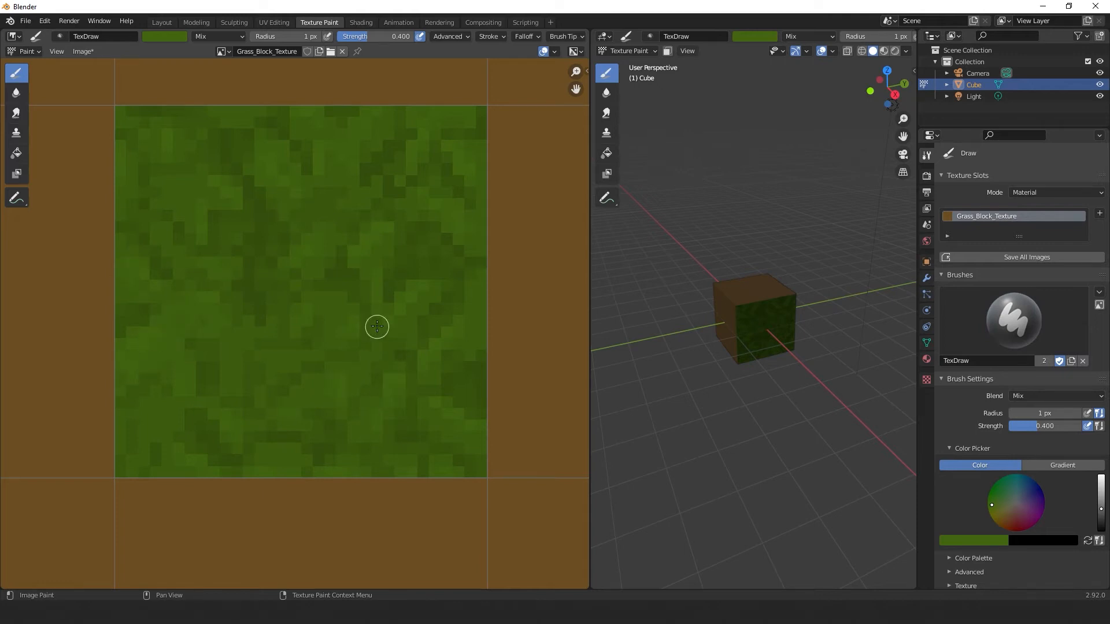
# Step: Scatter lighter green patches over the top face for a speckled grass look
pyautogui.moveTo(376, 325); pyautogui.dragTo(335, 470)
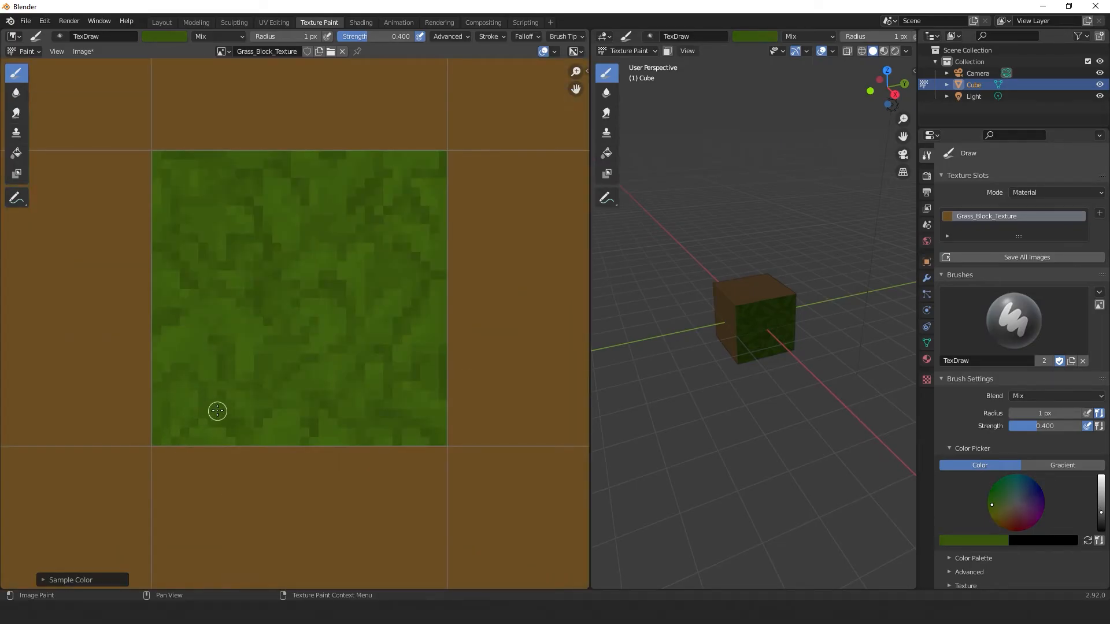
pyautogui.moveTo(166, 239)
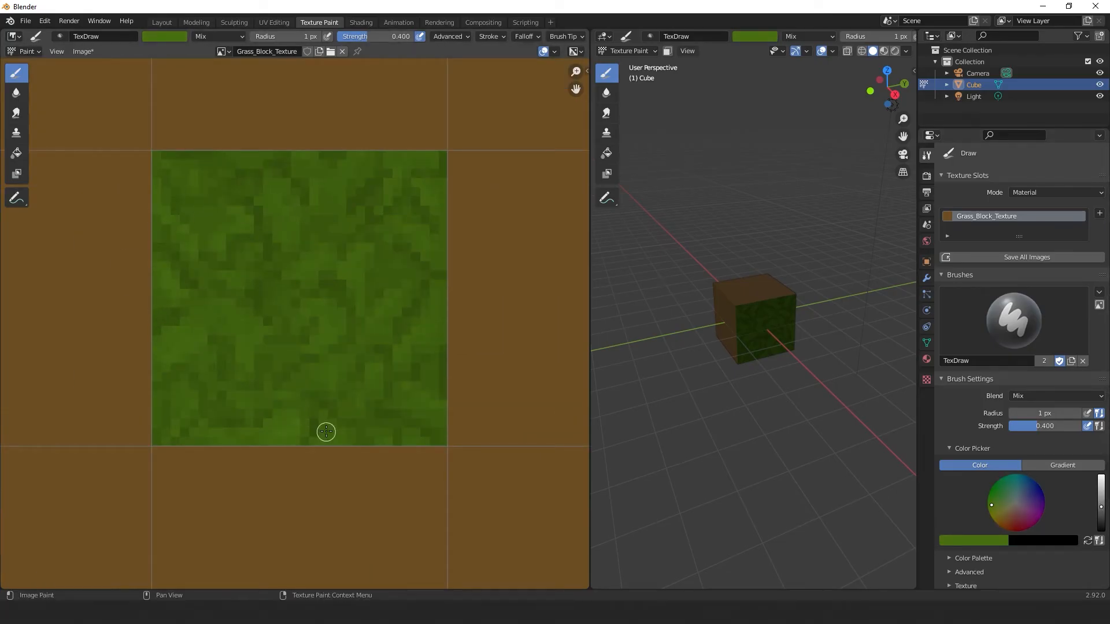
pyautogui.moveTo(326, 431); pyautogui.dragTo(395, 165)
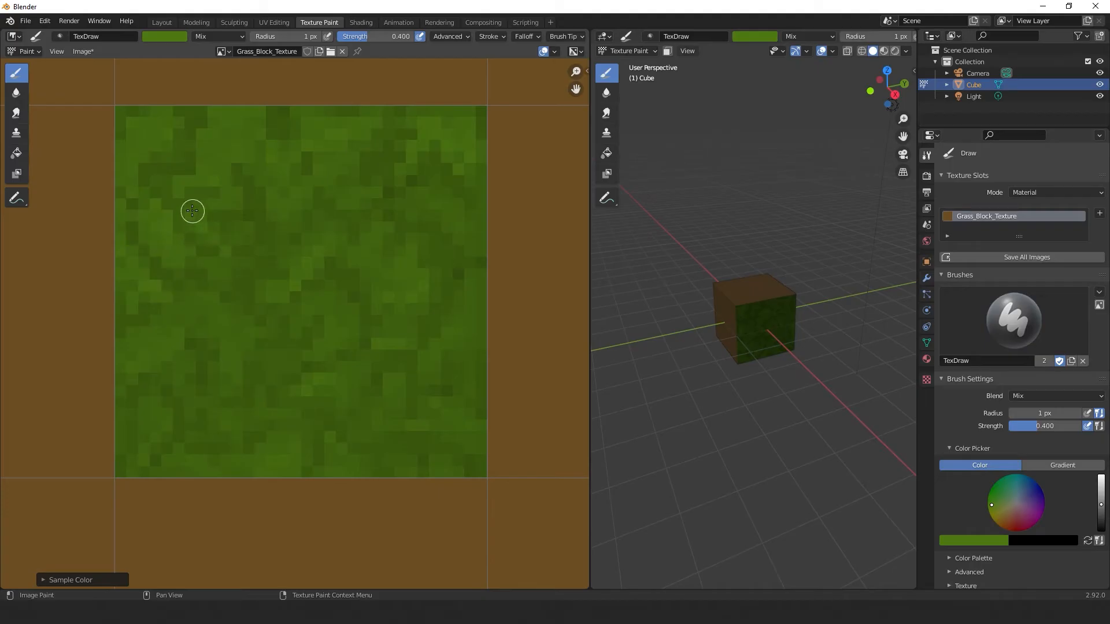
pyautogui.moveTo(193, 211); pyautogui.dragTo(132, 366)
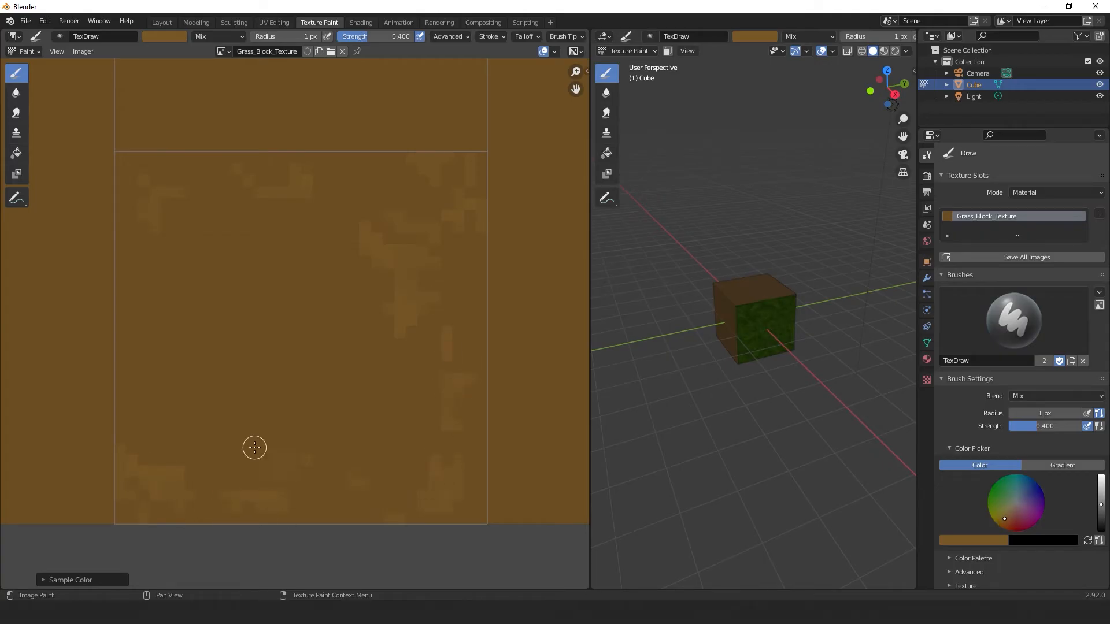
# Step: Paint darker and lighter brown blotches over the bottom face UV square
pyautogui.moveTo(254, 448); pyautogui.dragTo(143, 324)
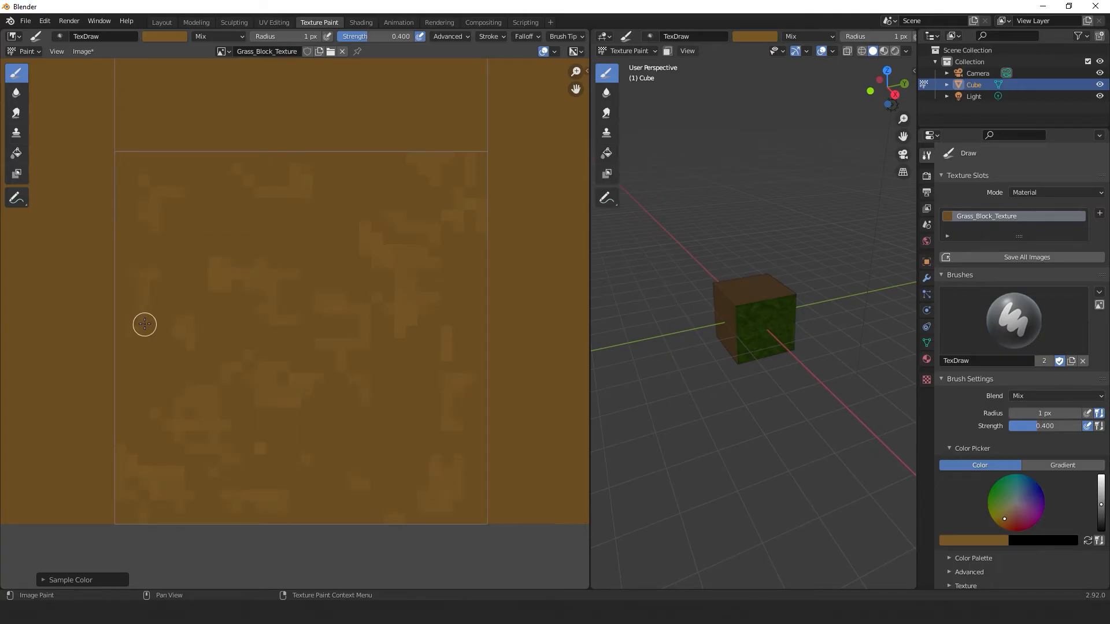
pyautogui.moveTo(245, 426)
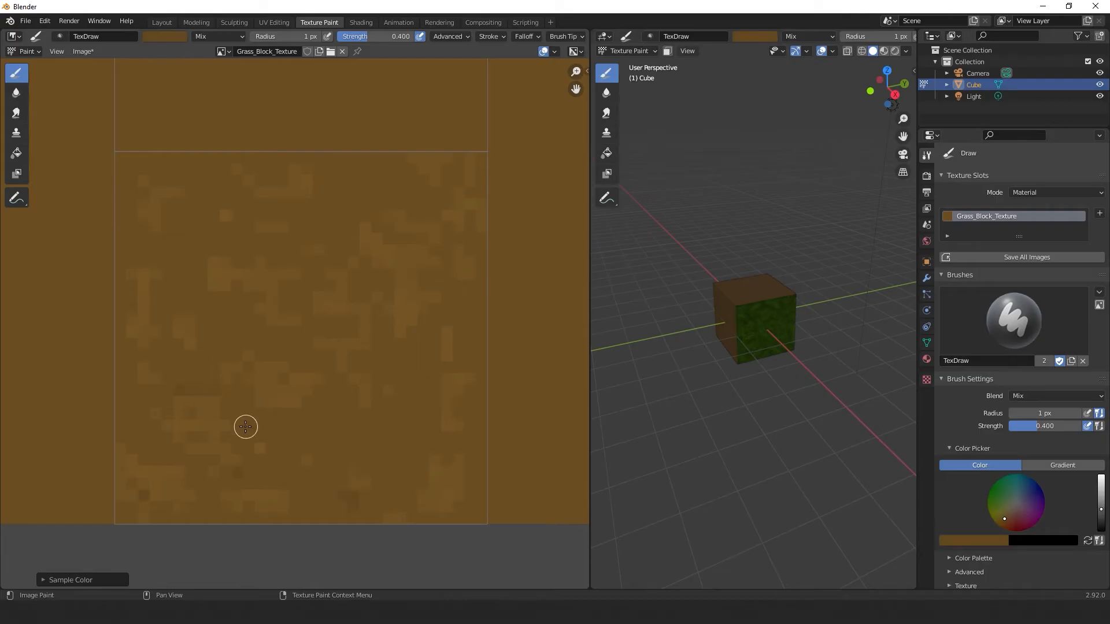
pyautogui.moveTo(419, 367)
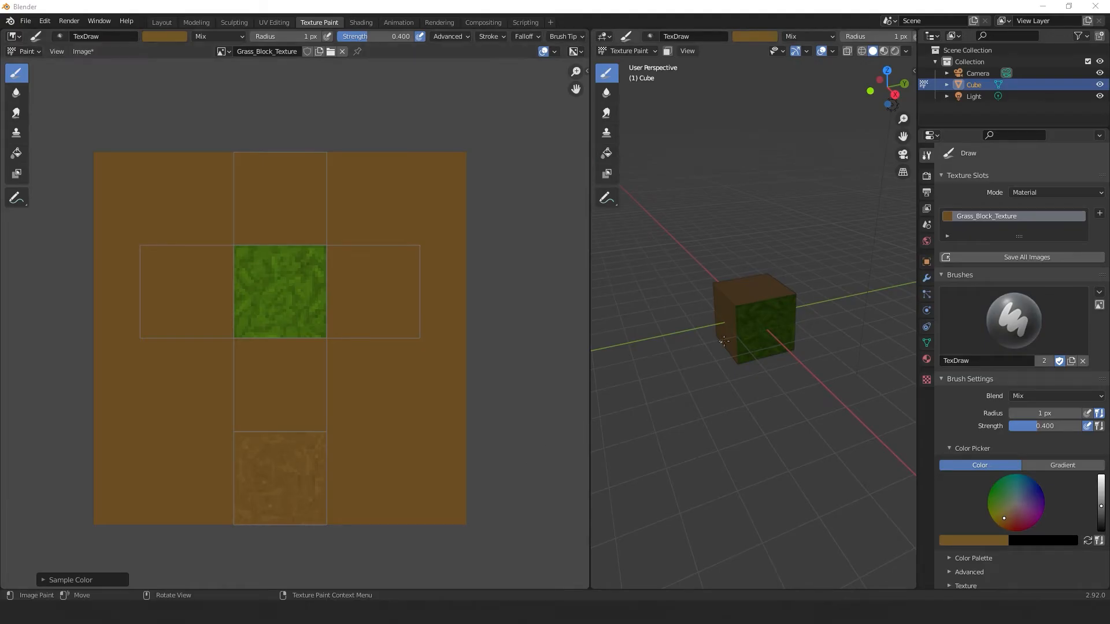
pyautogui.moveTo(761, 345)
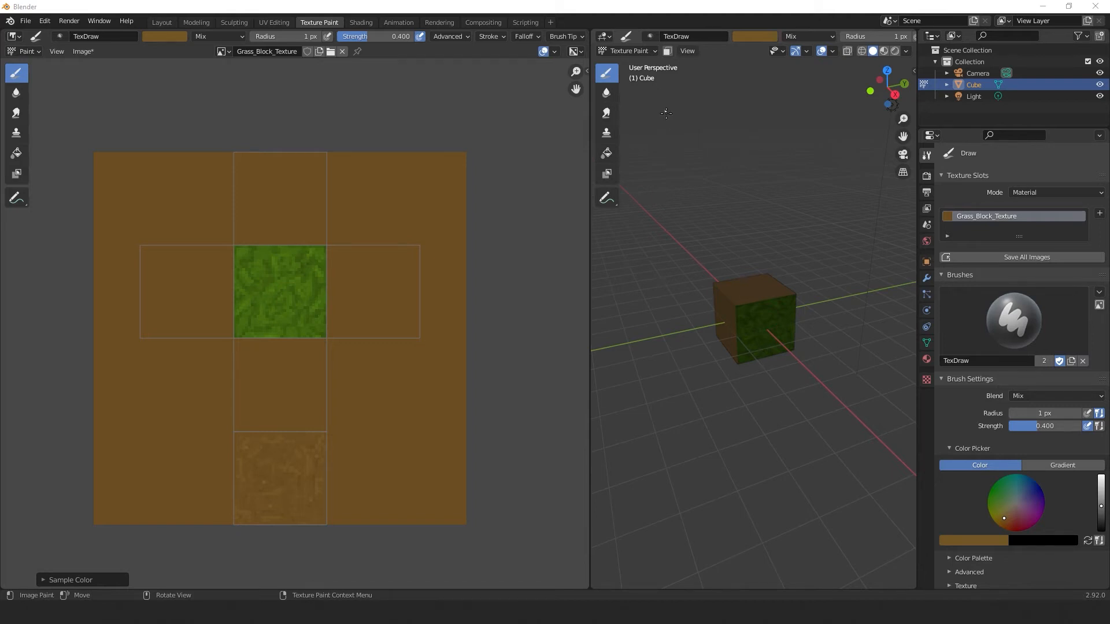
# Step: In Object Mode rotate the cube so the green face is on top, then return to Texture Paint
pyautogui.click(626, 50)
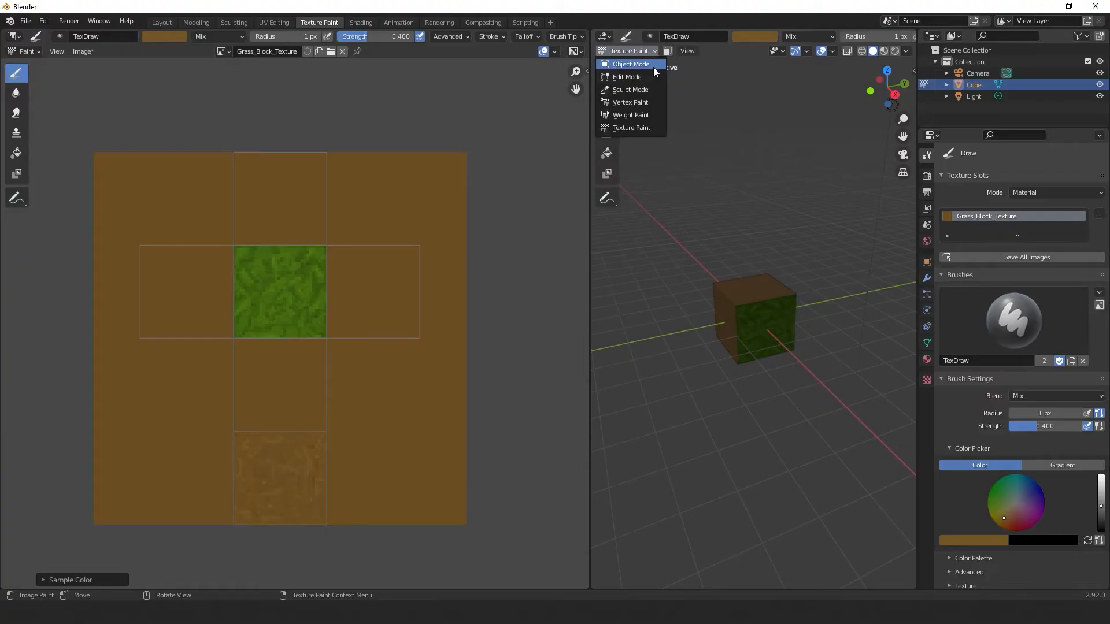
pyautogui.click(631, 64)
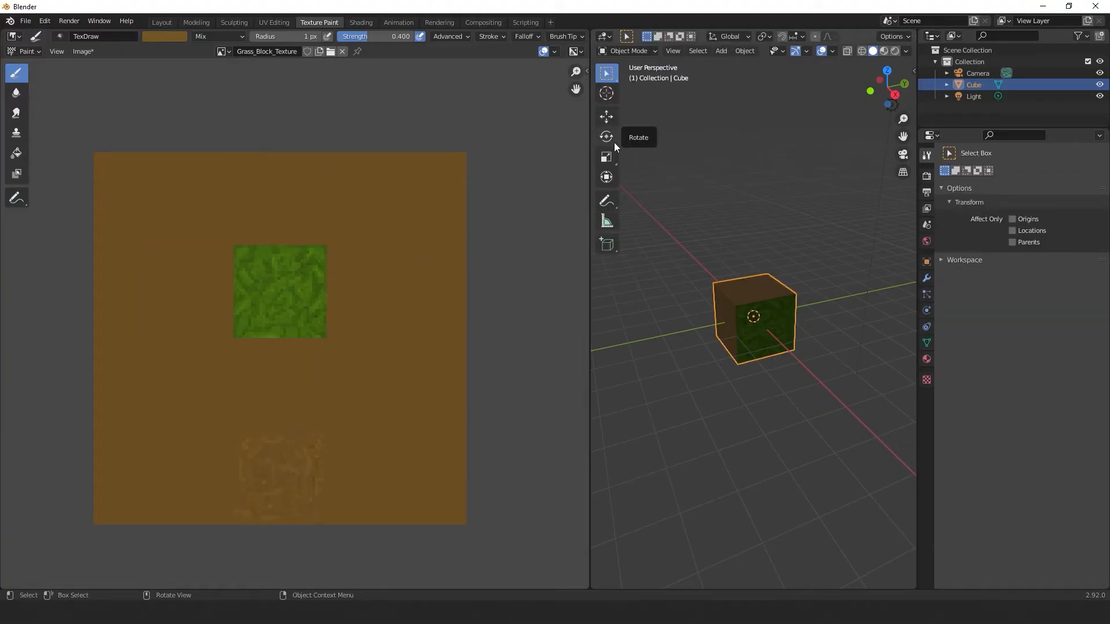
pyautogui.click(606, 136)
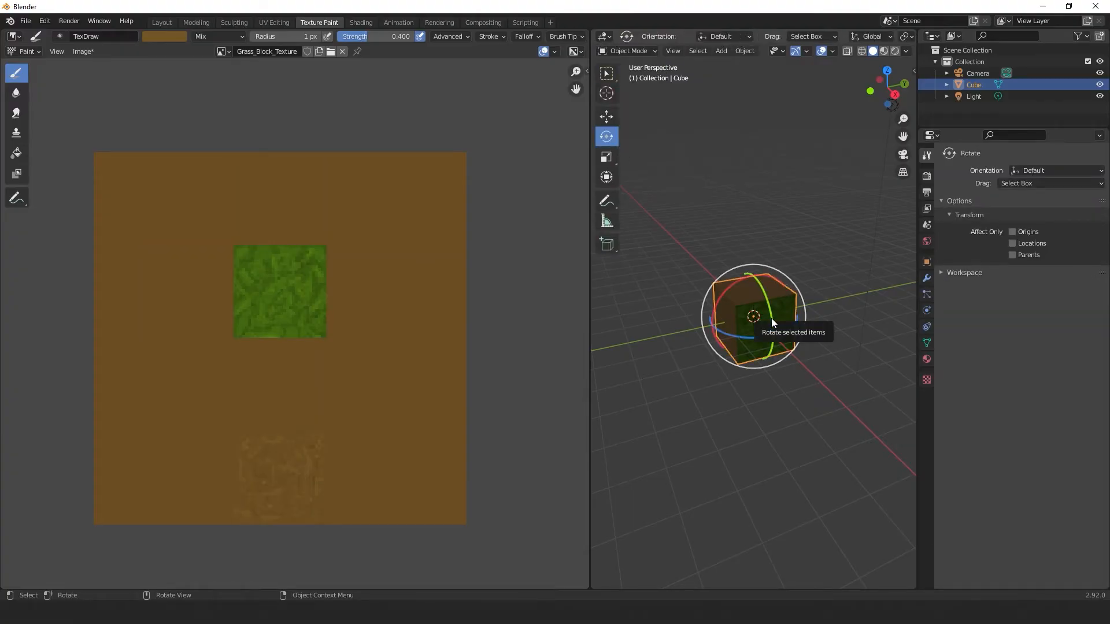
pyautogui.moveTo(771, 322); pyautogui.dragTo(746, 283)
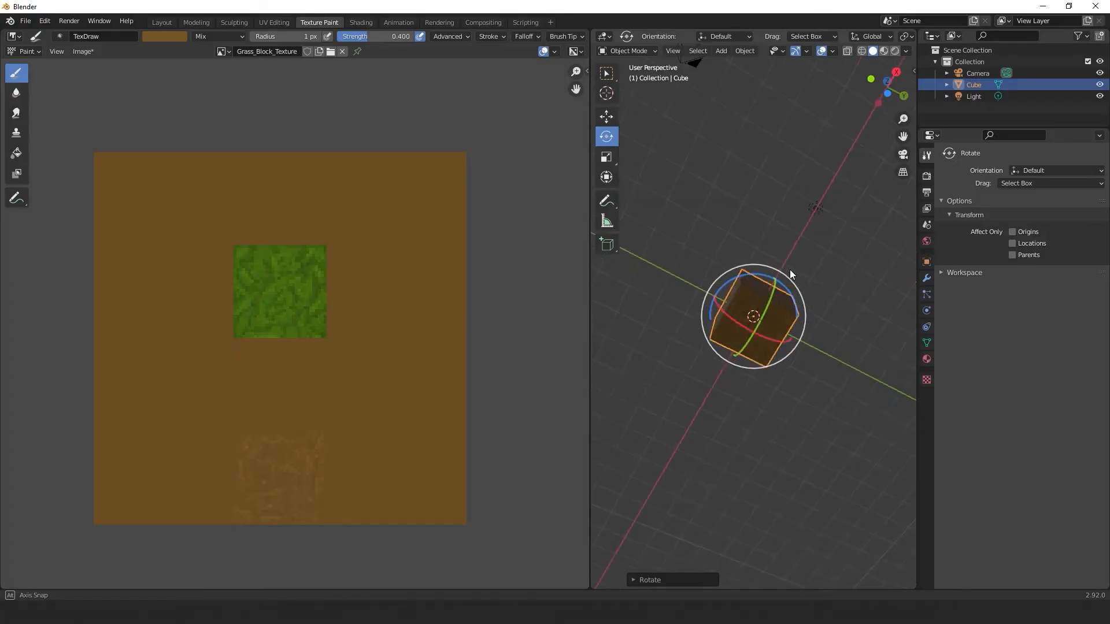
pyautogui.moveTo(791, 275); pyautogui.dragTo(648, 135)
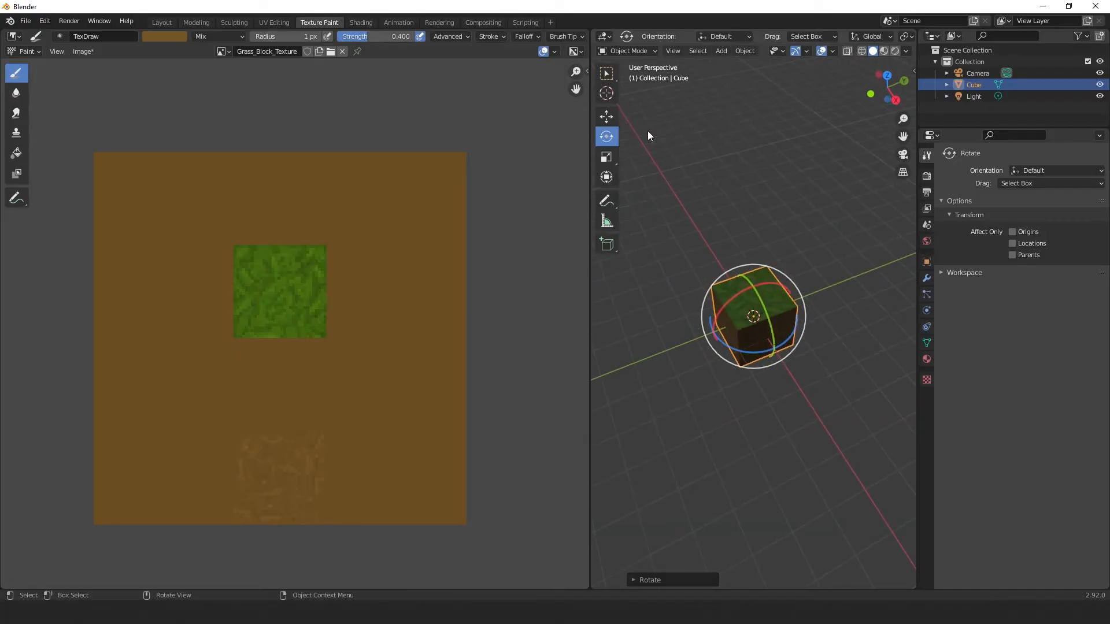
pyautogui.click(627, 49)
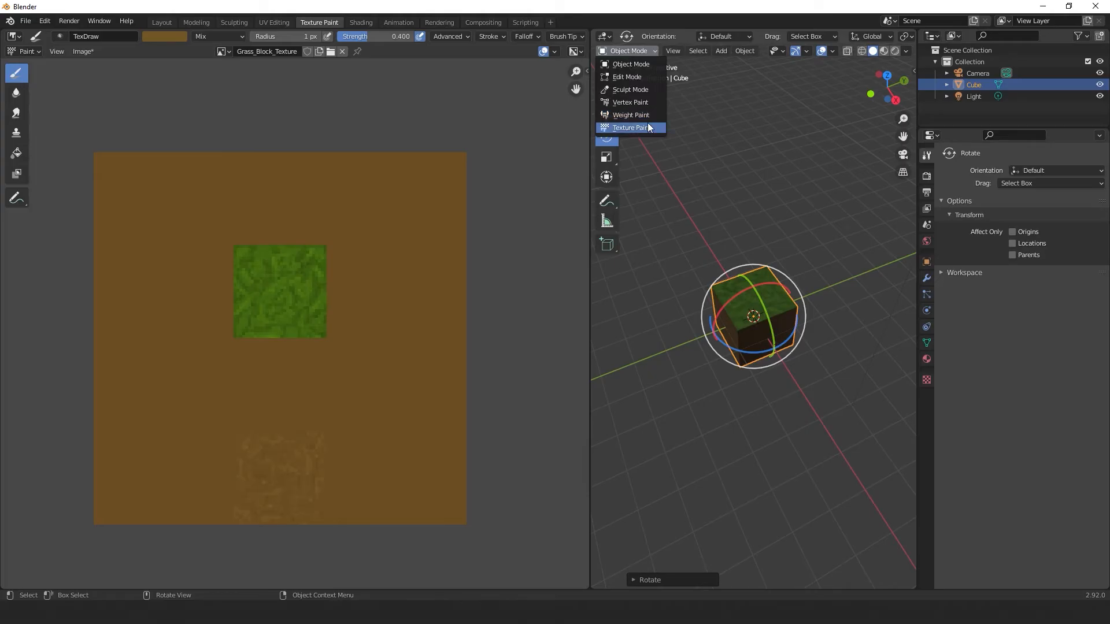
pyautogui.click(629, 128)
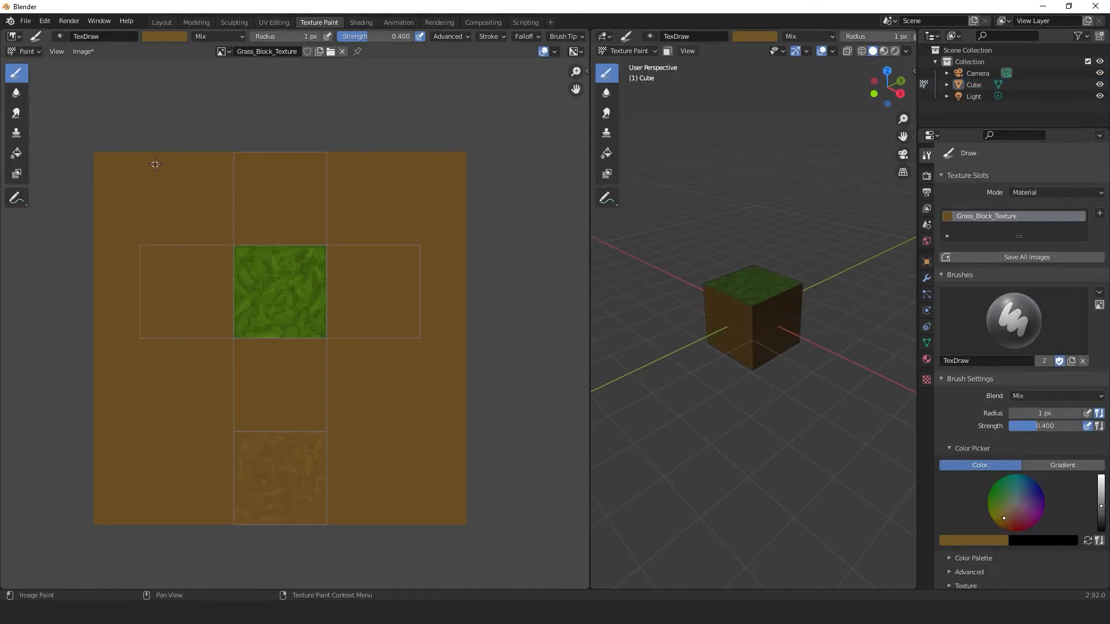
# Step: Save the project as Grass_Block.blend and the painted texture as Grass_Block_Texture.png
pyautogui.click(24, 21)
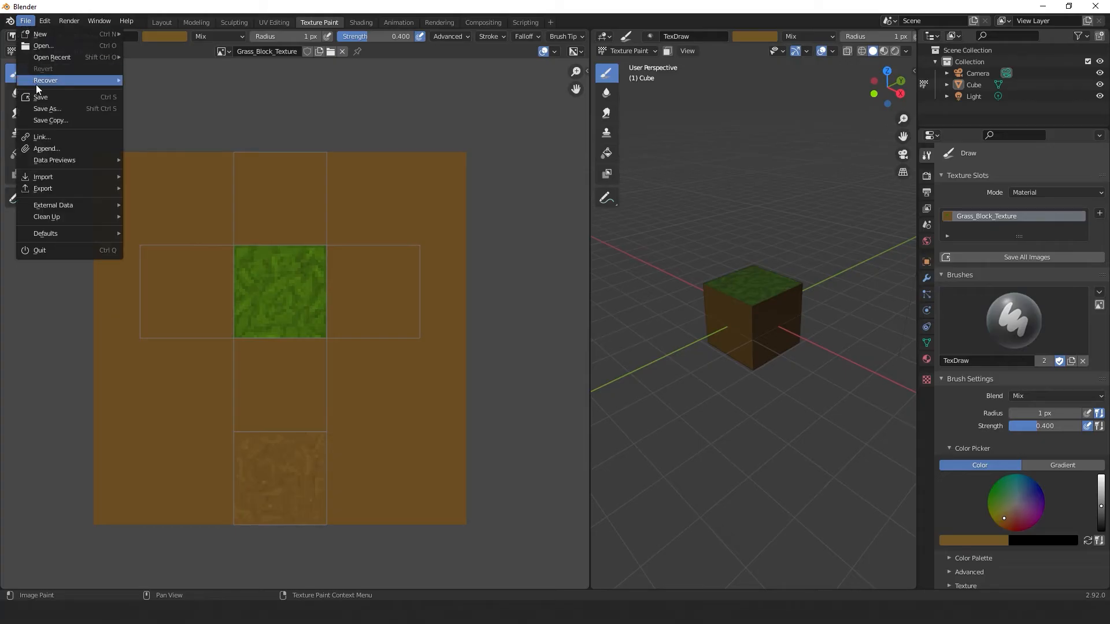
pyautogui.click(47, 109)
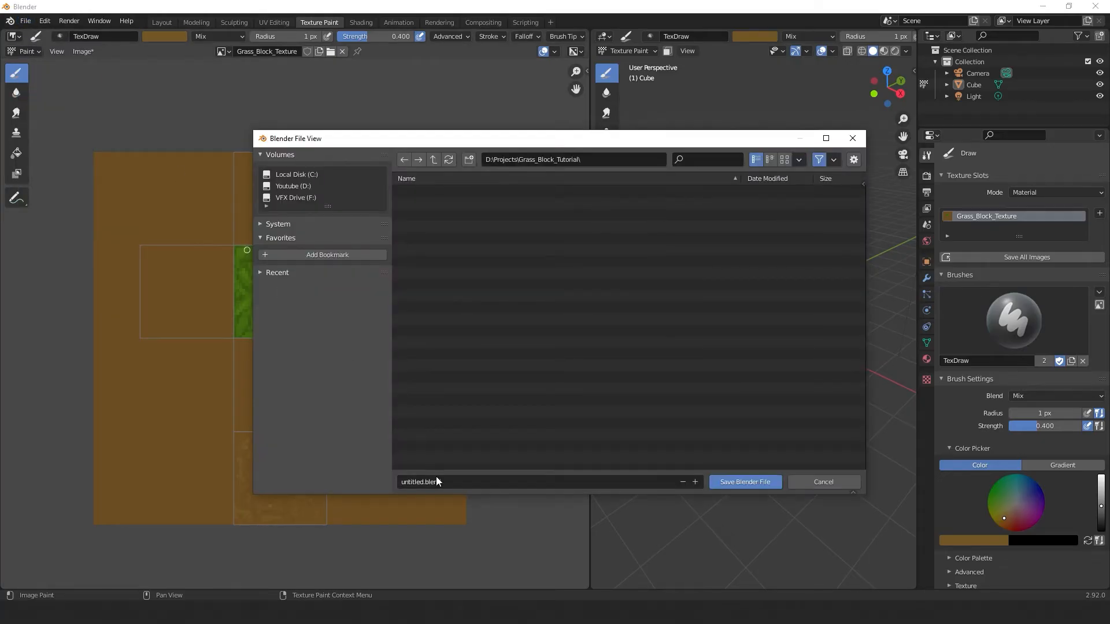
pyautogui.write('Grass')
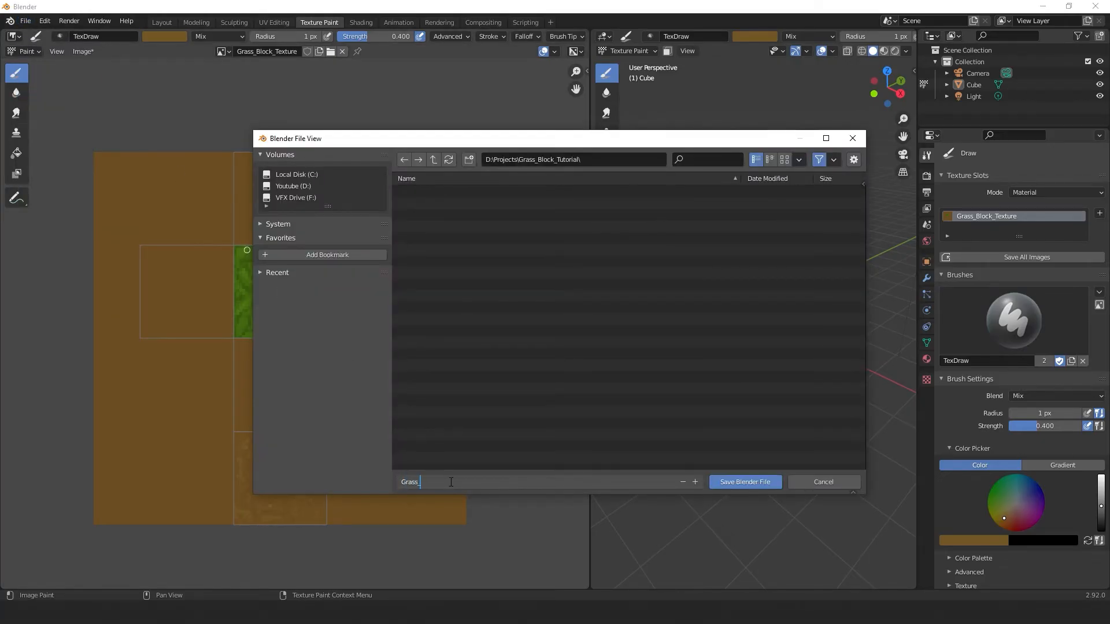
pyautogui.click(743, 481)
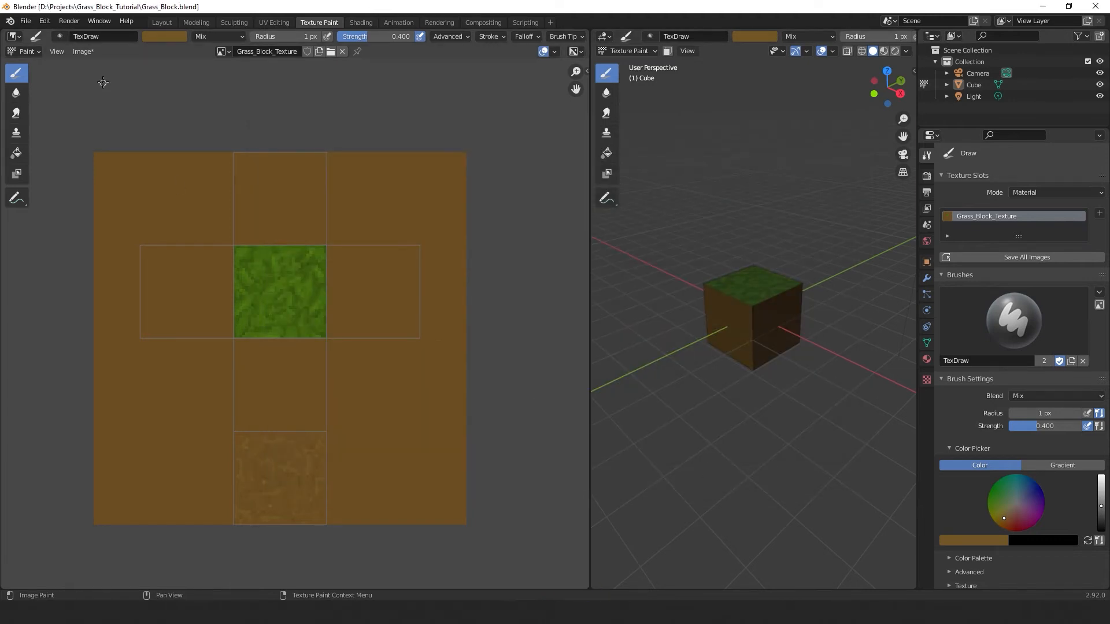
pyautogui.click(83, 51)
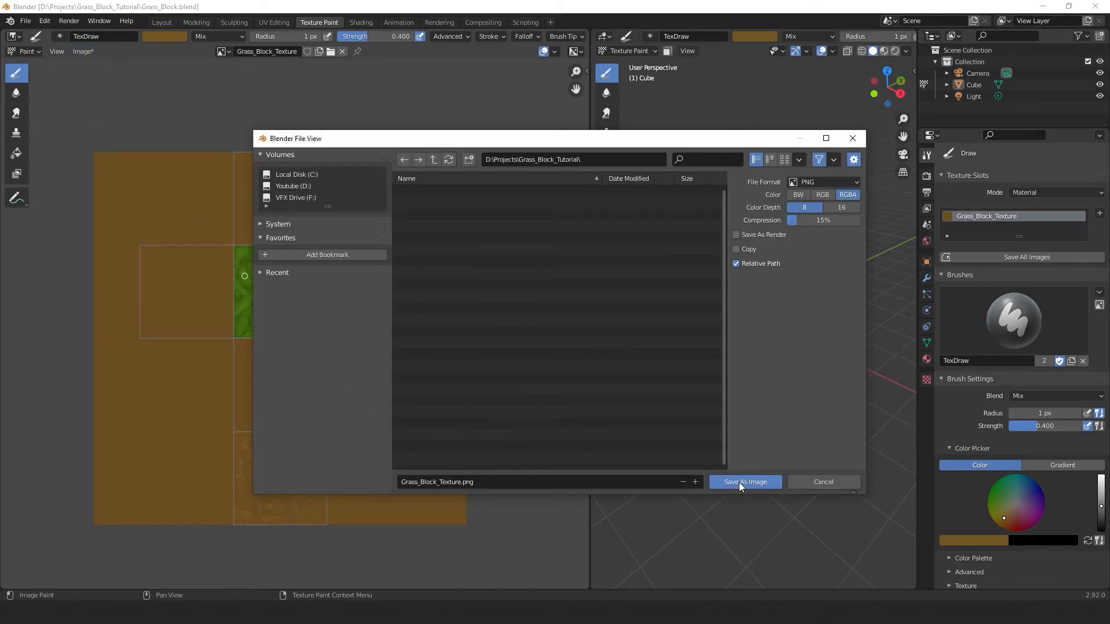
pyautogui.click(743, 482)
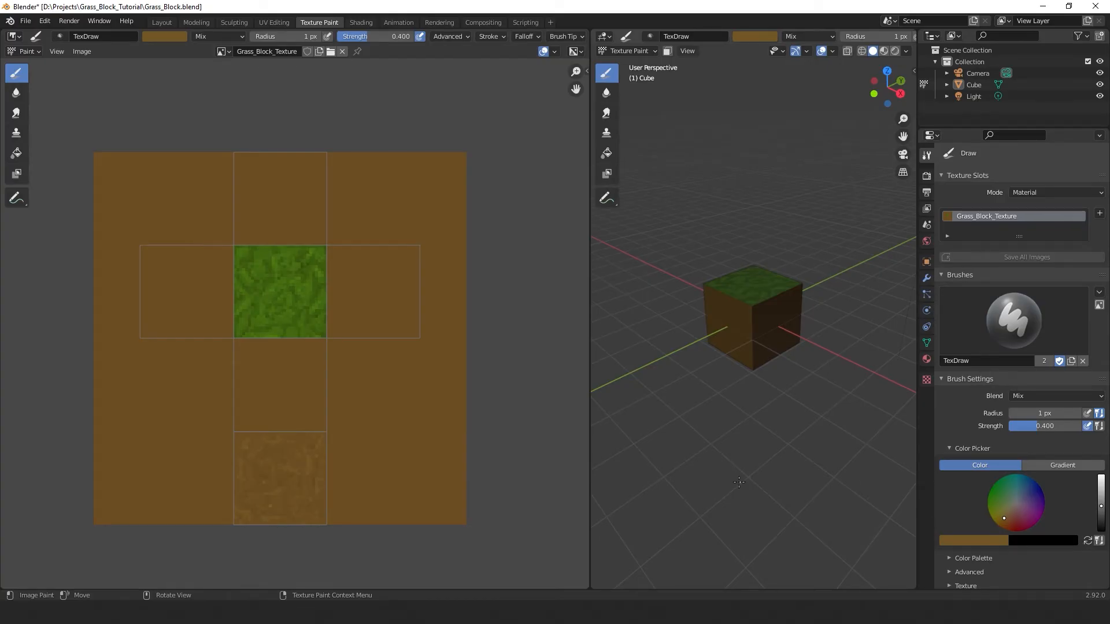
# Step: Export the cube's UV layout as Grass_Block_UV.png with Fill Opacity 0
pyautogui.click(273, 22)
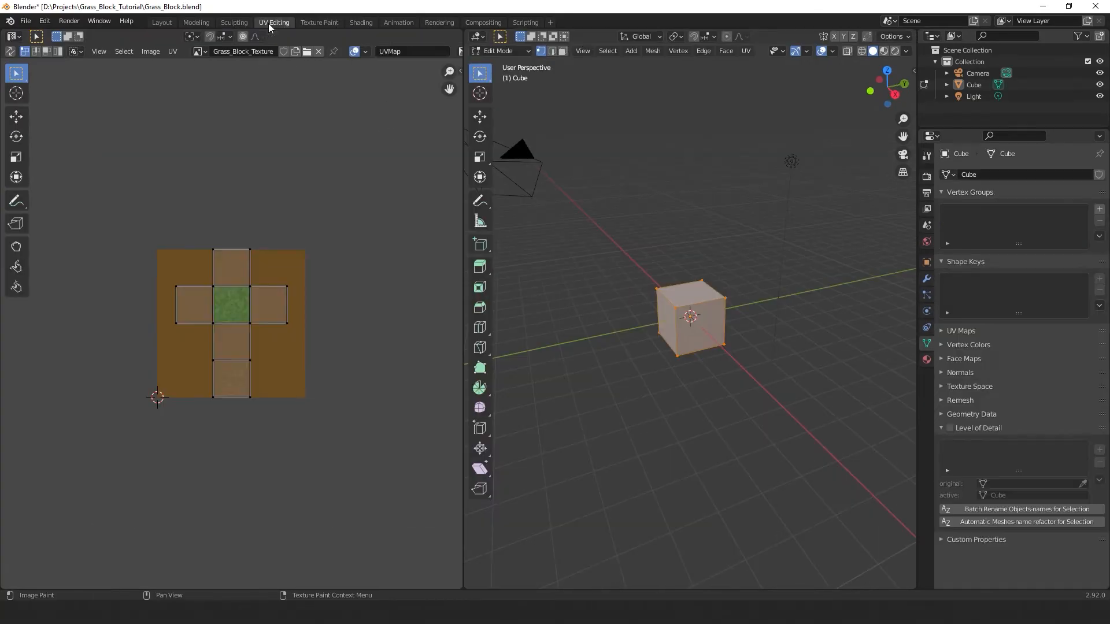
pyautogui.click(172, 51)
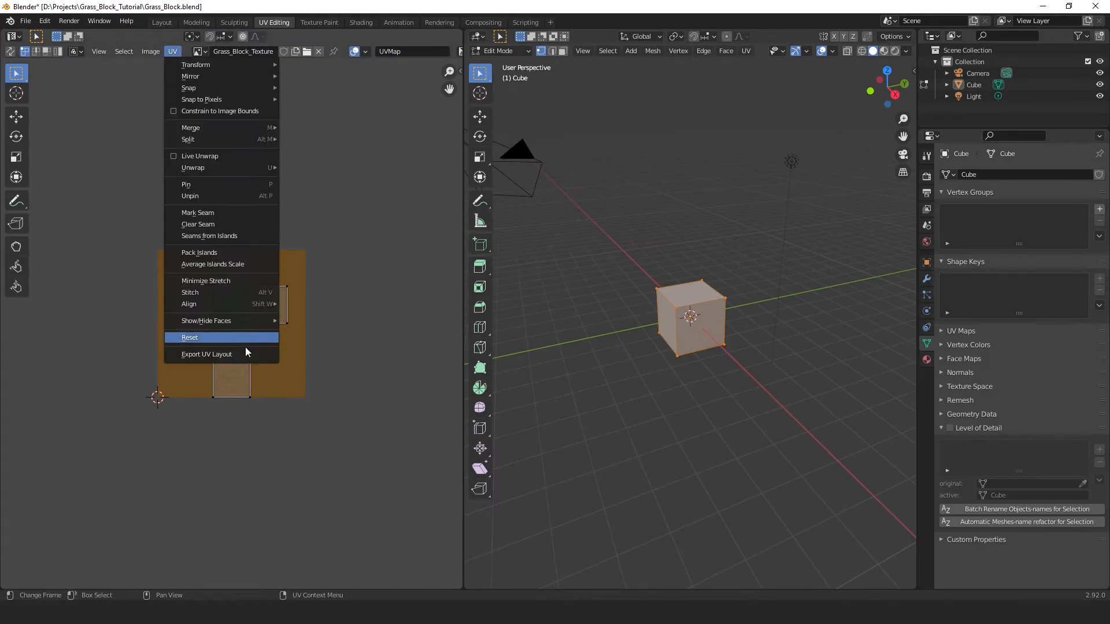
pyautogui.click(205, 353)
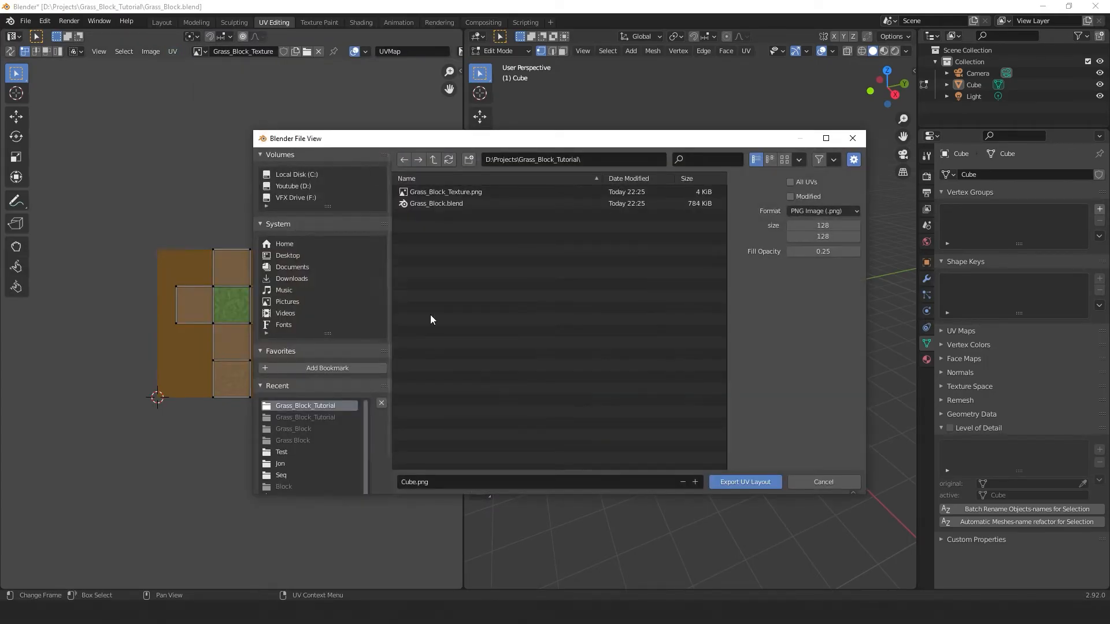
pyautogui.click(446, 192)
pyautogui.write('Grass_Block_UV')
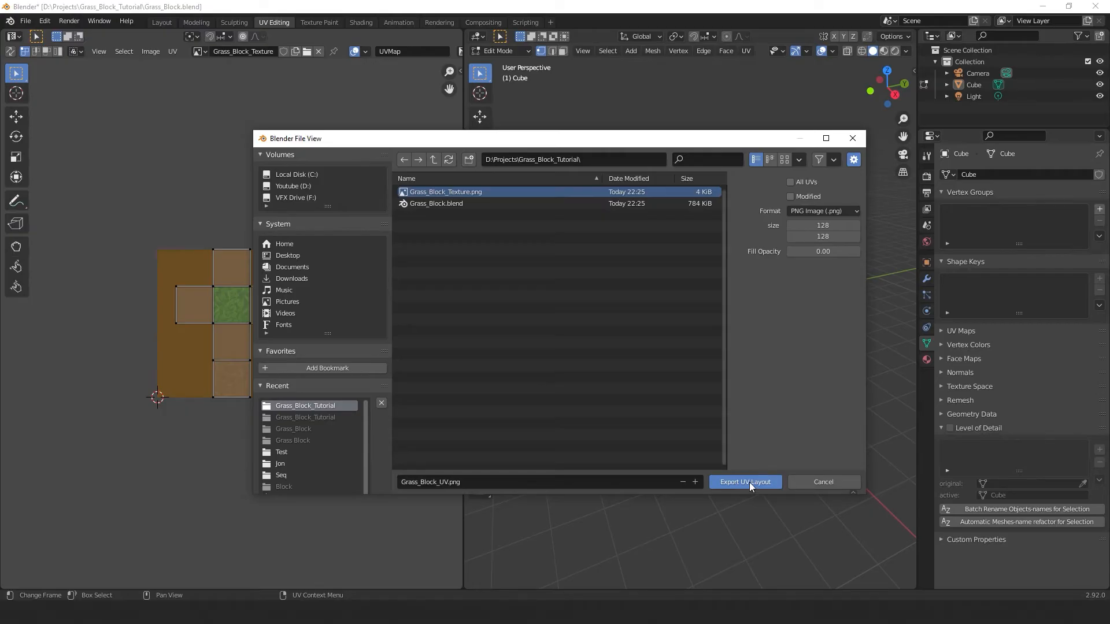
pyautogui.click(743, 482)
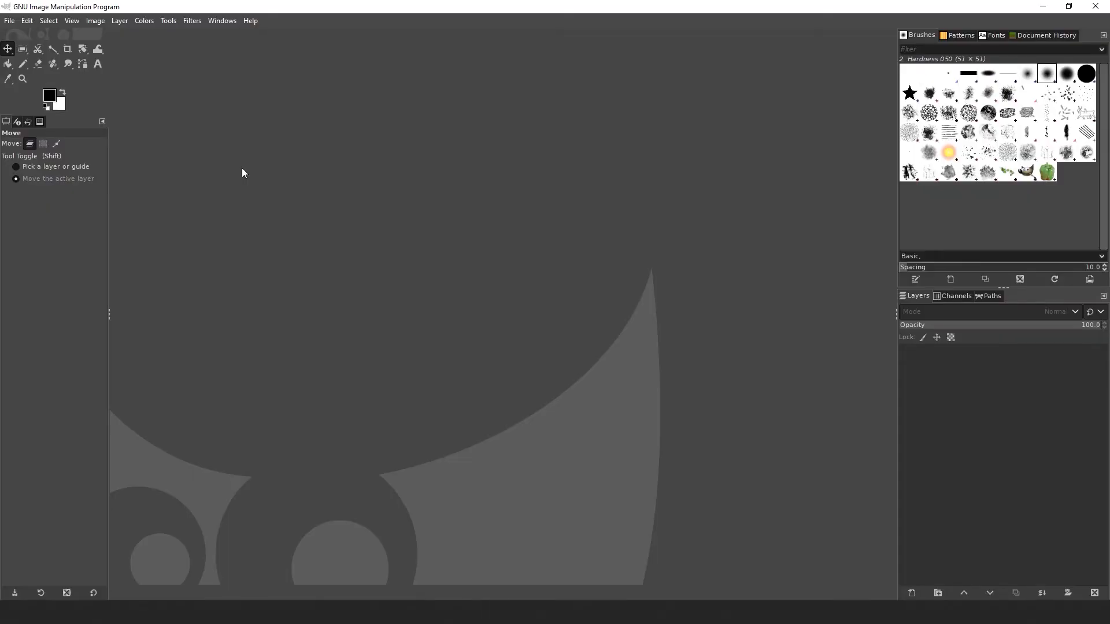
pyautogui.moveTo(27, 38)
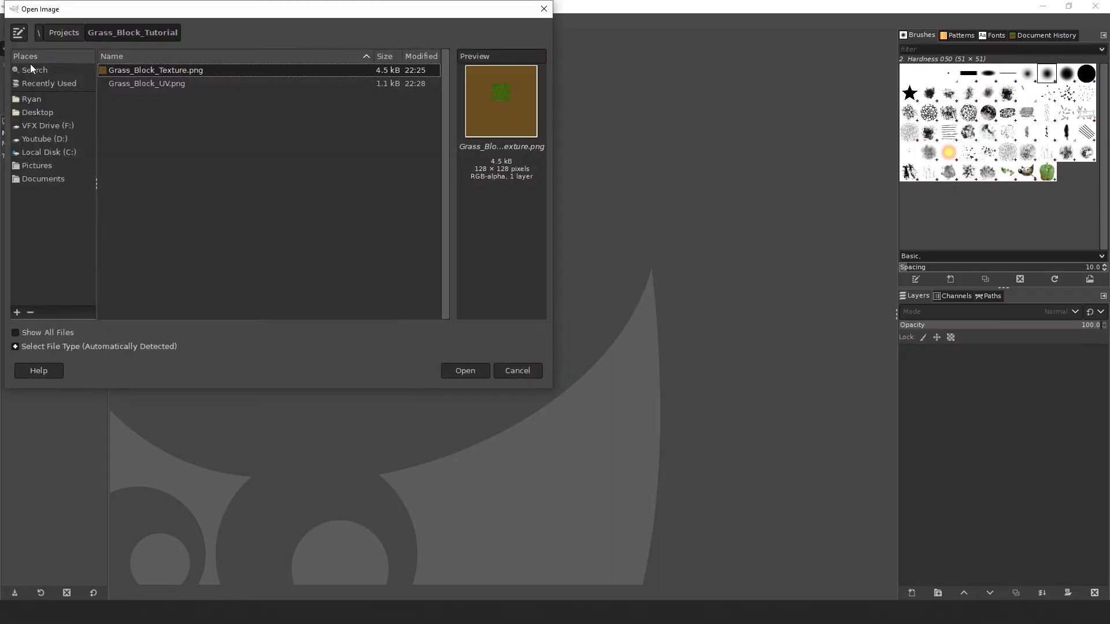
# Step: Open Grass_Block_Texture.png and Grass_Block_UV.png together from the Grass_Block_Tutorial folder
pyautogui.click(147, 83)
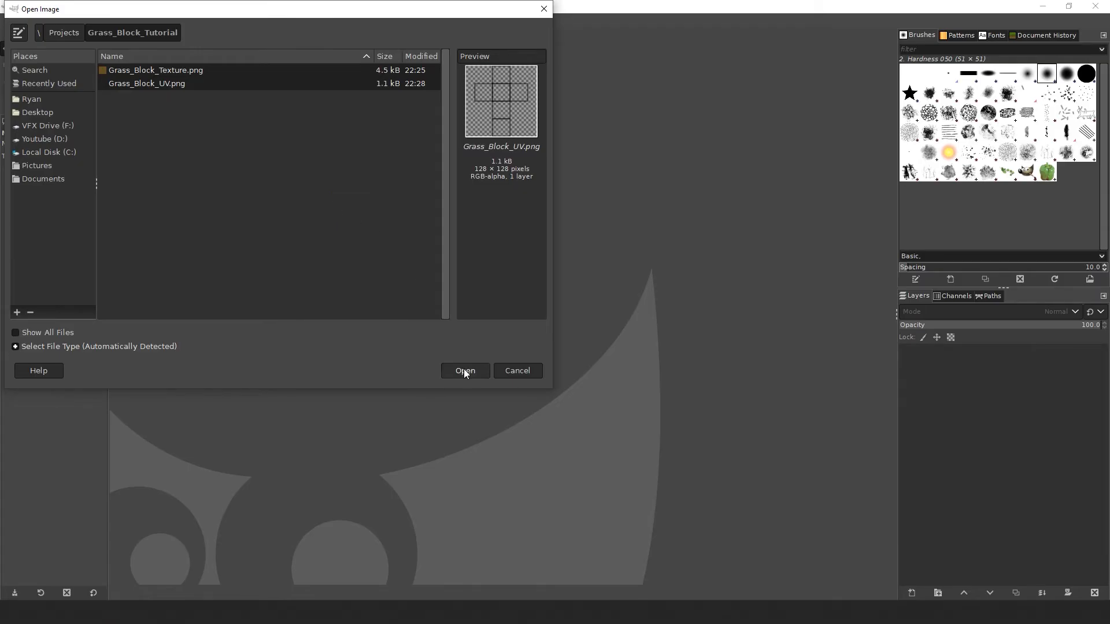
pyautogui.click(465, 370)
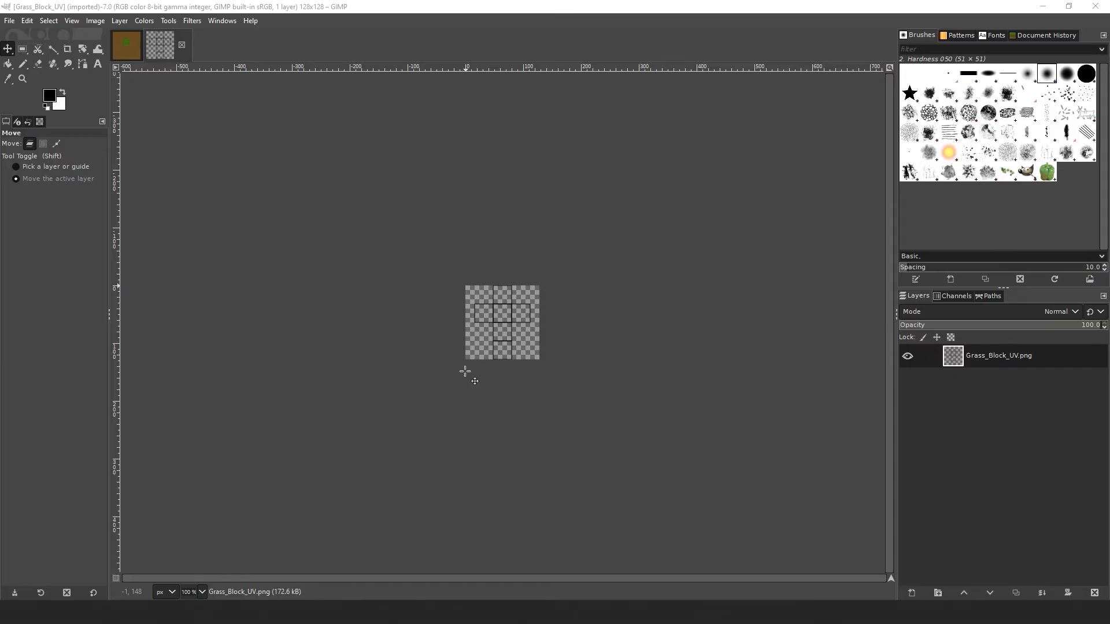
# Step: Reach the Main Mouse Wheel controller in Preferences > Input Controllers
pyautogui.rightClick(470, 371)
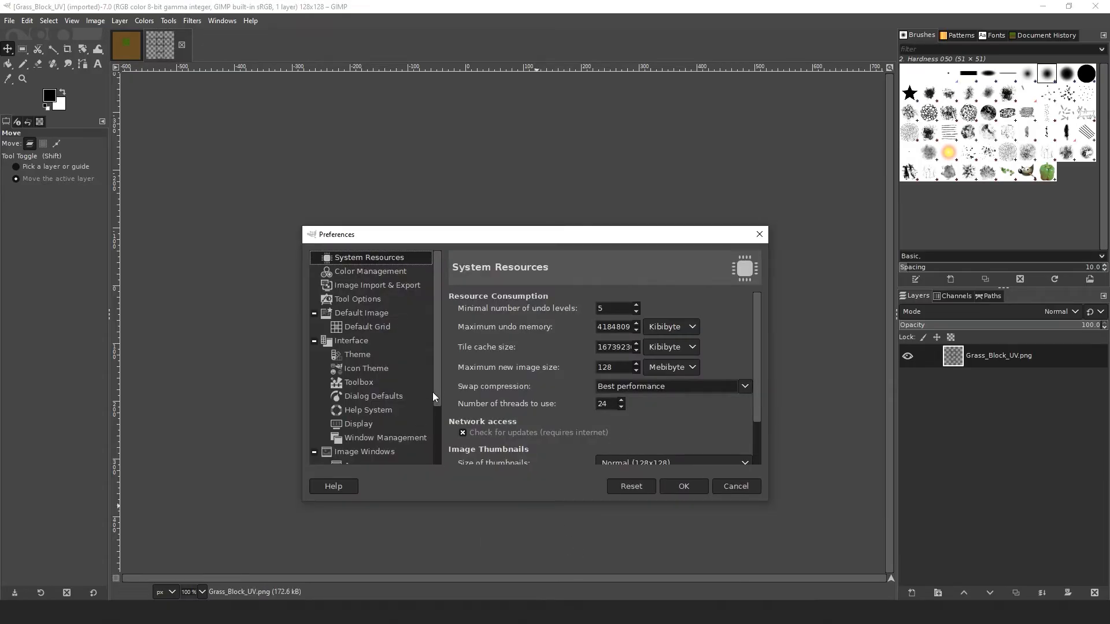
pyautogui.scroll(-3)
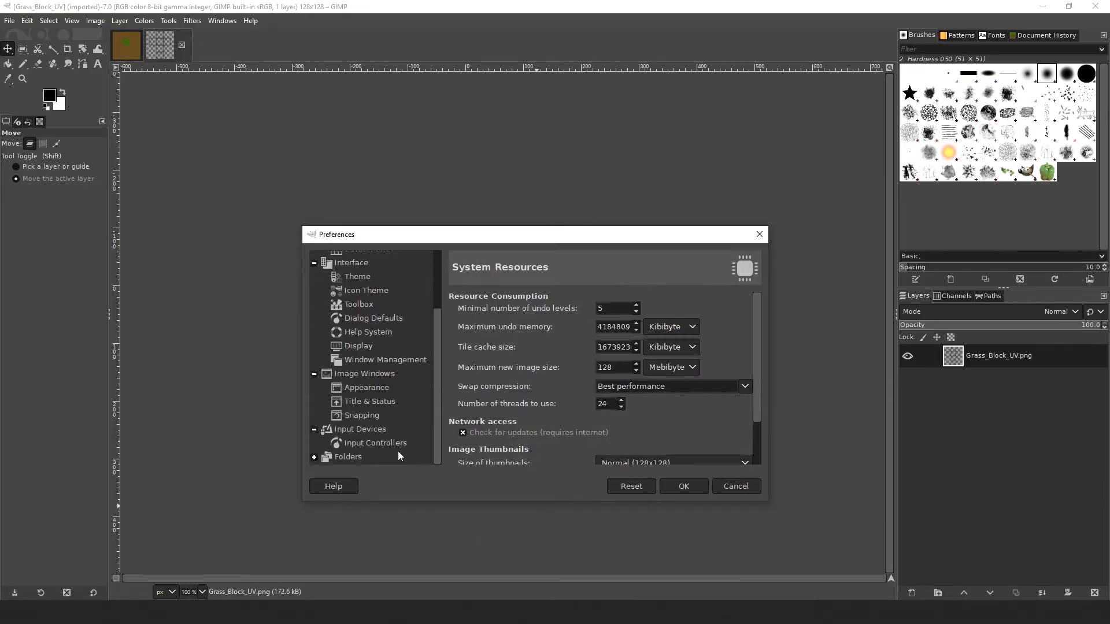
pyautogui.click(375, 442)
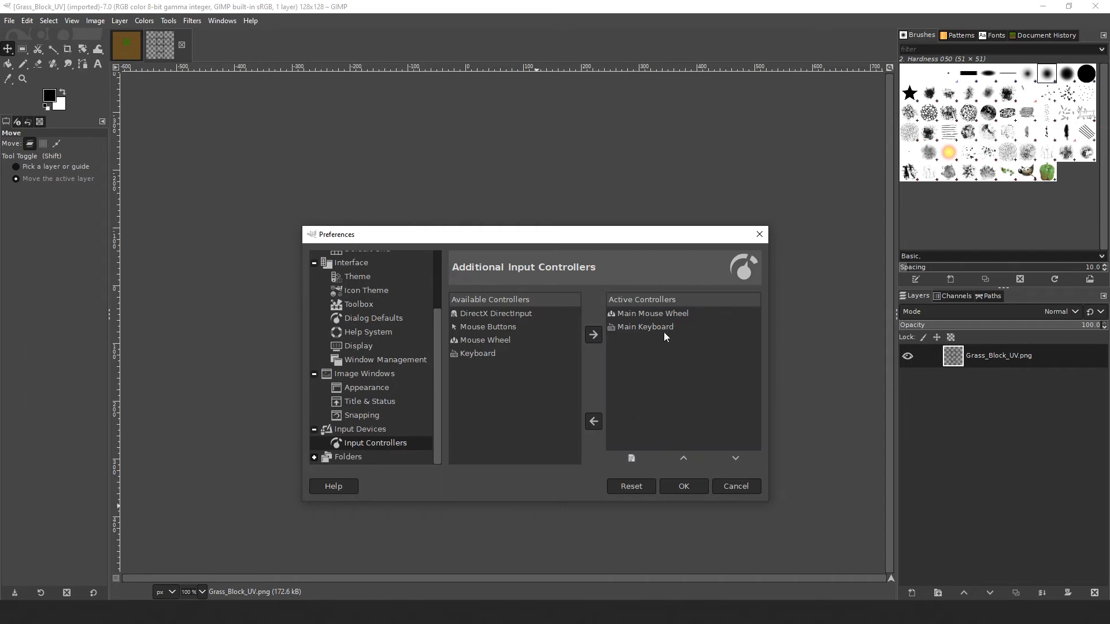
pyautogui.doubleClick(651, 313)
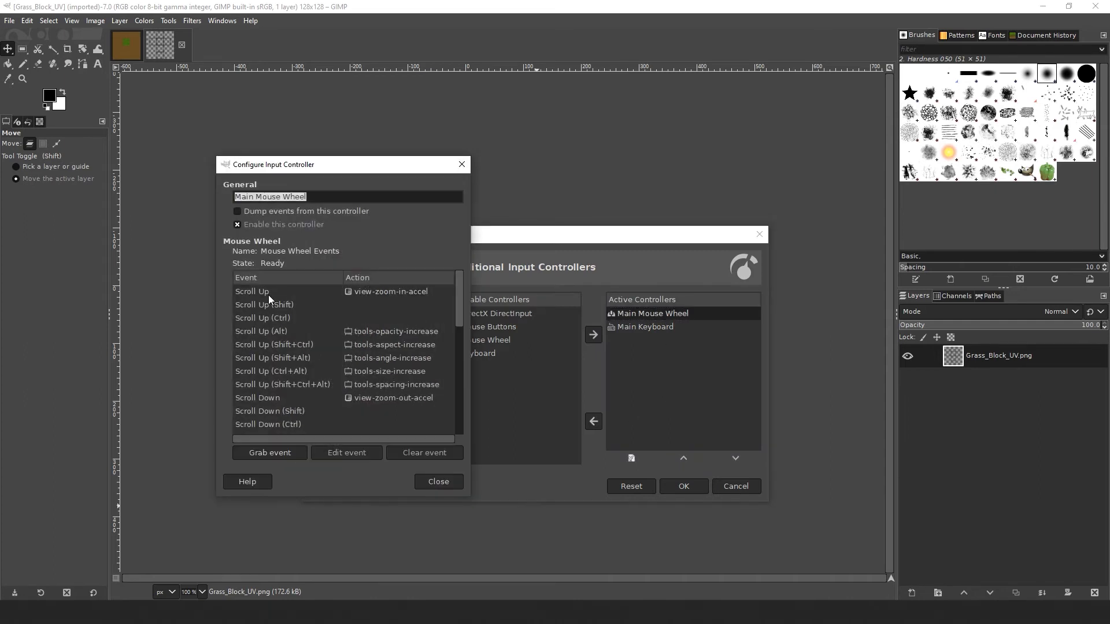
# Step: Assign view-zoom-in-accel to Scroll Up and view-zoom-out-accel to Scroll Down, then close
pyautogui.click(346, 452)
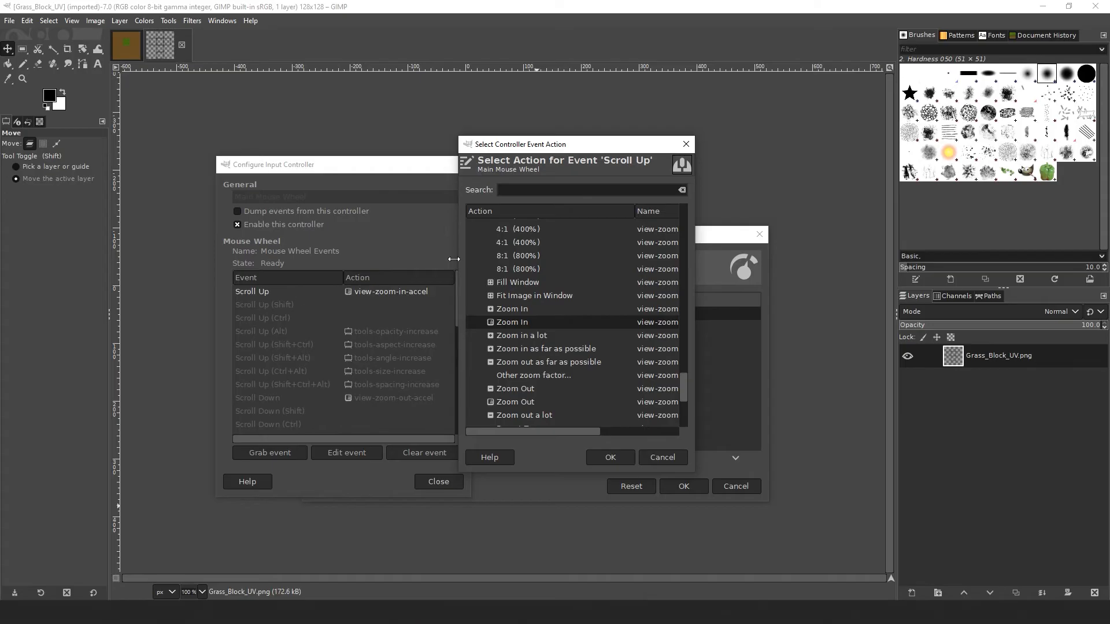
pyautogui.write('view-')
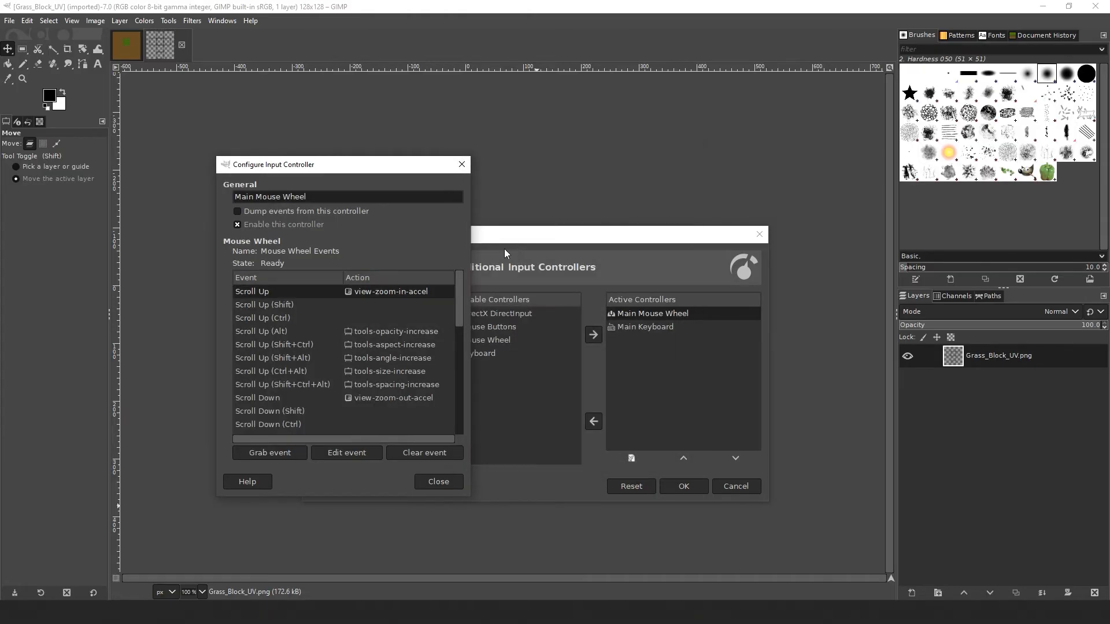
pyautogui.click(283, 396)
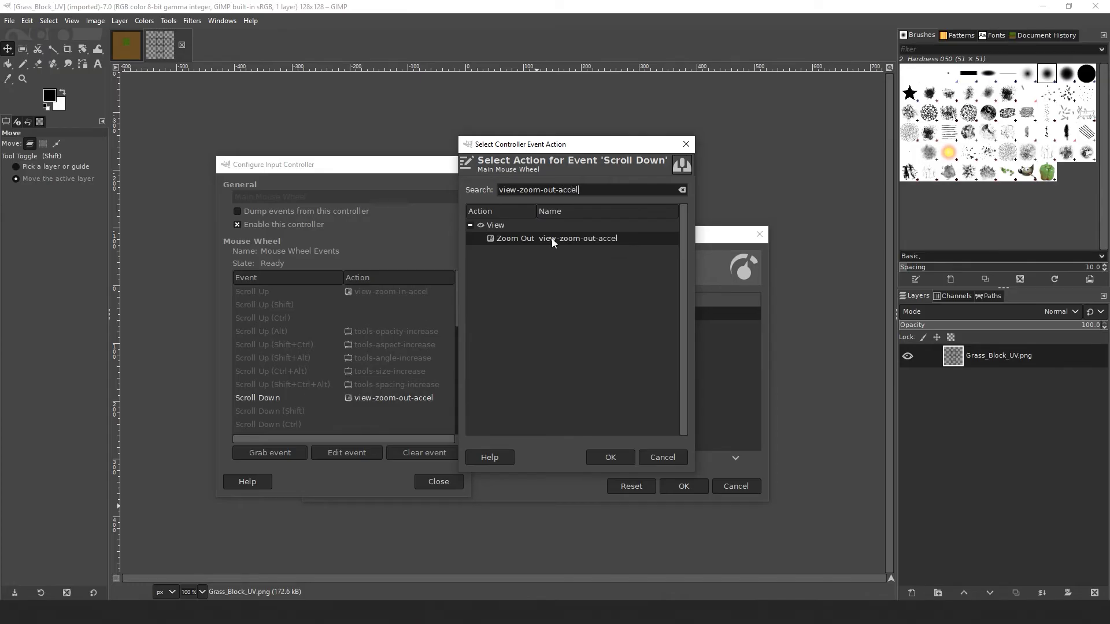
pyautogui.click(609, 458)
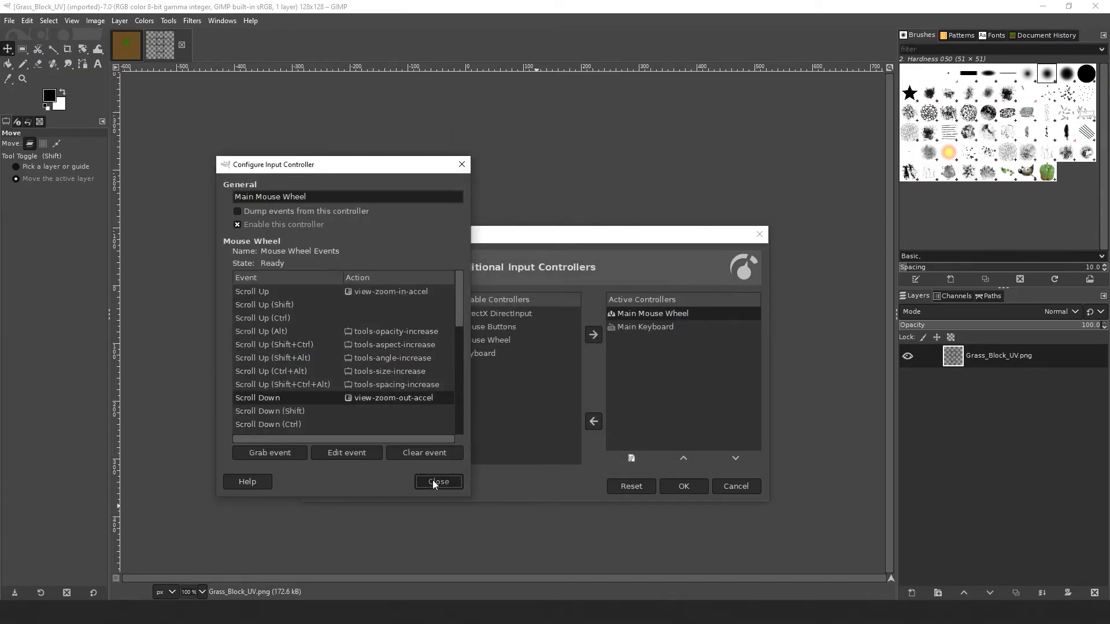
pyautogui.click(437, 480)
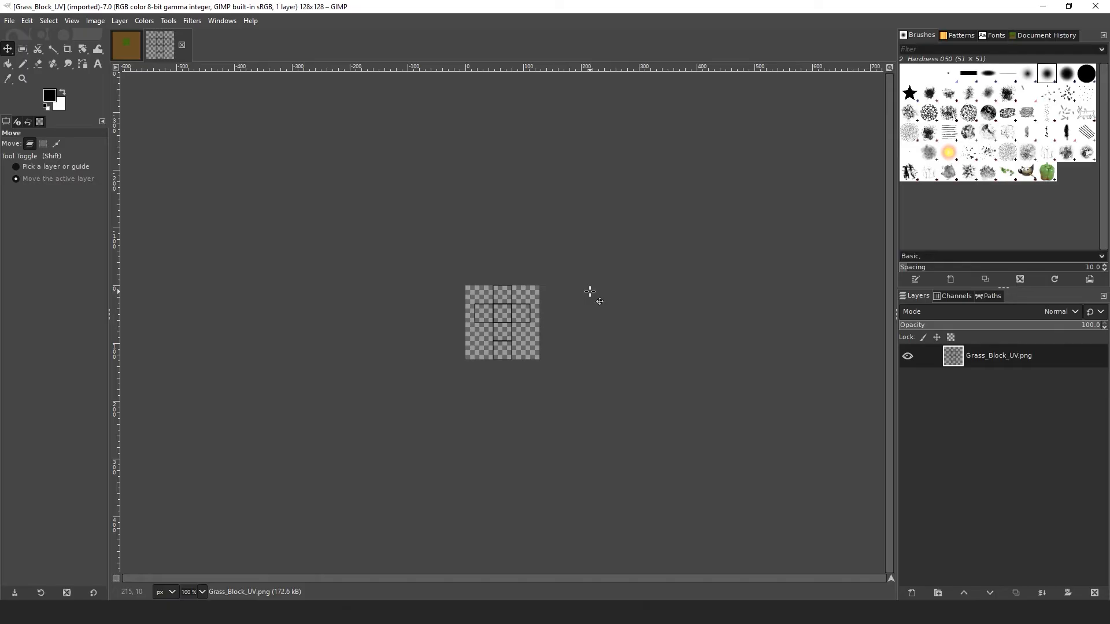
pyautogui.moveTo(588, 290)
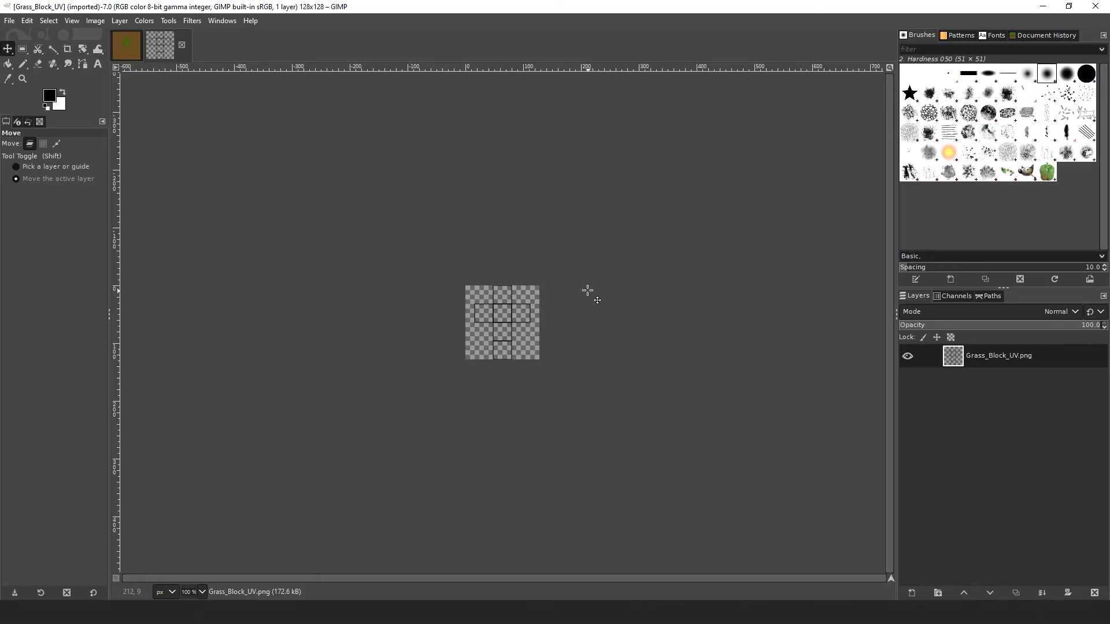
# Step: In Keyboard Shortcuts, reassign Ctrl+V from Paste to New Layer In Place and save
pyautogui.rightClick(586, 290)
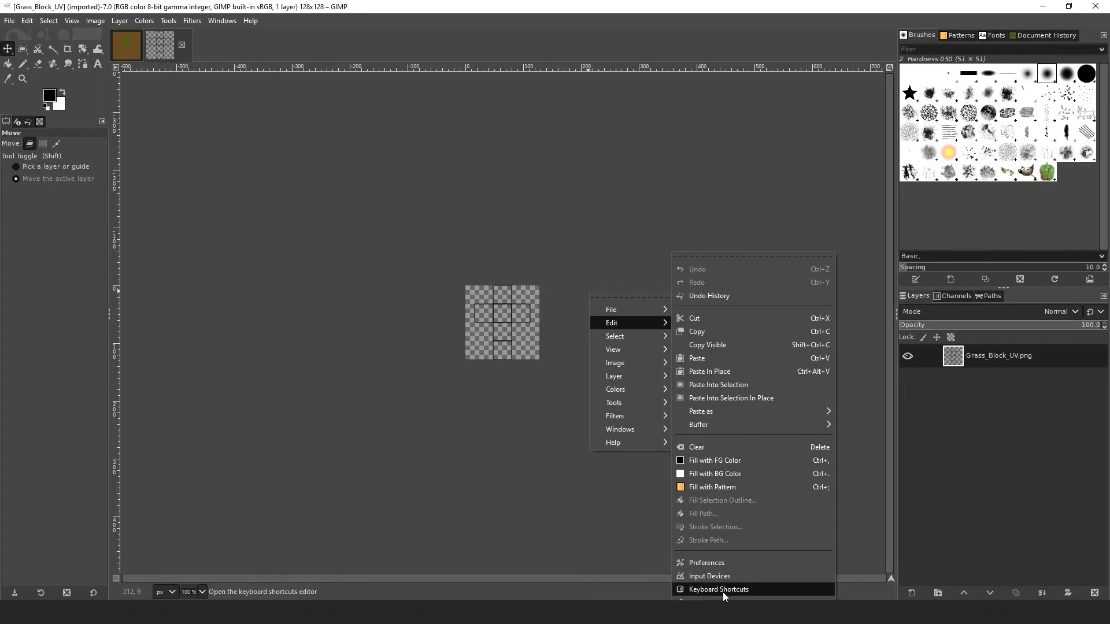
pyautogui.click(717, 588)
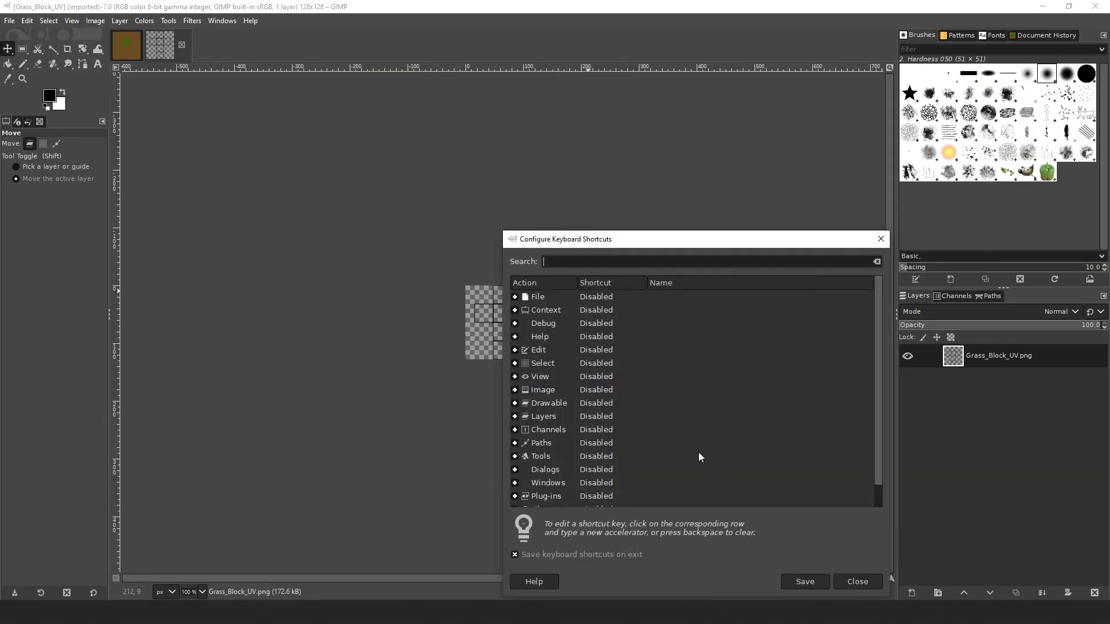
pyautogui.write('paste')
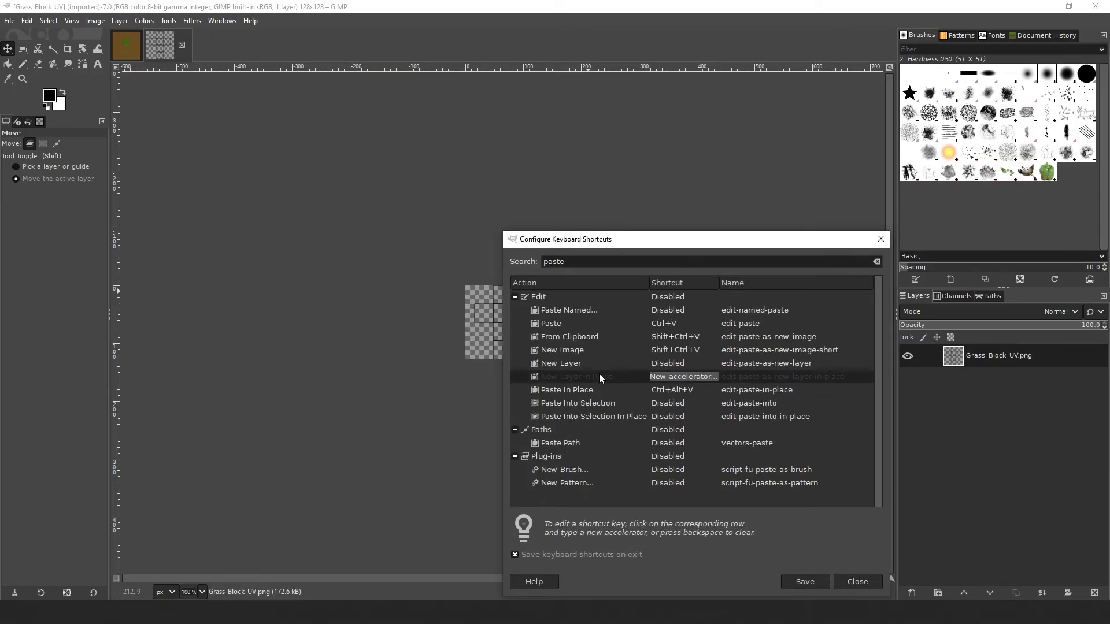
pyautogui.moveTo(627, 380)
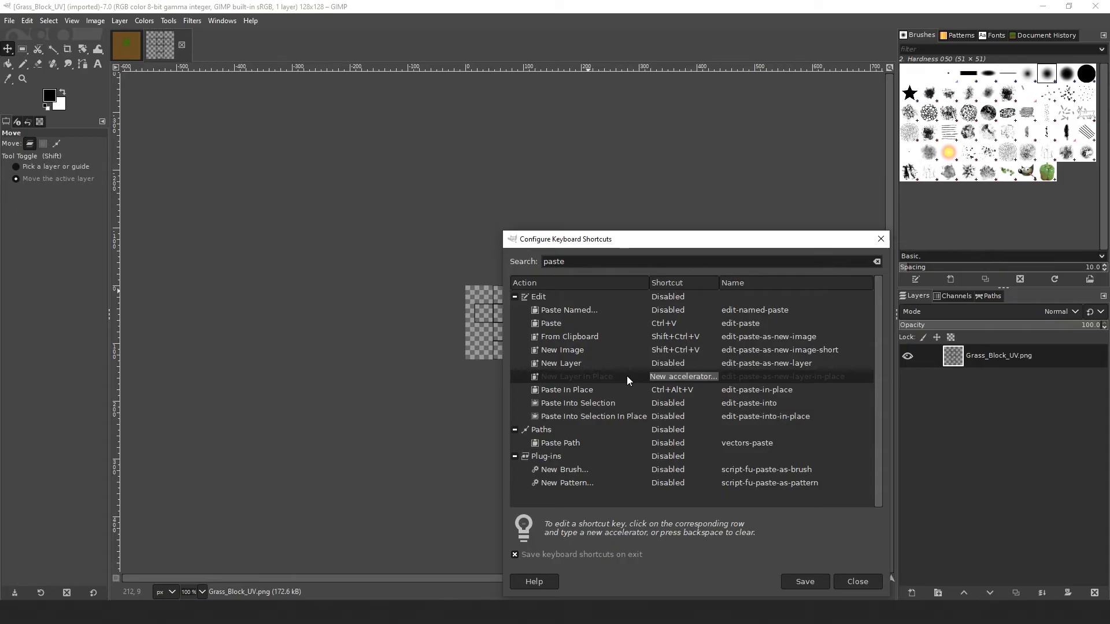
pyautogui.press('ctrl+v')
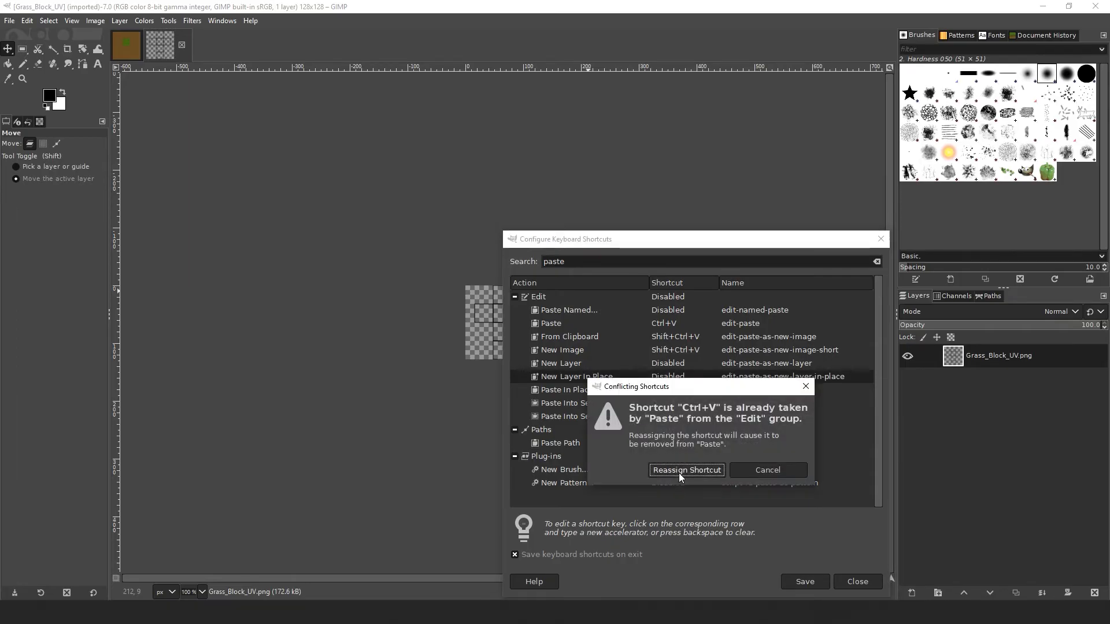
pyautogui.click(685, 471)
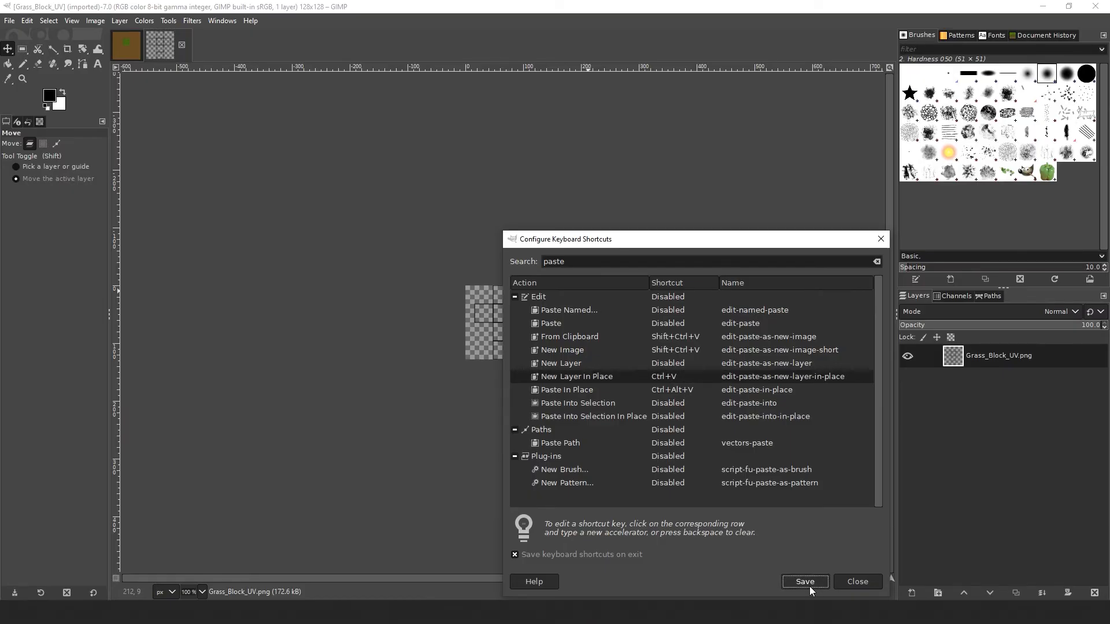
pyautogui.click(804, 581)
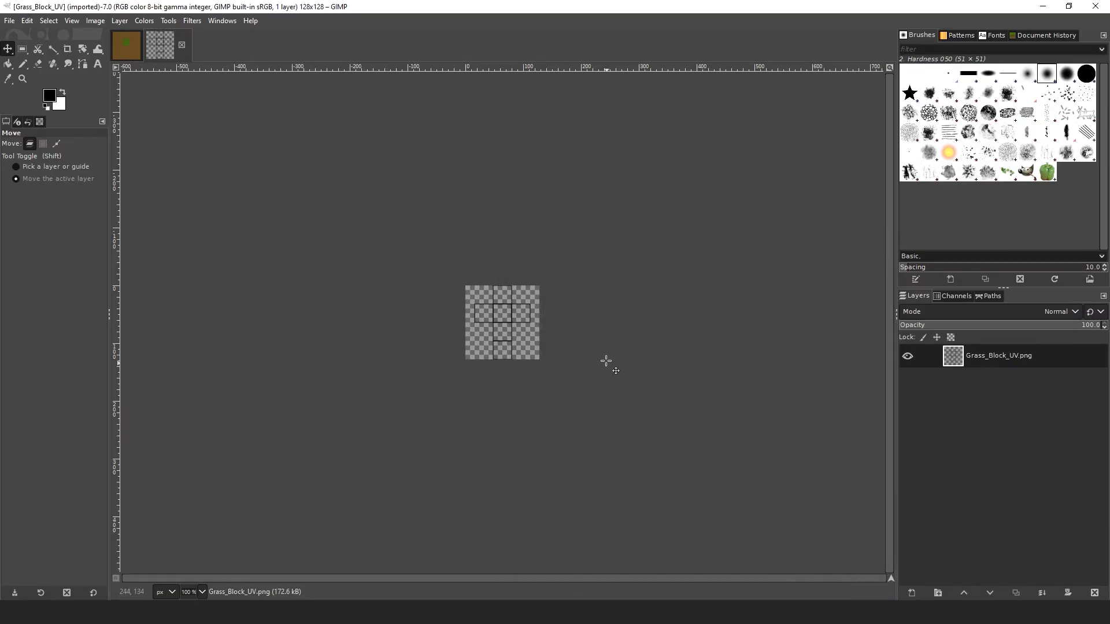
pyautogui.moveTo(598, 329)
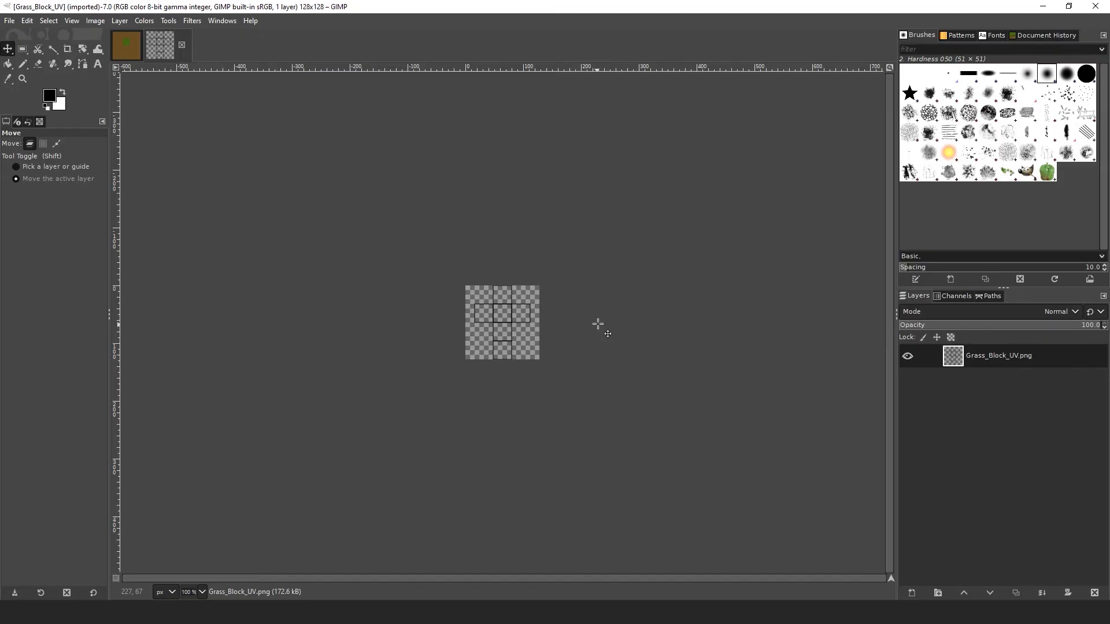
# Step: Uncheck Show layer boundary under Image Windows > Appearance in Preferences and confirm
pyautogui.rightClick(585, 329)
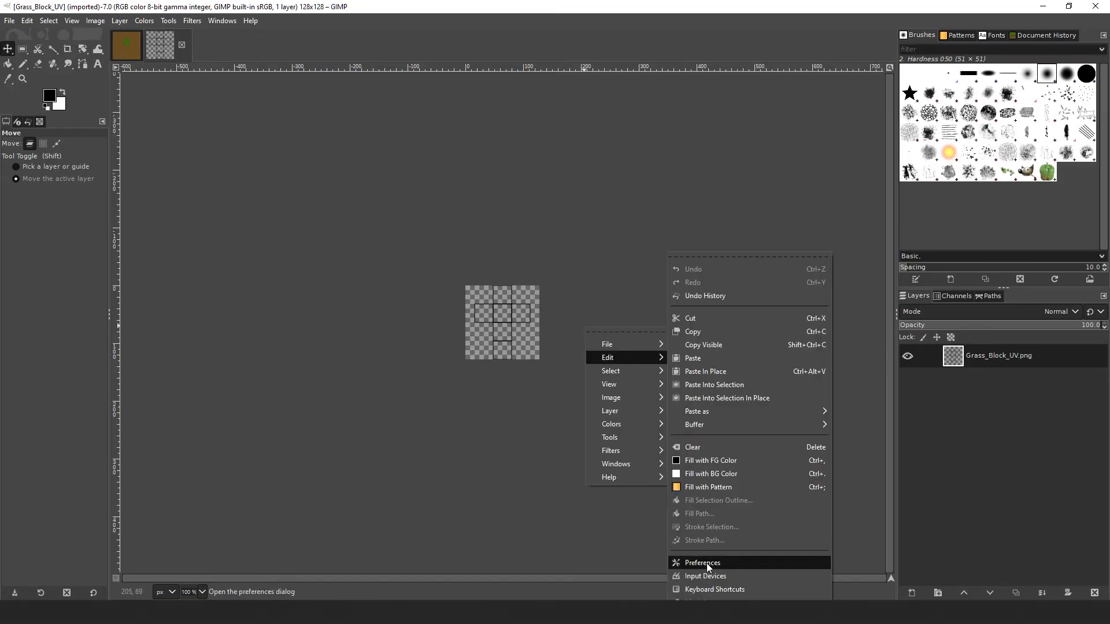
pyautogui.click(701, 563)
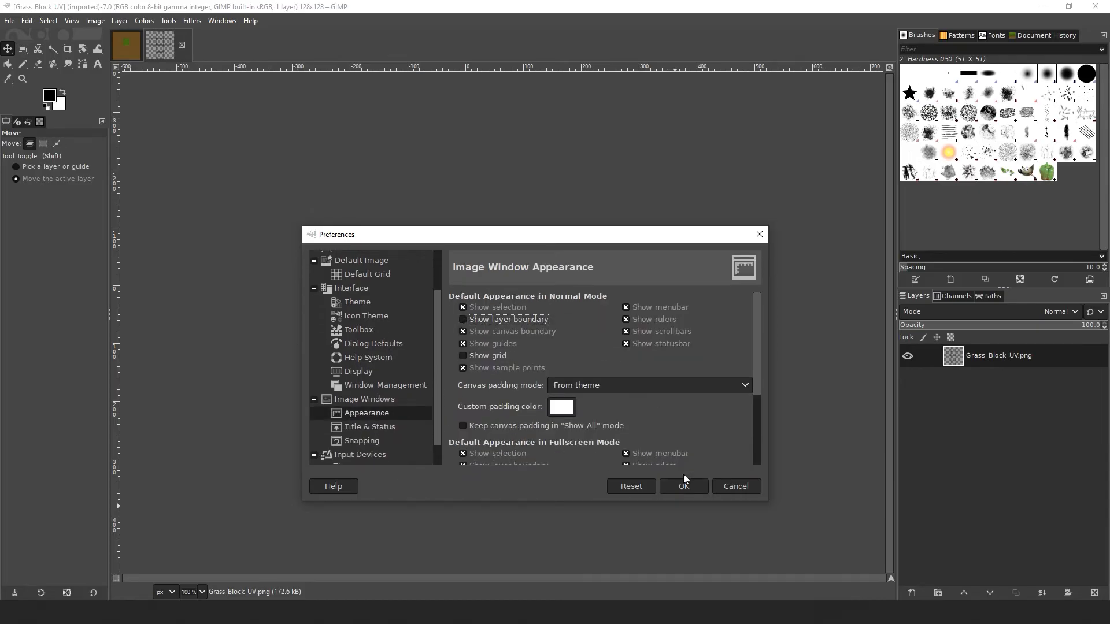
pyautogui.click(682, 486)
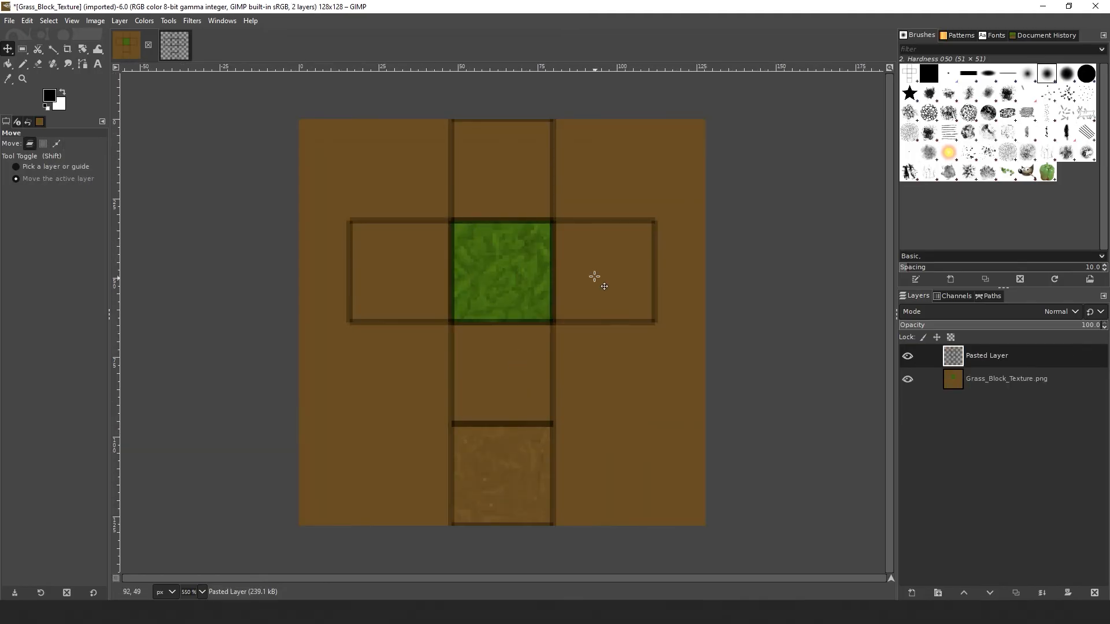
pyautogui.moveTo(588, 283)
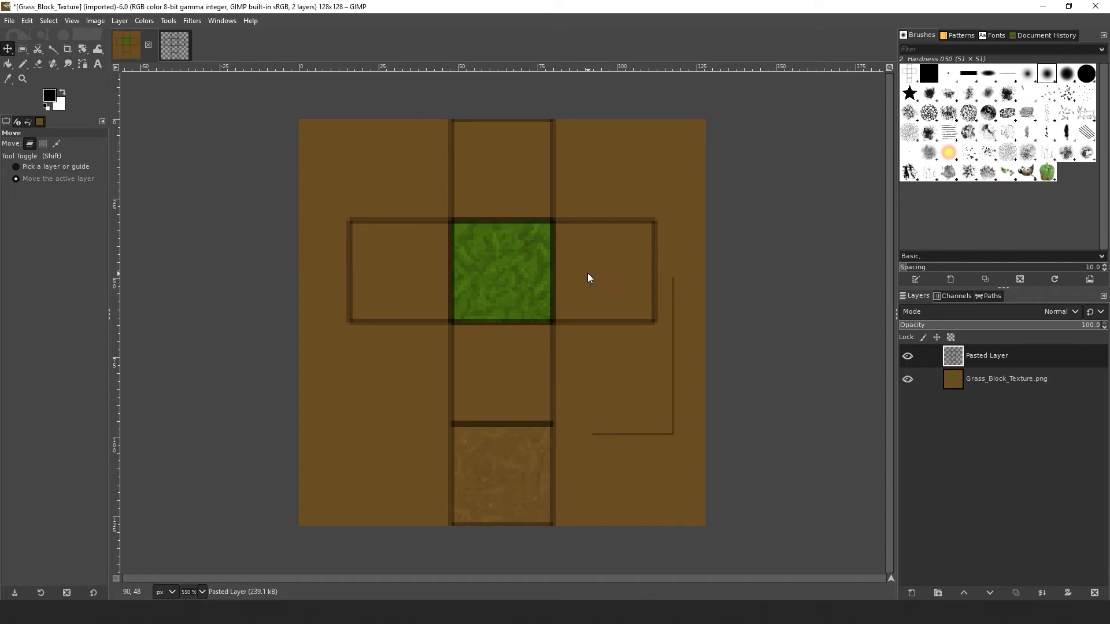
# Step: Posterize the pasted UV layer to 2 levels via Colors > Posterize
pyautogui.rightClick(587, 277)
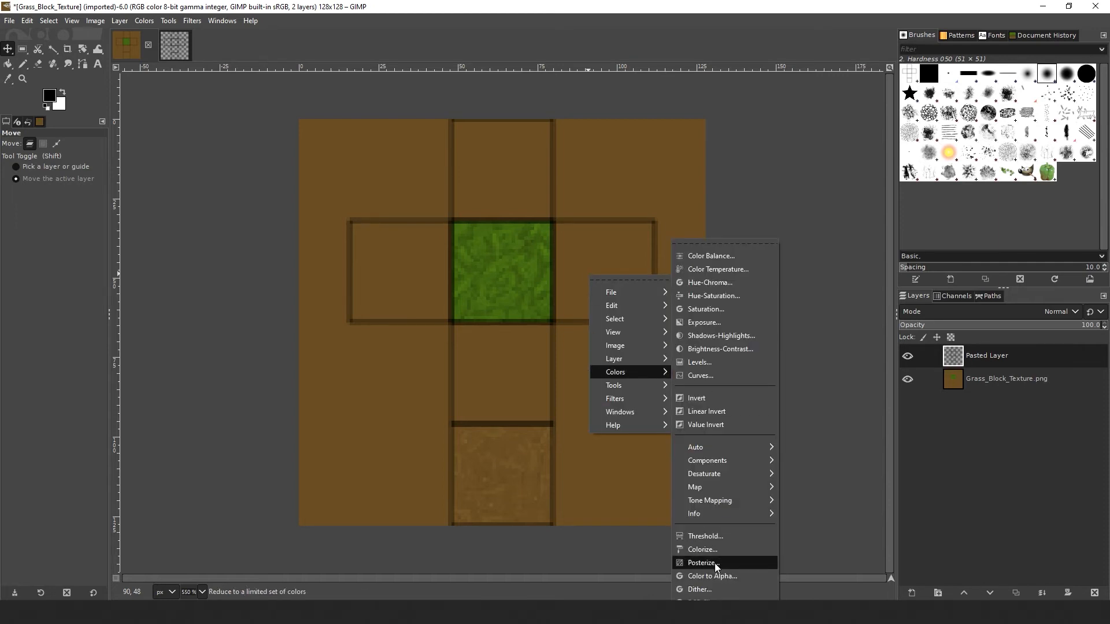
pyautogui.click(701, 563)
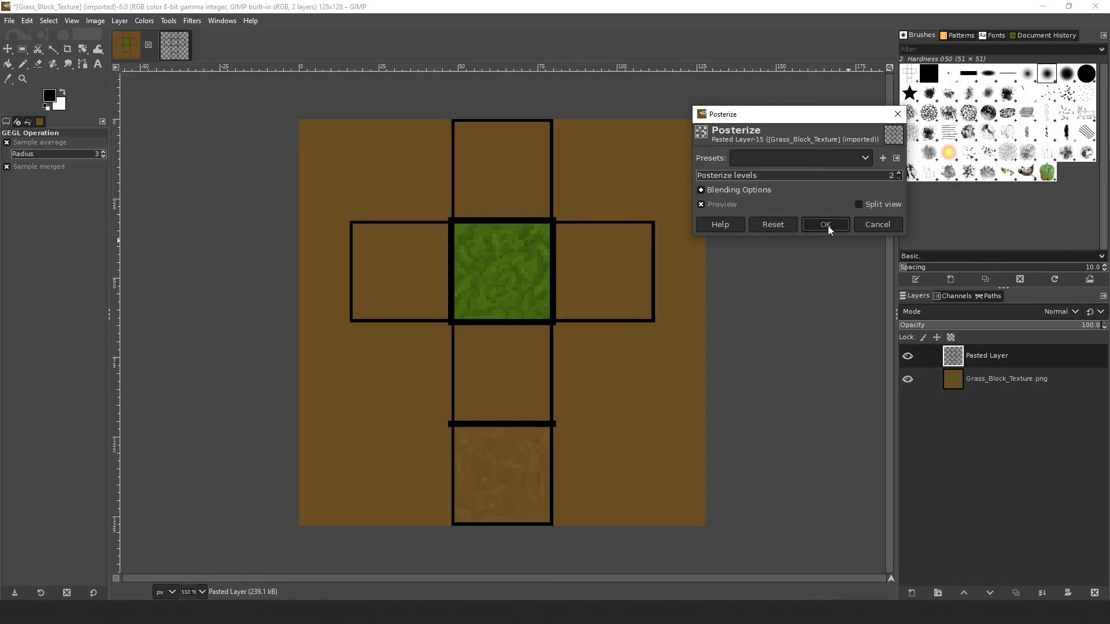
pyautogui.click(824, 224)
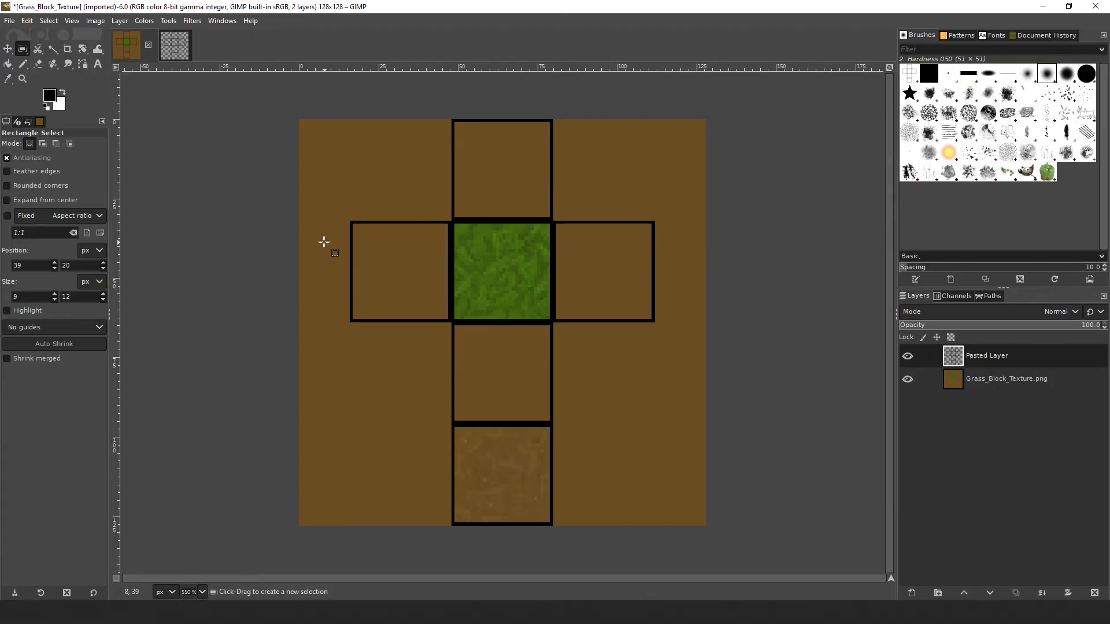
# Step: Rename the Pasted Layer to UV MAP with the Move tool active
pyautogui.click(8, 49)
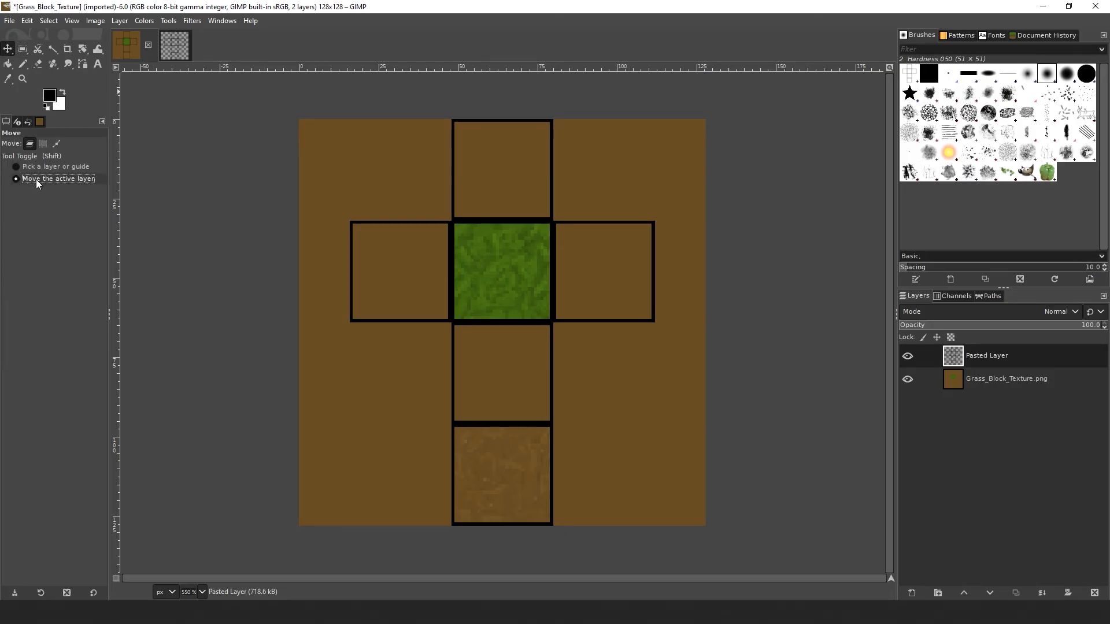
pyautogui.moveTo(494, 344)
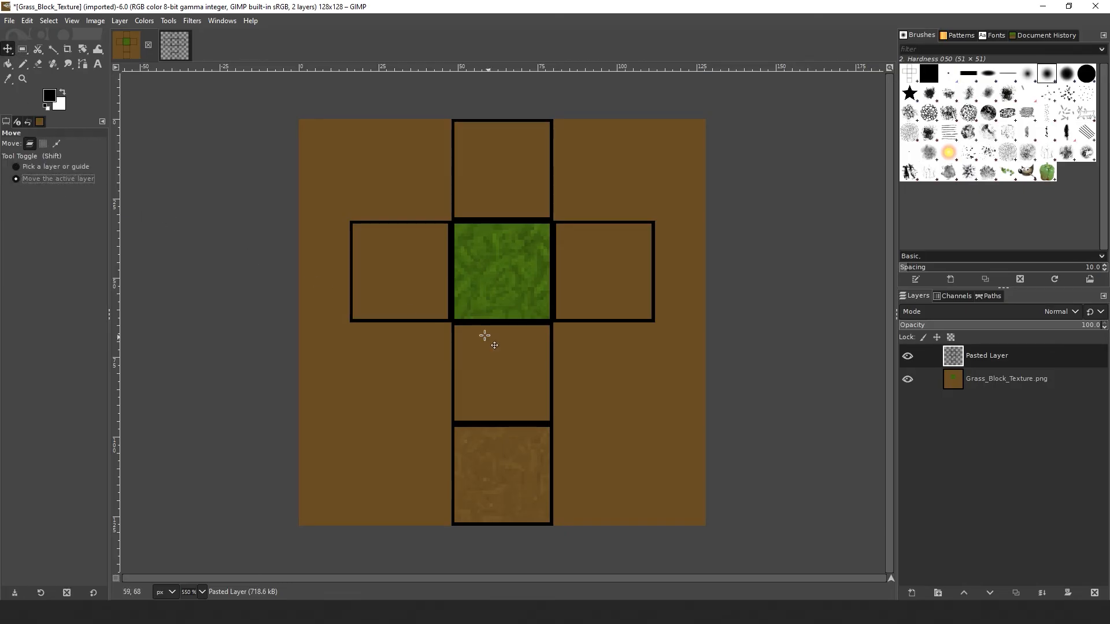
pyautogui.moveTo(783, 489)
pyautogui.write('UV MAP')
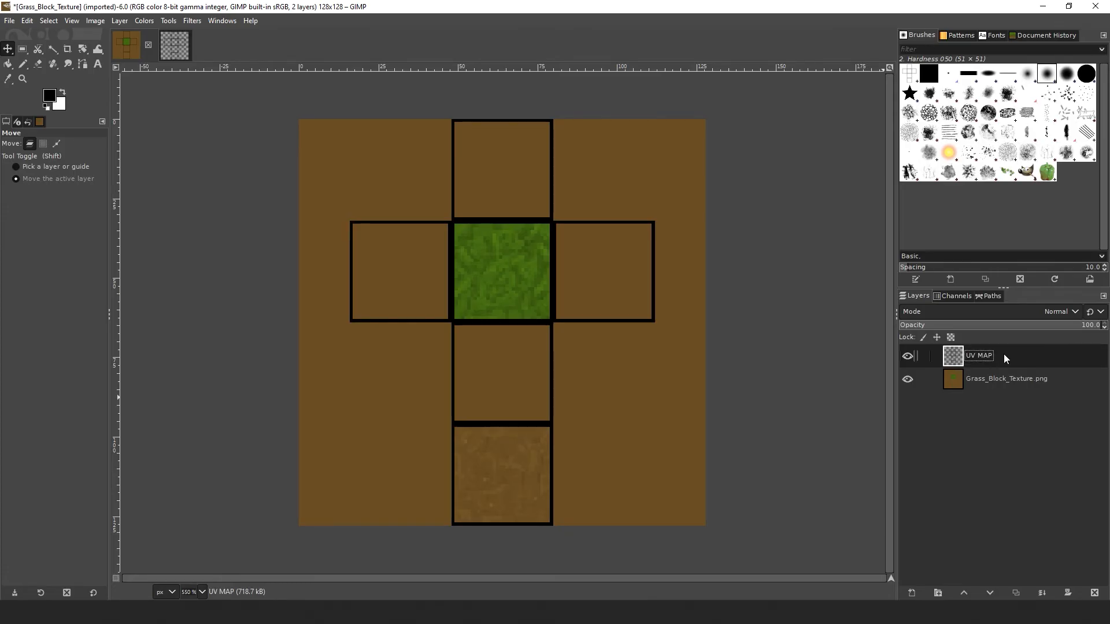
pyautogui.click(1006, 379)
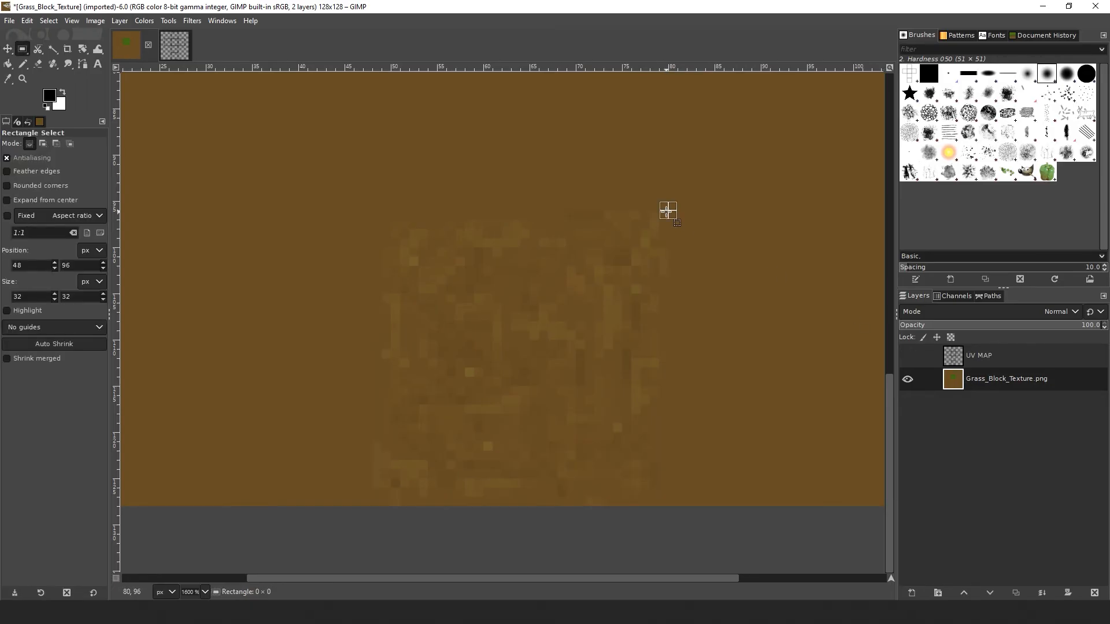
# Step: Rectangle-select the dirt square, paste it as a new layer and clear the selection
pyautogui.moveTo(670, 212); pyautogui.dragTo(366, 503)
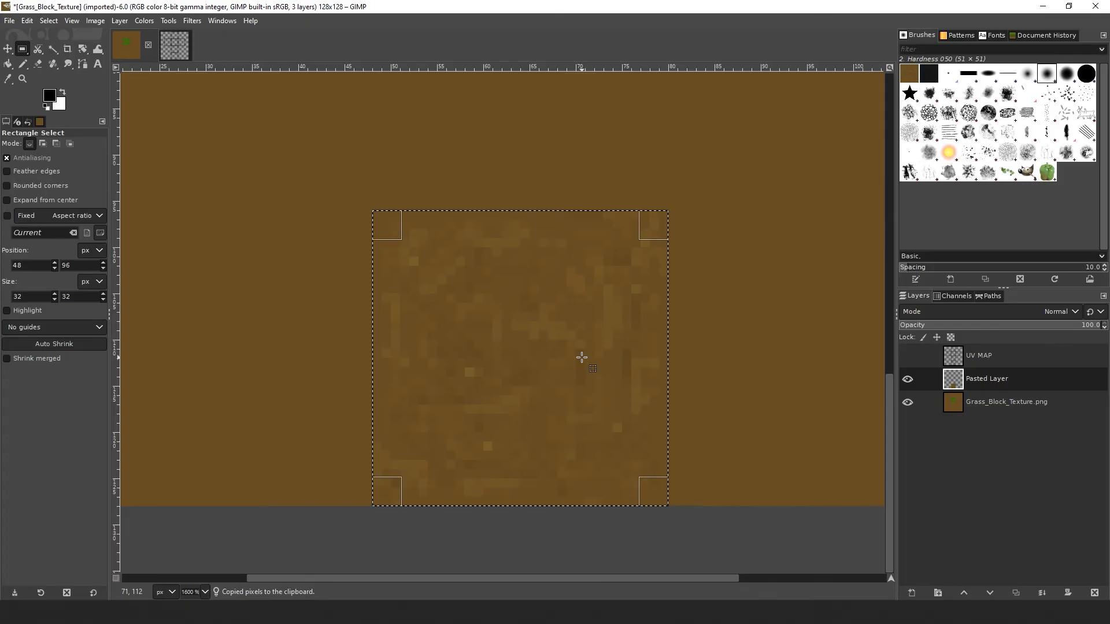
pyautogui.click(48, 21)
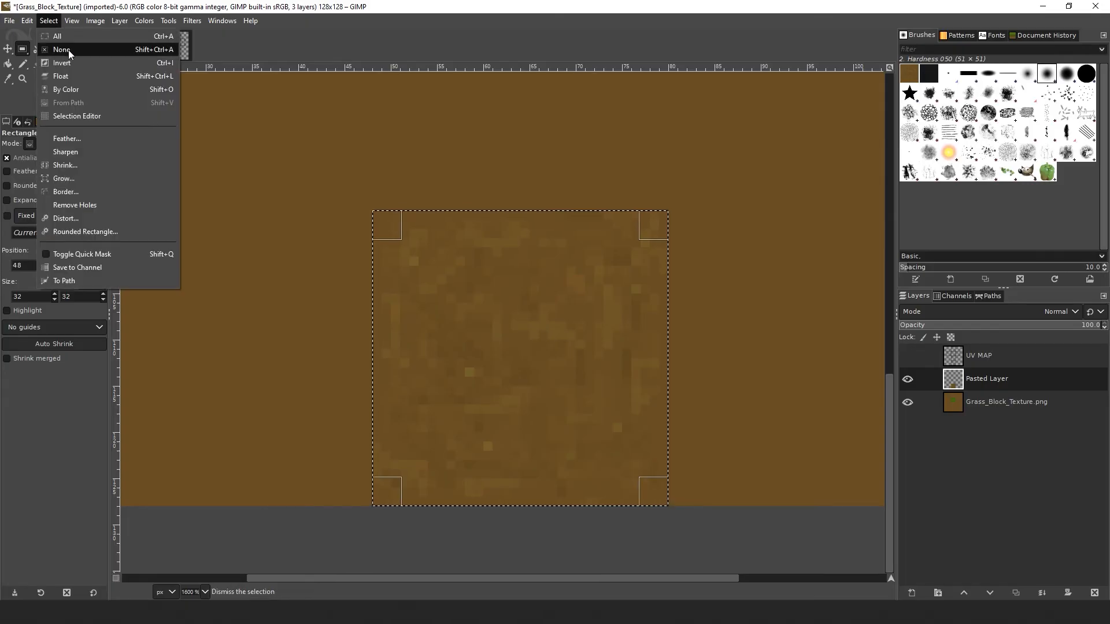
pyautogui.moveTo(63, 49)
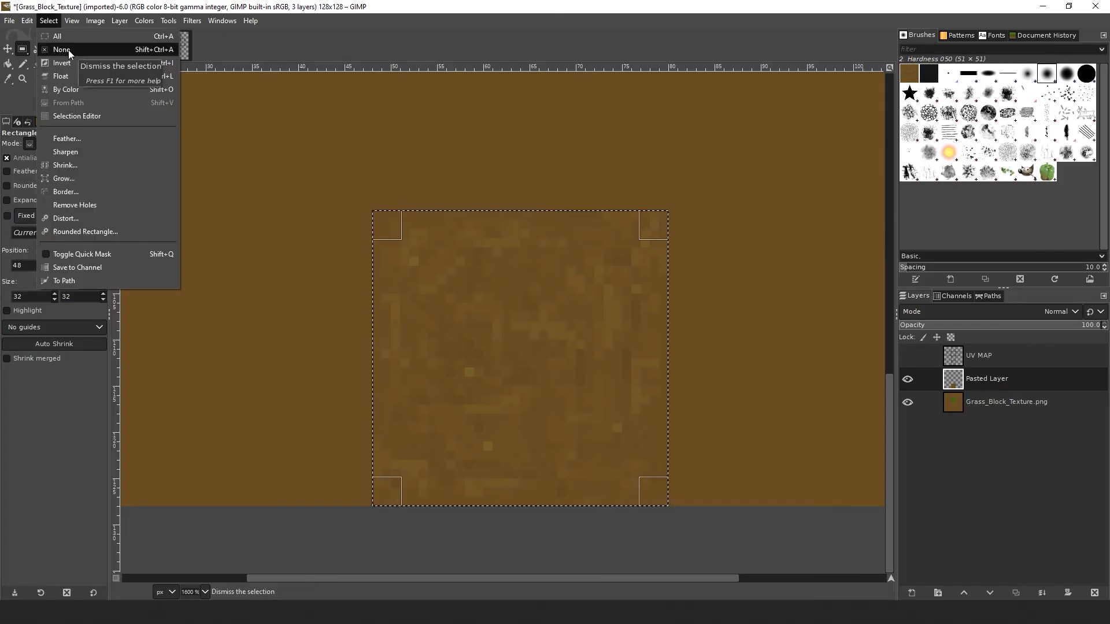
pyautogui.click(61, 49)
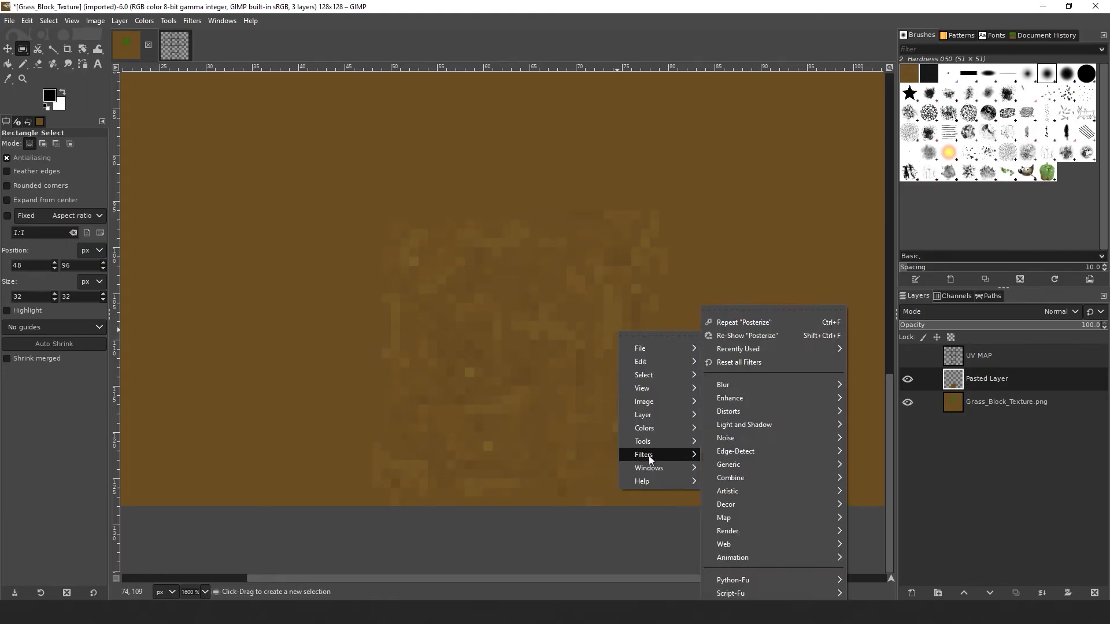
pyautogui.moveTo(723, 518)
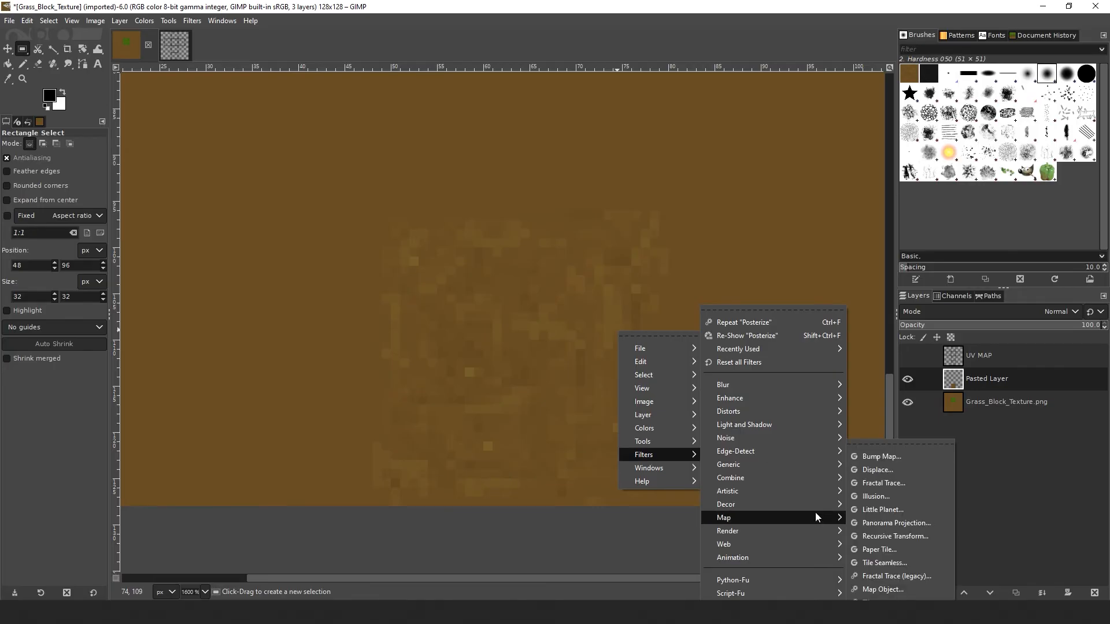
# Step: Apply Filters > Map > Tile Seamless to the dirt layer and duplicate it
pyautogui.click(883, 562)
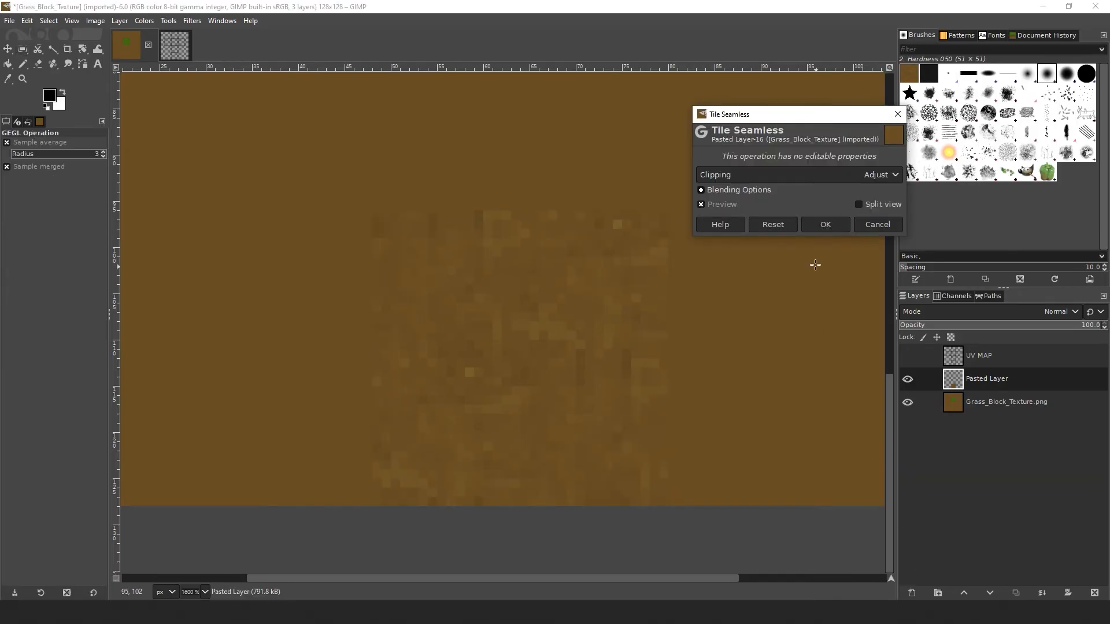
pyautogui.click(824, 225)
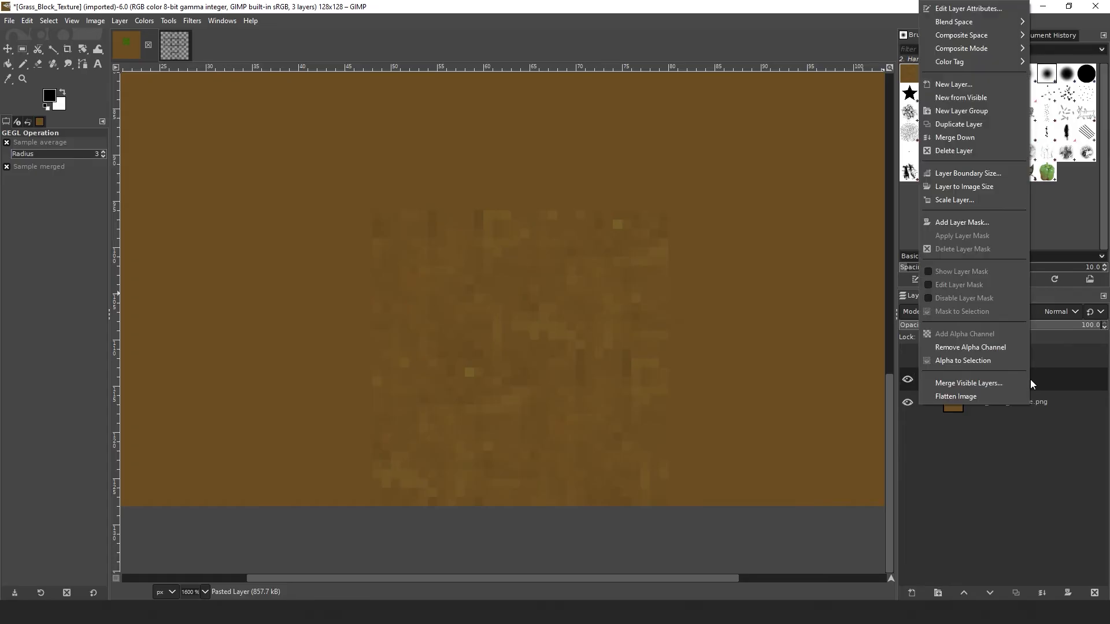
pyautogui.moveTo(973, 138)
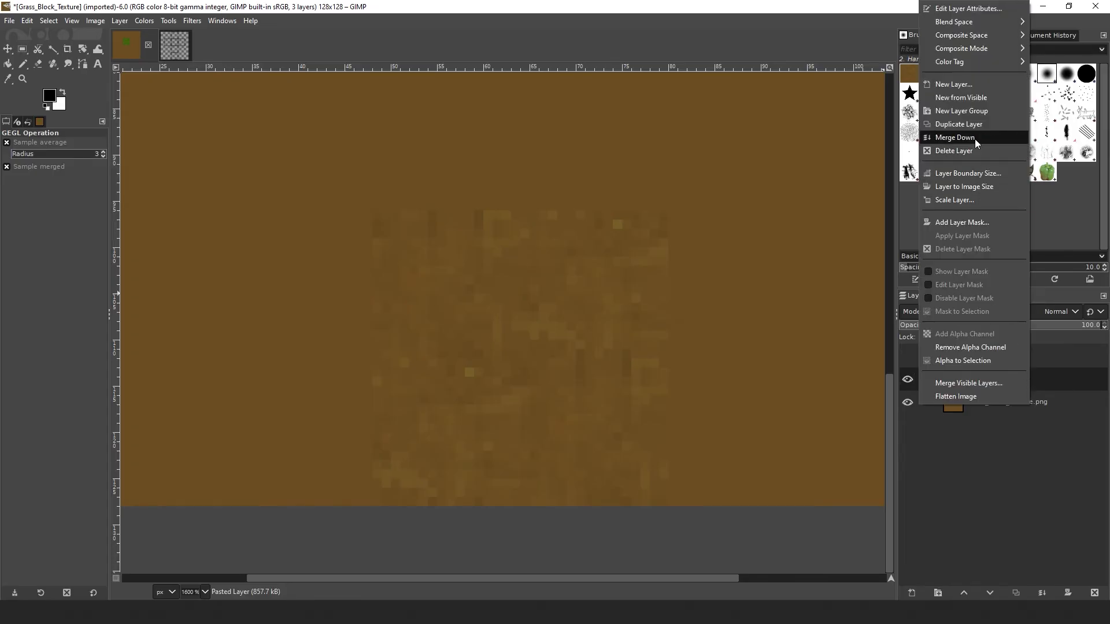
pyautogui.click(959, 123)
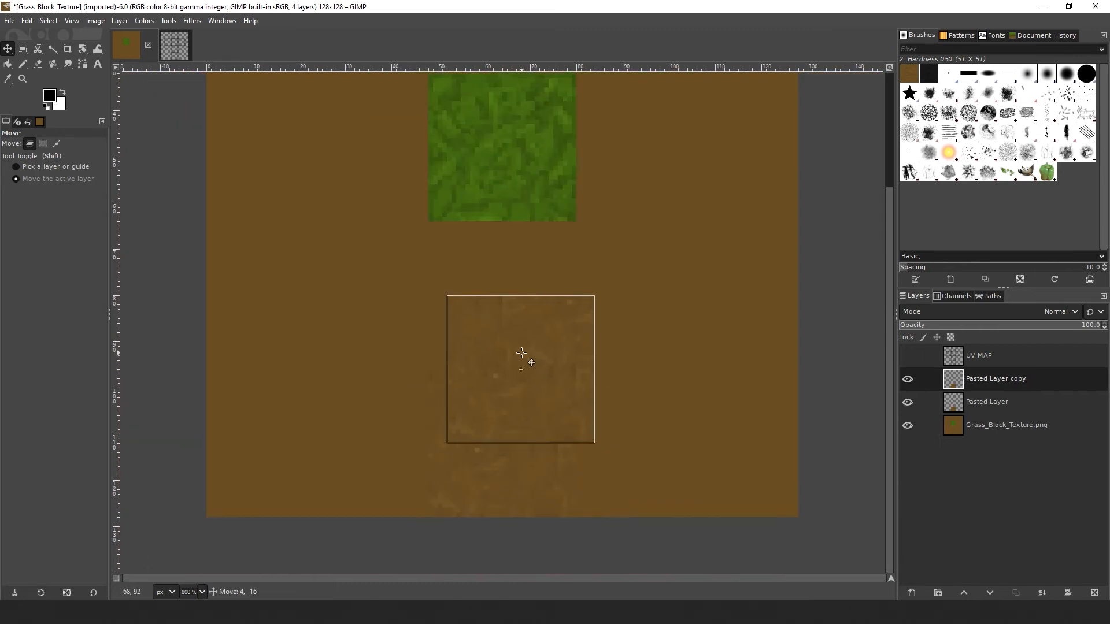
# Step: Drag the Pasted Layer copy upward to sit directly beneath the grass square
pyautogui.moveTo(520, 367); pyautogui.dragTo(503, 289)
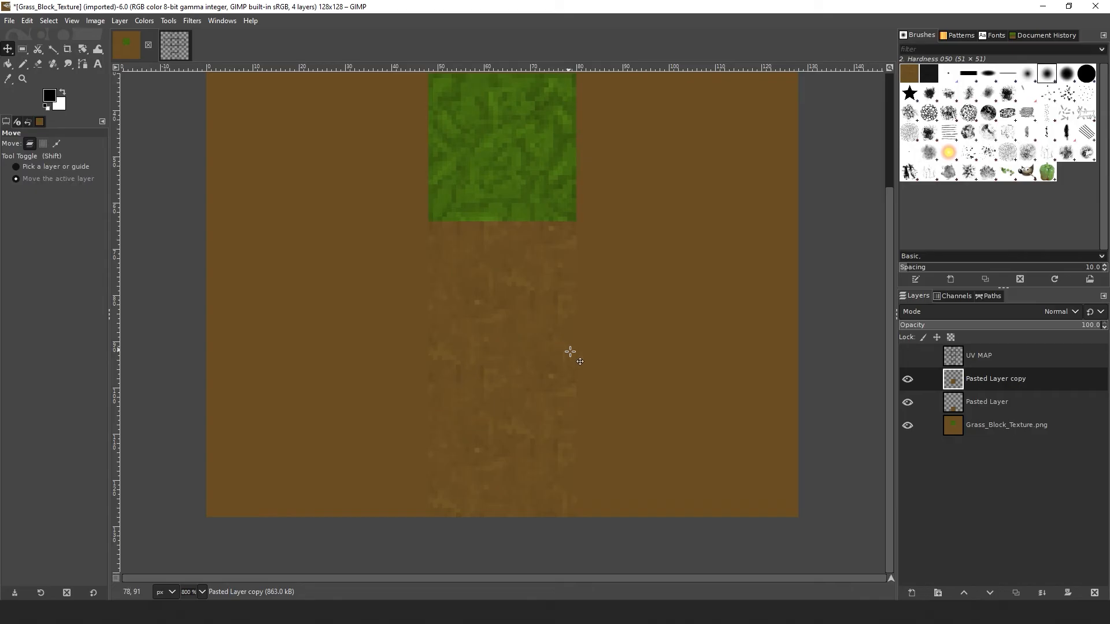
pyautogui.click(1006, 425)
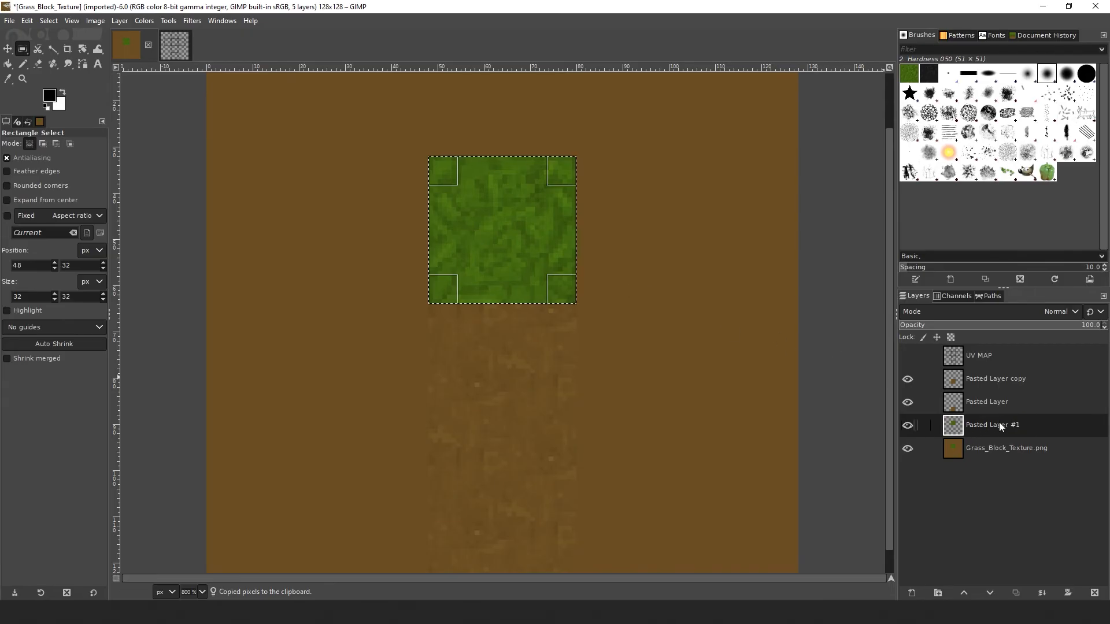
pyautogui.click(49, 21)
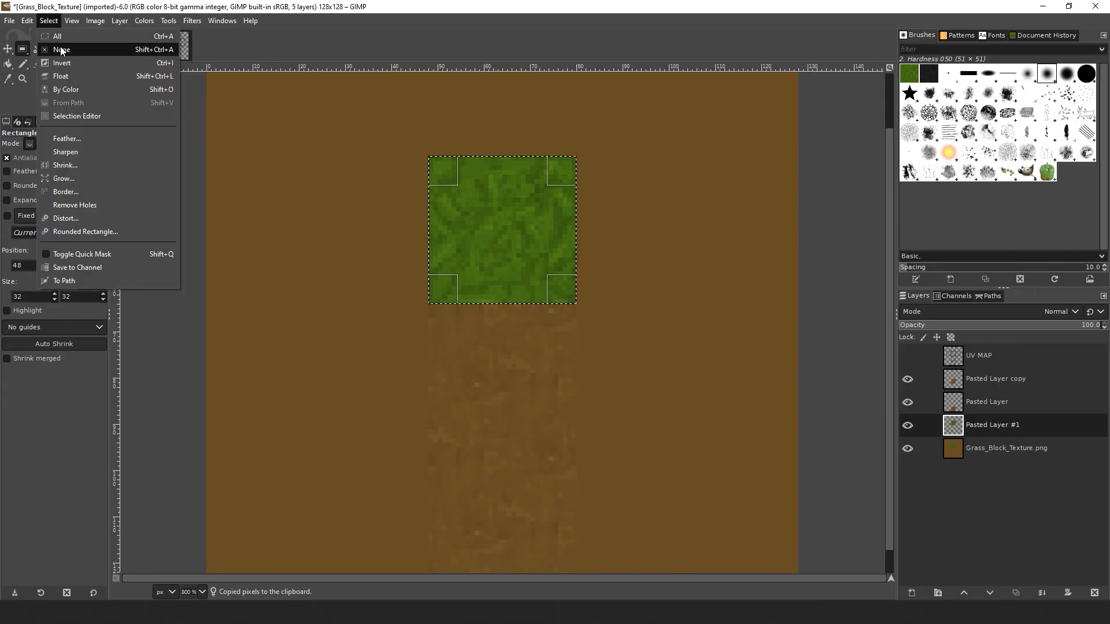
pyautogui.click(61, 48)
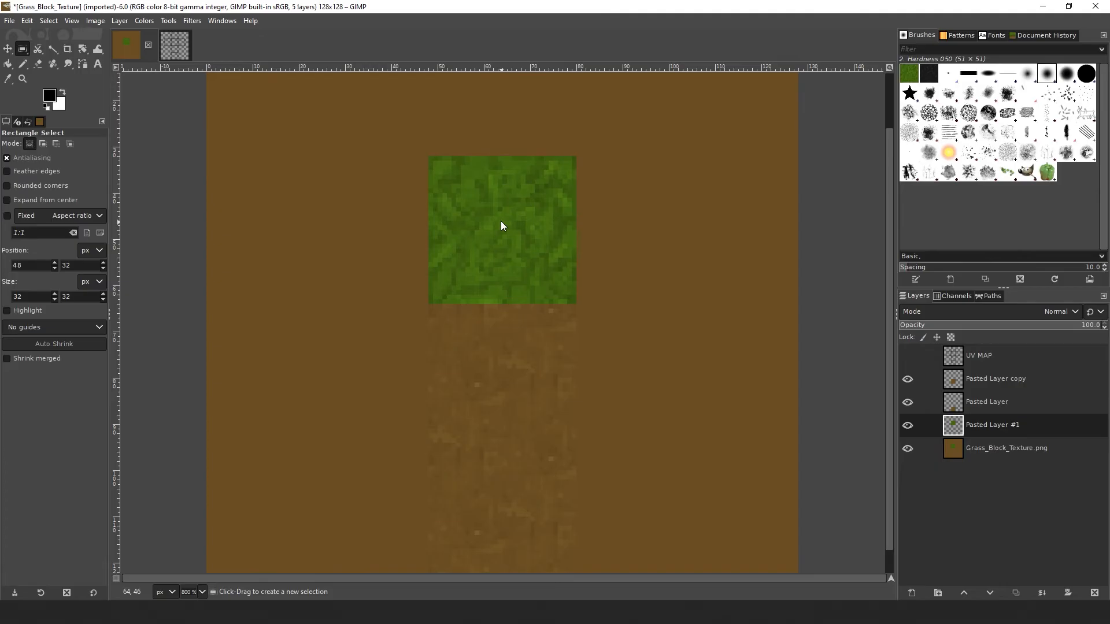
pyautogui.rightClick(501, 225)
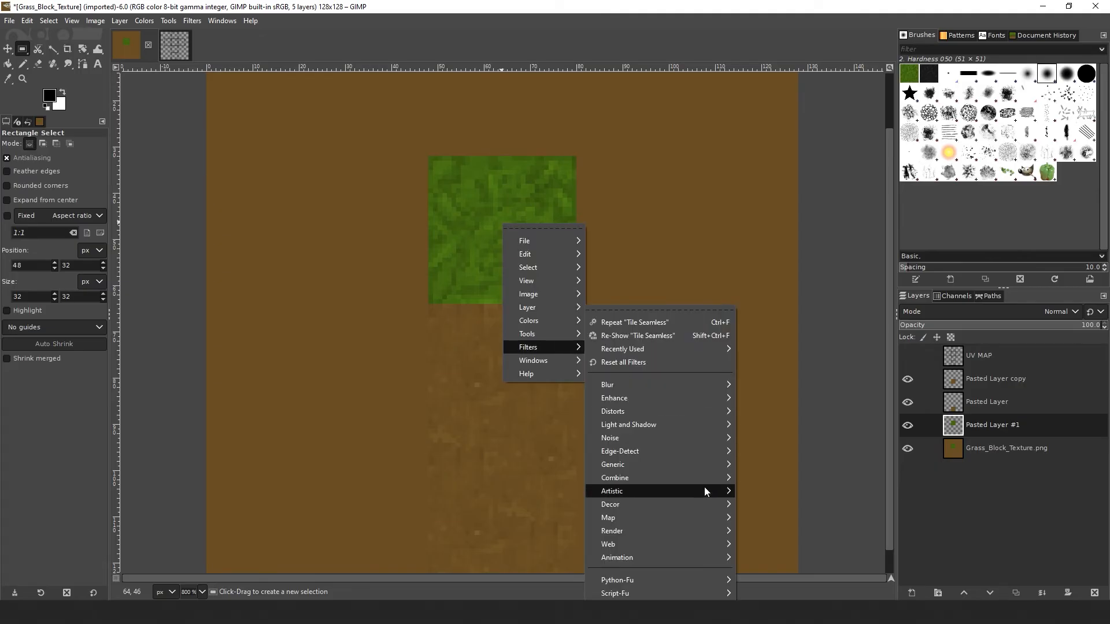
pyautogui.moveTo(607, 518)
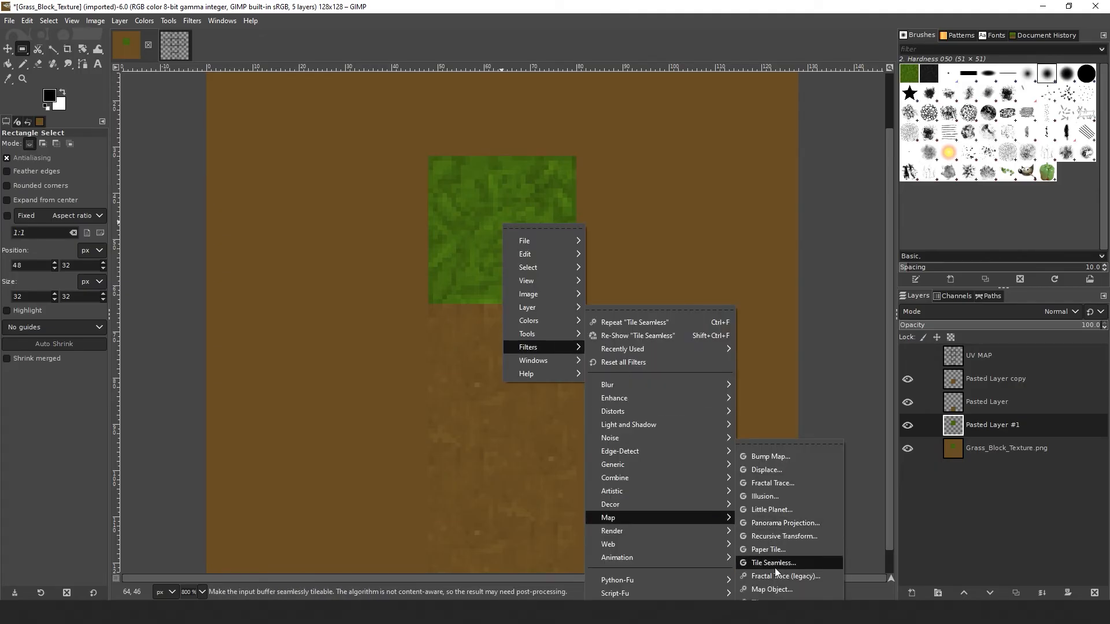
pyautogui.click(772, 563)
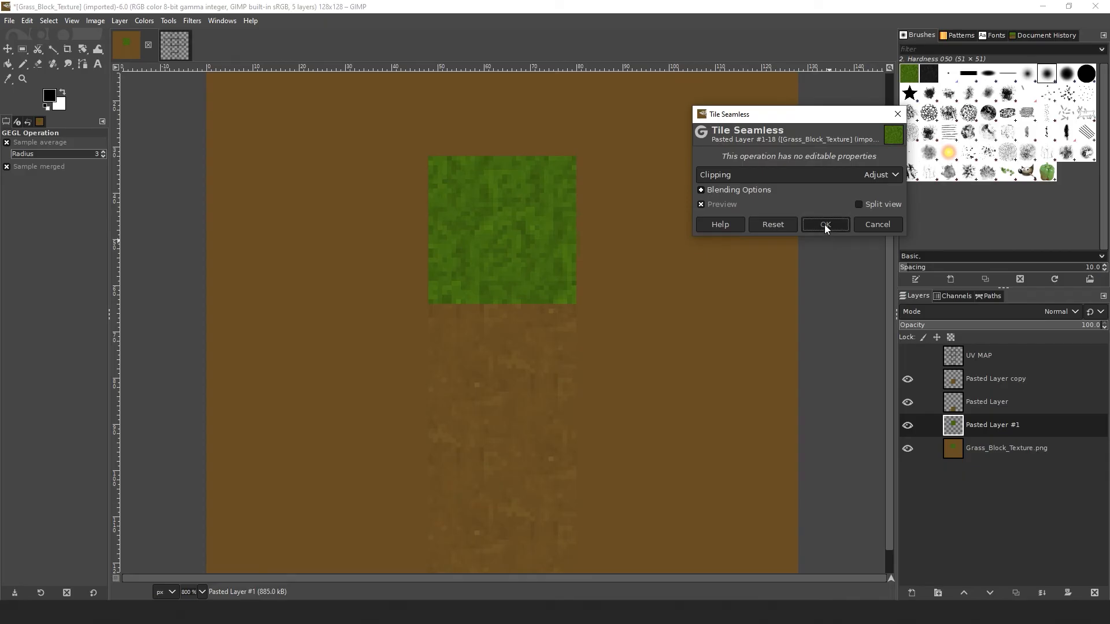
pyautogui.click(824, 224)
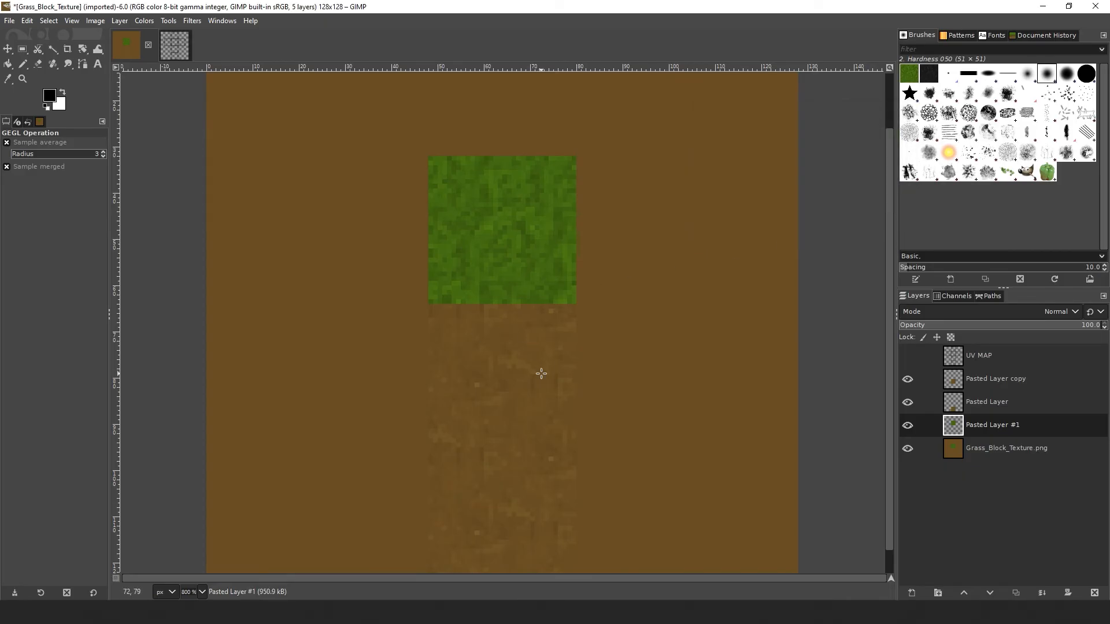
pyautogui.moveTo(752, 506)
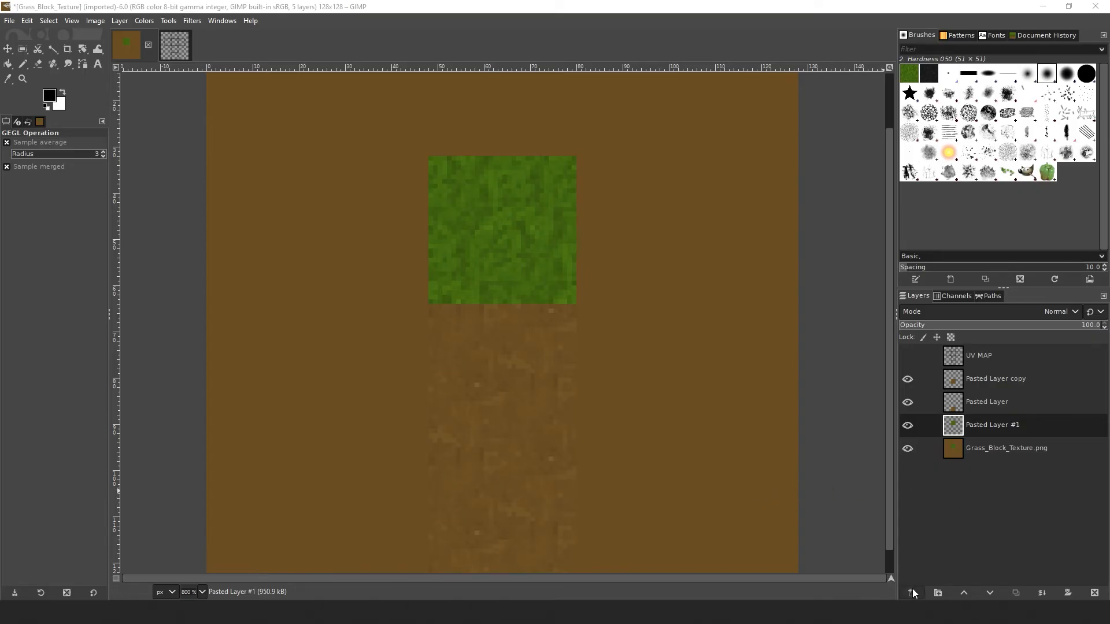
# Step: Add a new transparent layer, sample the grass green with the Color Picker and choose the Pencil tool
pyautogui.click(913, 591)
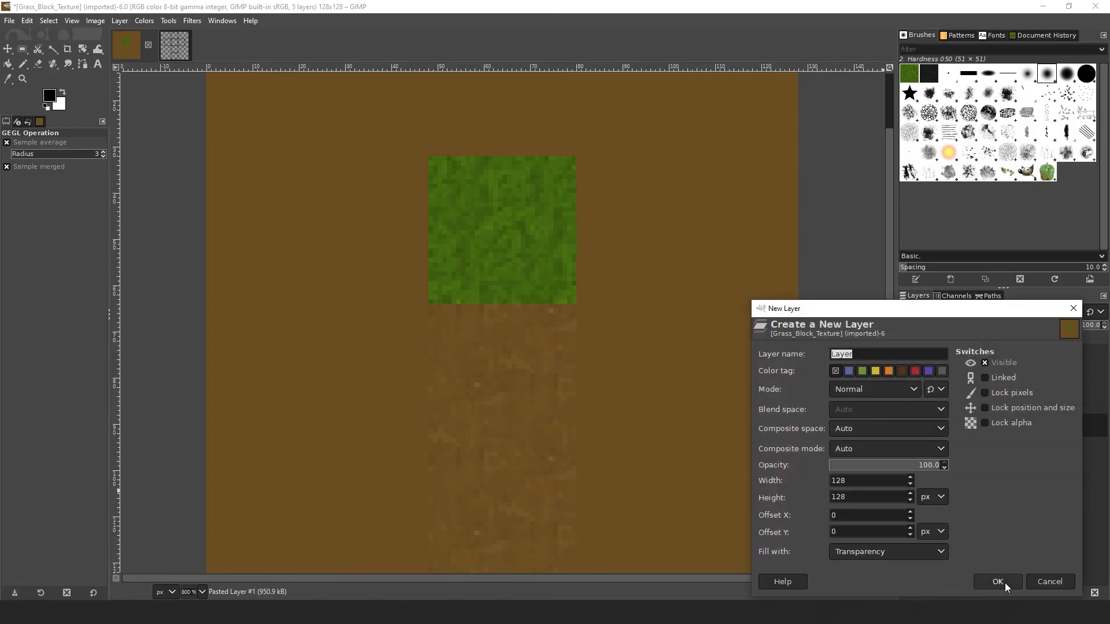
pyautogui.click(998, 581)
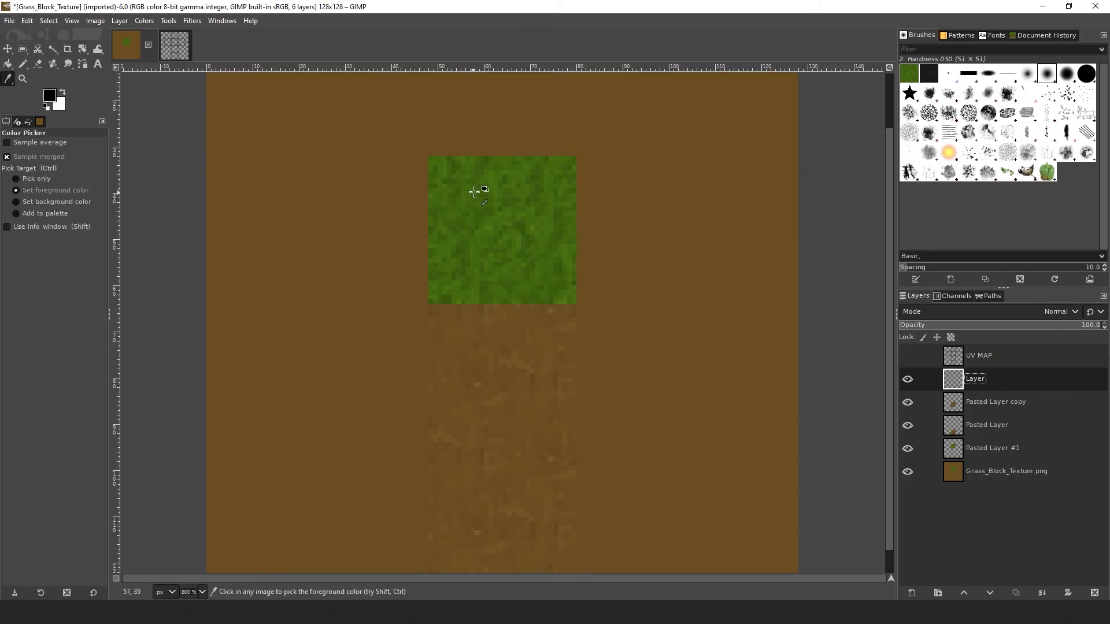
pyautogui.moveTo(497, 198)
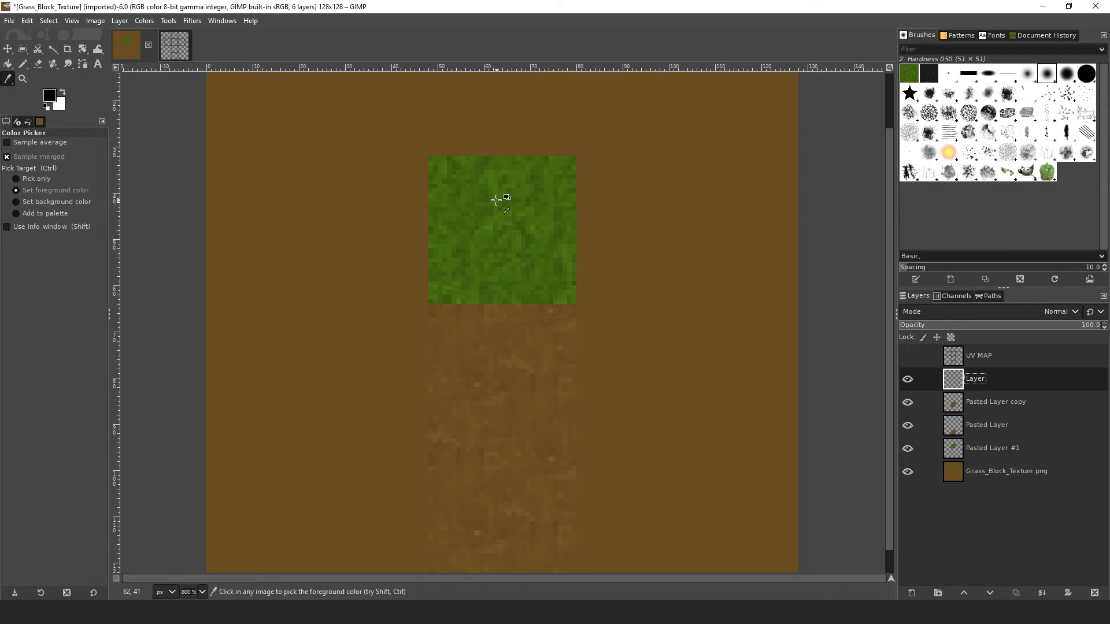
pyautogui.click(496, 196)
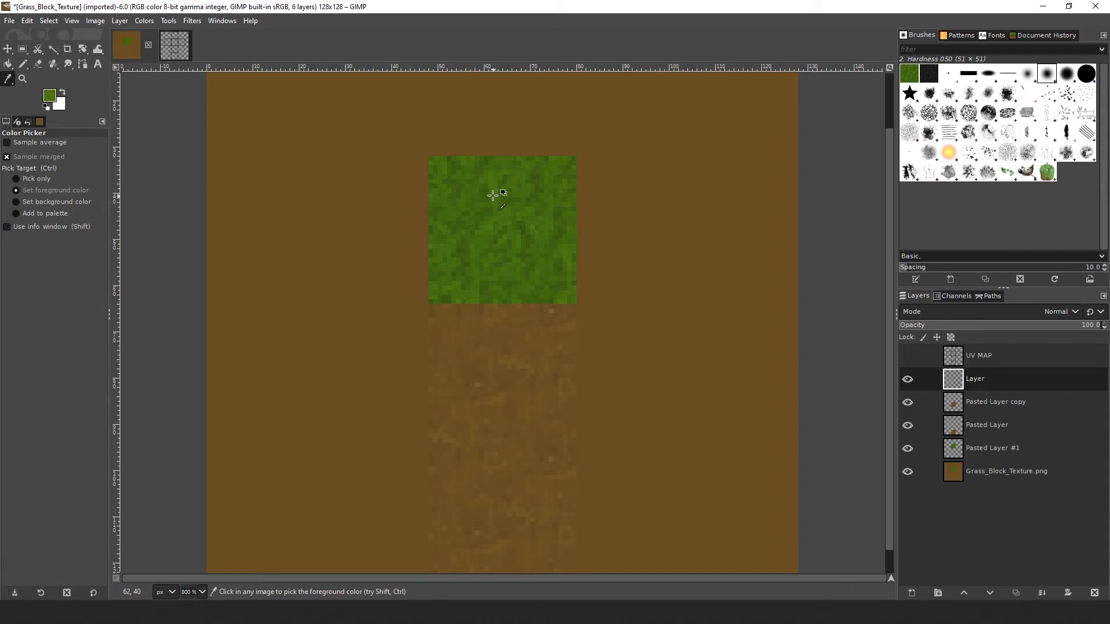
pyautogui.moveTo(191, 133)
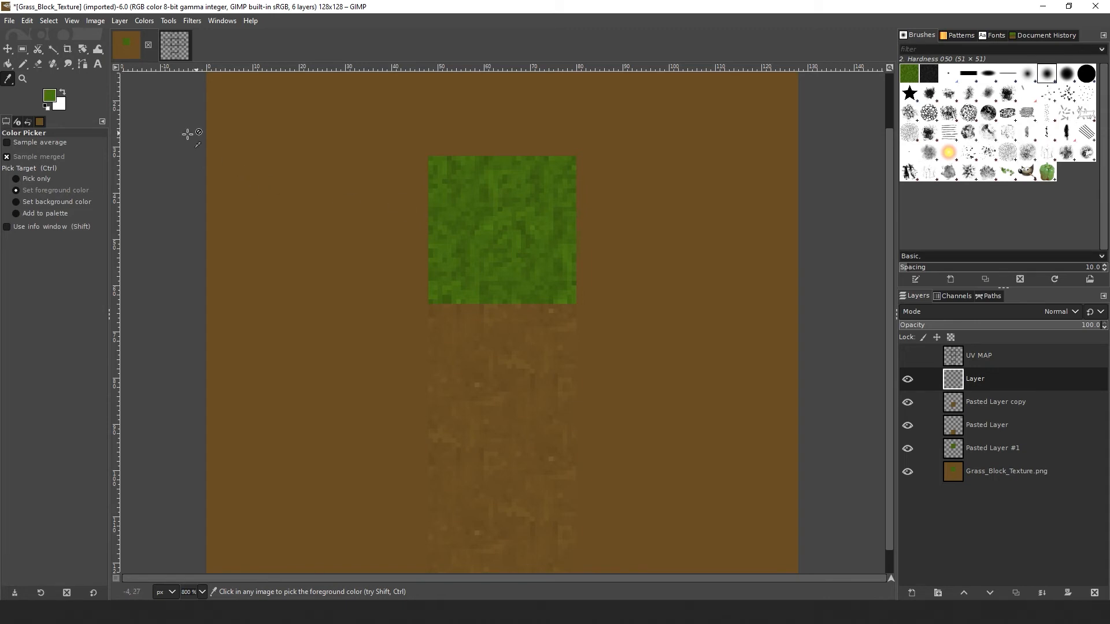
pyautogui.click(23, 63)
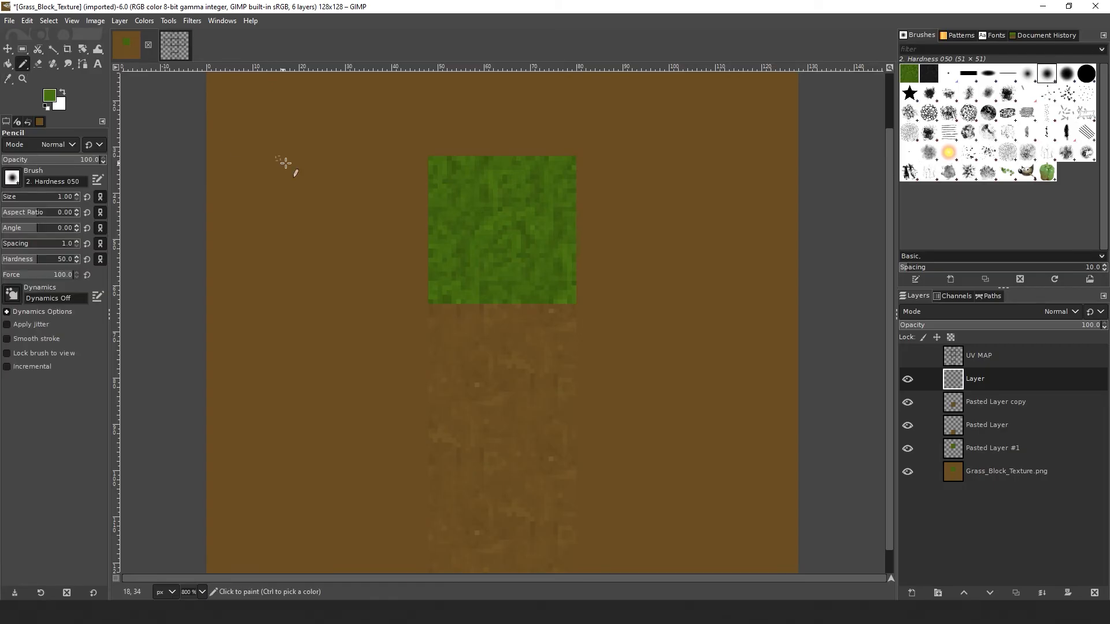
pyautogui.moveTo(459, 325)
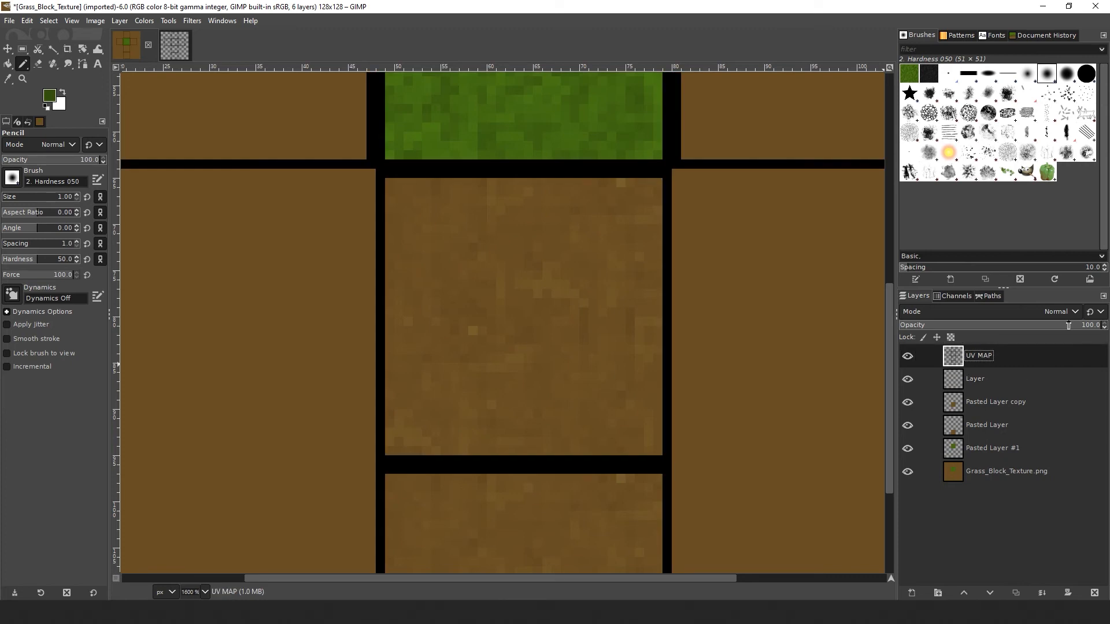
# Step: Lower the UV MAP layer opacity and make the new empty Layer the paint target
pyautogui.moveTo(1090, 325); pyautogui.dragTo(970, 325)
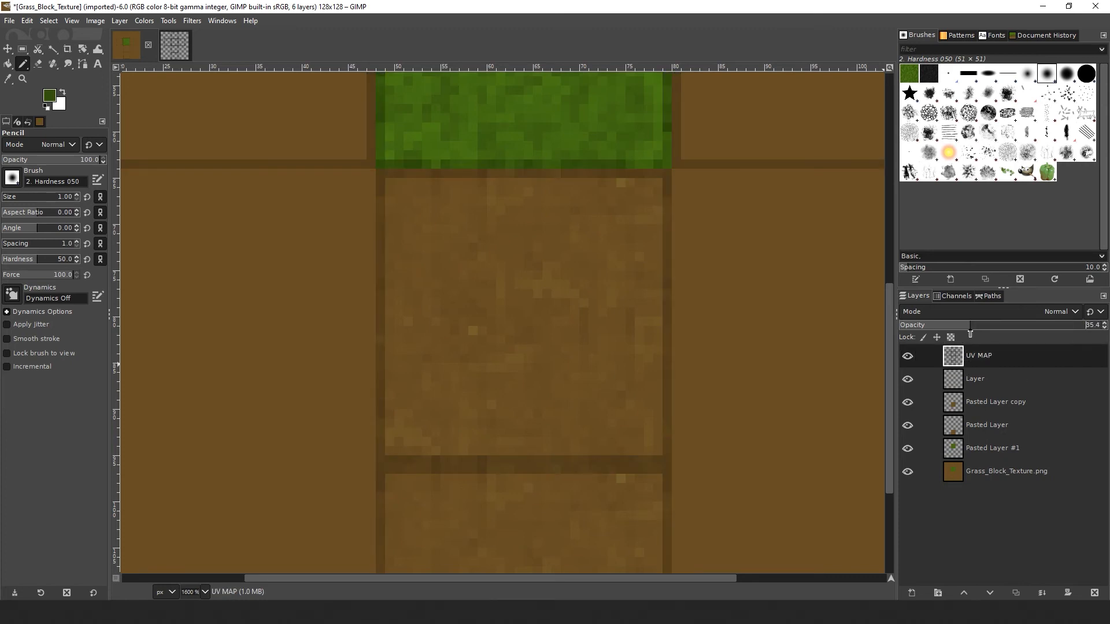
pyautogui.click(976, 378)
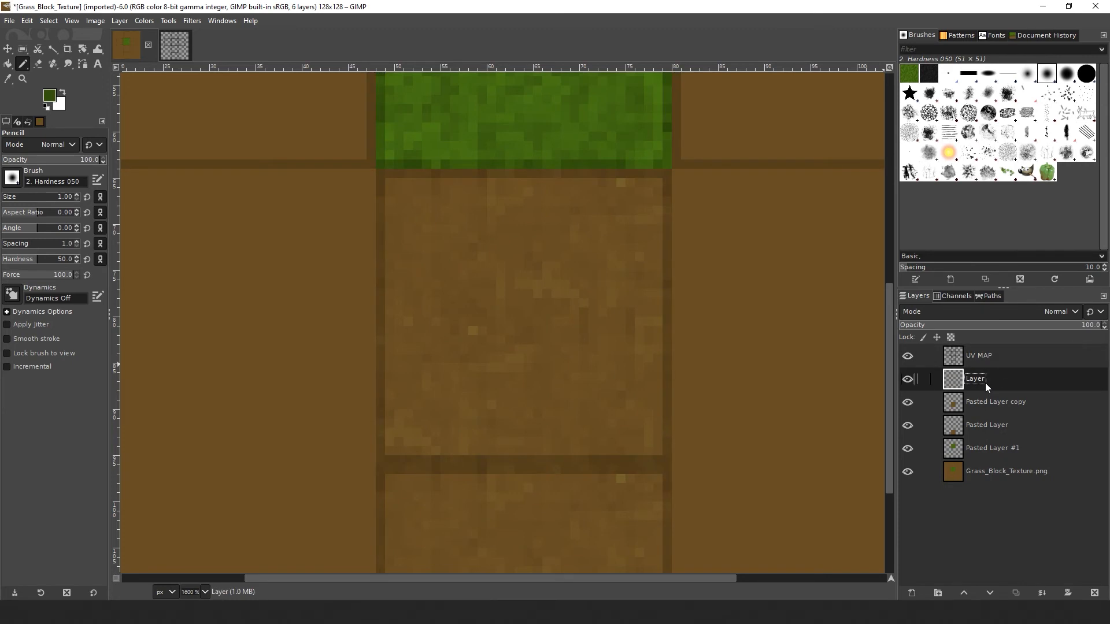
pyautogui.moveTo(715, 311)
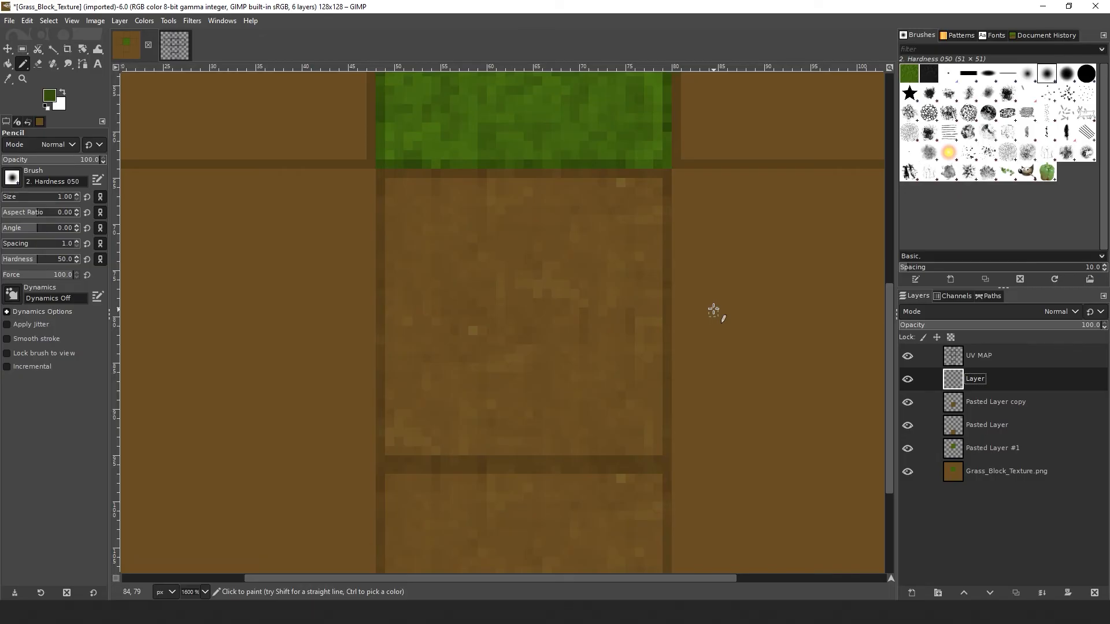
pyautogui.moveTo(383, 175)
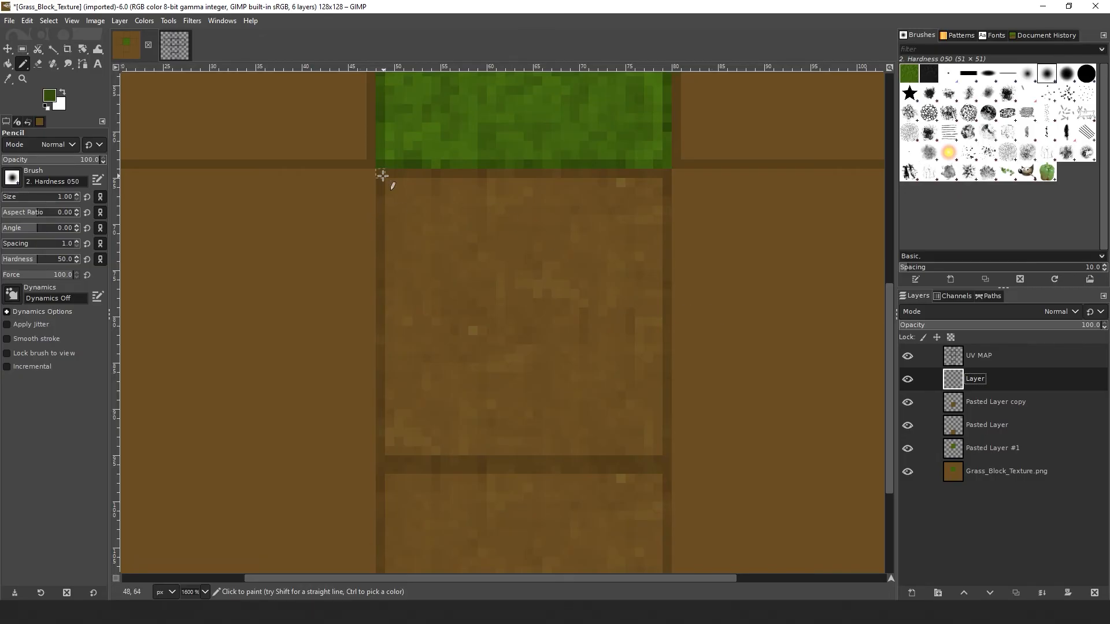
# Step: Outline jagged grass drips over the dirt with the Pencil and shade them with translucent green
pyautogui.moveTo(377, 173); pyautogui.dragTo(464, 273)
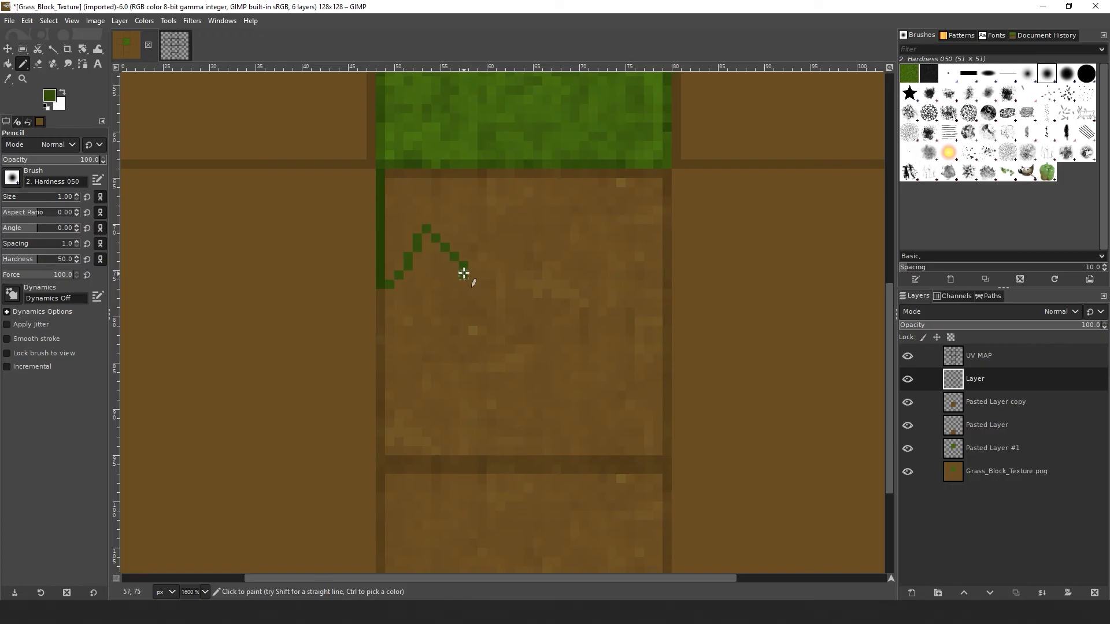
pyautogui.moveTo(464, 272); pyautogui.dragTo(490, 237)
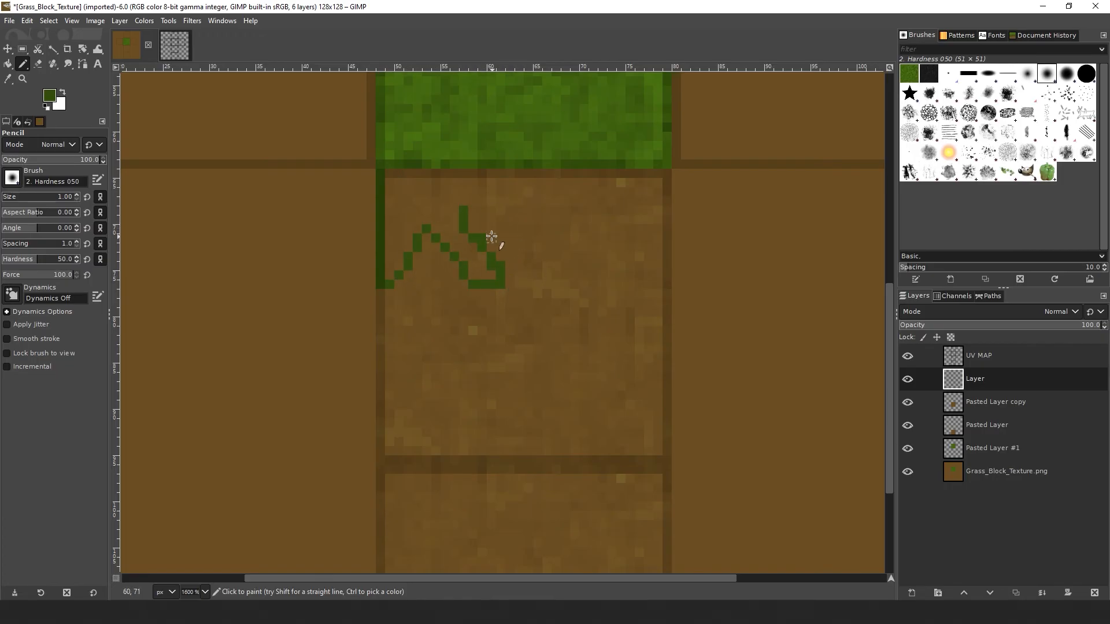
pyautogui.moveTo(492, 237); pyautogui.dragTo(584, 266)
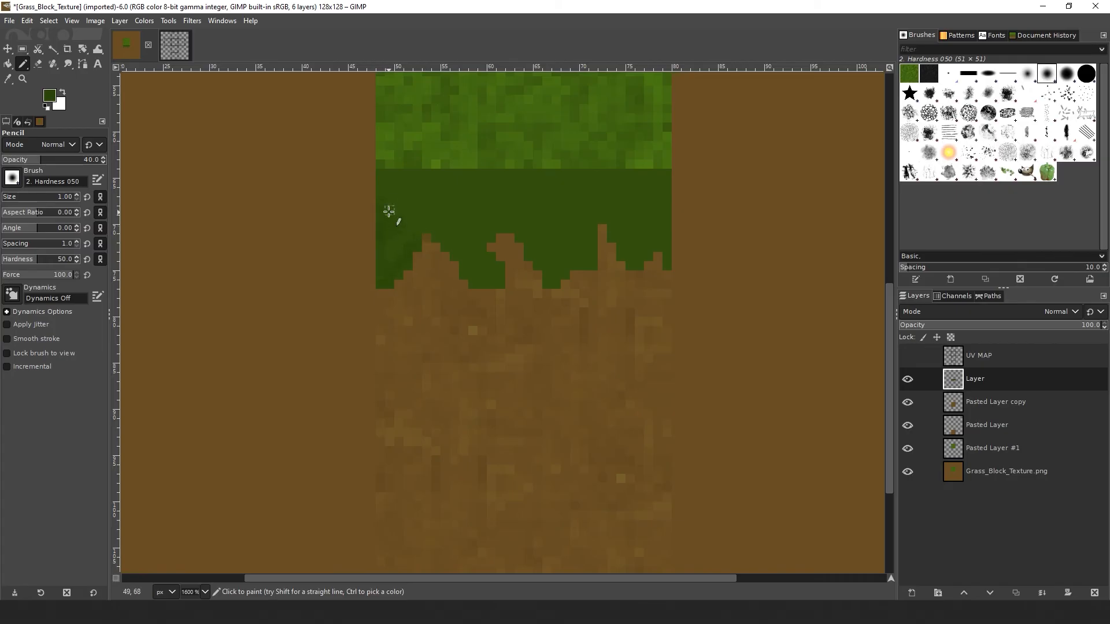
pyautogui.moveTo(484, 227)
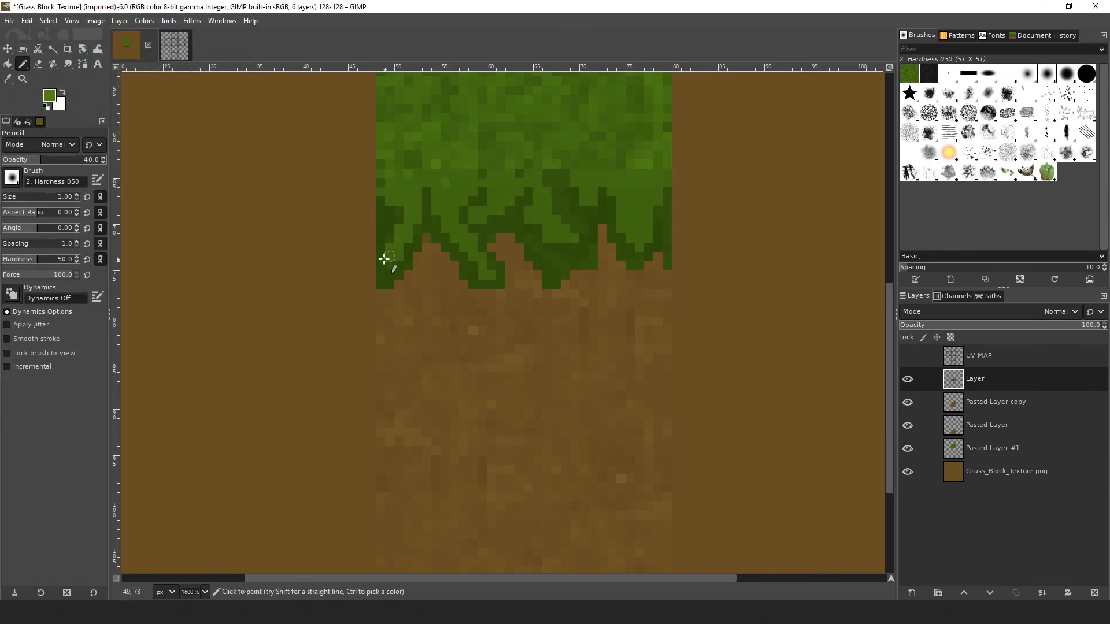
pyautogui.moveTo(386, 258); pyautogui.dragTo(623, 190)
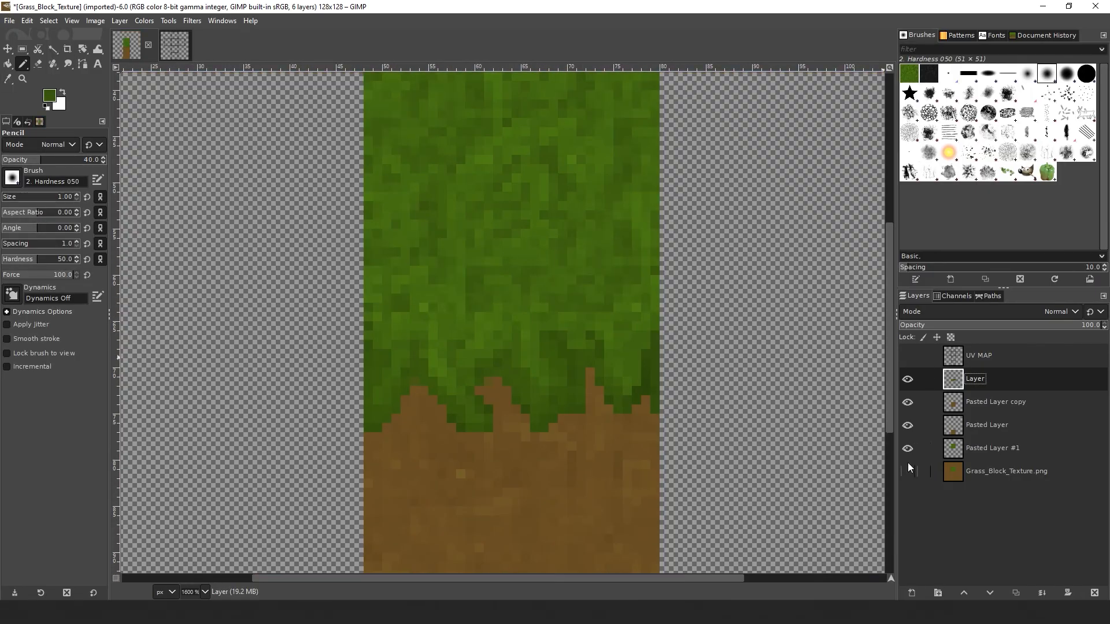
# Step: Add a new transparent layer and rename the grass layers, naming the lower one 'Grass Bottom'
pyautogui.click(907, 449)
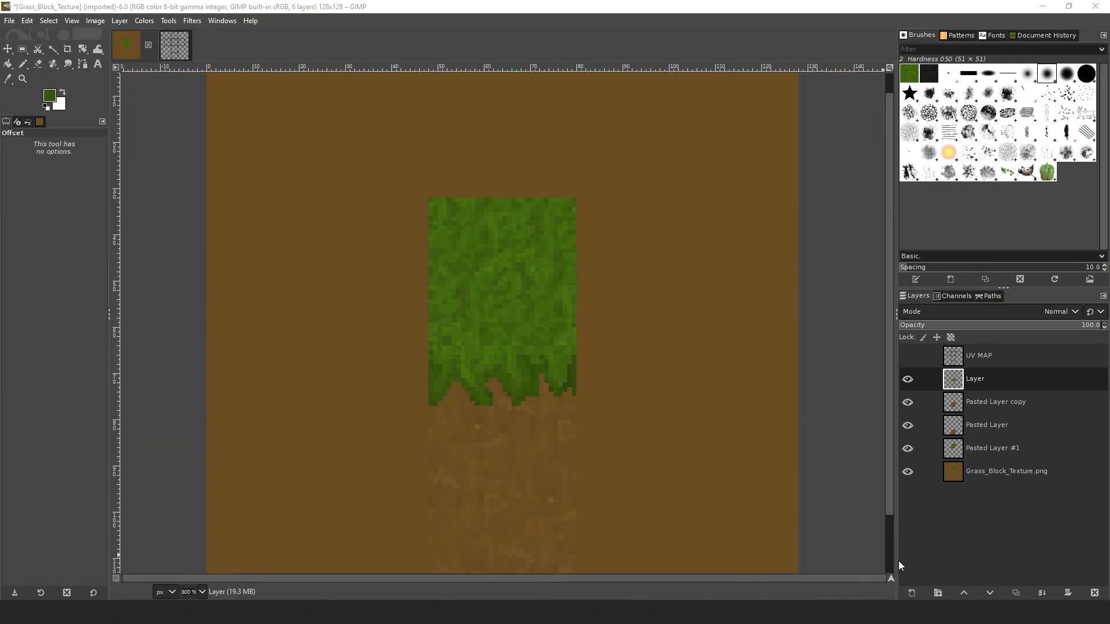
pyautogui.click(939, 593)
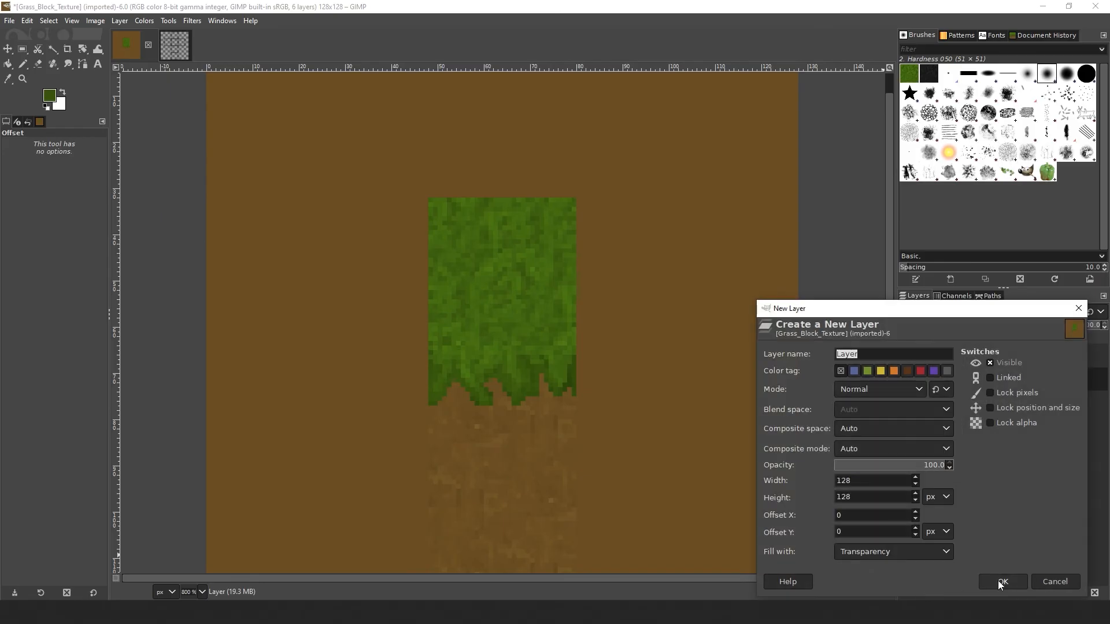
pyautogui.click(1001, 581)
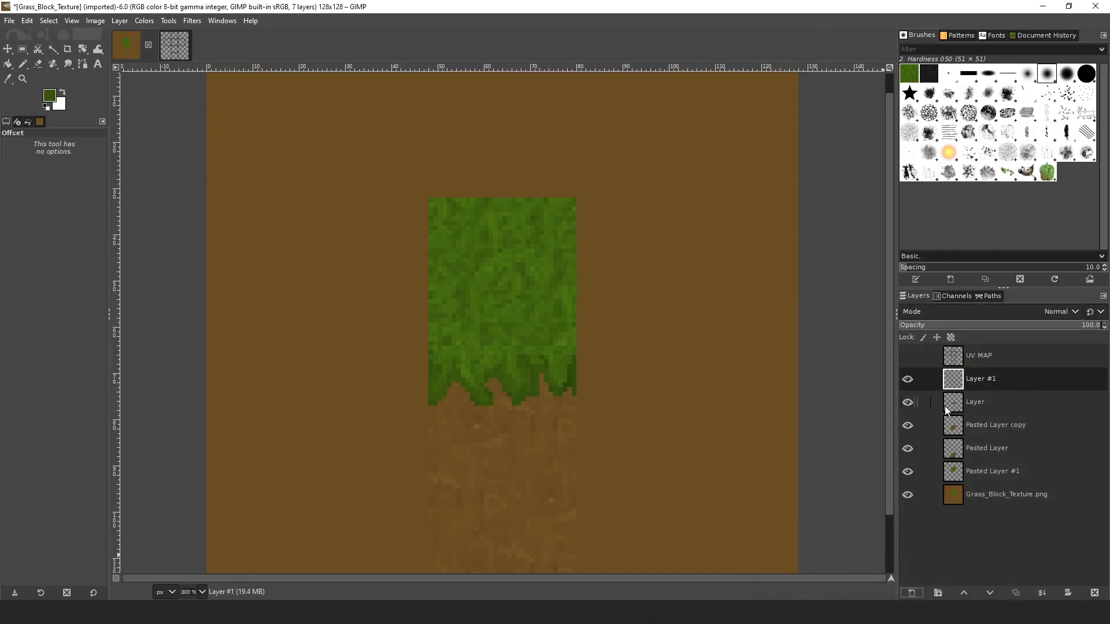
pyautogui.doubleClick(980, 378)
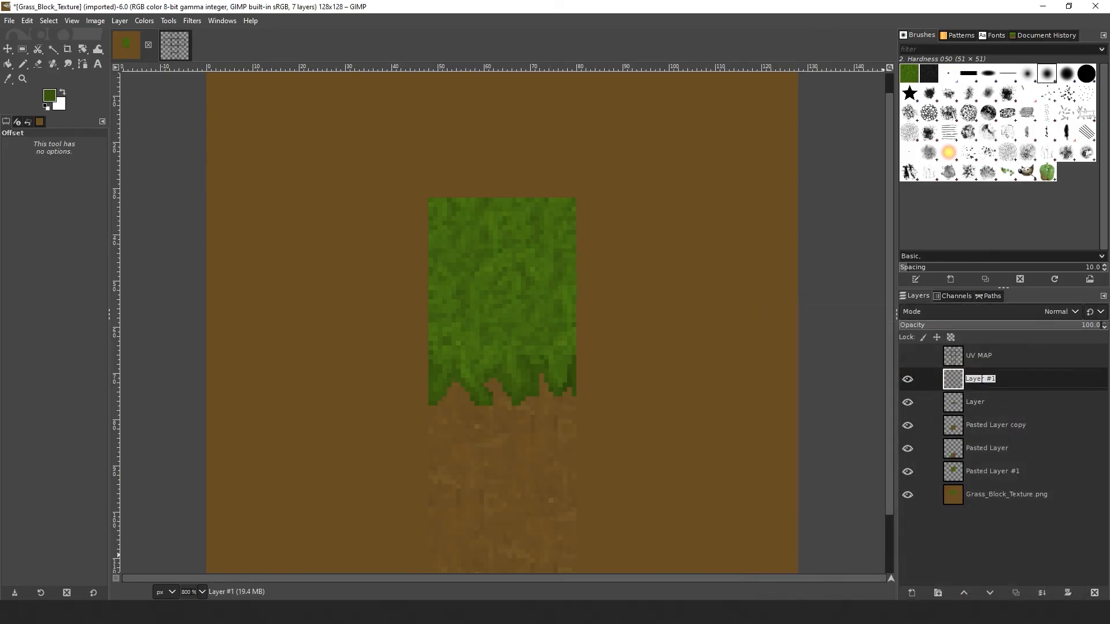
pyautogui.write('Grass Bottom')
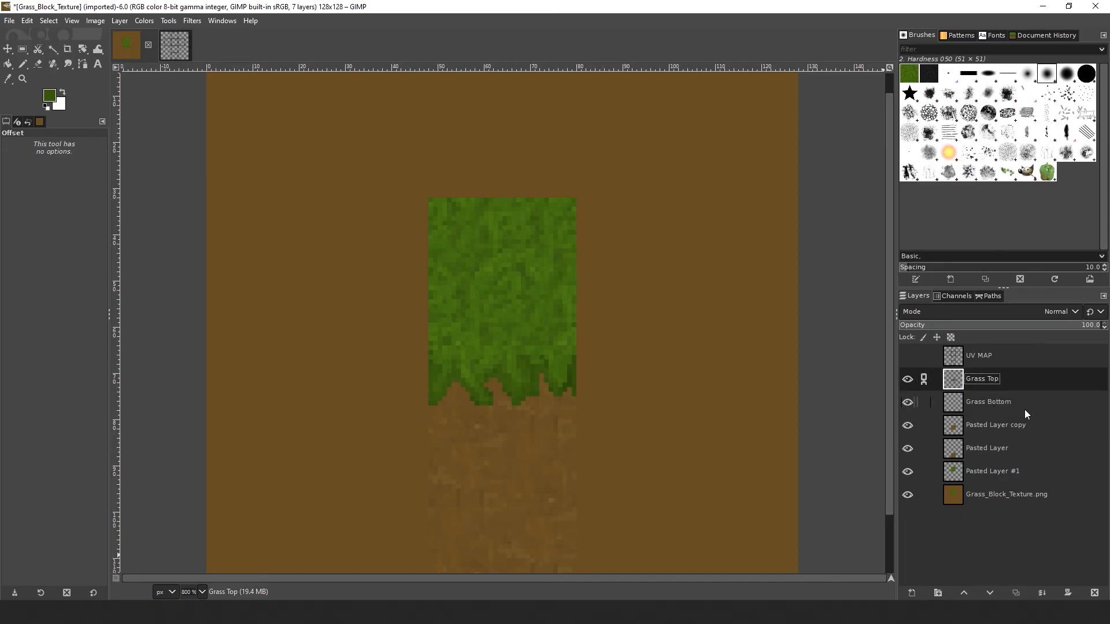
# Step: Hide the brown base, check Grass Top's visibility, and paint dark green drips on Grass Bottom
pyautogui.click(987, 401)
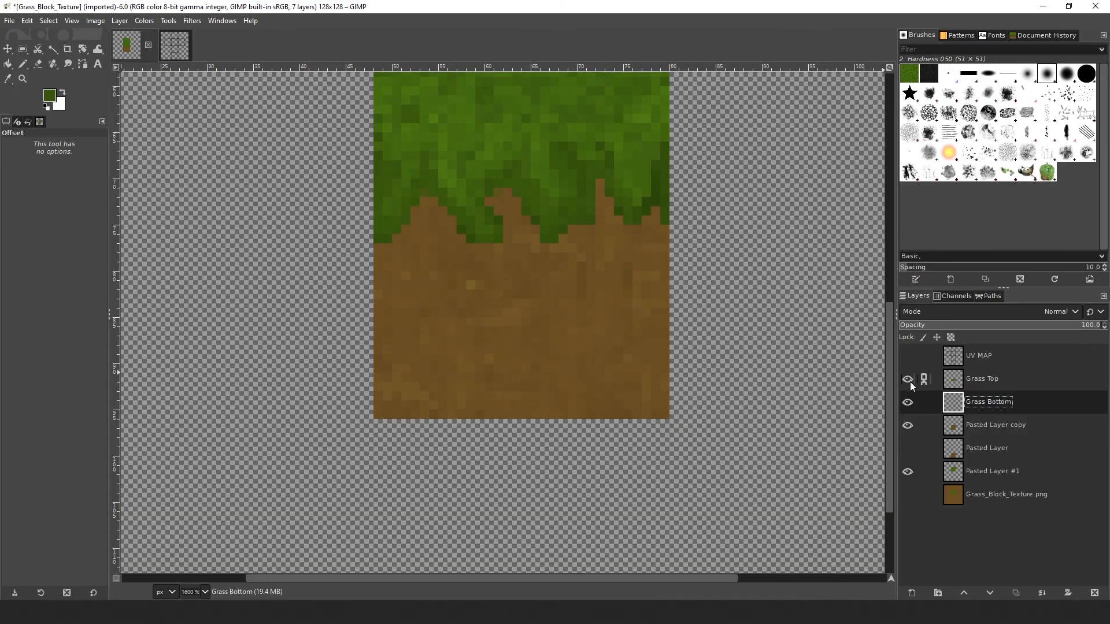
pyautogui.click(908, 379)
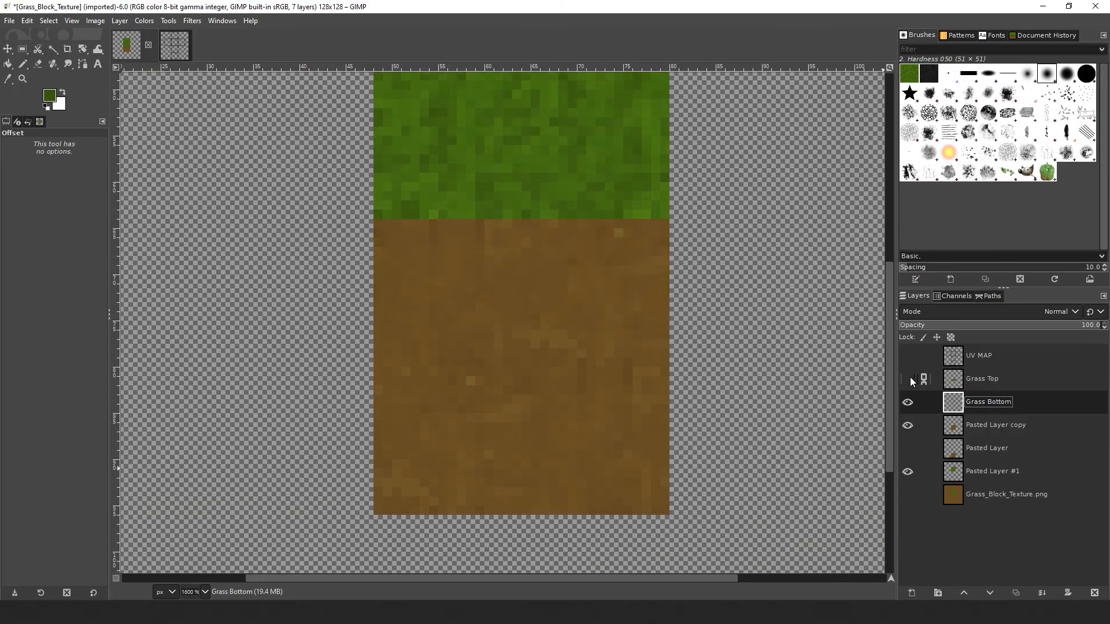
pyautogui.click(909, 379)
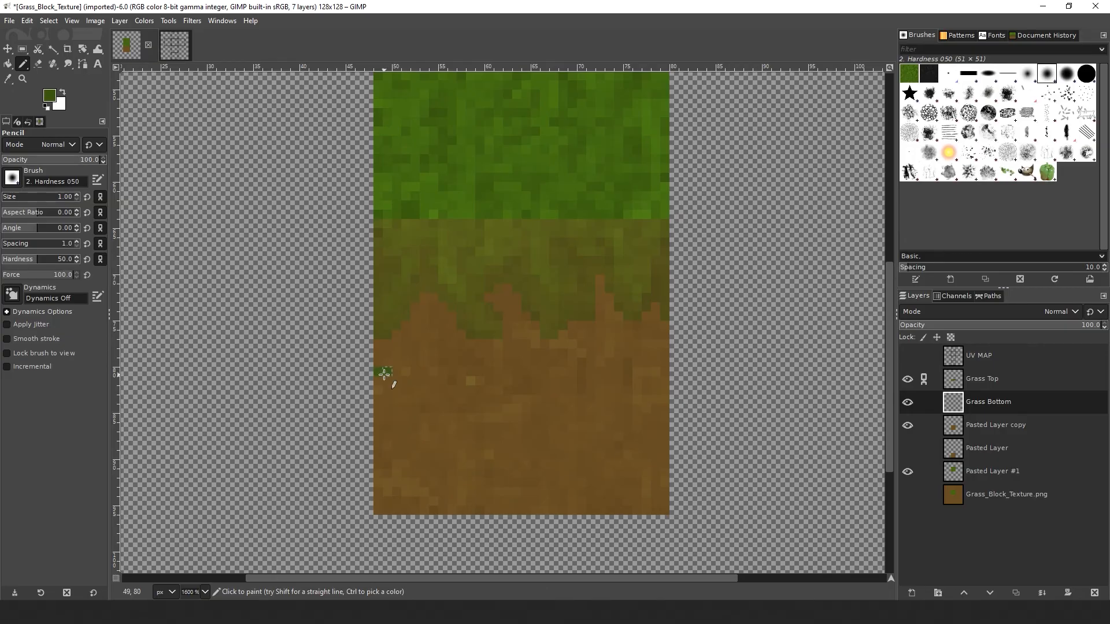
pyautogui.moveTo(384, 374); pyautogui.dragTo(593, 373)
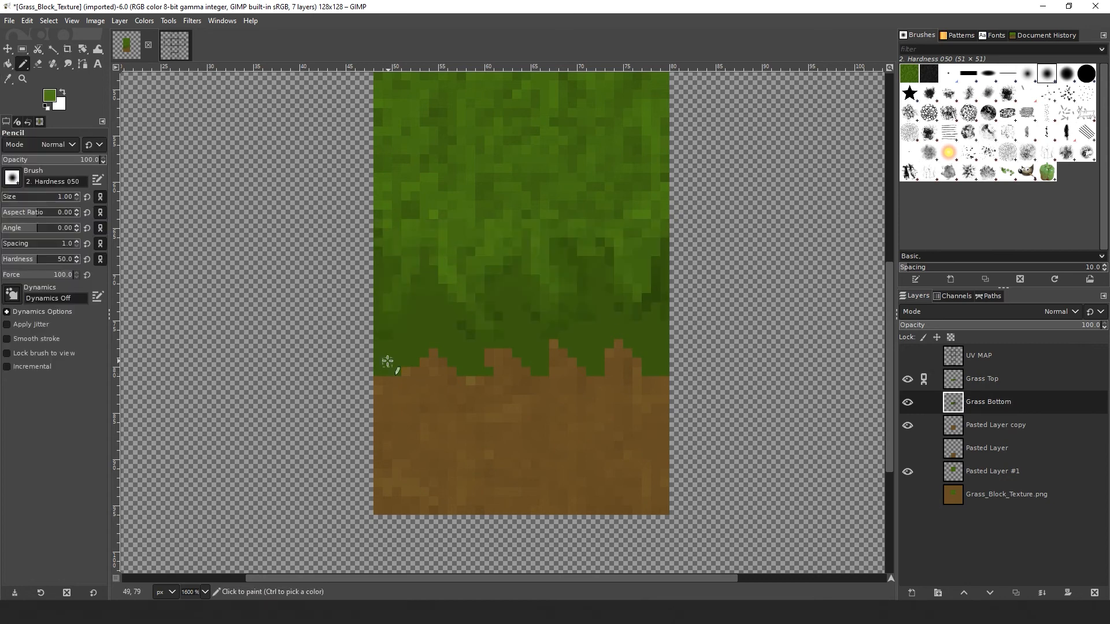
pyautogui.moveTo(388, 361); pyautogui.dragTo(470, 363)
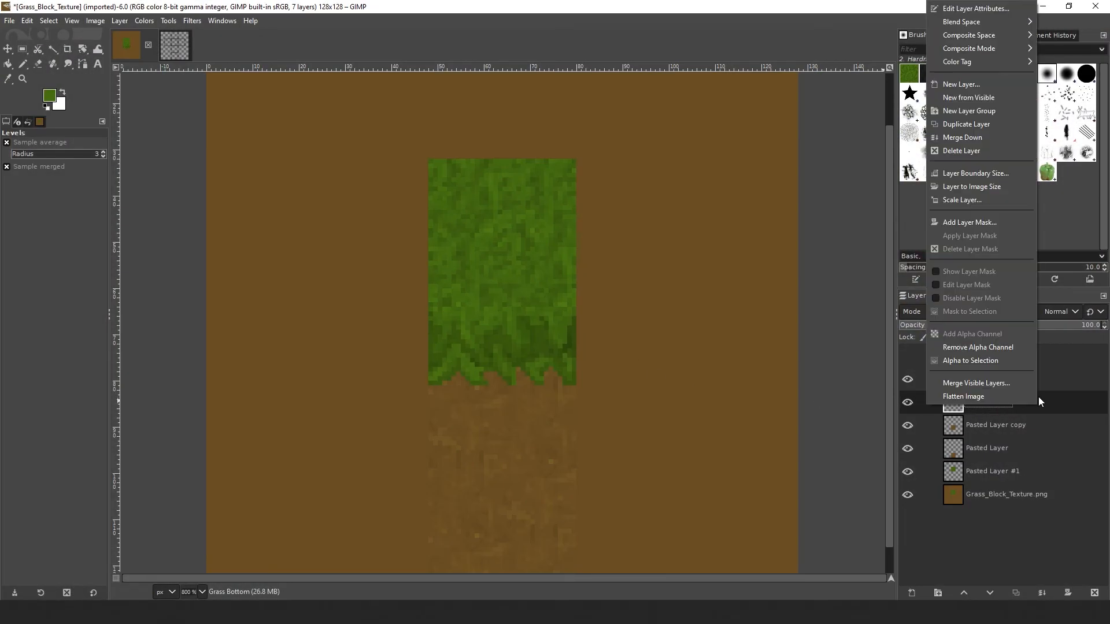
pyautogui.moveTo(967, 123)
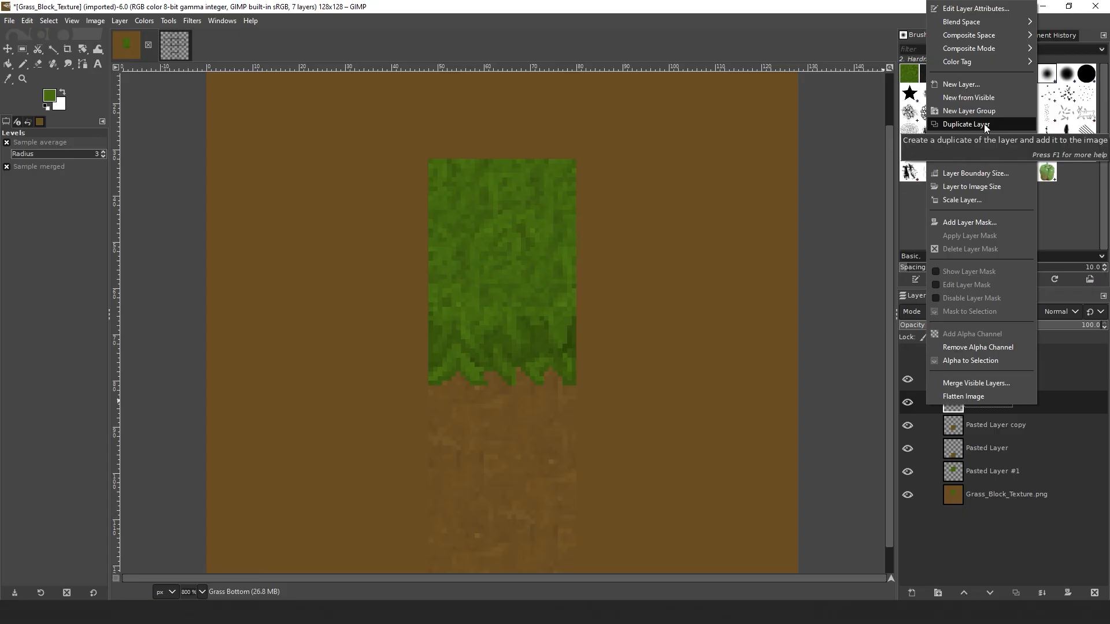
# Step: Duplicate the Grass Bottom layer and rename the copy 'Grass Shadow'
pyautogui.click(963, 124)
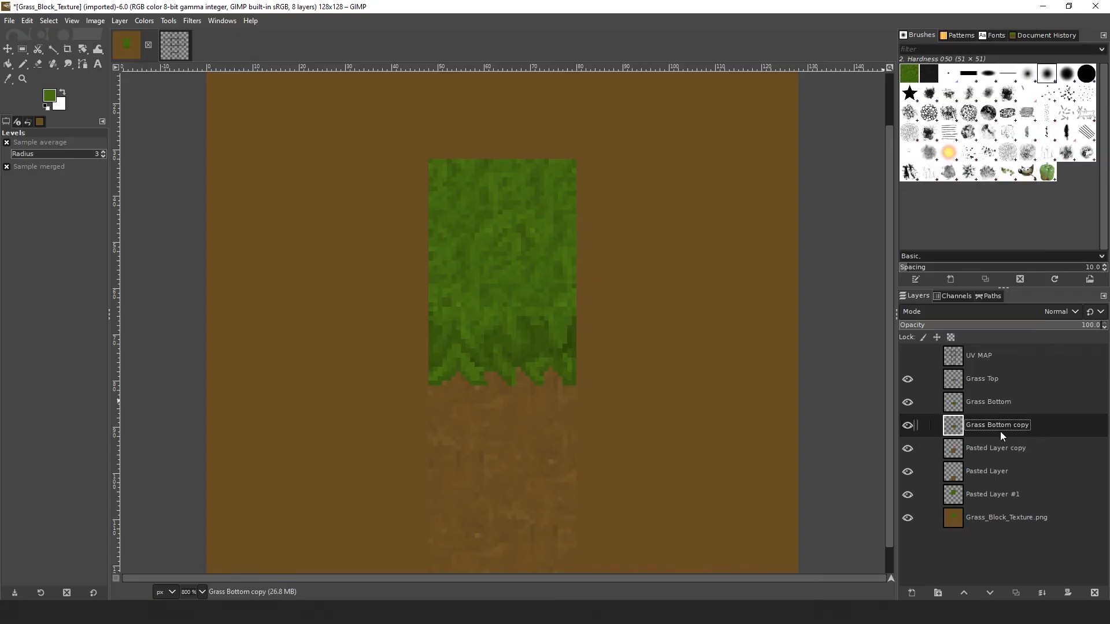
pyautogui.doubleClick(996, 424)
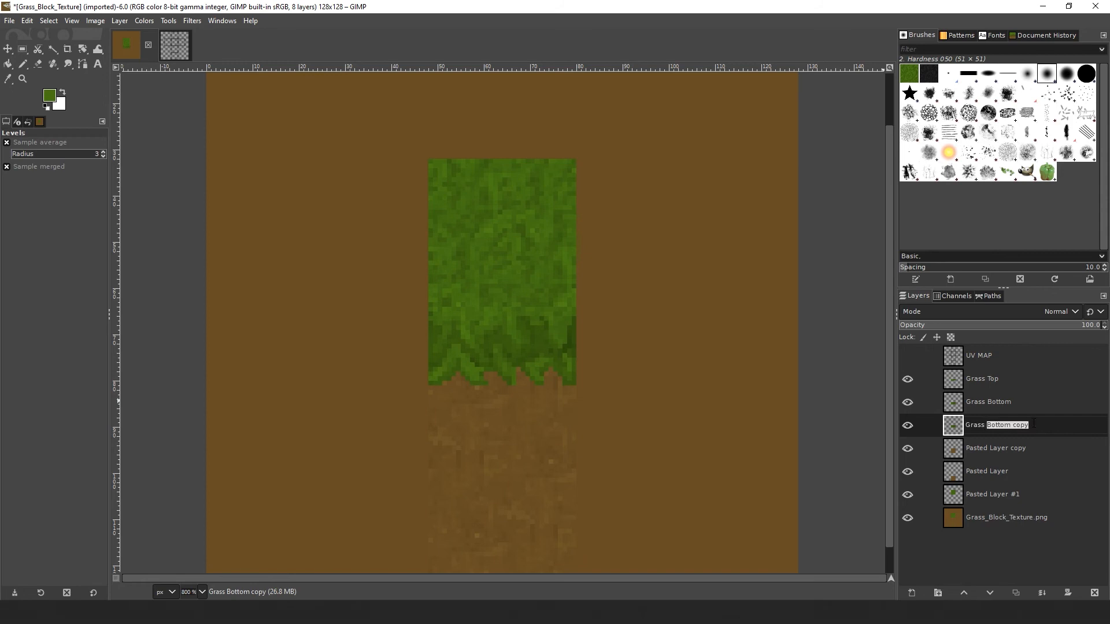
pyautogui.write('Grass Shadow')
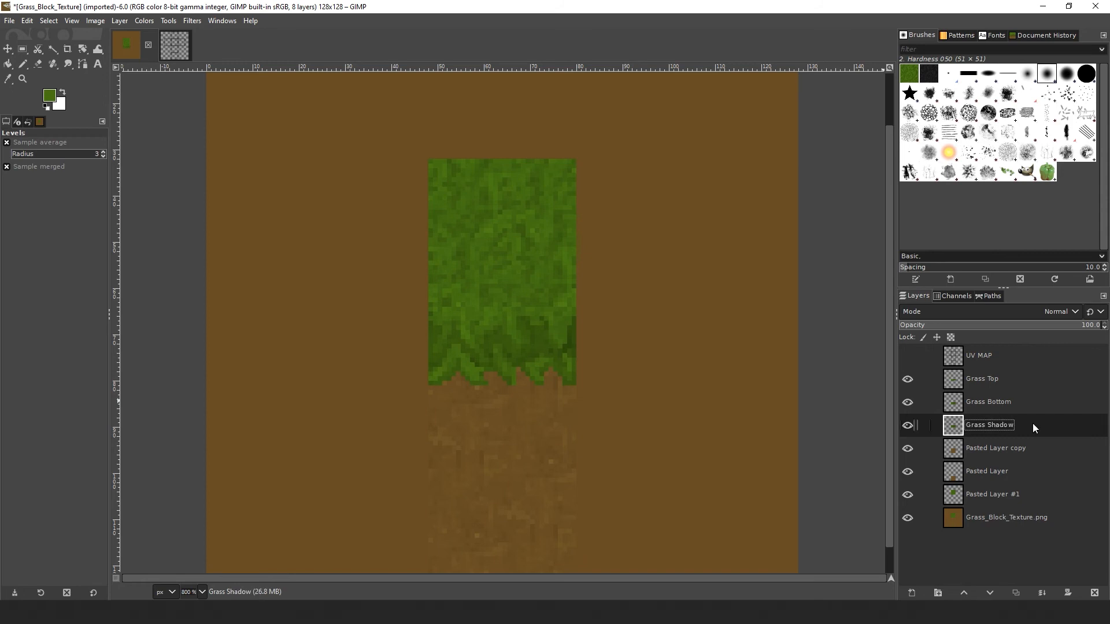
# Step: Shift the Grass Shadow layer two pixels down with the Move tool
pyautogui.click(8, 48)
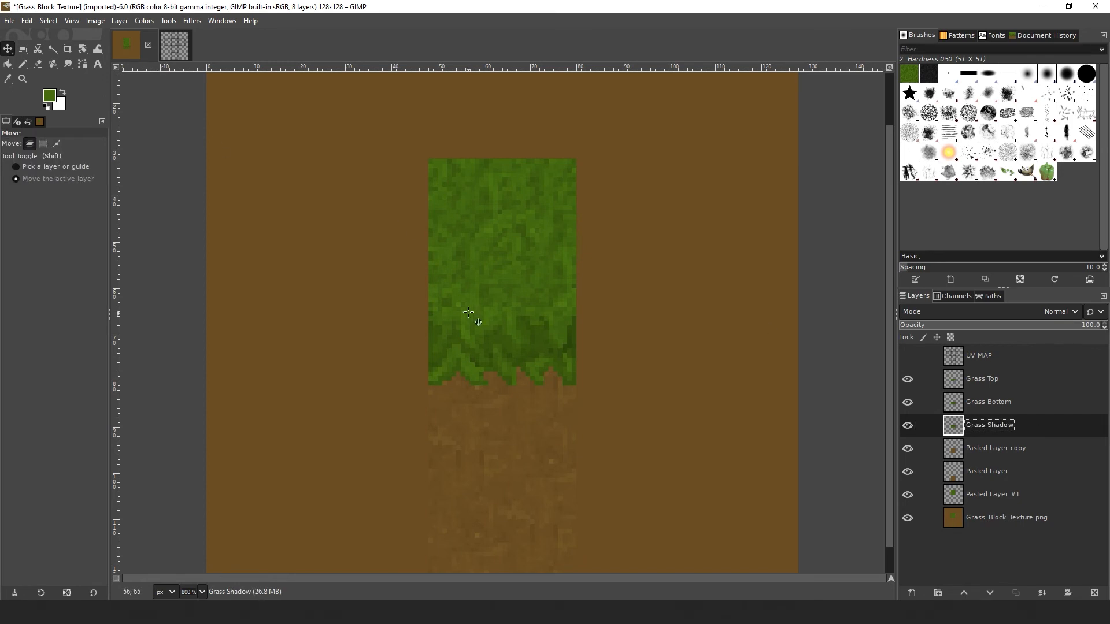
pyautogui.moveTo(478, 322); pyautogui.dragTo(496, 351)
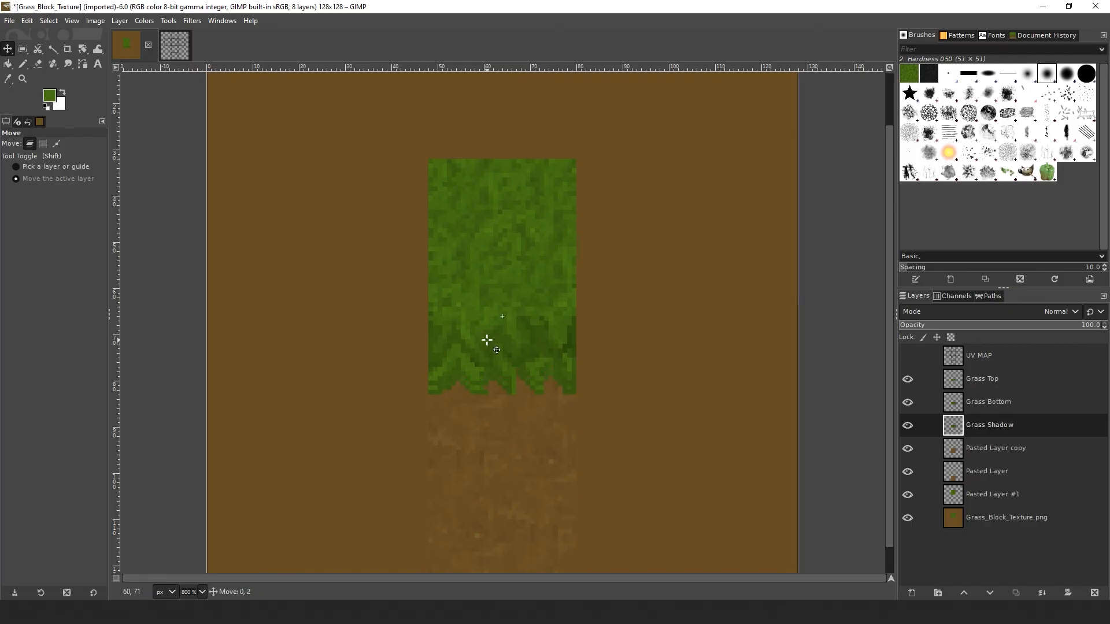
pyautogui.rightClick(488, 354)
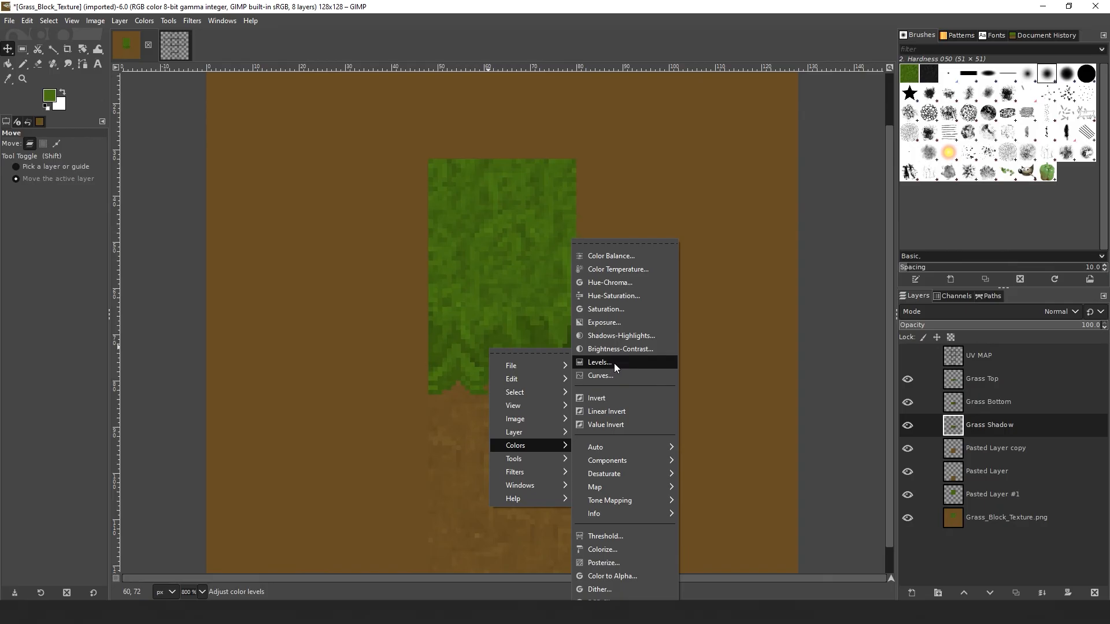
# Step: Use Levels to raise the black point to 139, turning the Grass Shadow layer black
pyautogui.click(599, 361)
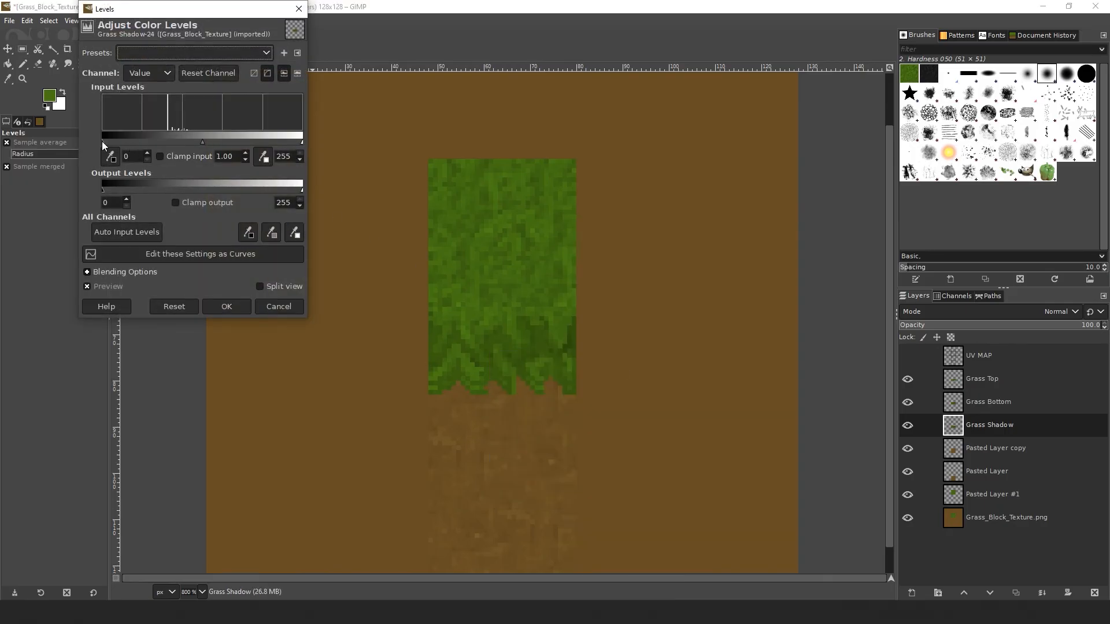
pyautogui.moveTo(102, 141); pyautogui.dragTo(210, 141)
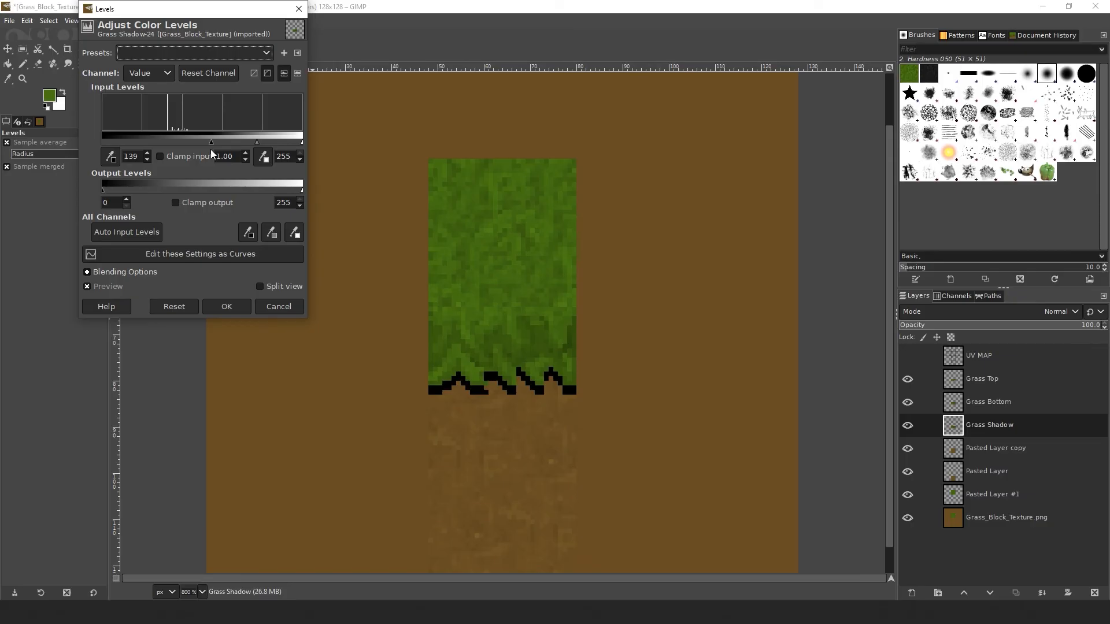
pyautogui.click(225, 305)
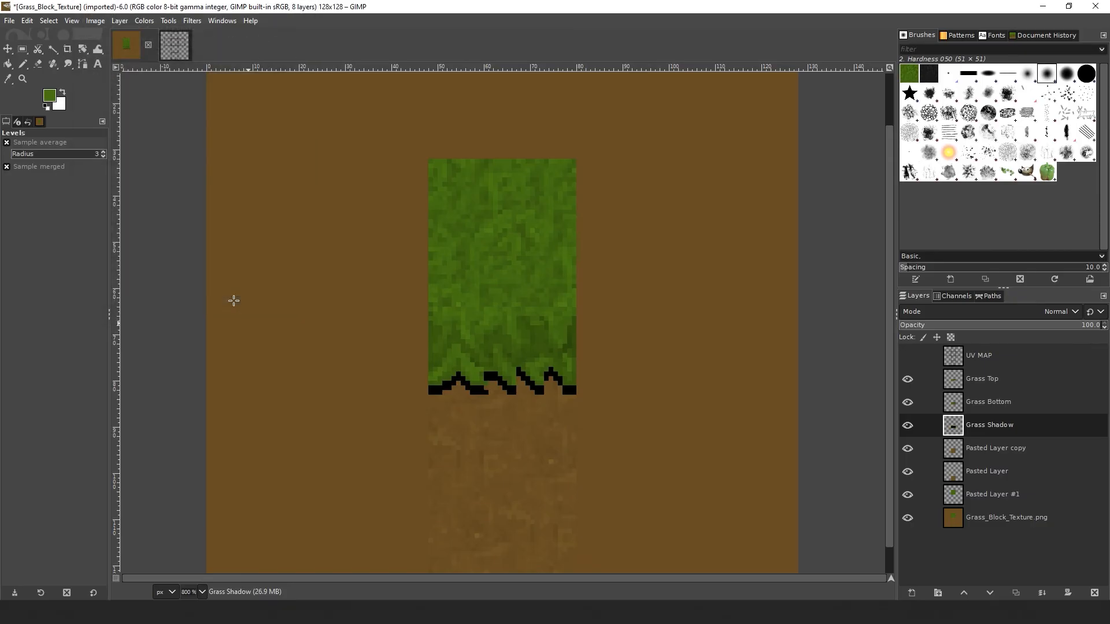
pyautogui.moveTo(511, 398)
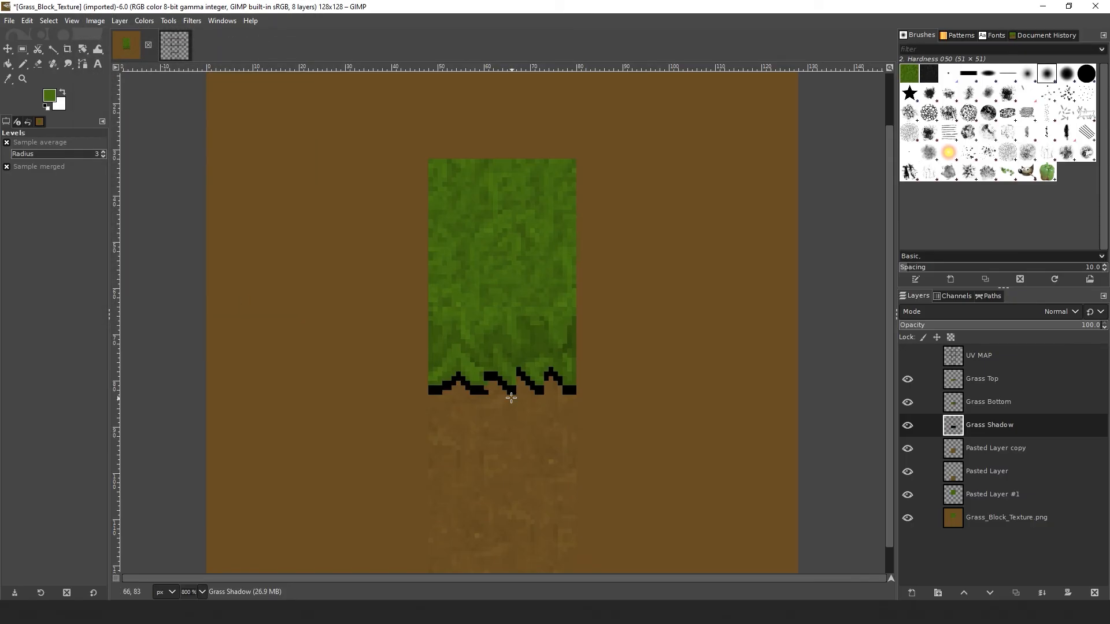
pyautogui.rightClick(510, 397)
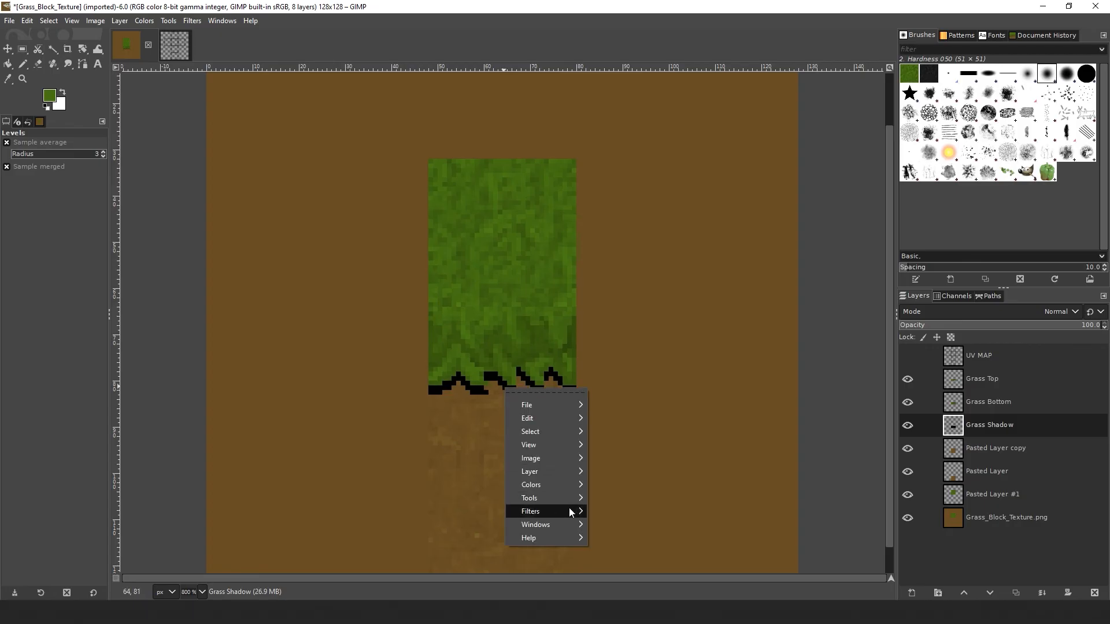
# Step: Apply a Gaussian blur of size 1.53 to the shadow and lower its opacity to about 60%
pyautogui.click(530, 511)
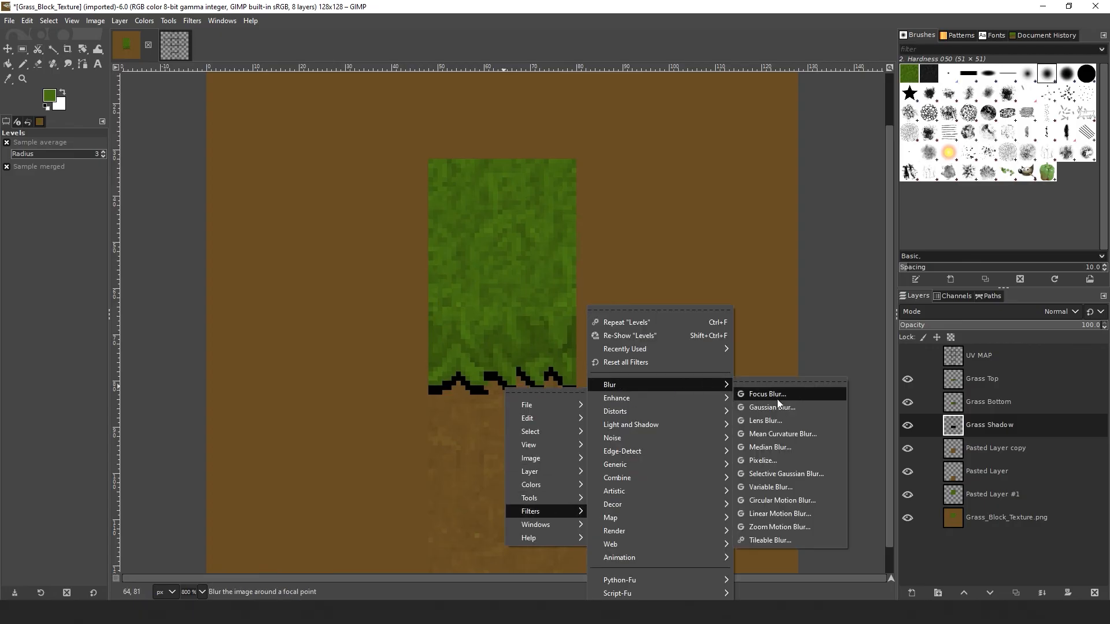
pyautogui.click(771, 407)
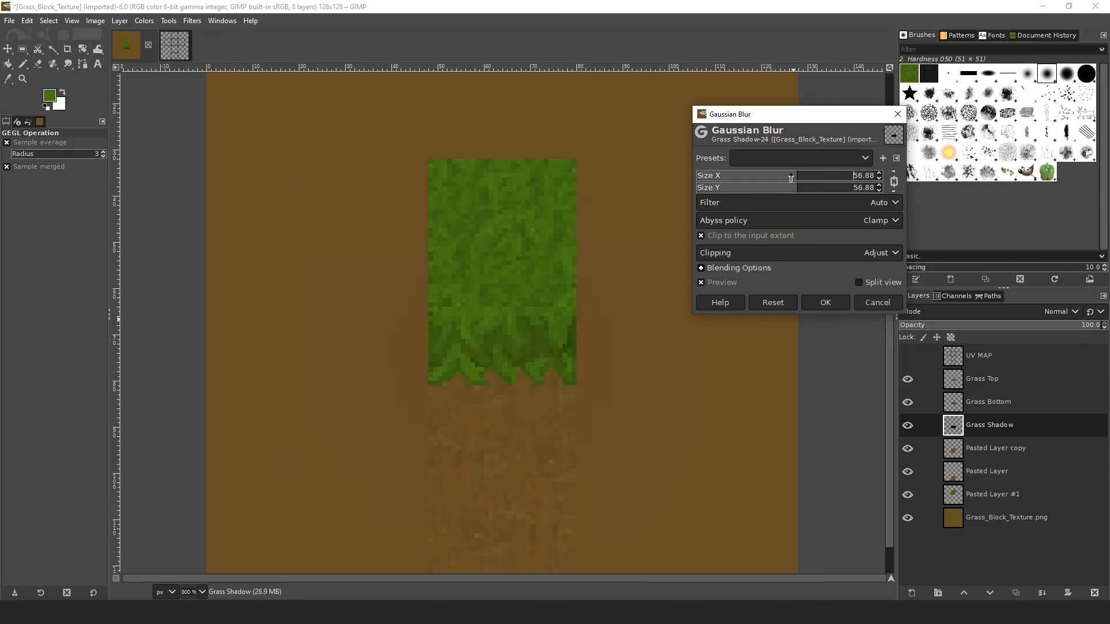
pyautogui.moveTo(791, 175); pyautogui.dragTo(707, 176)
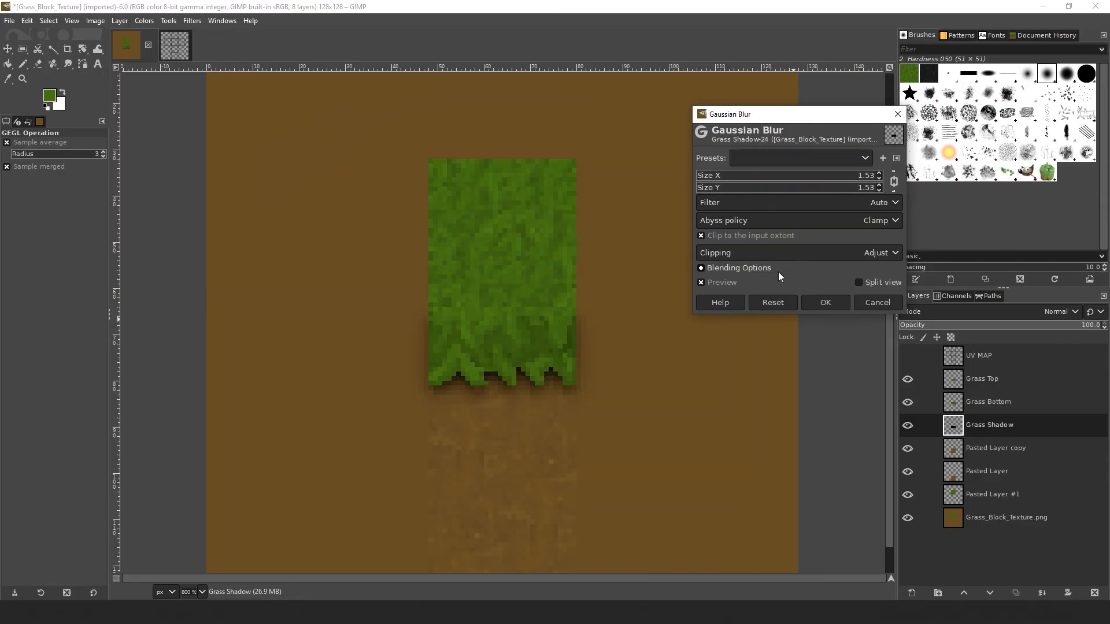
pyautogui.click(824, 301)
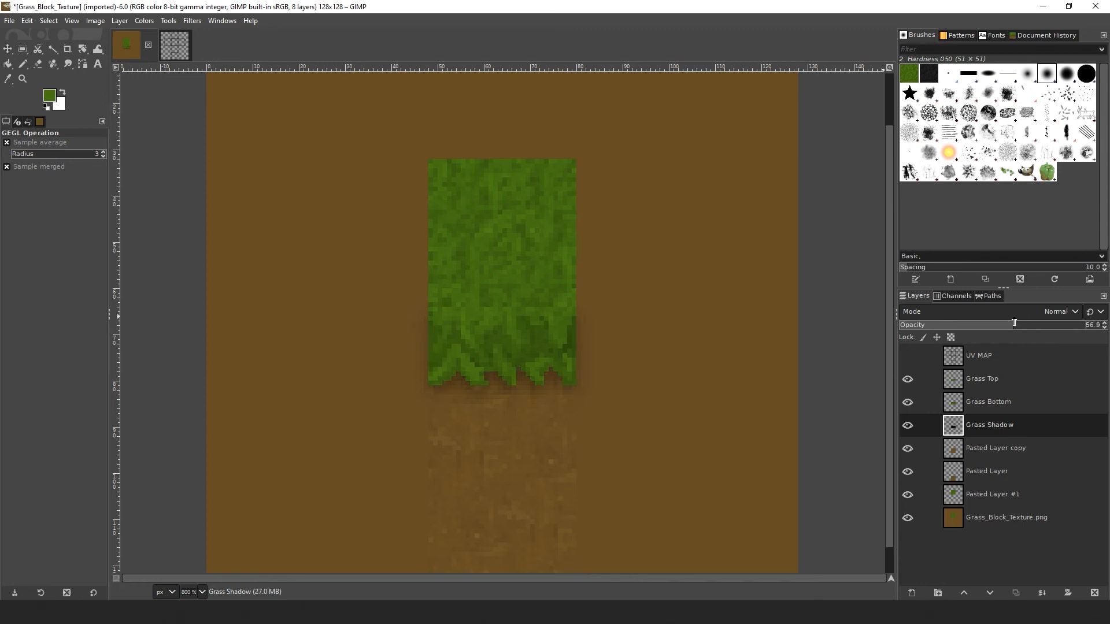
pyautogui.moveTo(1012, 324); pyautogui.dragTo(1014, 324)
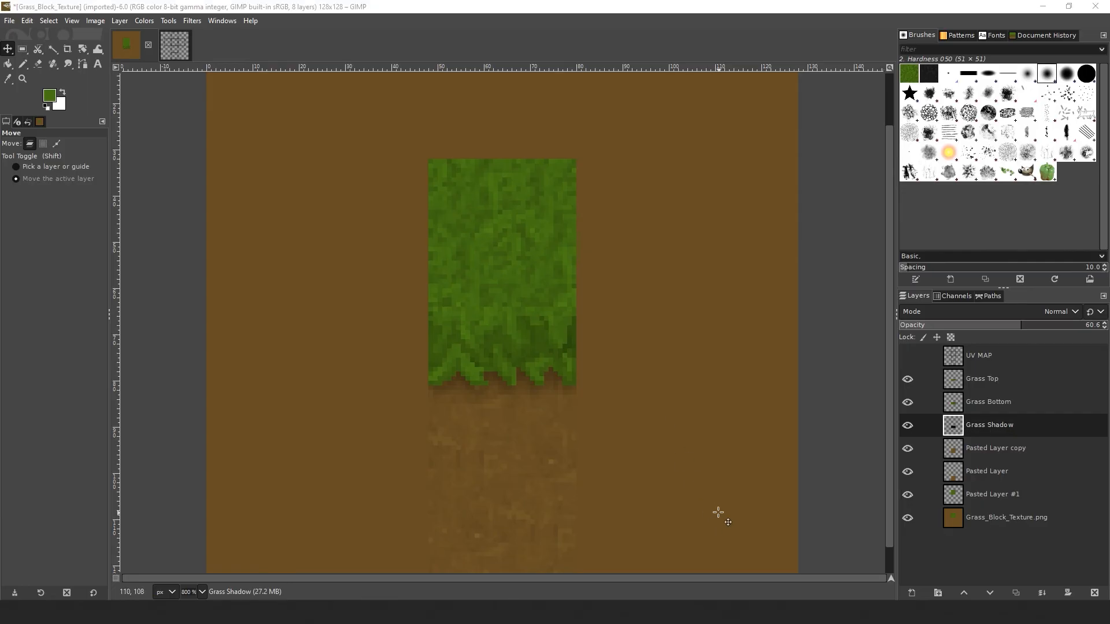
pyautogui.moveTo(922, 561)
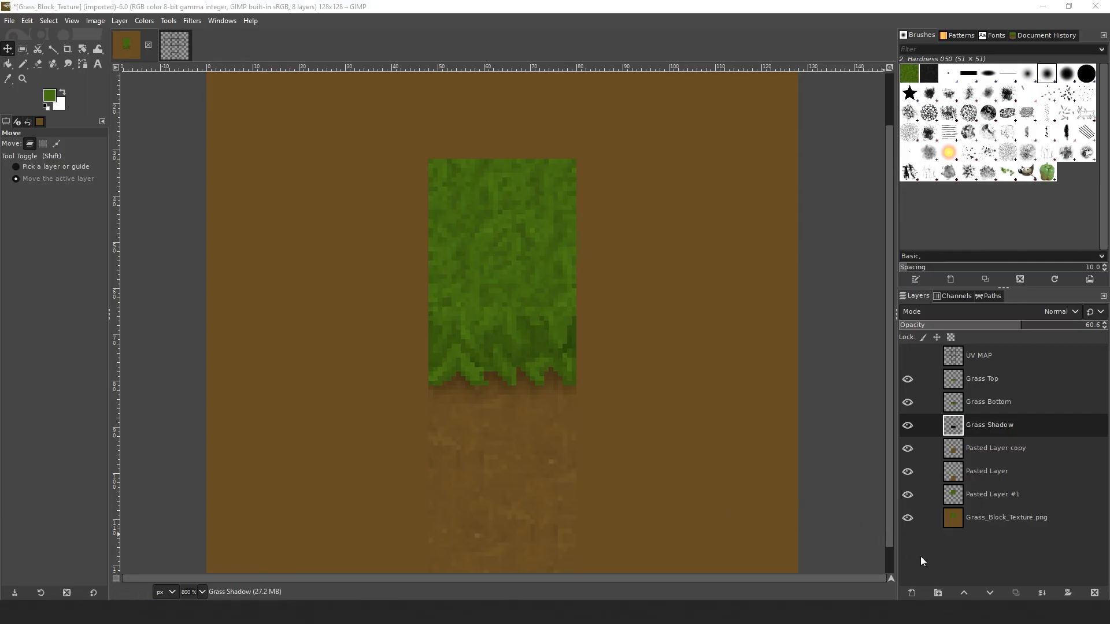
# Step: Group the grass layers, duplicate the group as a hidden Backup copy
pyautogui.click(937, 592)
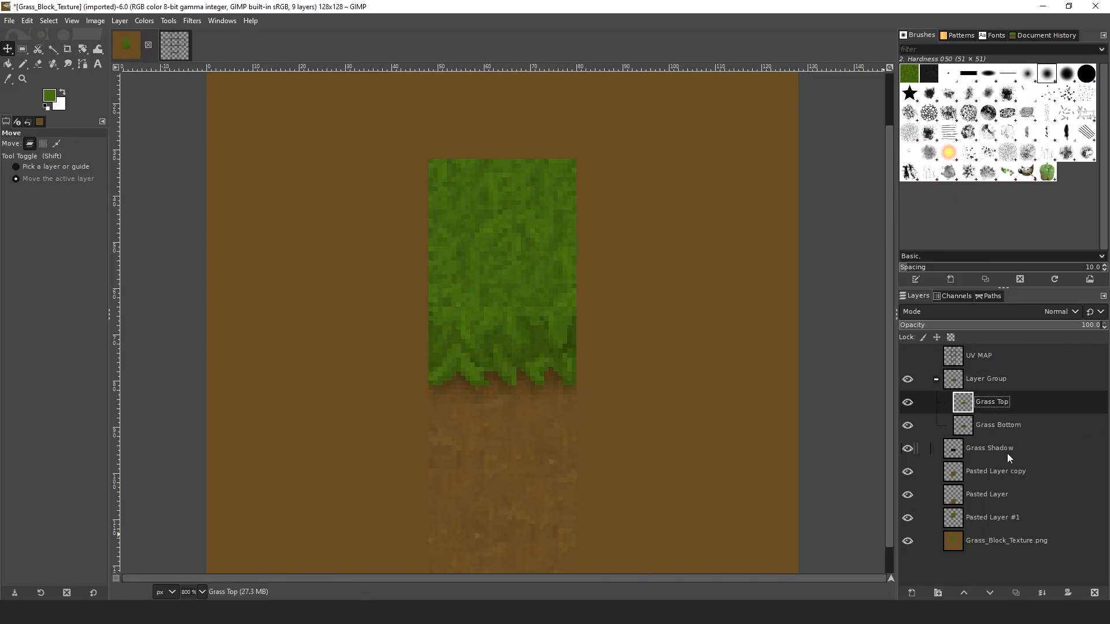
pyautogui.click(995, 471)
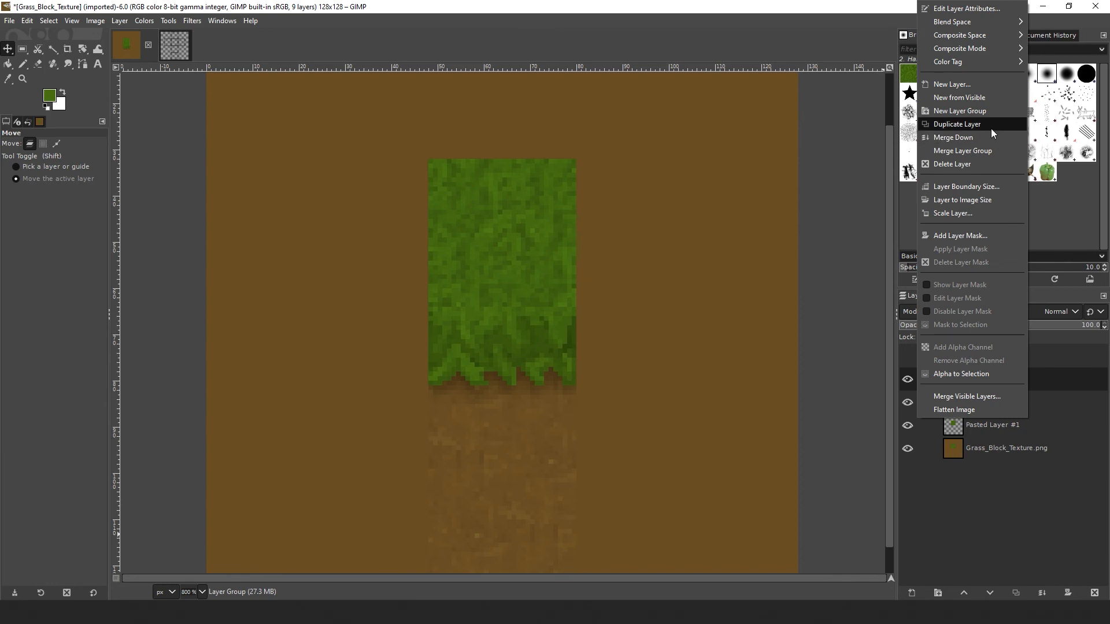
pyautogui.click(957, 123)
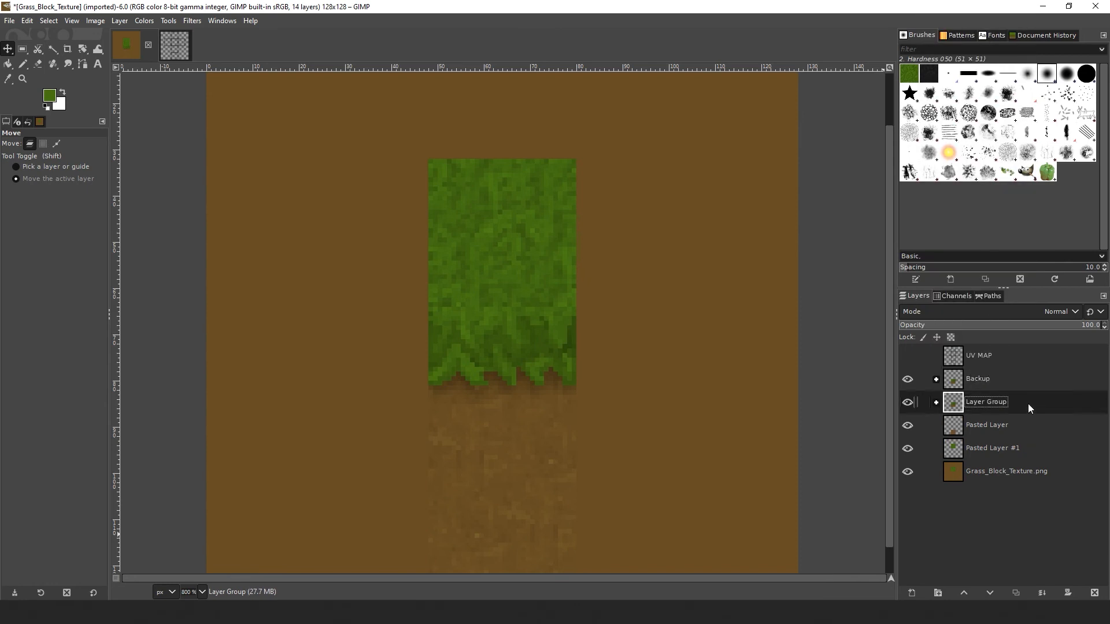
pyautogui.click(978, 378)
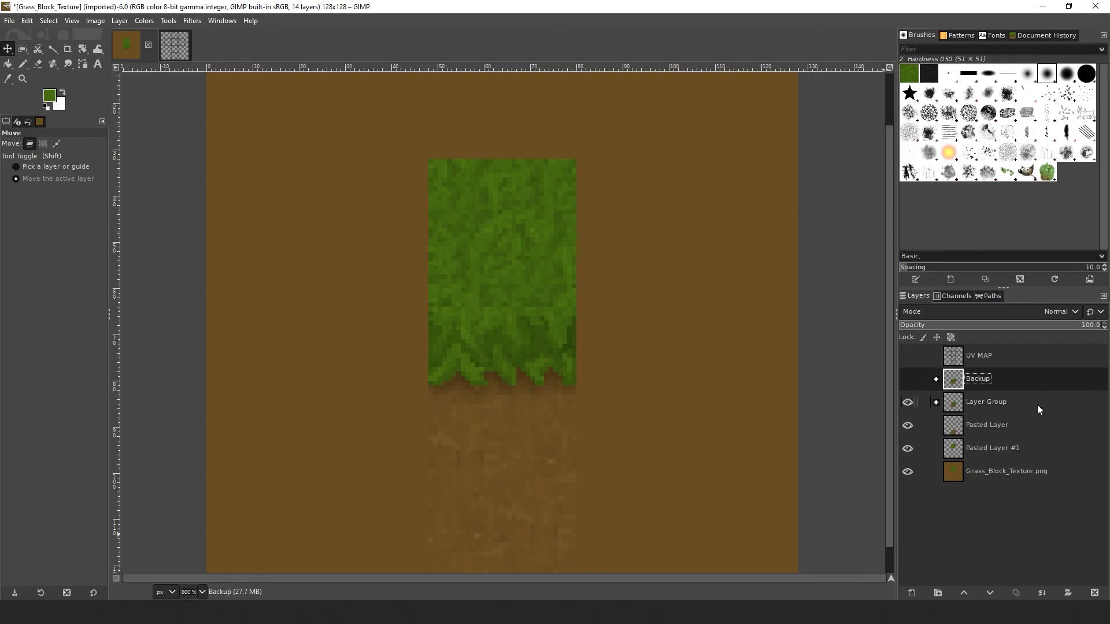
# Step: Merge all visible layers into the Grass_Block_Texture.png layer
pyautogui.click(985, 401)
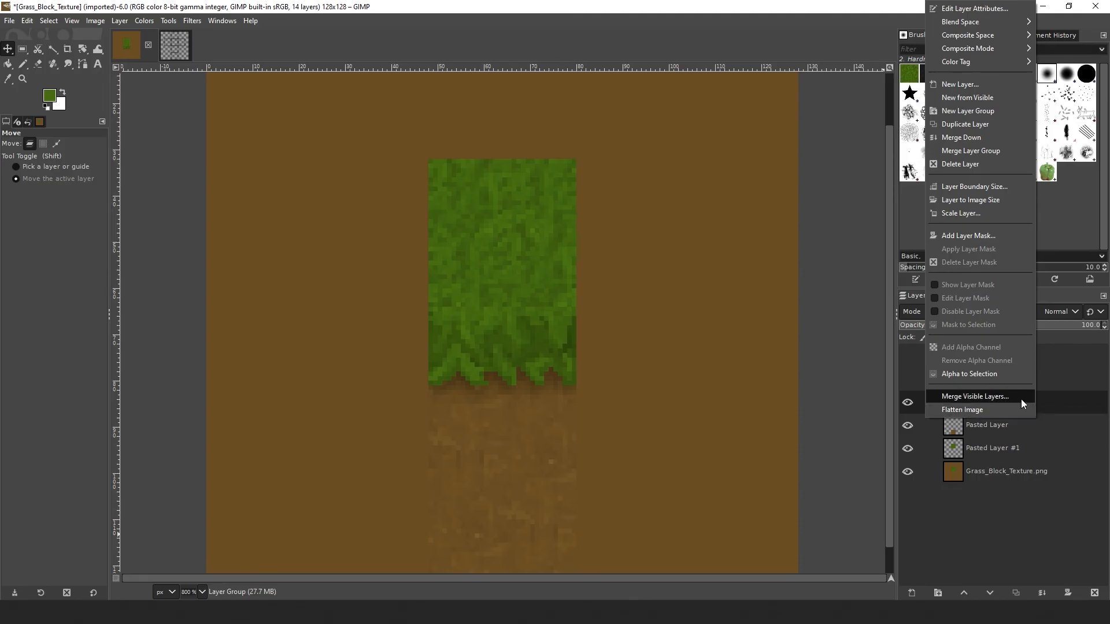
pyautogui.click(973, 395)
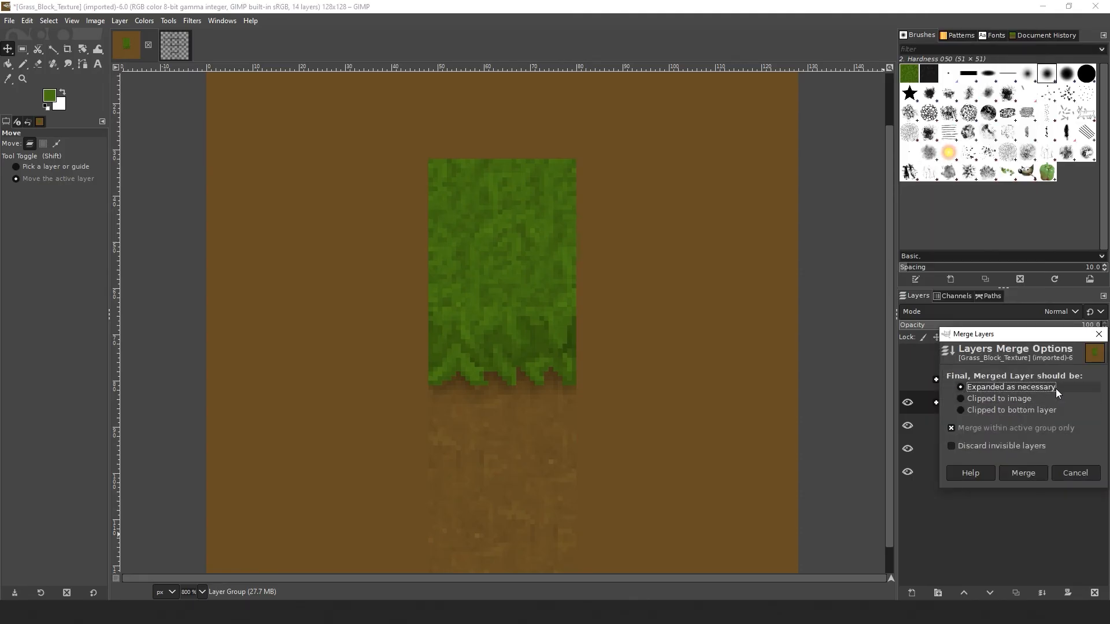
pyautogui.click(1021, 472)
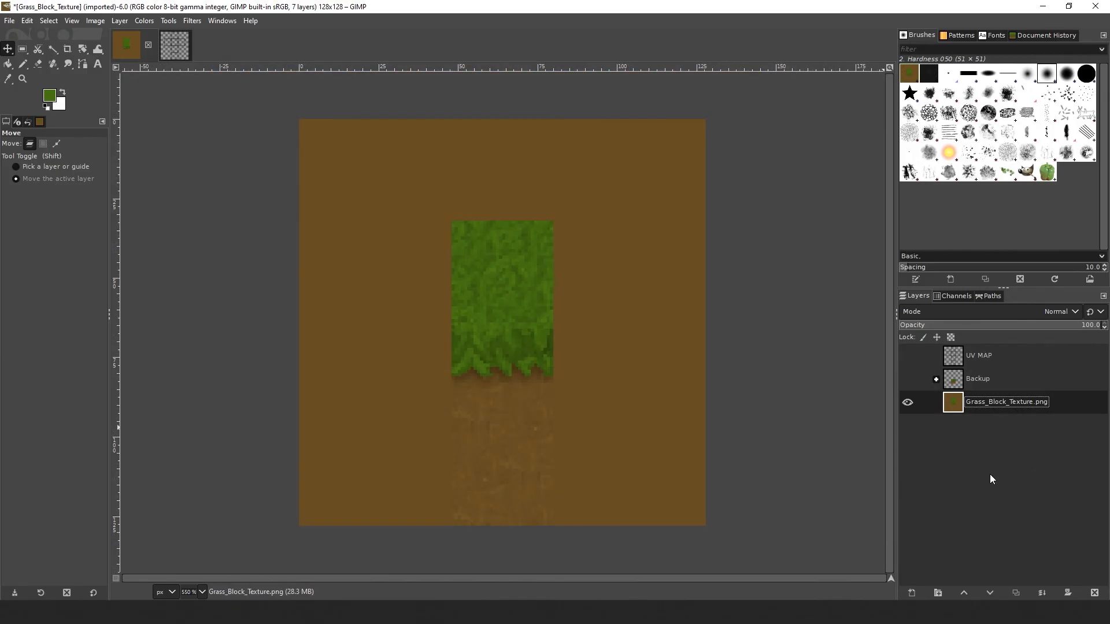
# Step: Select one grass block face of the texture with a rectangular selection
pyautogui.click(23, 48)
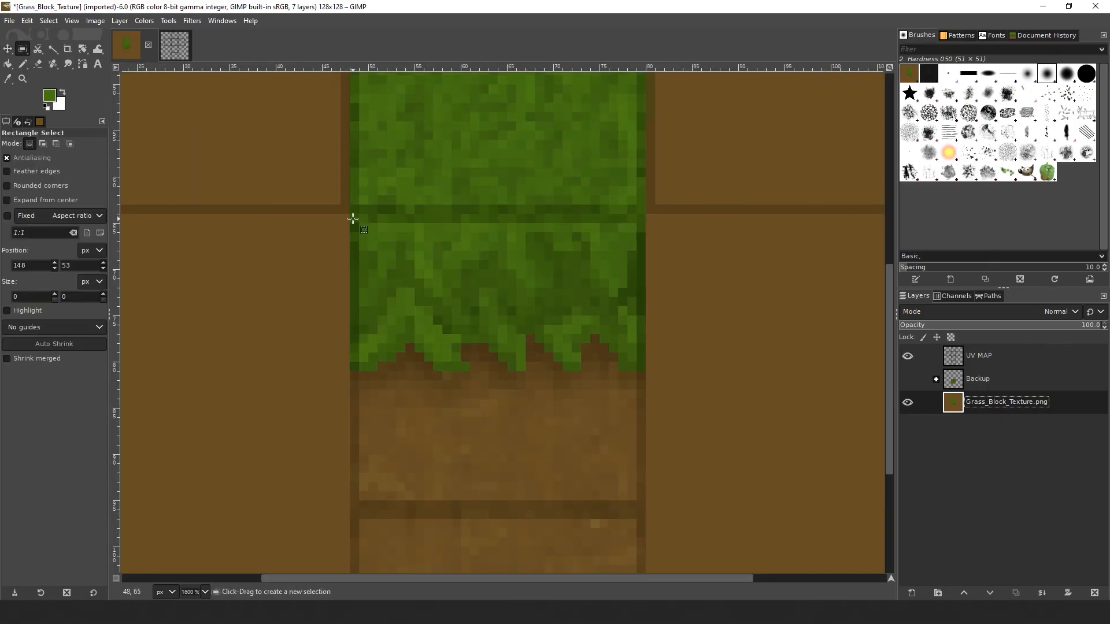
pyautogui.moveTo(352, 217); pyautogui.dragTo(644, 508)
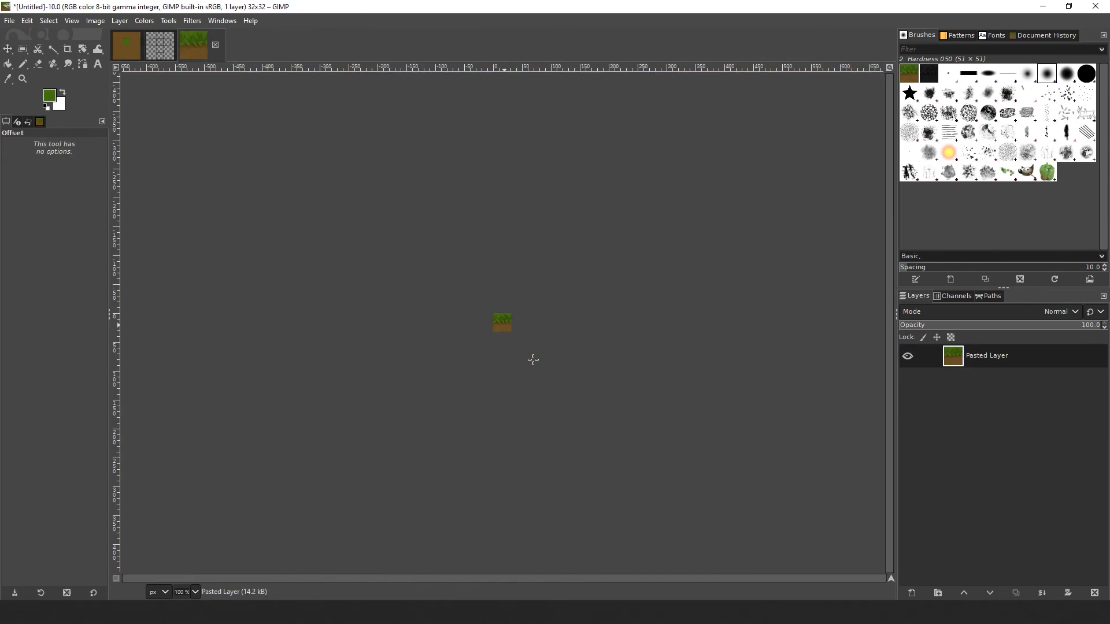
pyautogui.rightClick(532, 358)
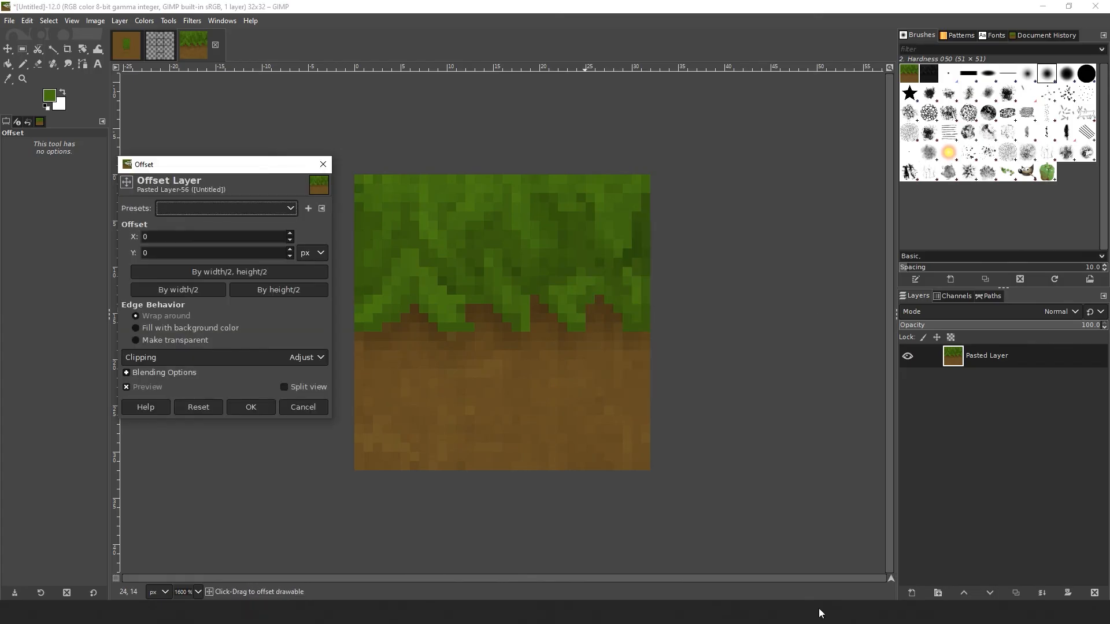
# Step: Offset the 32×32 tile 16 pixels horizontally with wrap-around
pyautogui.write('1')
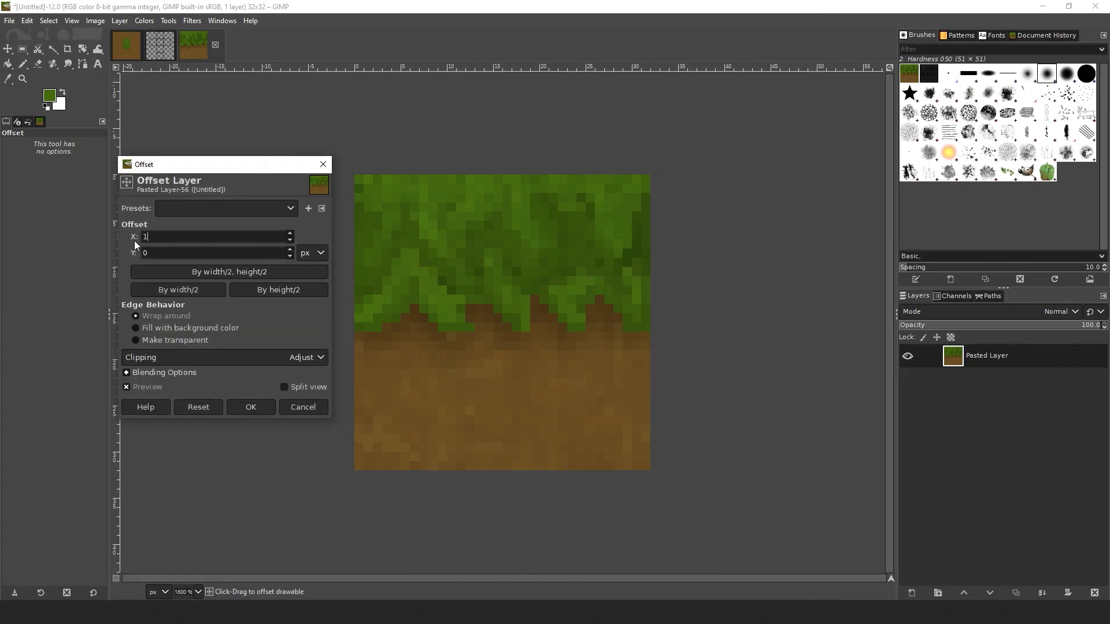
pyautogui.write('16')
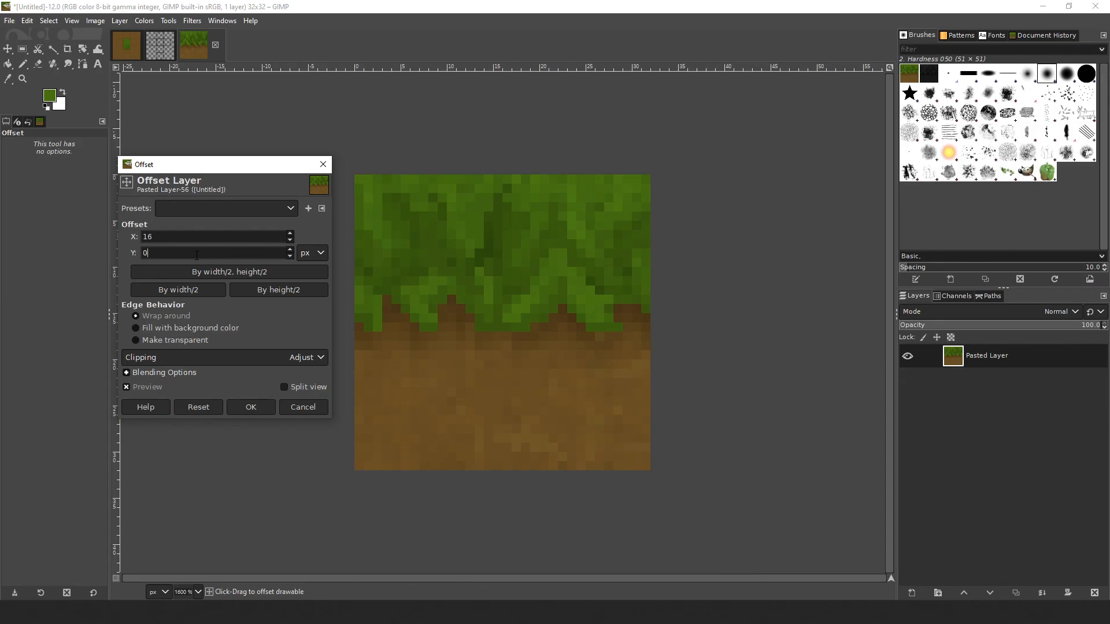
pyautogui.moveTo(220, 252)
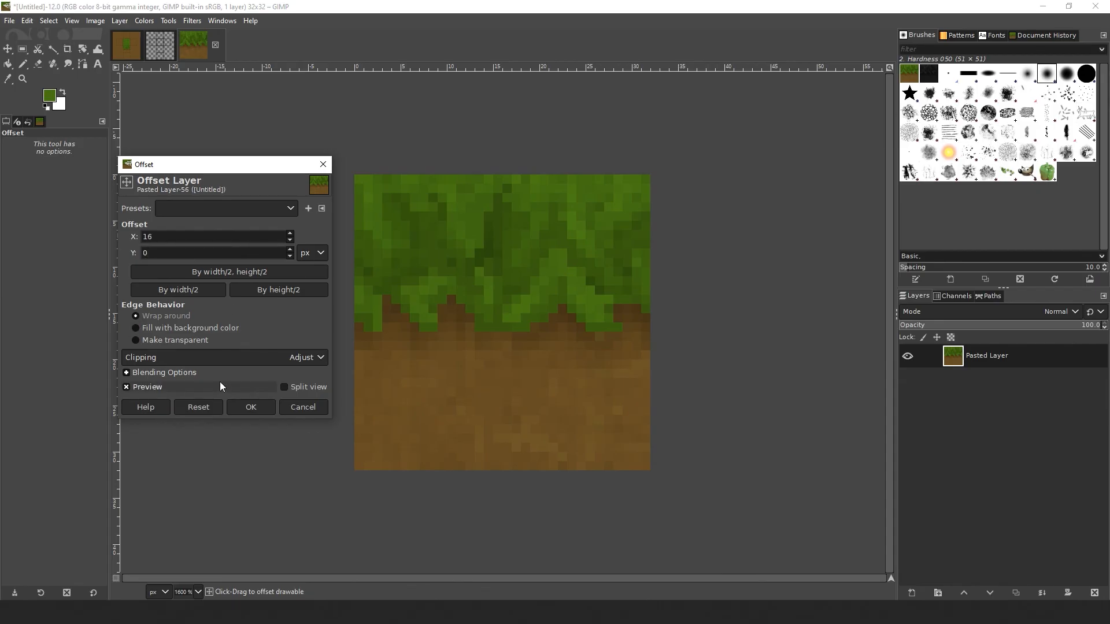
pyautogui.click(250, 407)
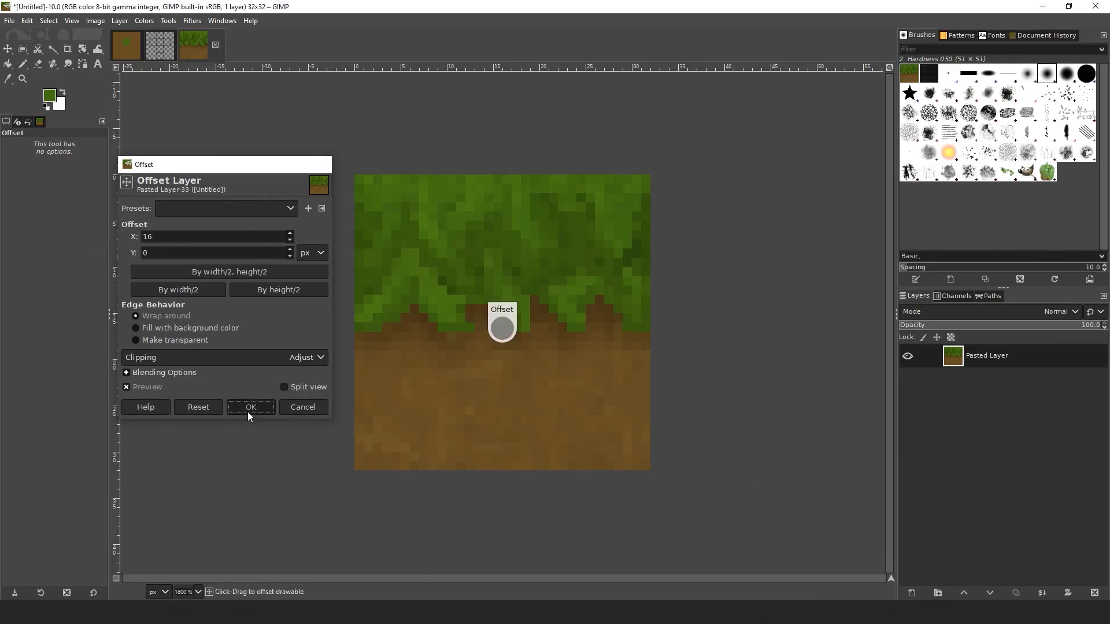
pyautogui.click(250, 407)
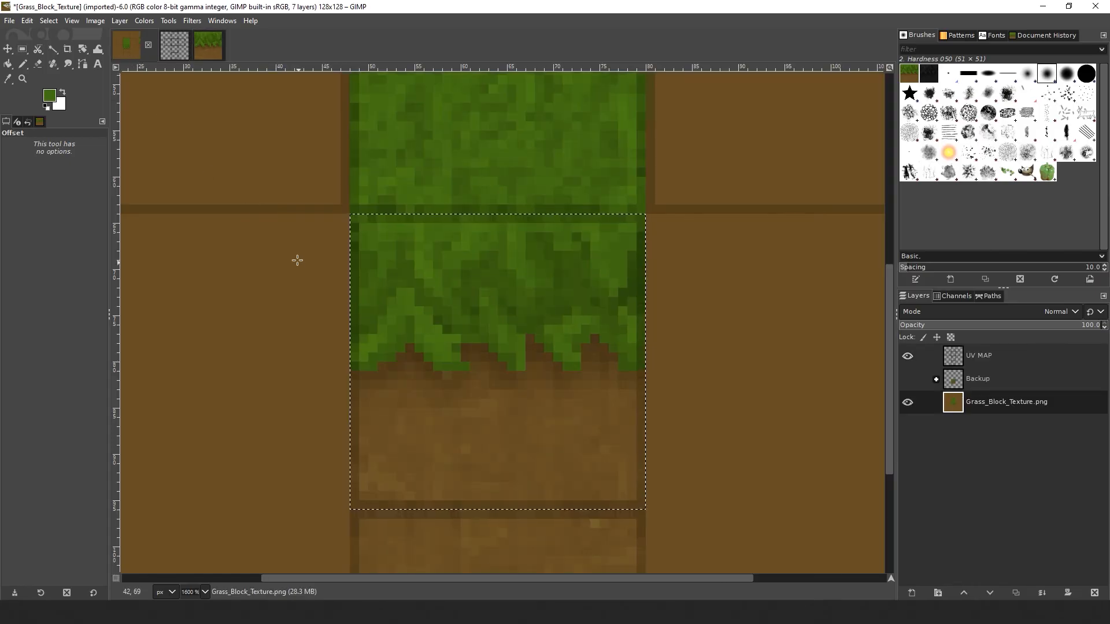
# Step: Paste the grass tile as a layer, duplicate it and move a copy onto the left face
pyautogui.press('ctrl+v')
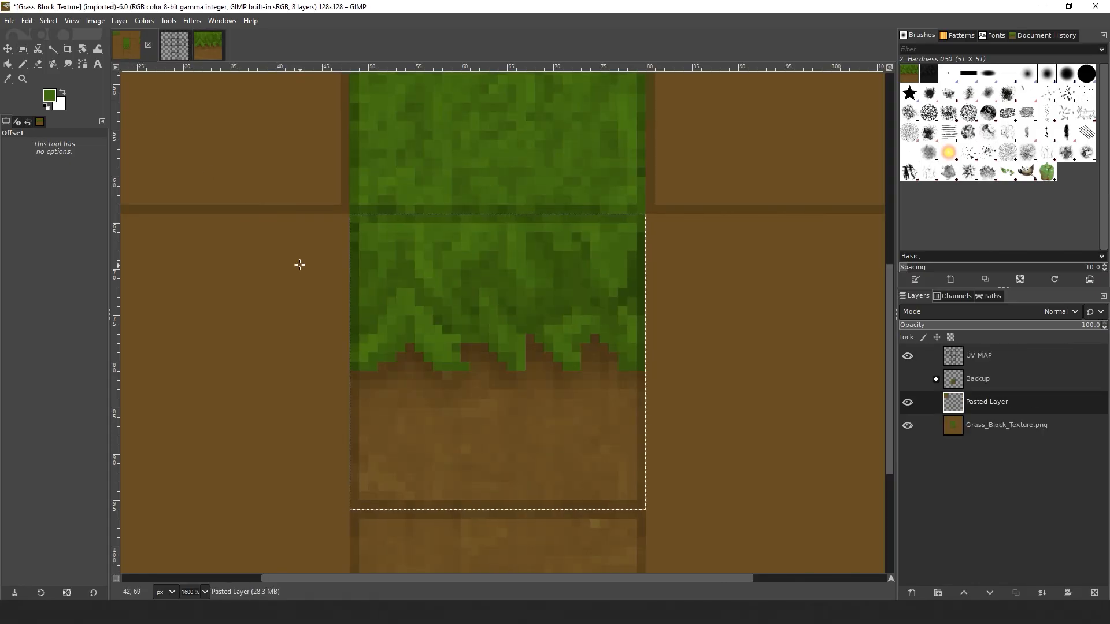
pyautogui.click(48, 19)
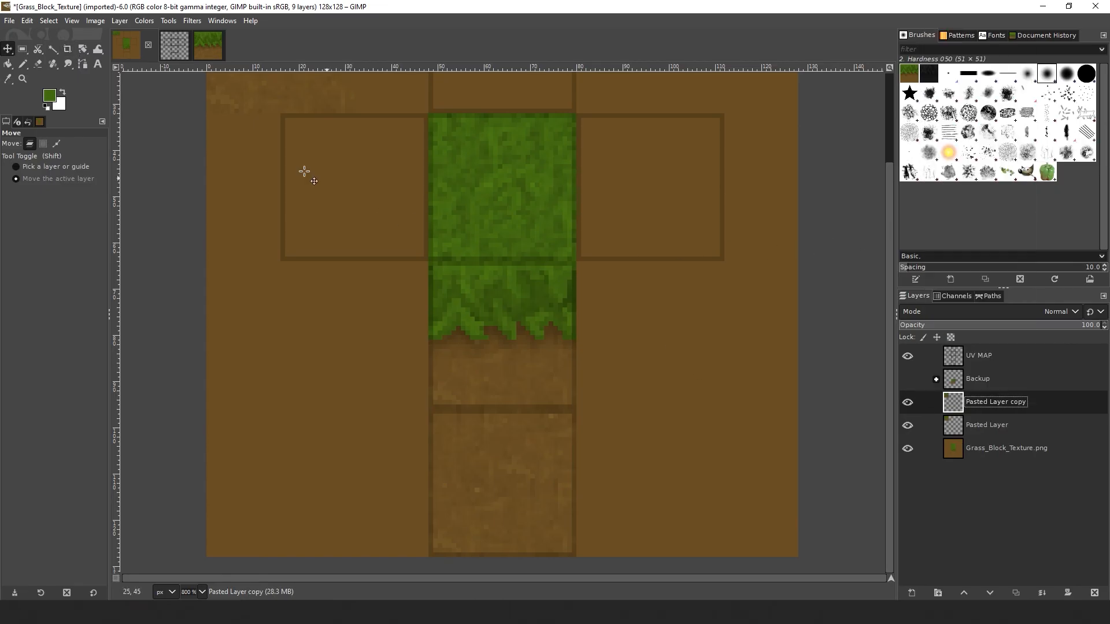
pyautogui.moveTo(313, 180); pyautogui.dragTo(359, 187)
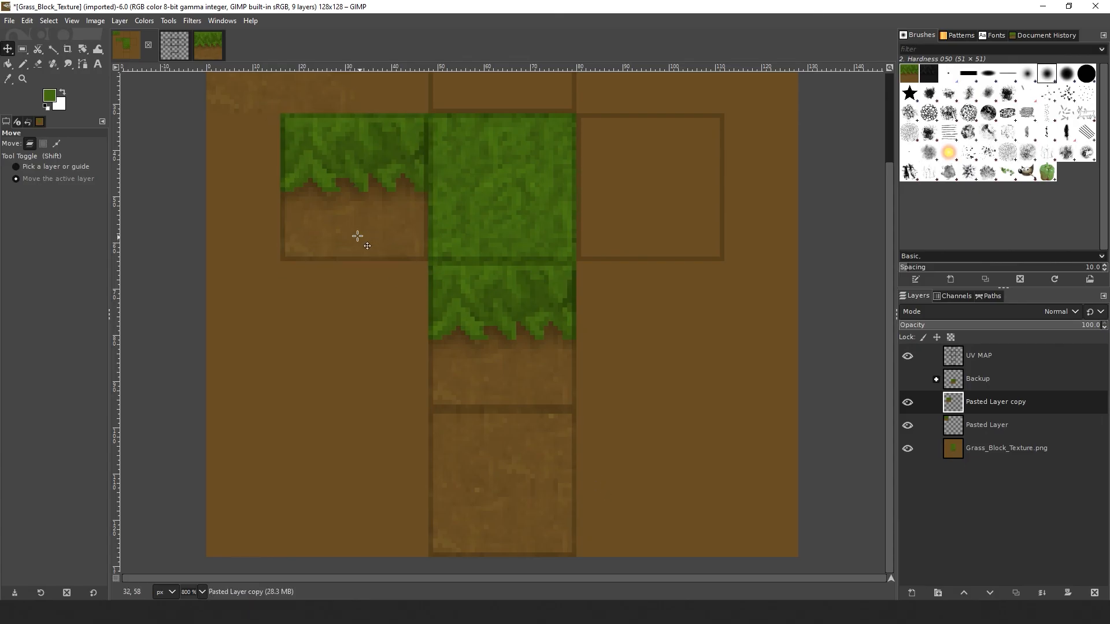
# Step: Rotate the left tile copy toward the top face and duplicate the tile layer again
pyautogui.click(82, 48)
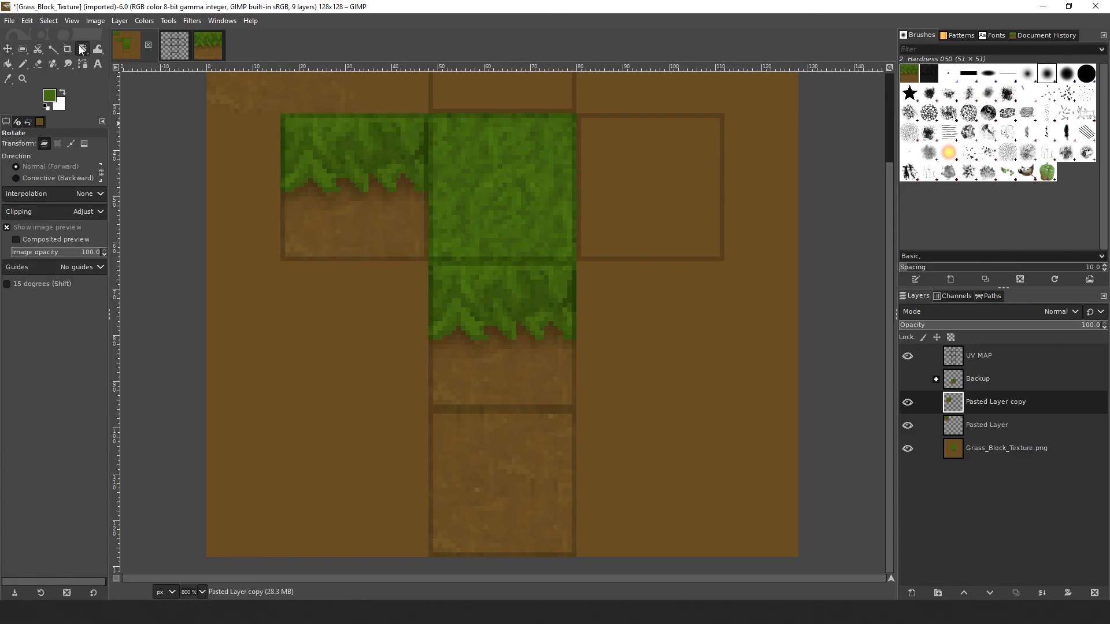
pyautogui.click(81, 48)
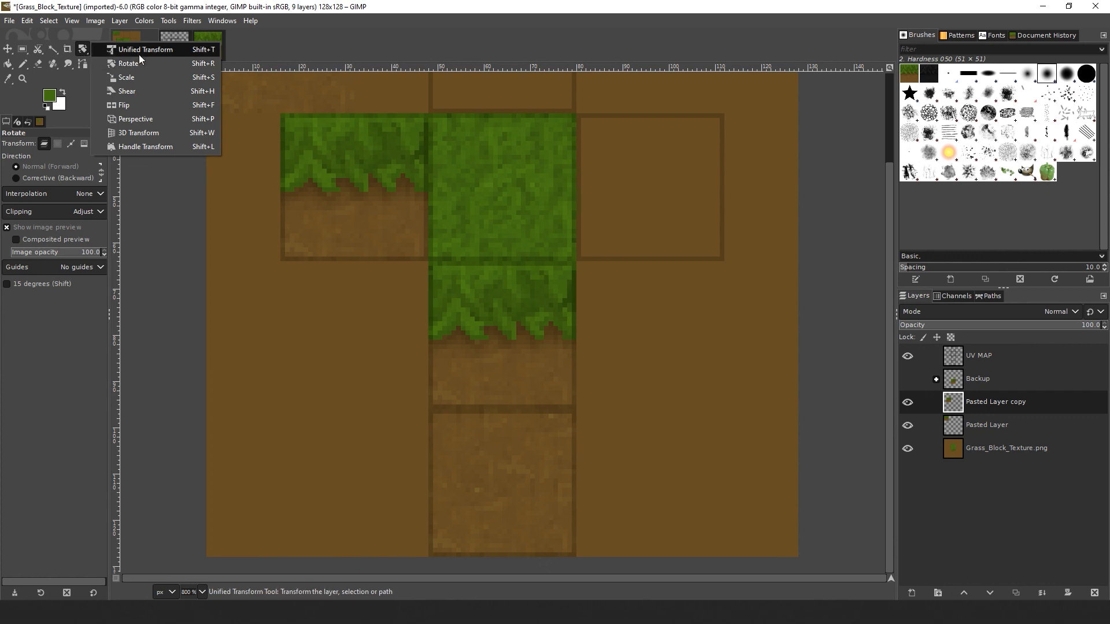
pyautogui.click(130, 62)
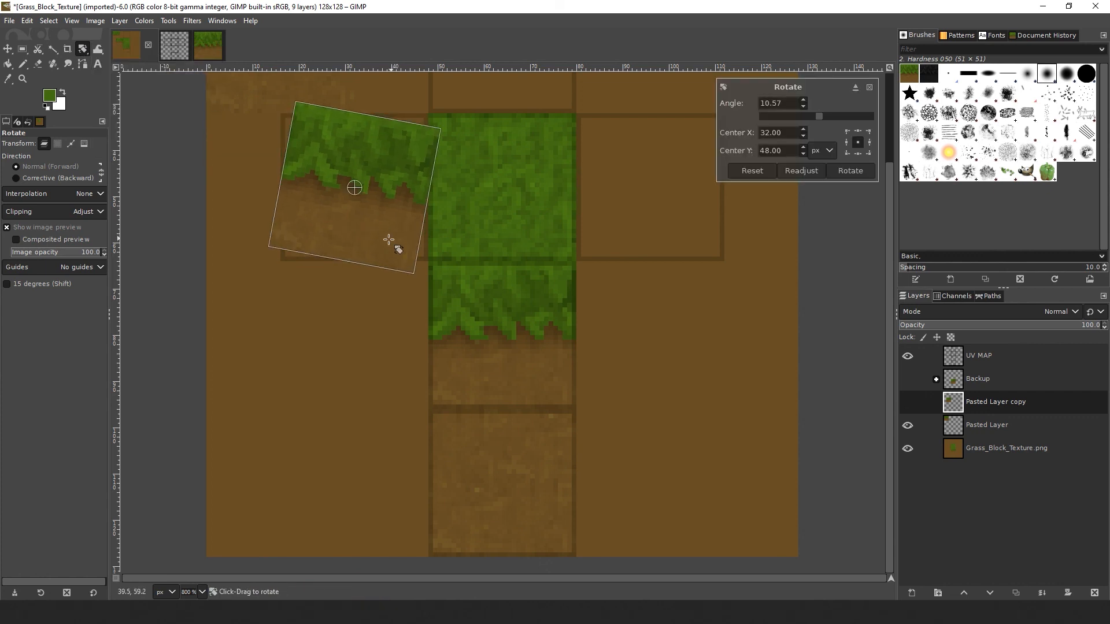
pyautogui.moveTo(389, 240); pyautogui.dragTo(293, 247)
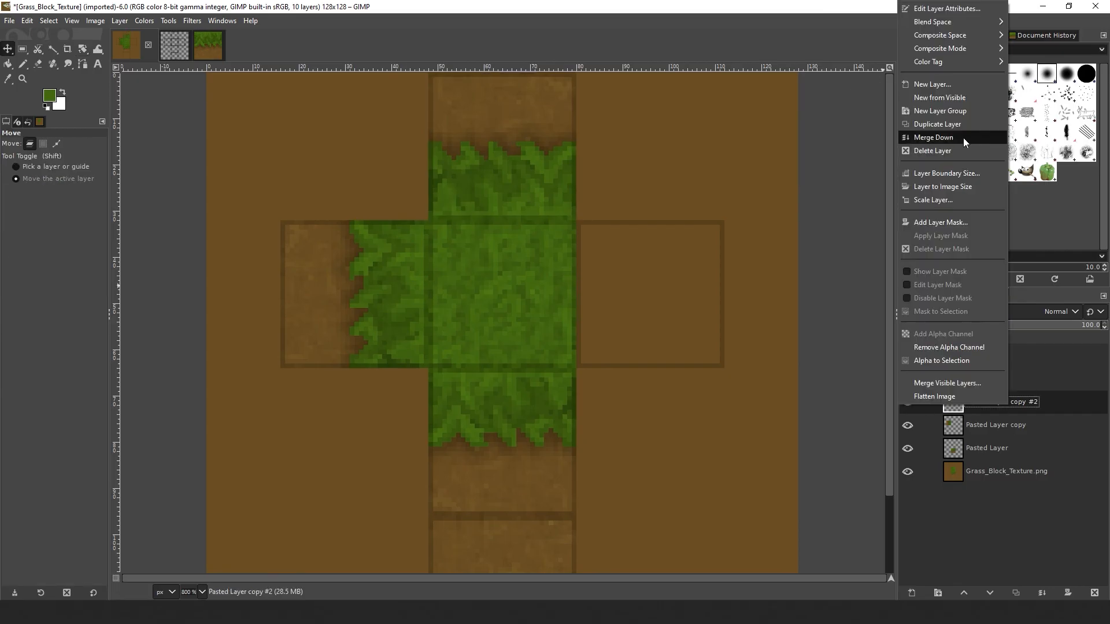
pyautogui.click(937, 123)
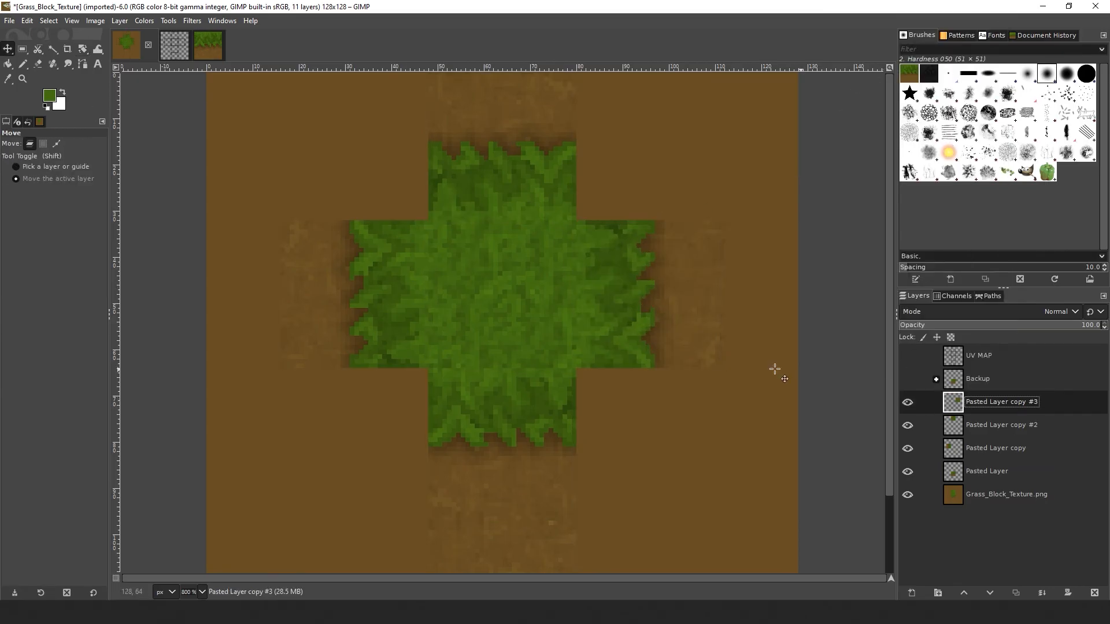
pyautogui.scroll(-3)
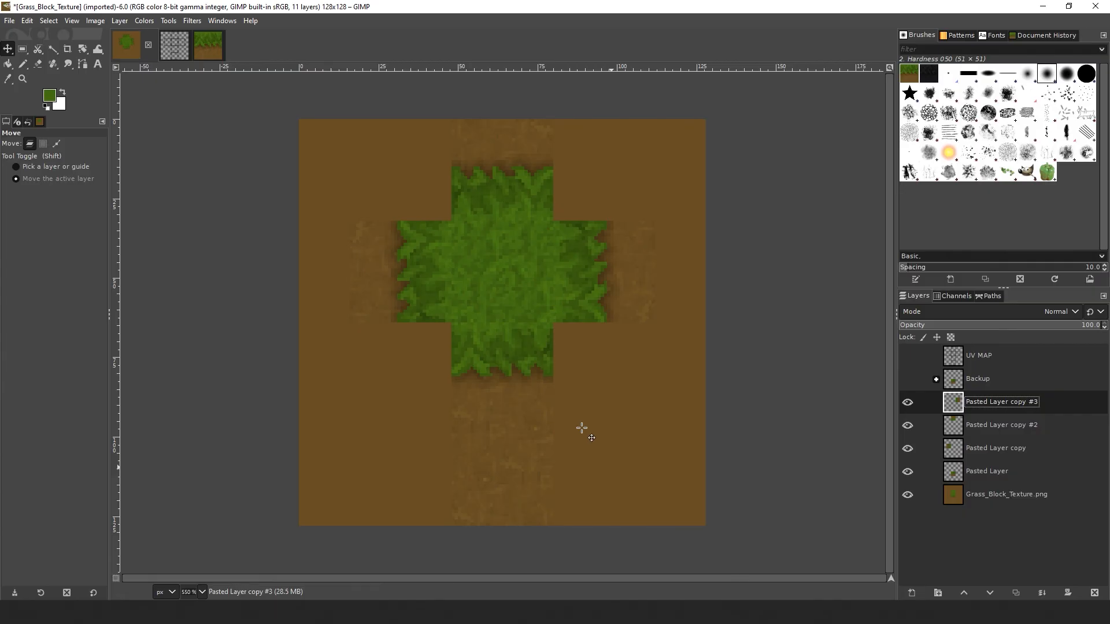
# Step: Export the texture as Grass_Block_Texture_001.png with default PNG settings
pyautogui.click(10, 21)
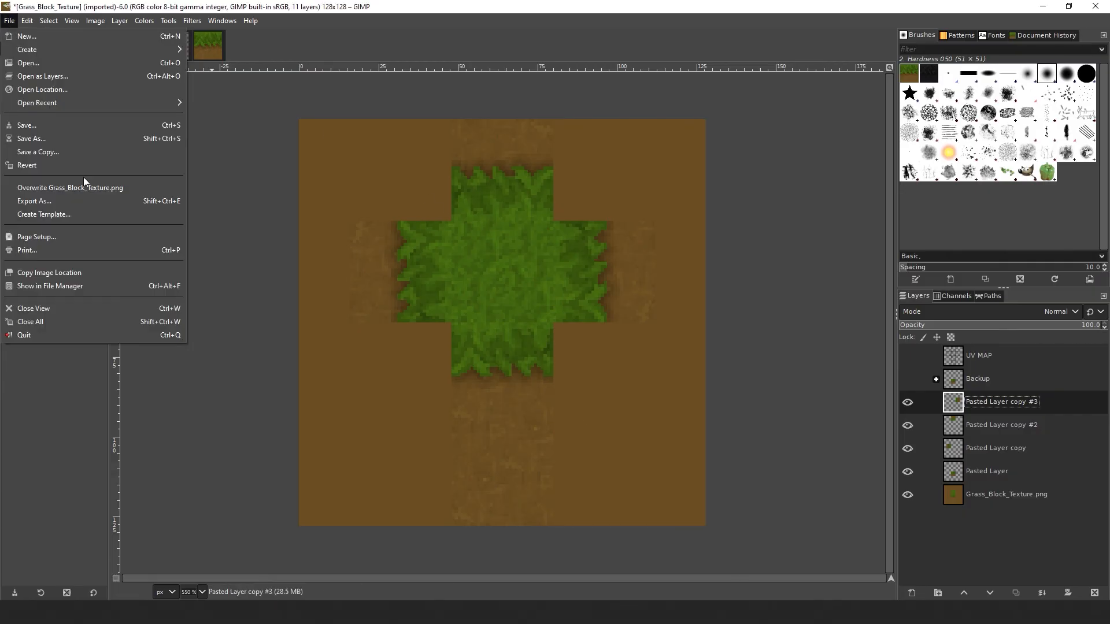
pyautogui.click(32, 201)
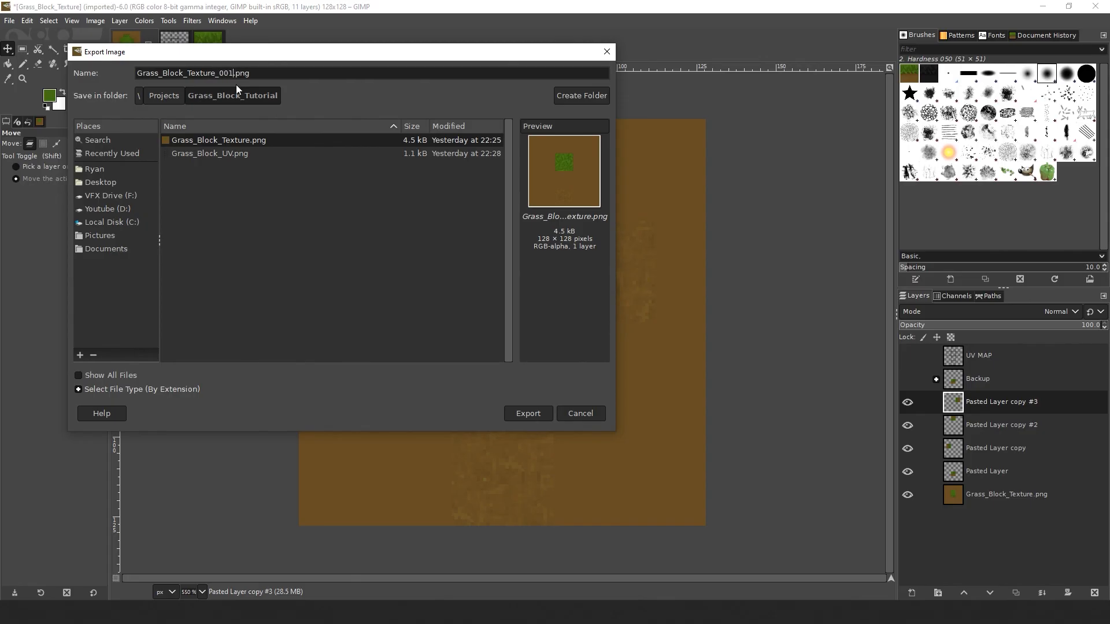
pyautogui.click(527, 414)
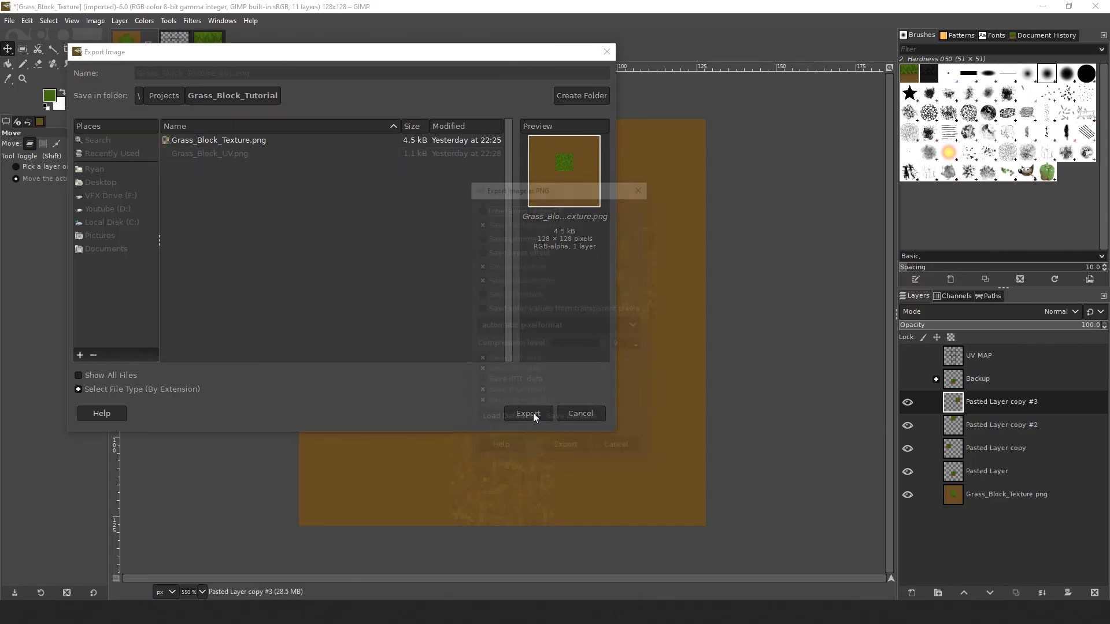
pyautogui.click(527, 413)
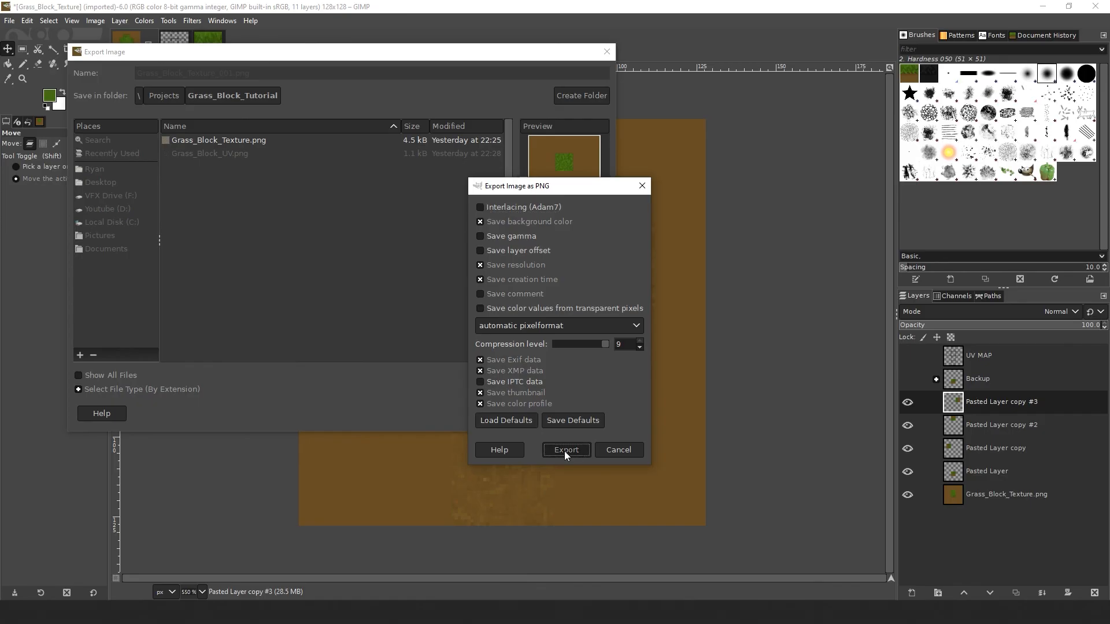
pyautogui.click(565, 450)
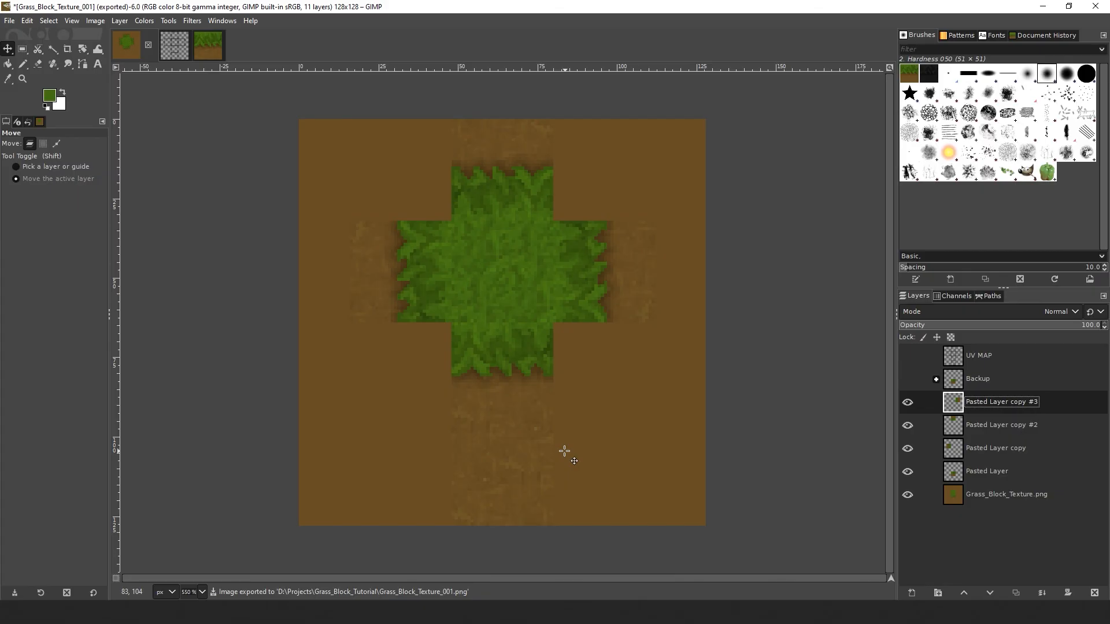
pyautogui.moveTo(175, 115)
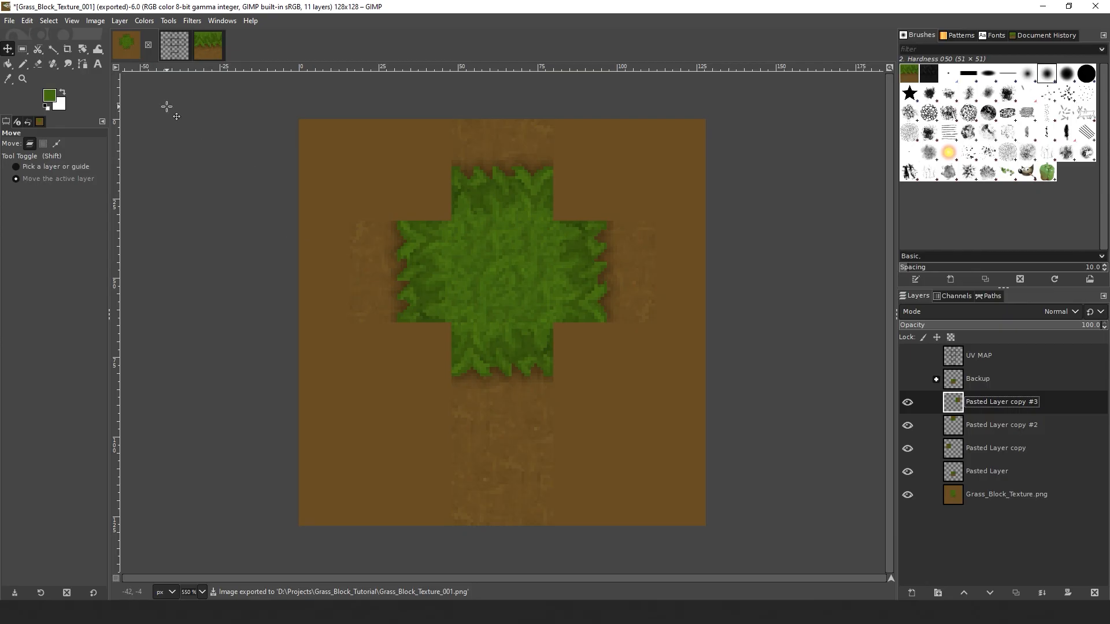
# Step: Save the layered working file
pyautogui.click(9, 21)
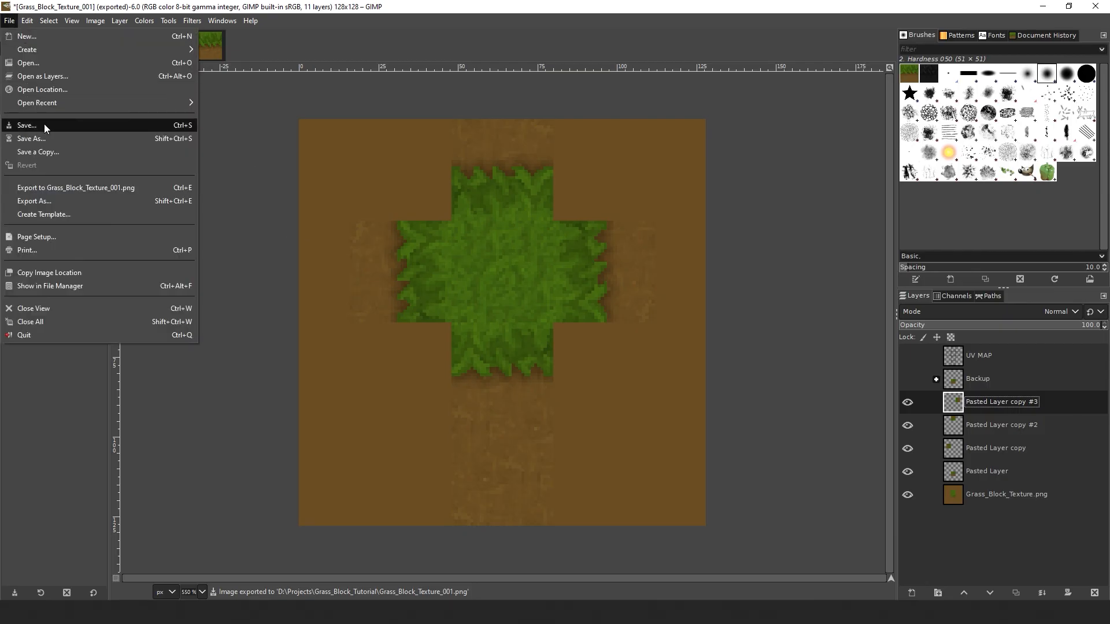
pyautogui.click(27, 125)
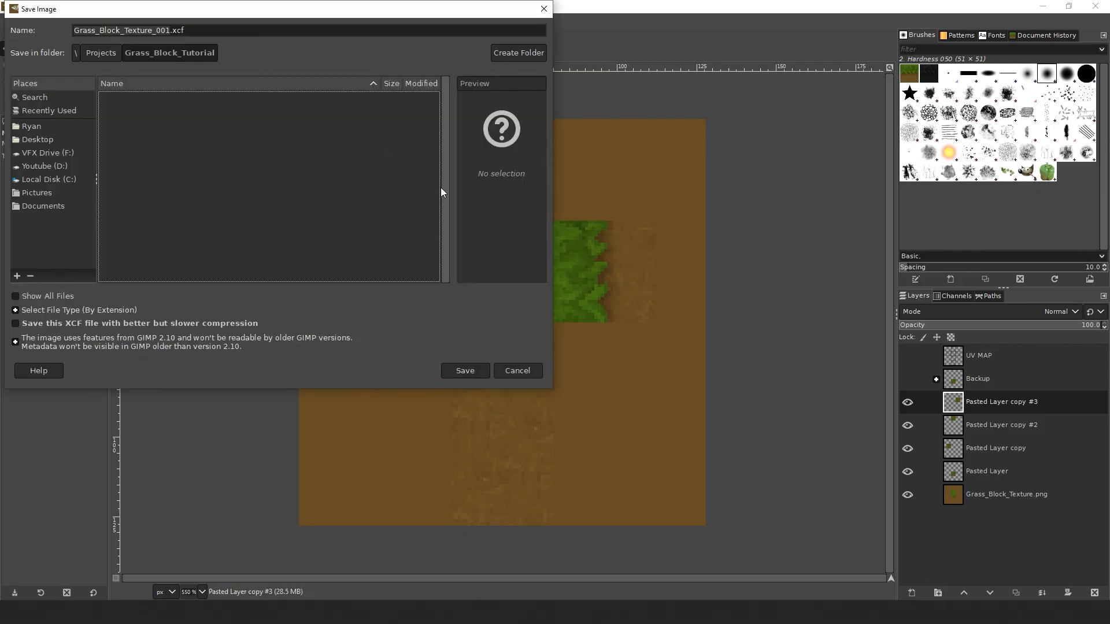
pyautogui.click(464, 370)
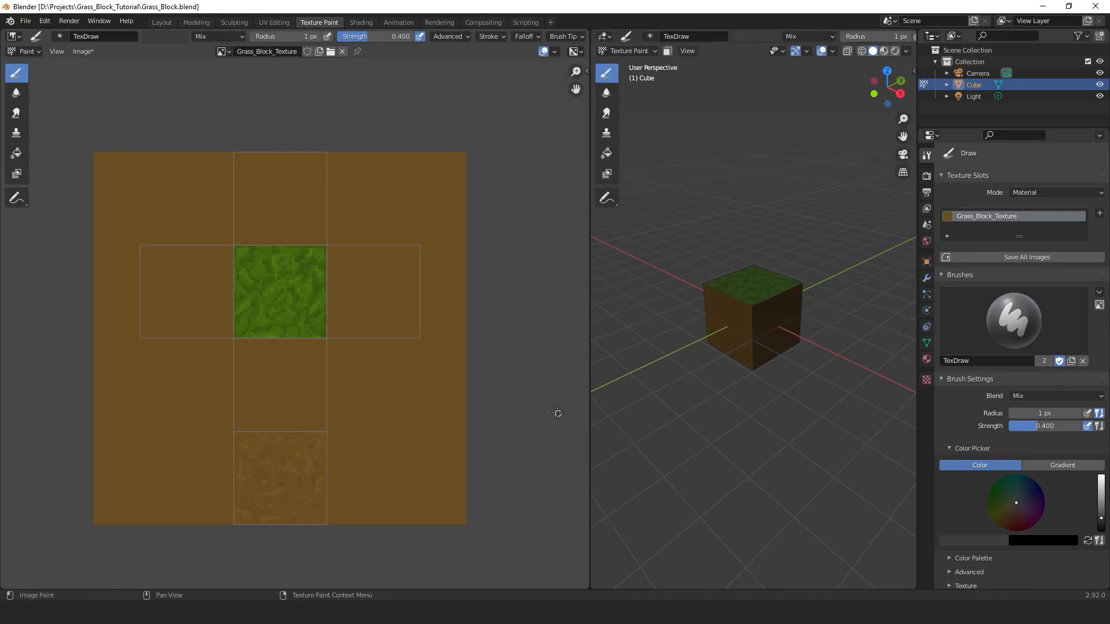
# Step: In the Shading workspace, load Grass_Block_Texture_001.png into the Image Texture node
pyautogui.click(361, 22)
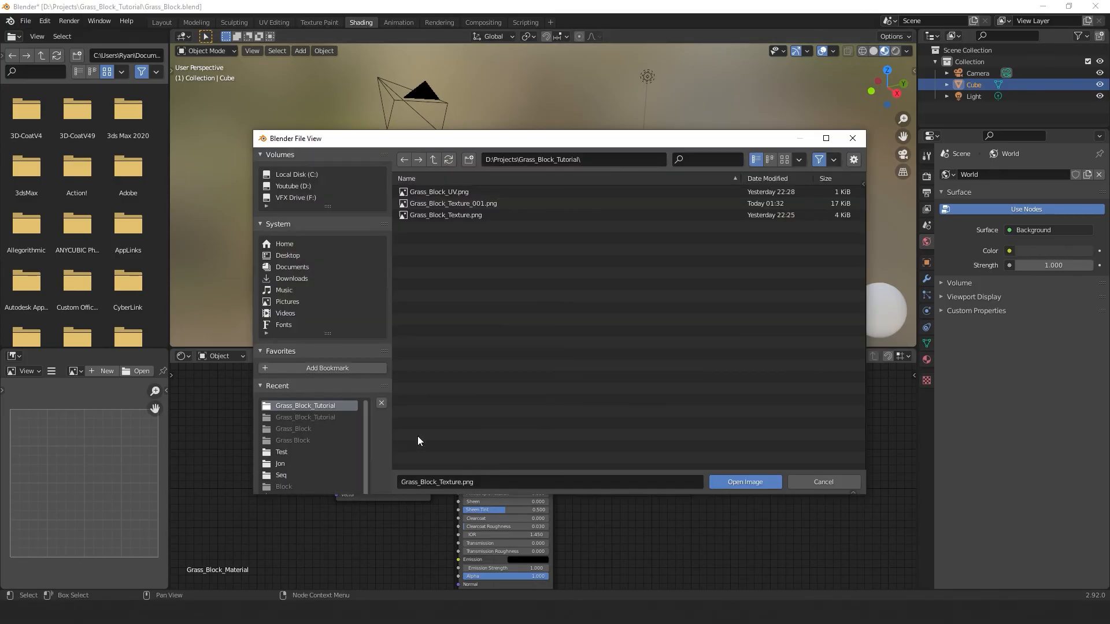
pyautogui.click(743, 482)
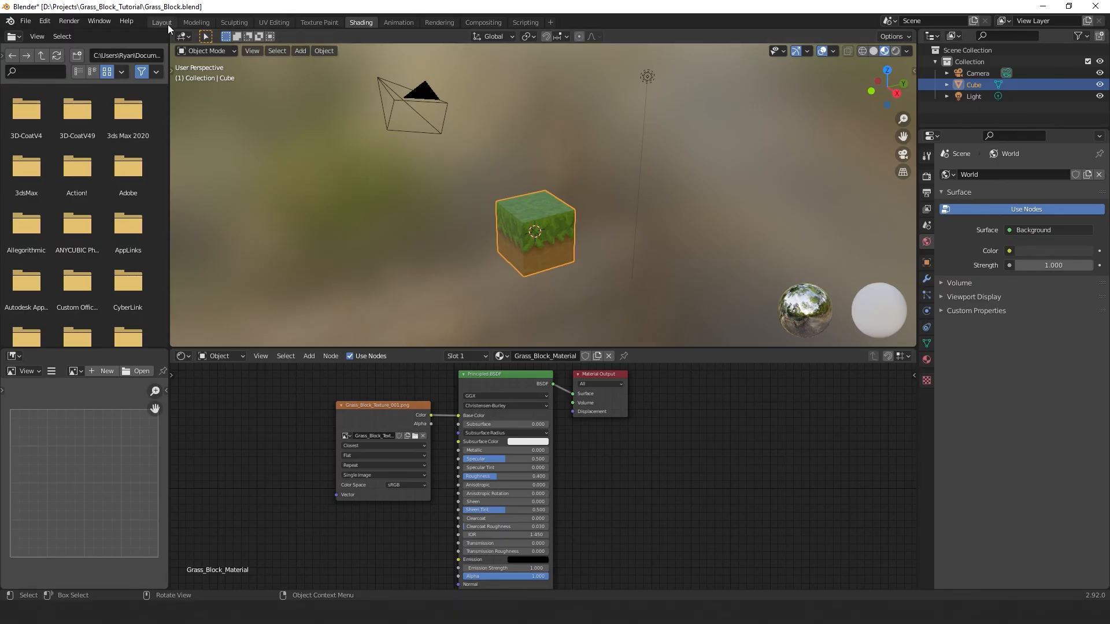
# Step: Shade the cube in the Layout viewport with Flat lighting and Texture colour
pyautogui.click(160, 22)
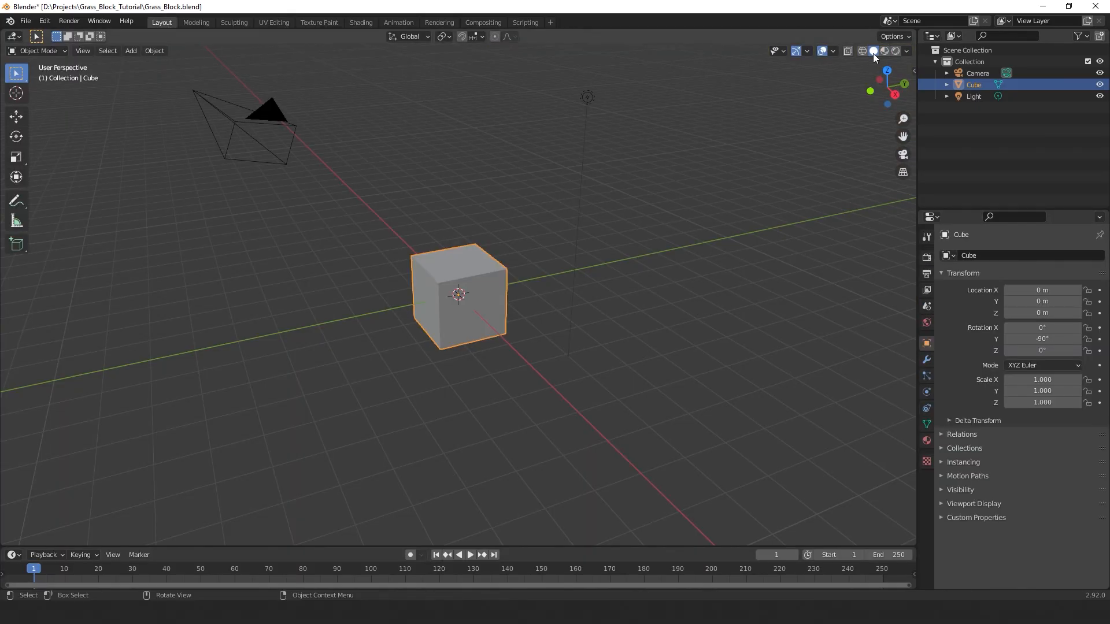
pyautogui.click(907, 51)
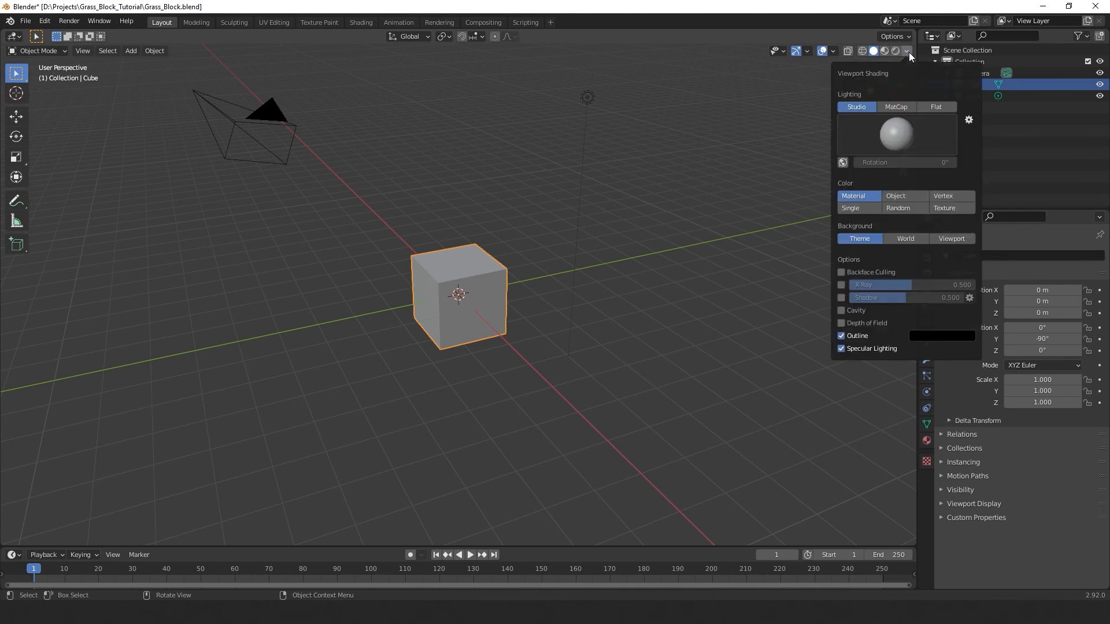
pyautogui.click(935, 106)
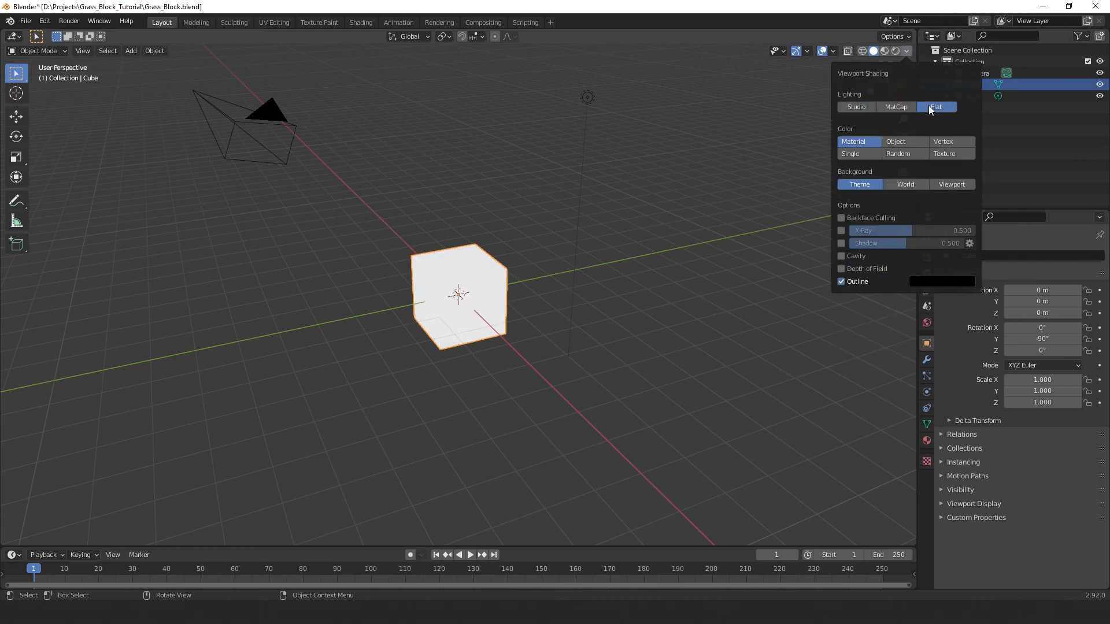
pyautogui.click(943, 153)
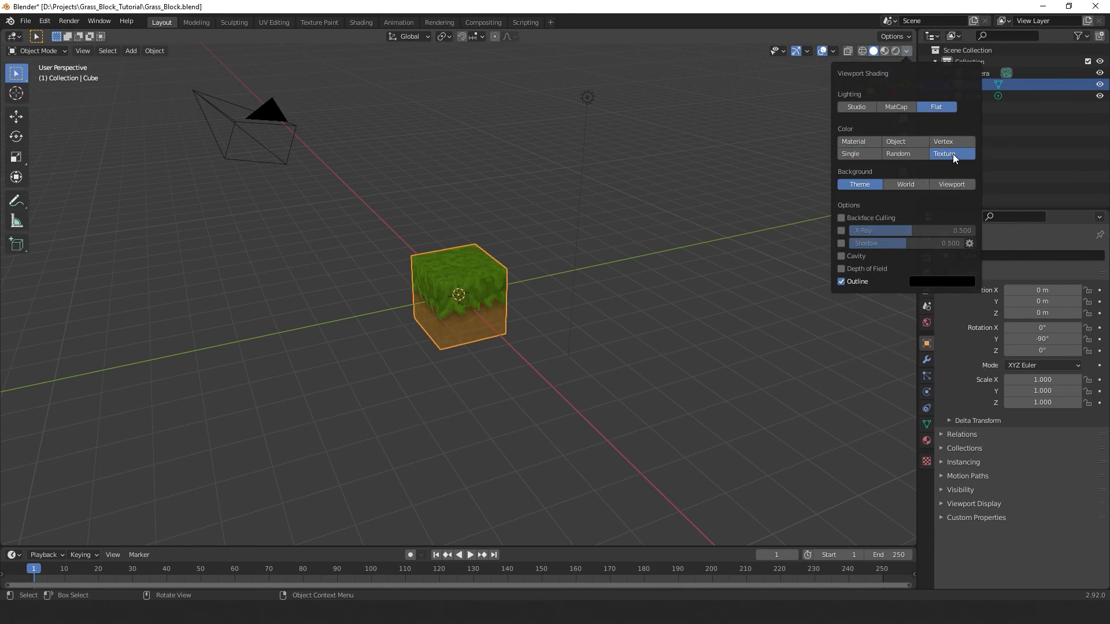